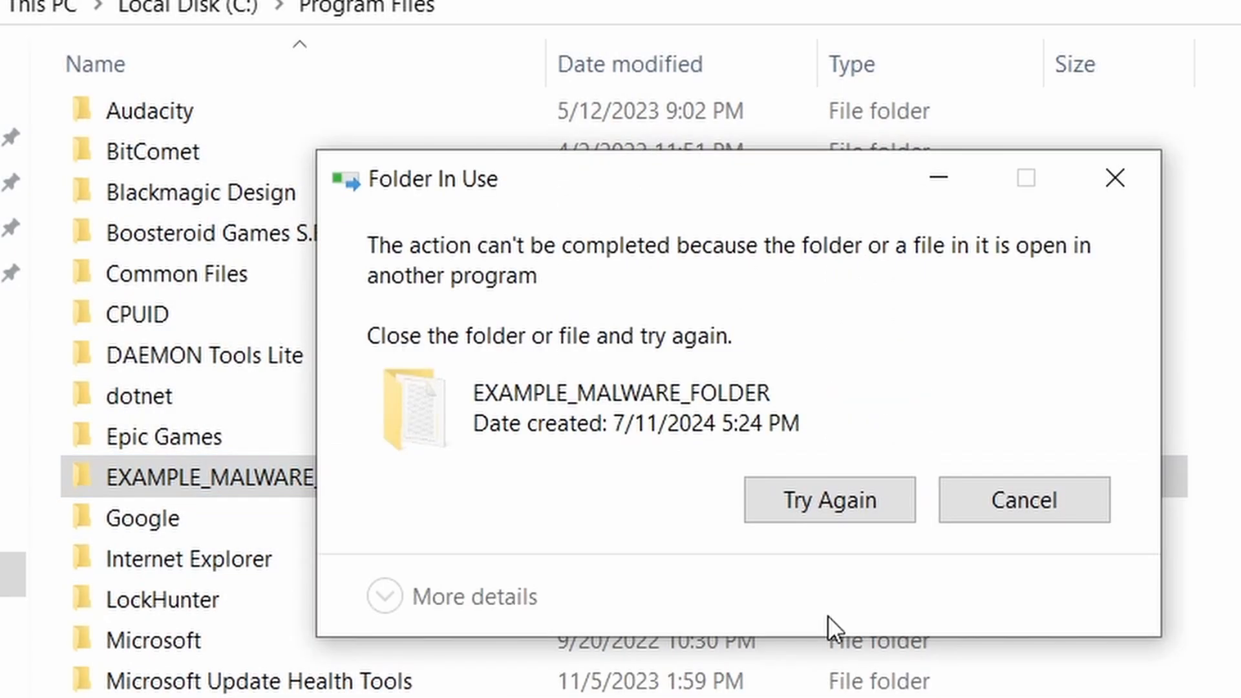
mouse_move(685, 373)
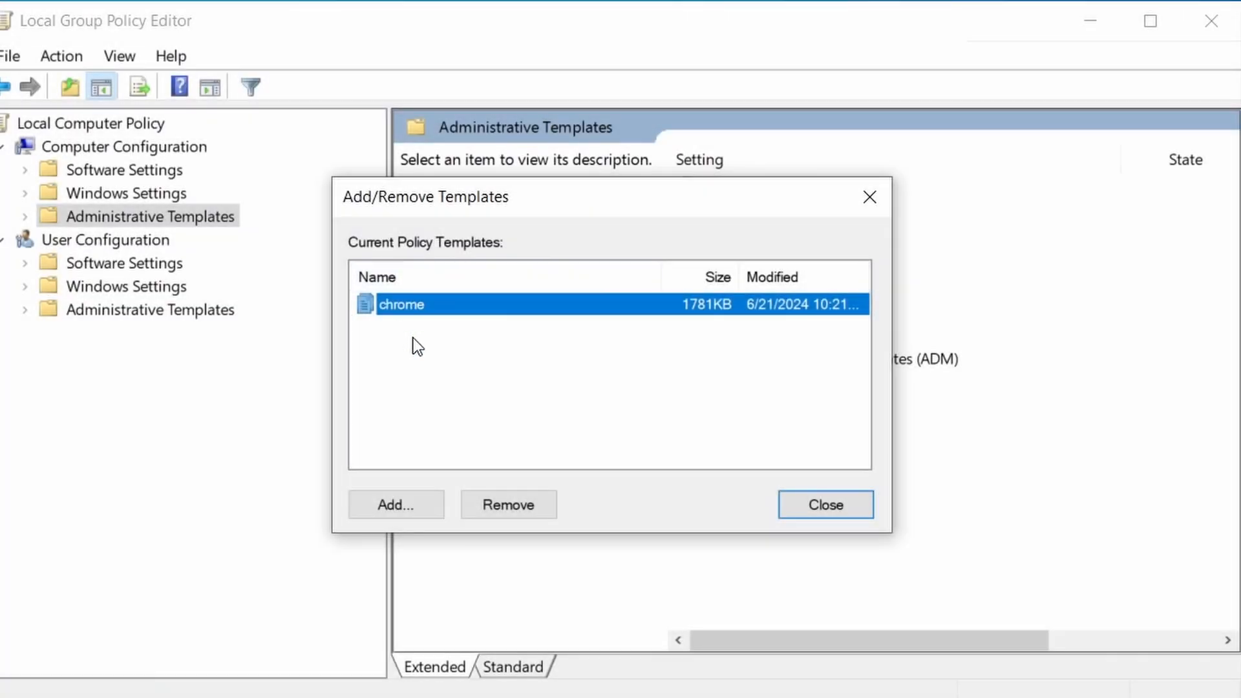
Uninstall Example Malware App from Apps & features, finish the wizard, and close Settings.
left_click(508, 505)
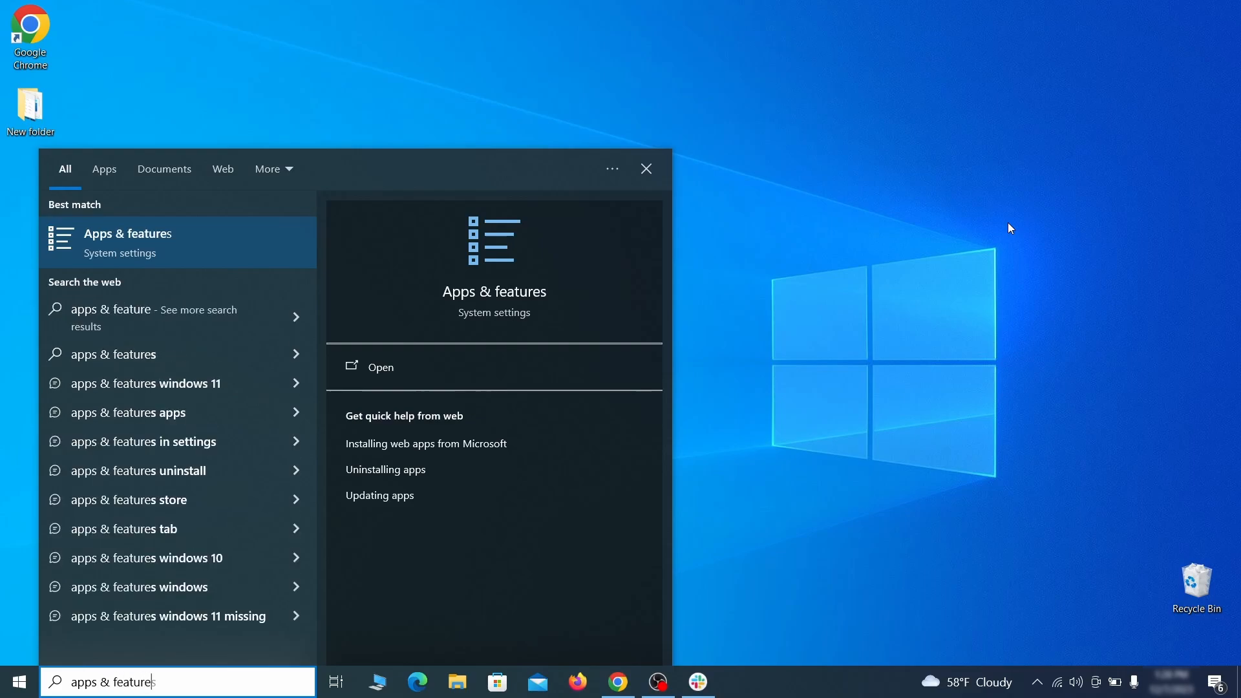
left_click(380, 367)
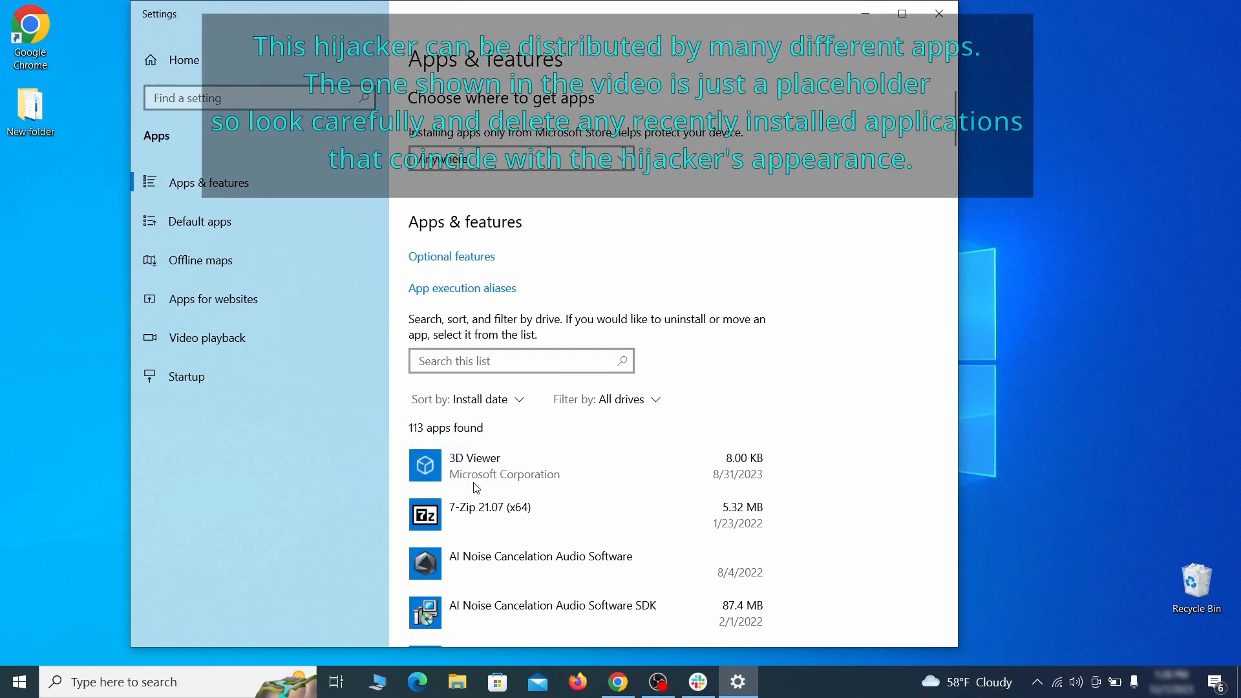
left_click(509, 463)
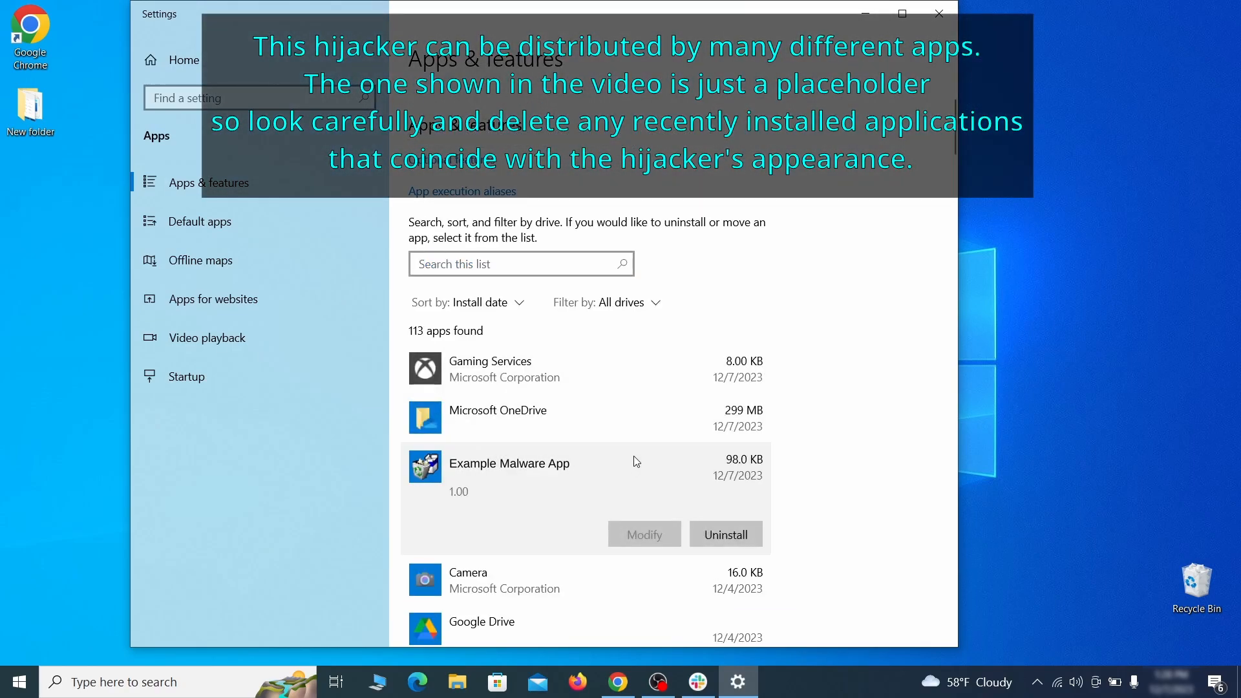
mouse_move(701, 507)
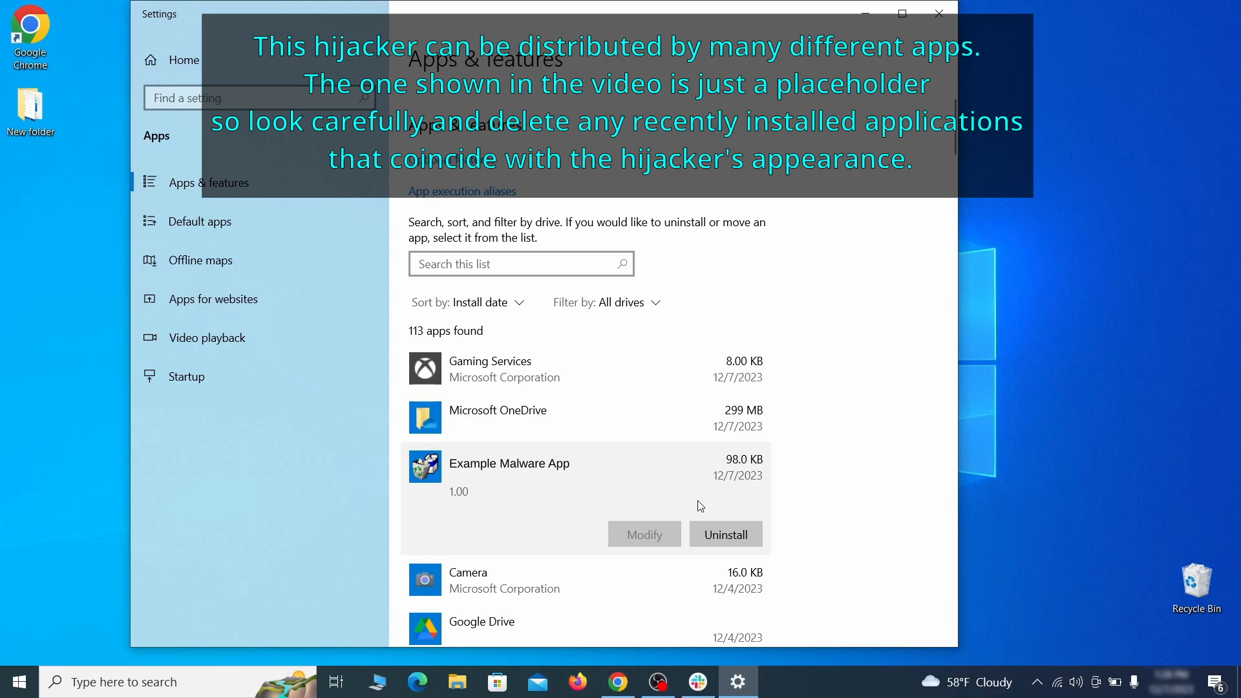
left_click(724, 534)
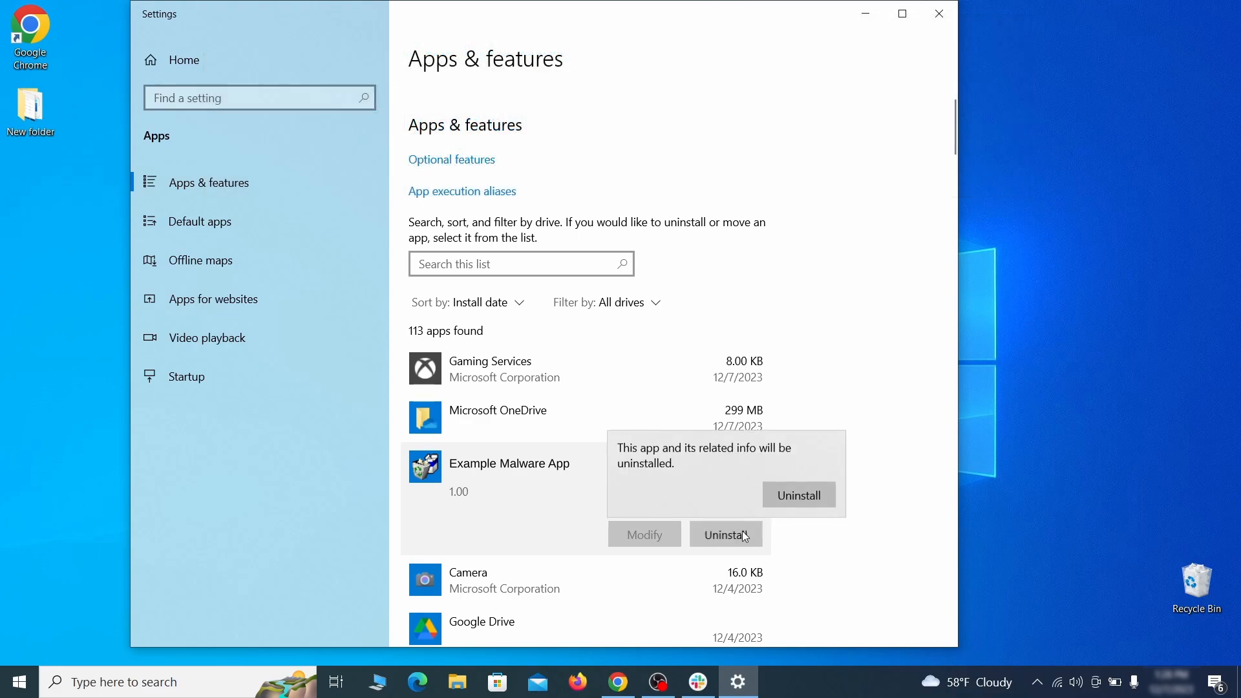
left_click(798, 495)
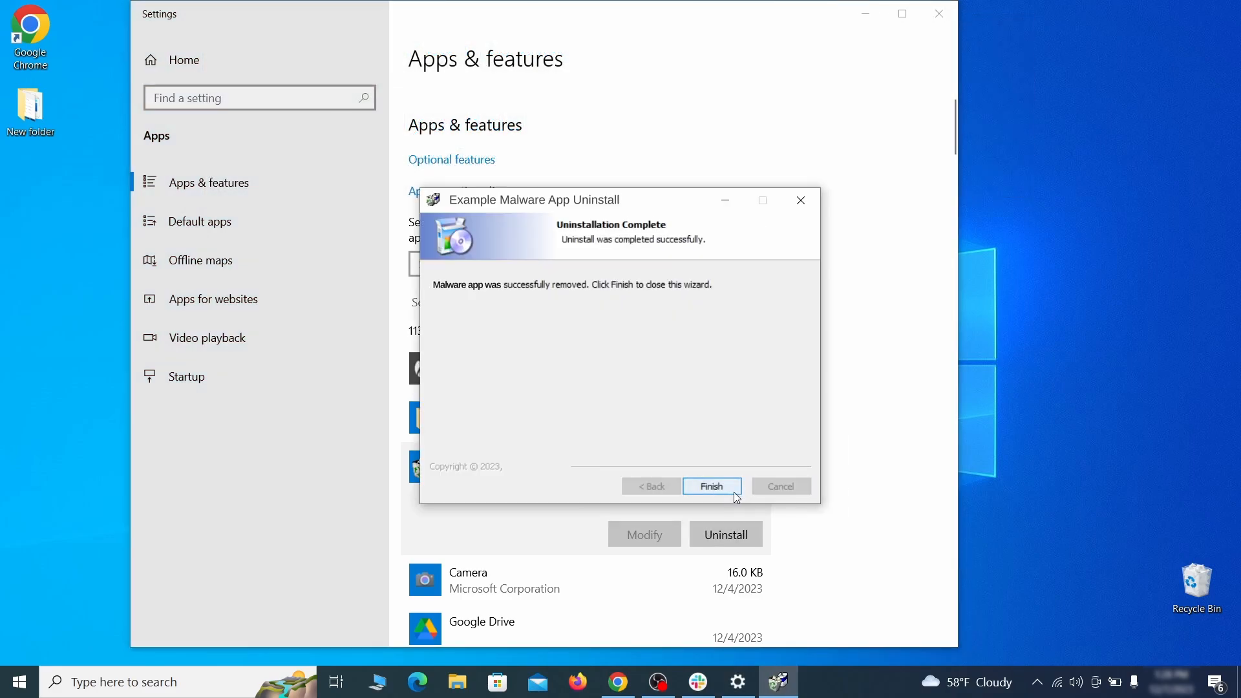
left_click(710, 486)
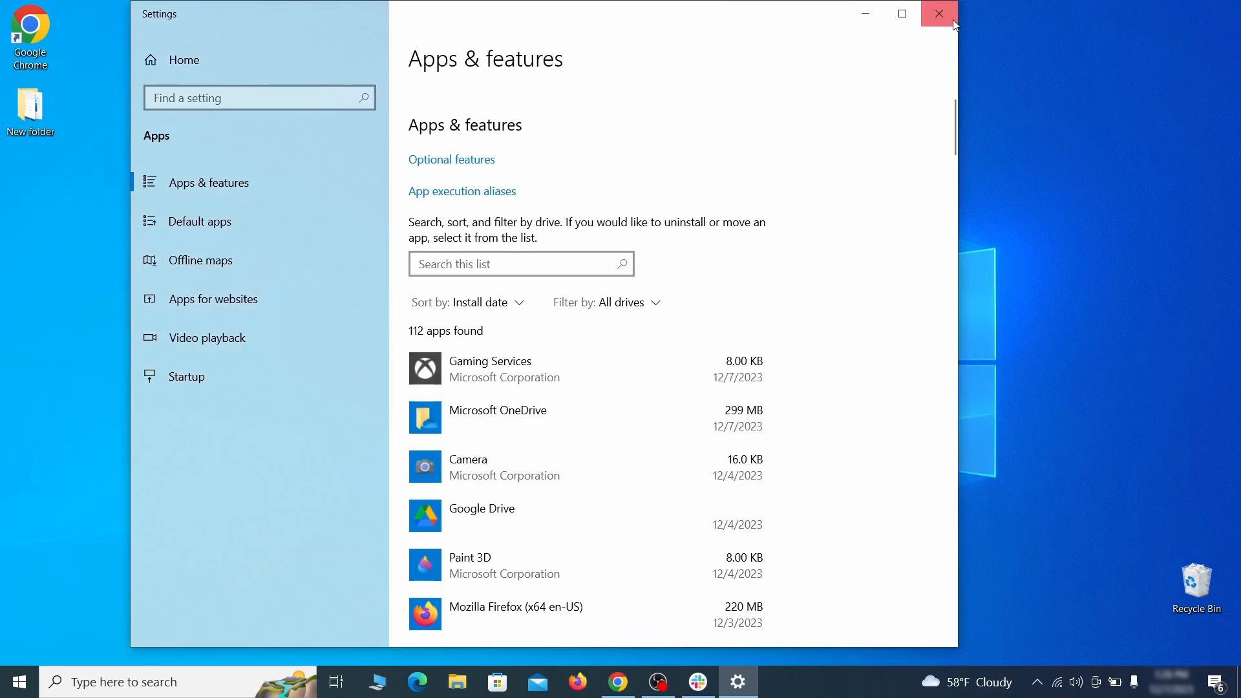
left_click(939, 14)
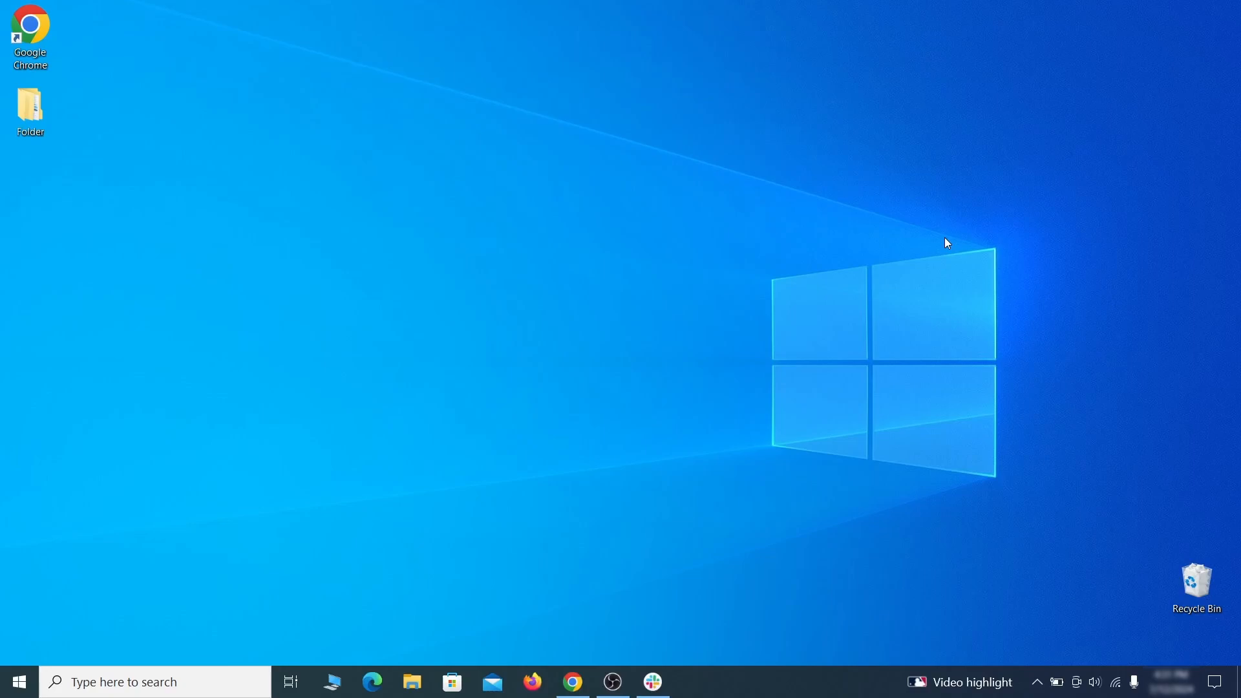
mouse_move(254, 484)
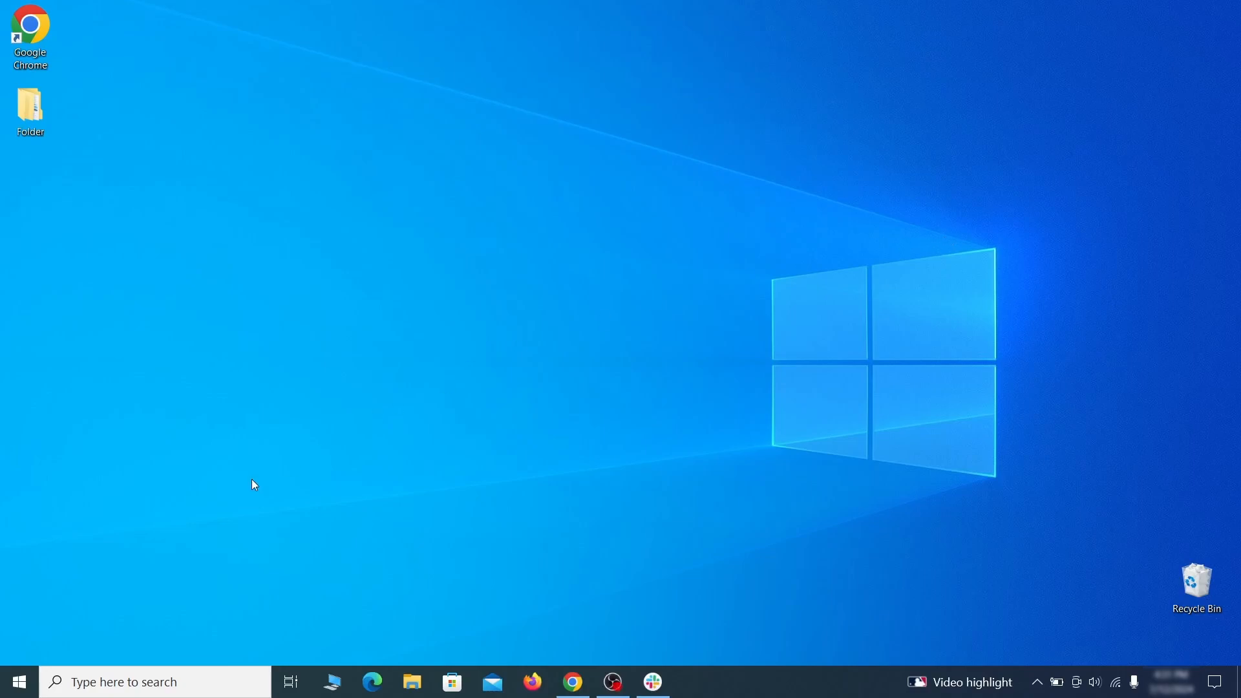
Enable 'Show hidden files, folders, and drives' in File Explorer Options and apply it.
type("fo")
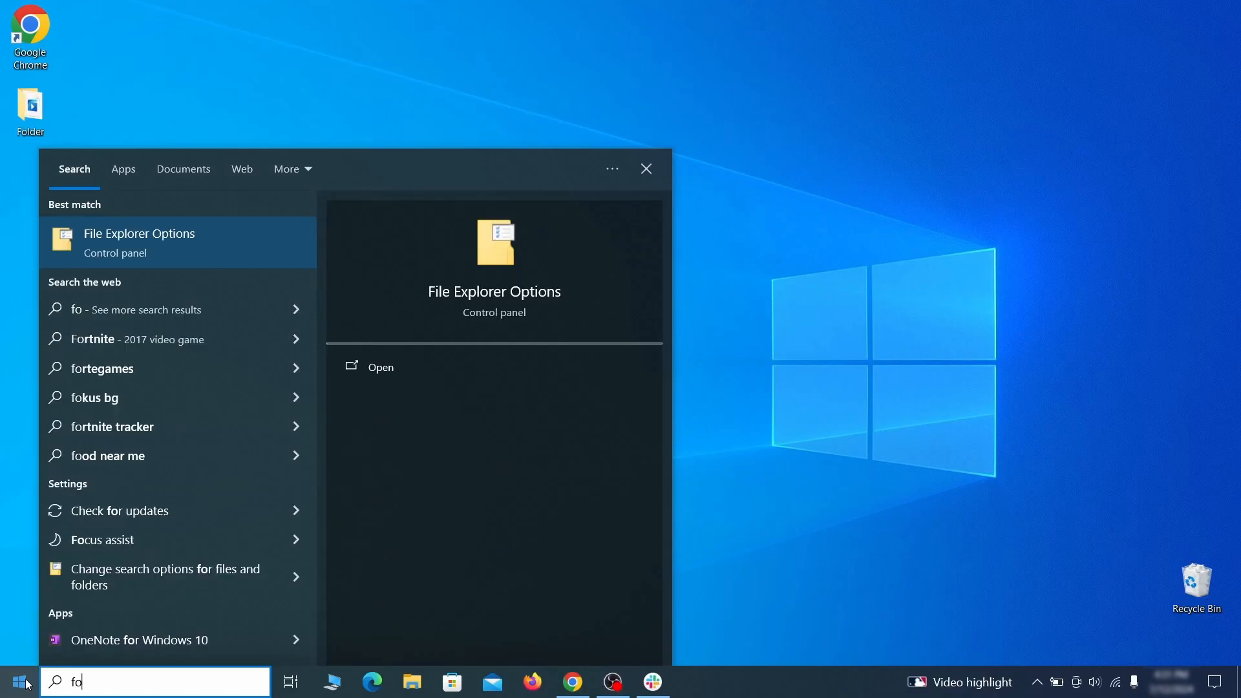
left_click(381, 367)
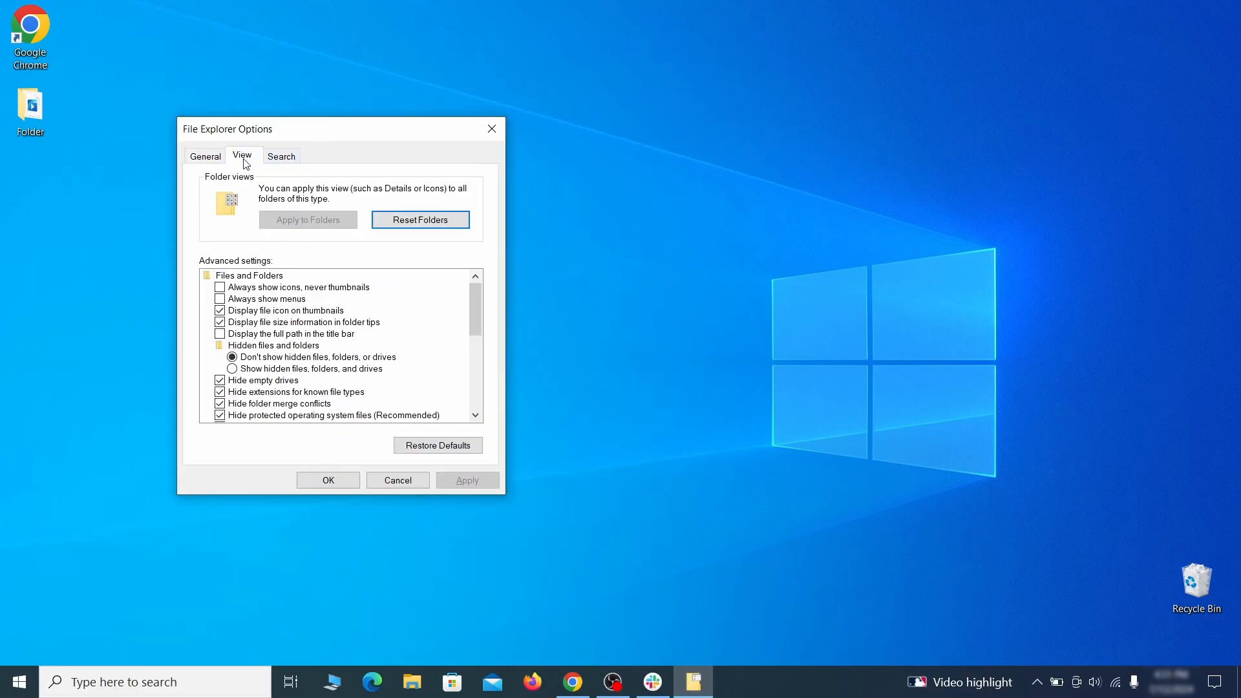
left_click(233, 370)
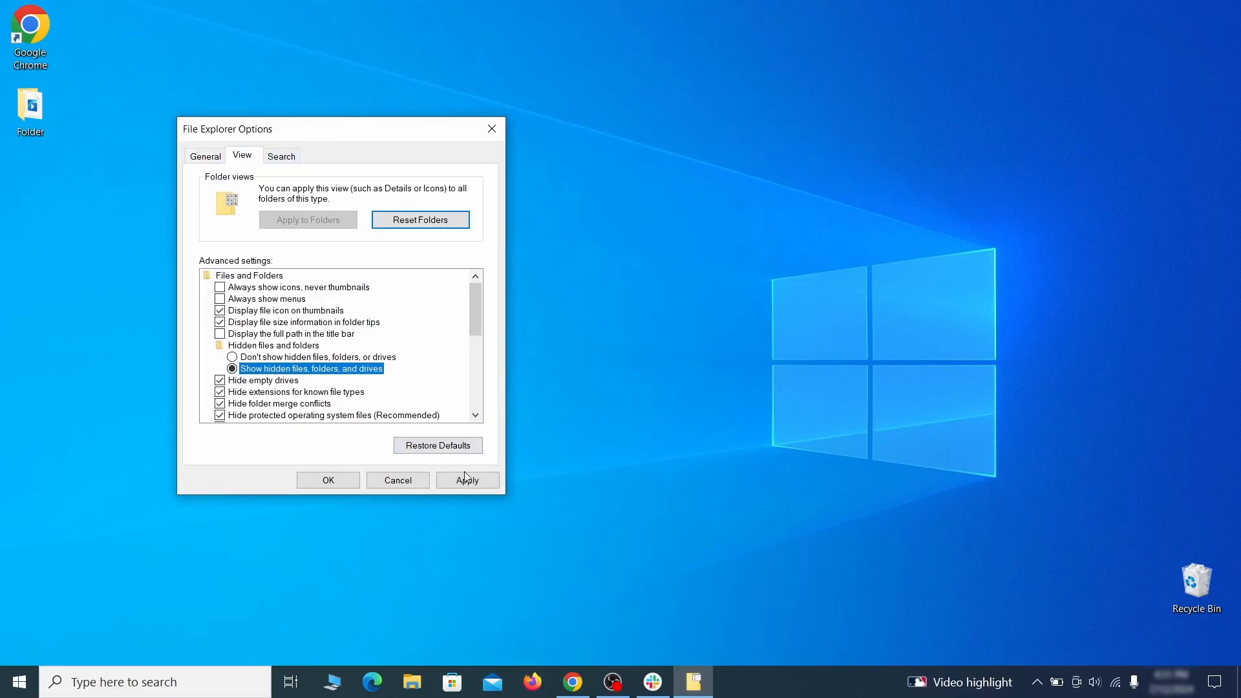
left_click(327, 481)
type("task s")
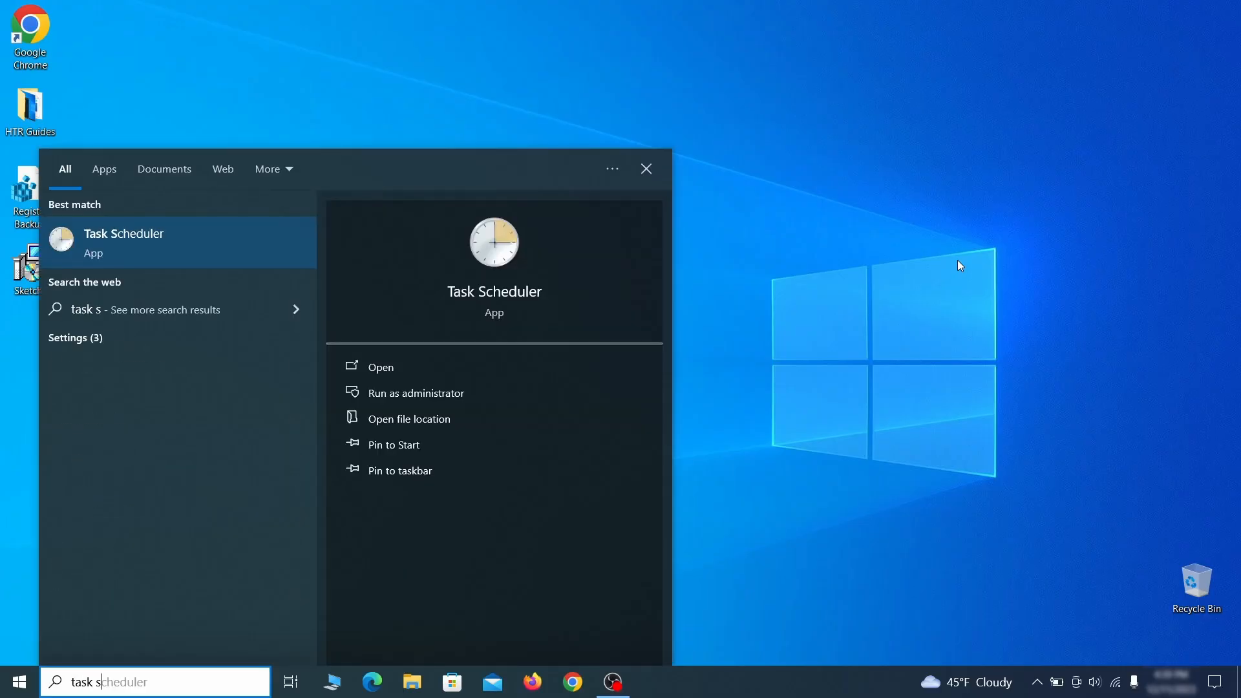
Review the Example Malware App task's daily 4:39 PM trigger and program action, then end it.
left_click(380, 367)
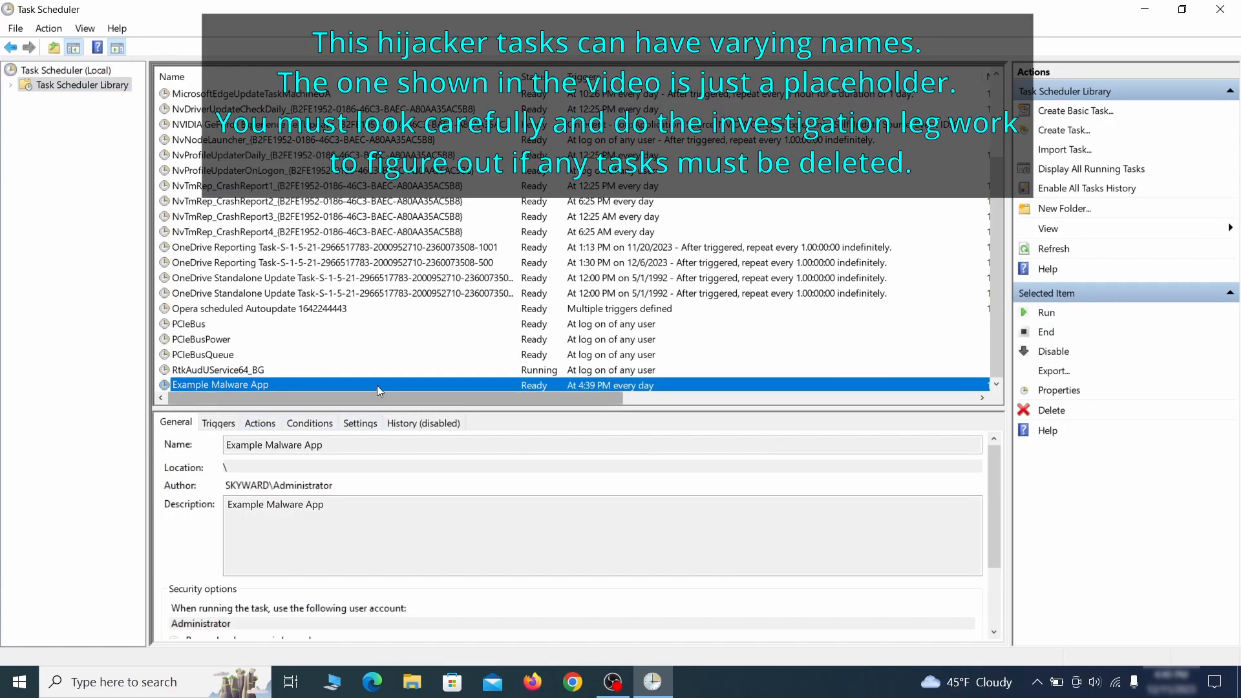
mouse_move(355, 388)
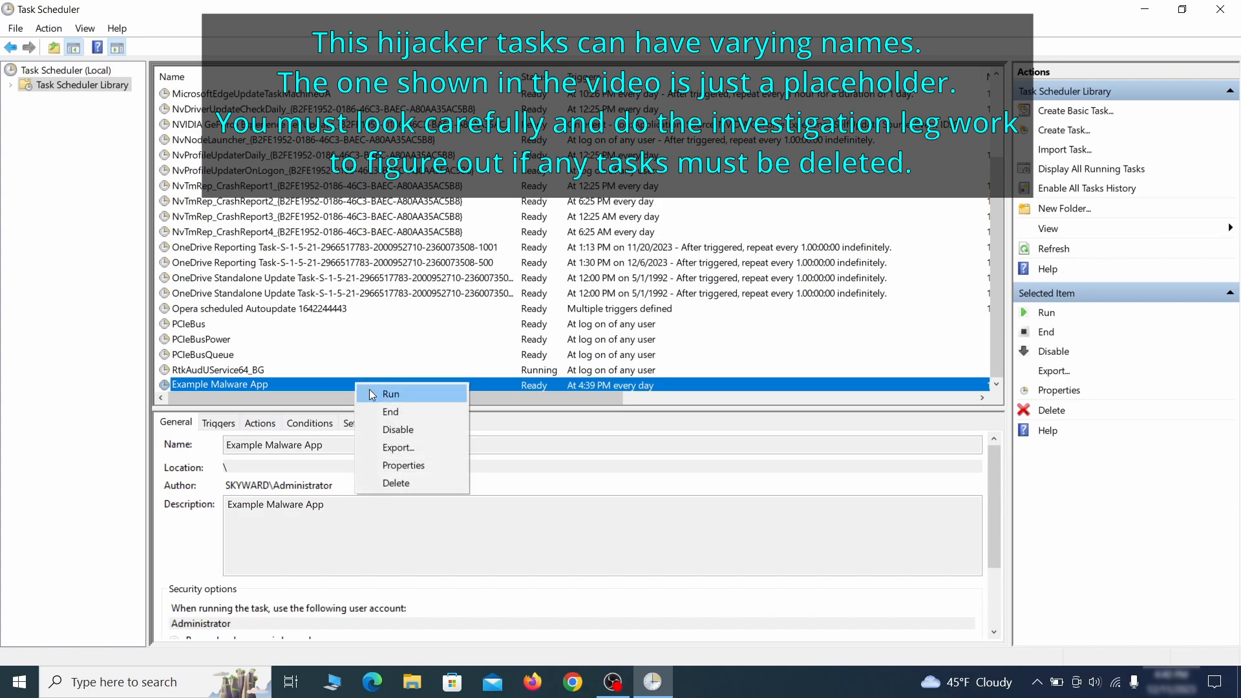
mouse_move(402, 465)
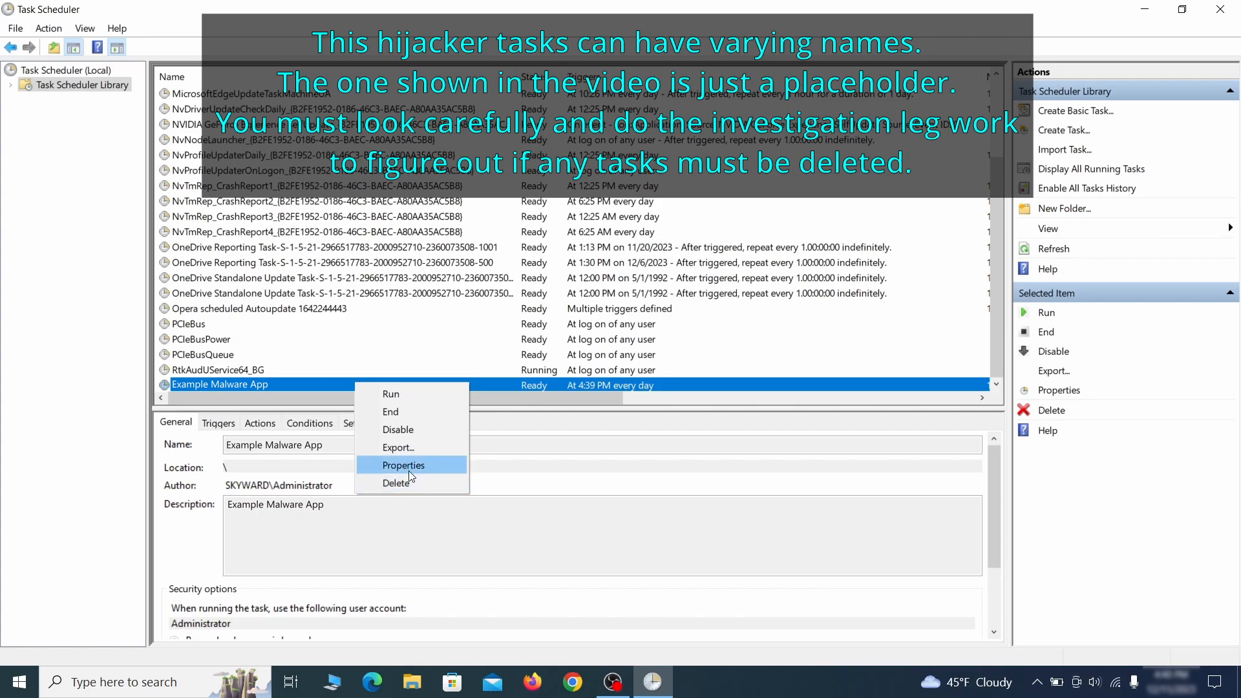
left_click(403, 465)
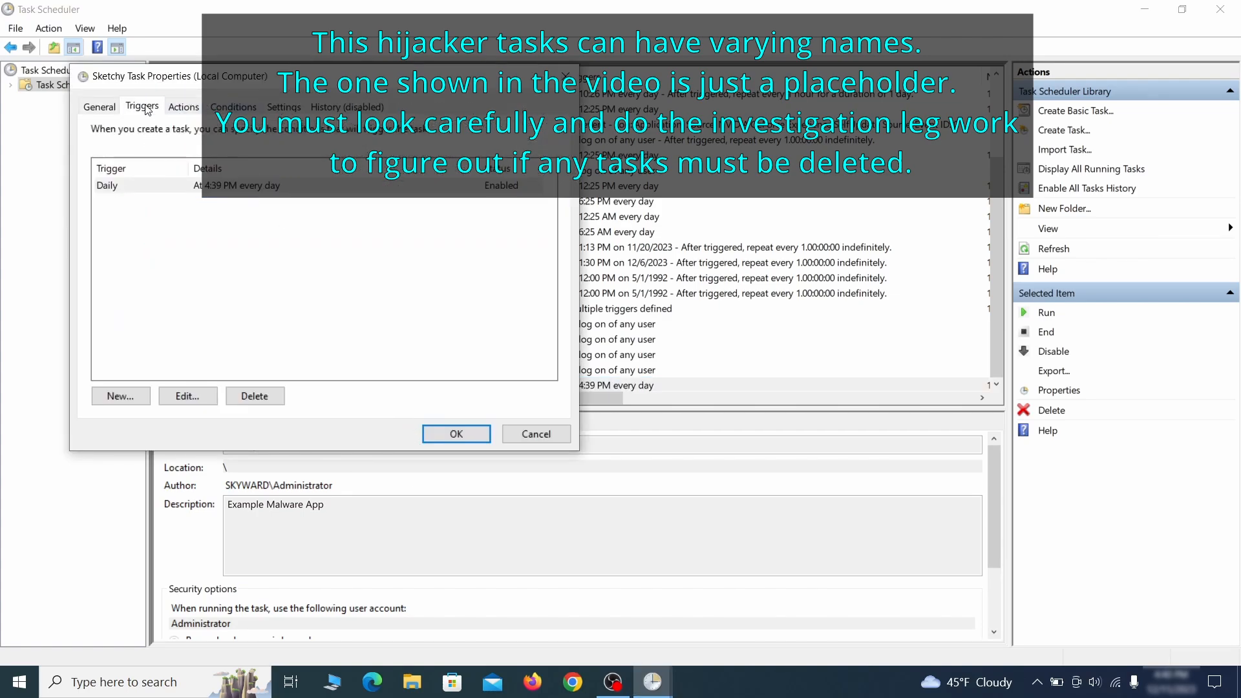
left_click(183, 106)
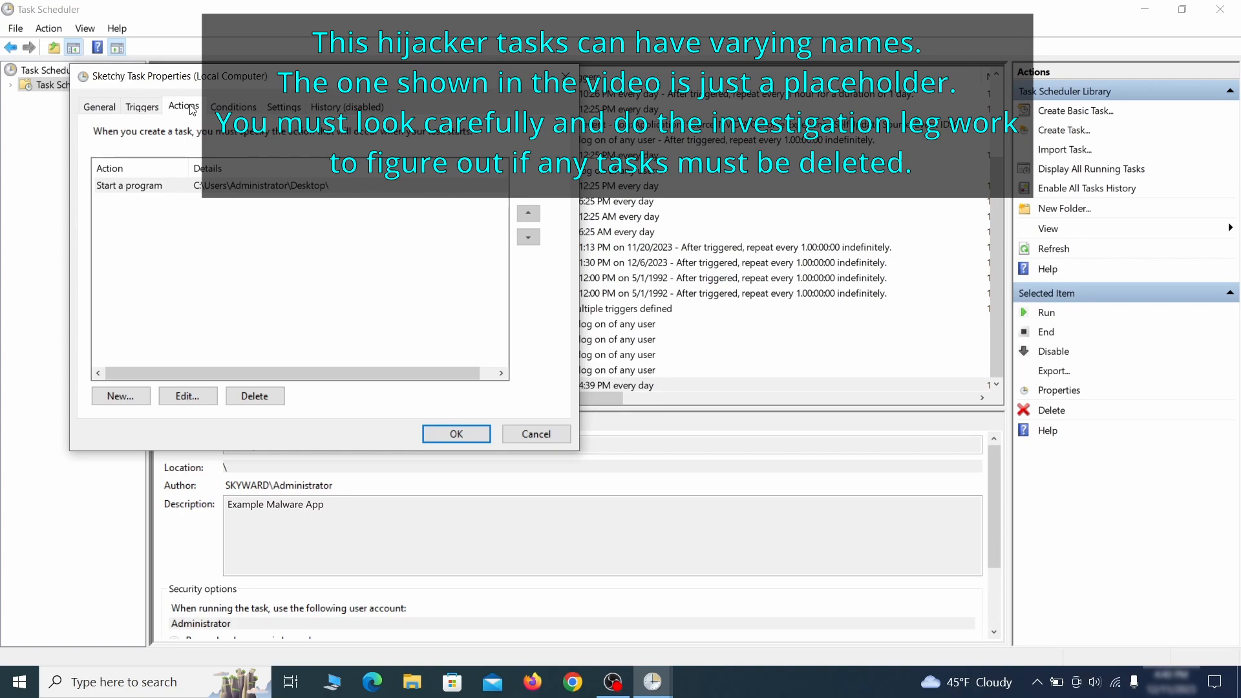
right_click(220, 384)
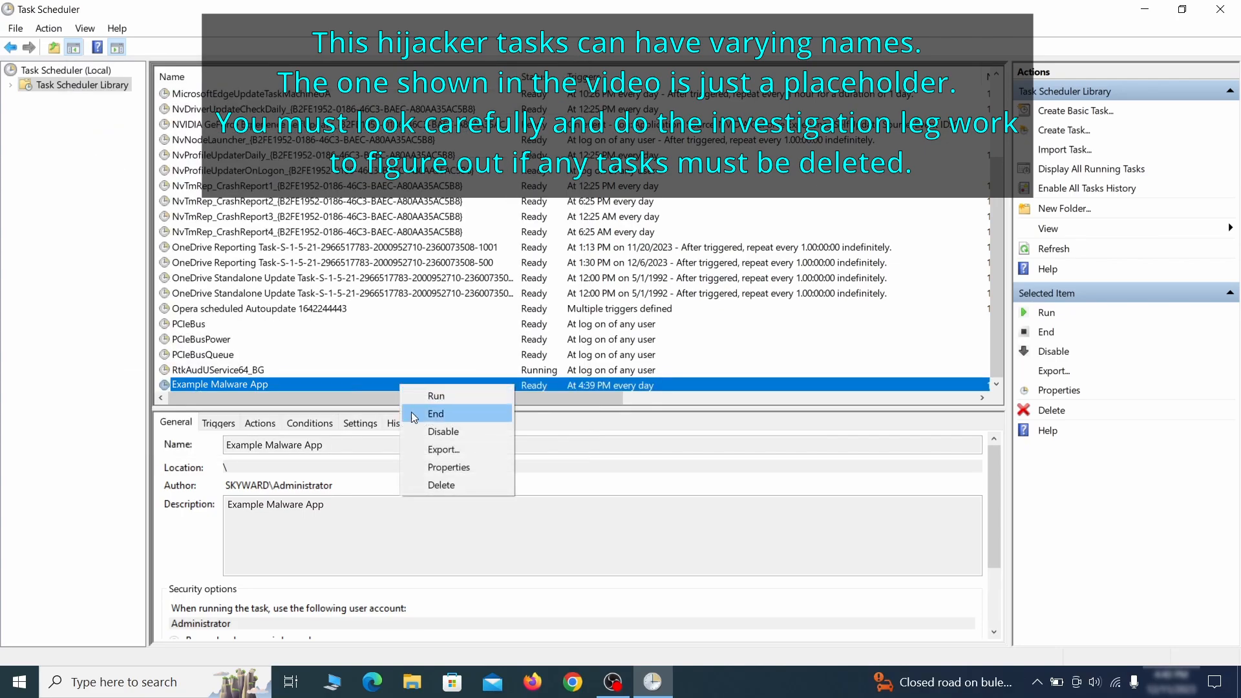
left_click(441, 484)
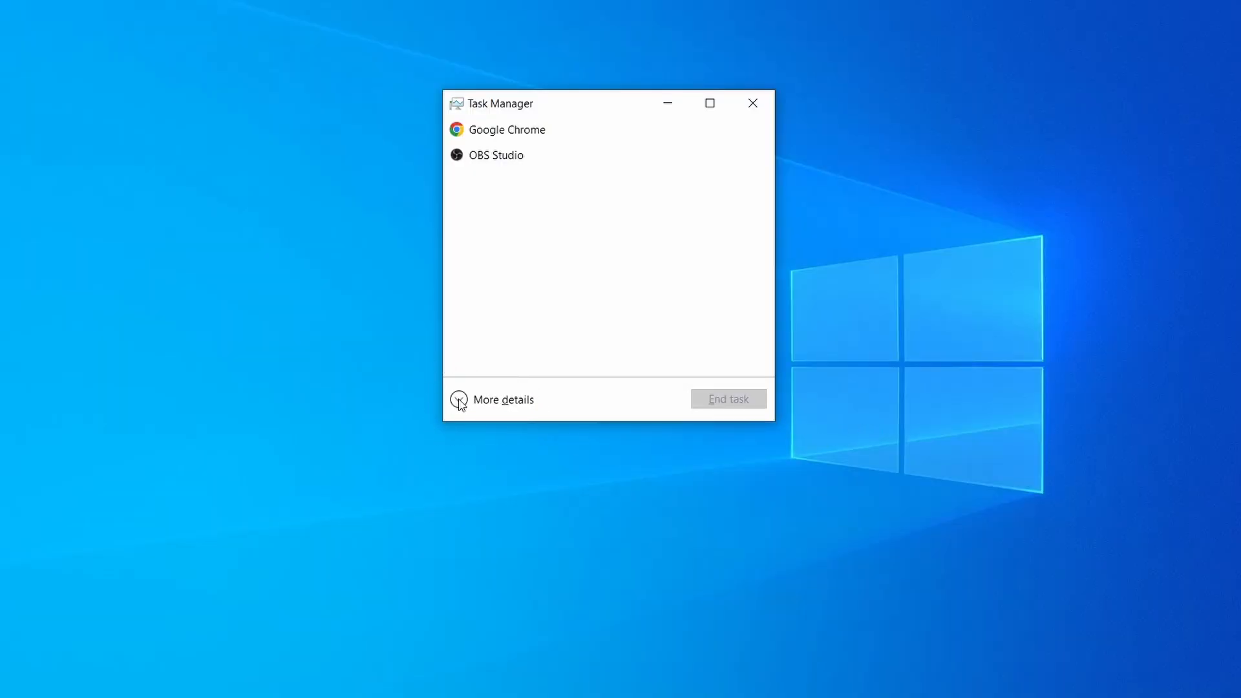
Open Example Malware Process's file location from the memory-sorted Task Manager and delete its three files.
left_click(503, 400)
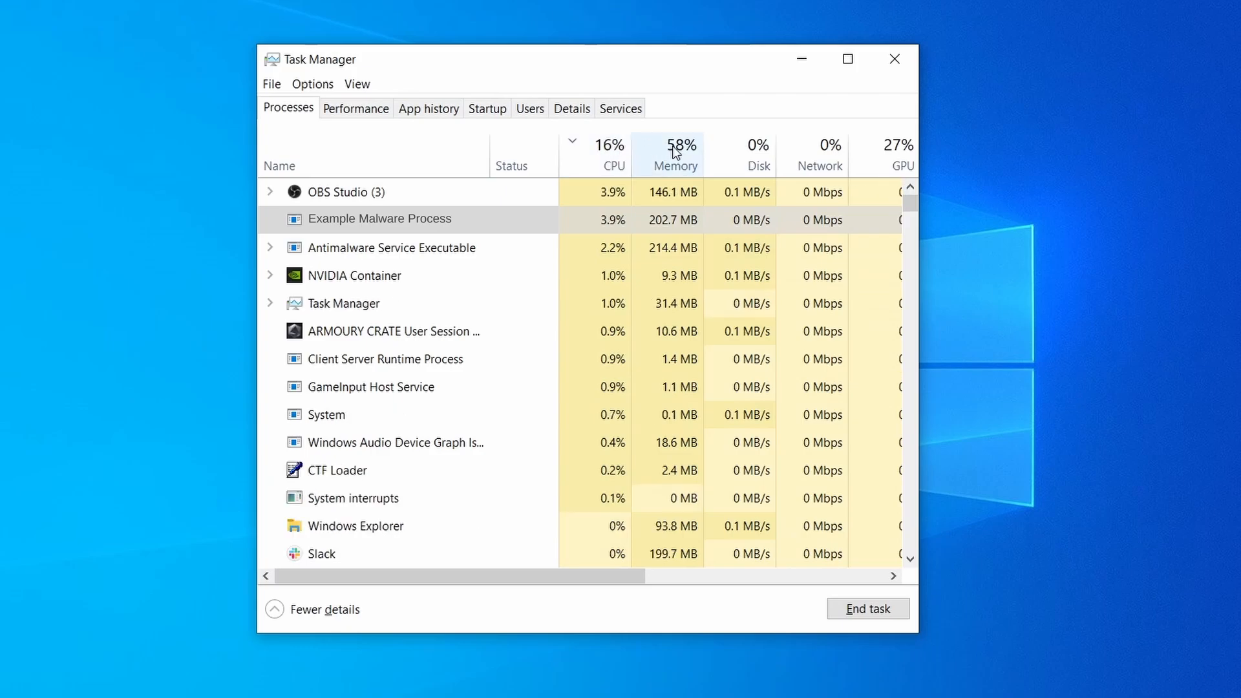
left_click(674, 145)
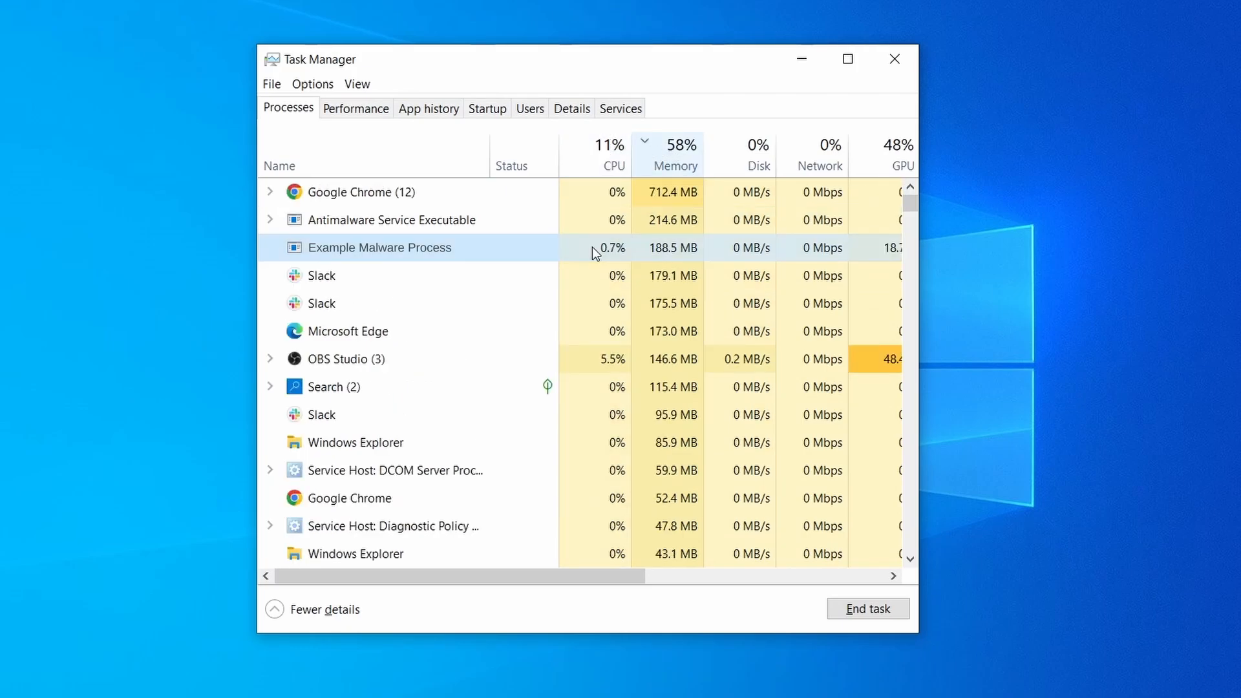
right_click(380, 247)
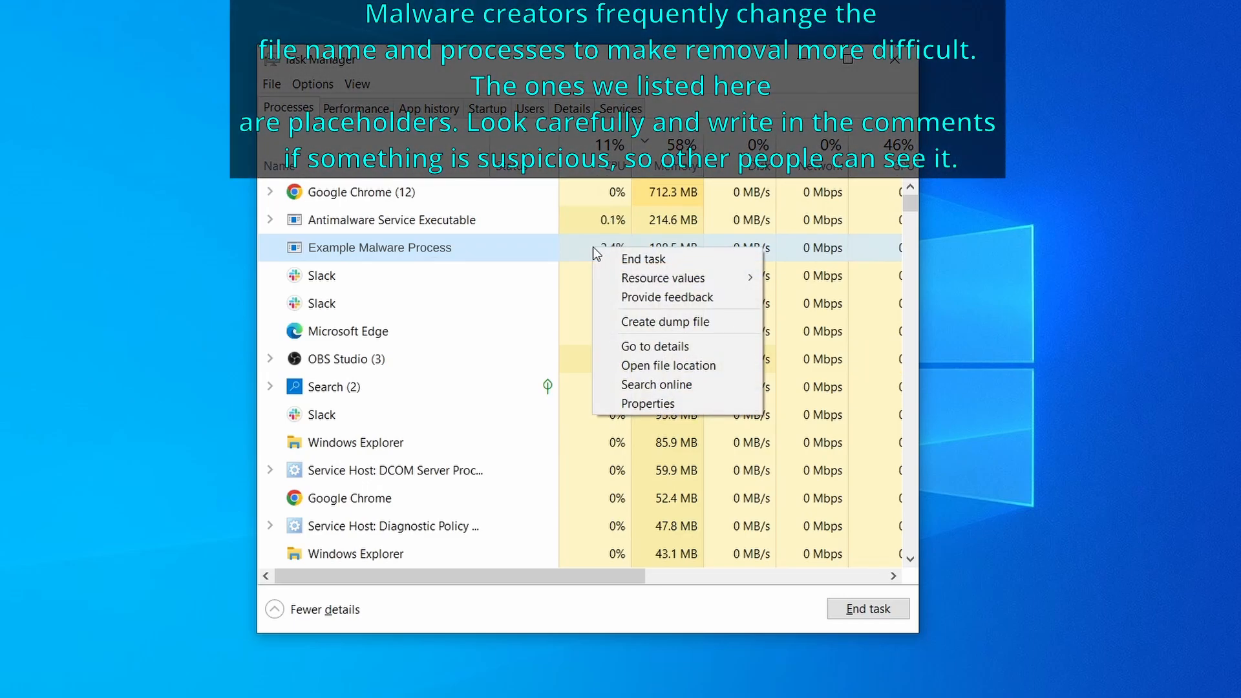
mouse_move(673, 366)
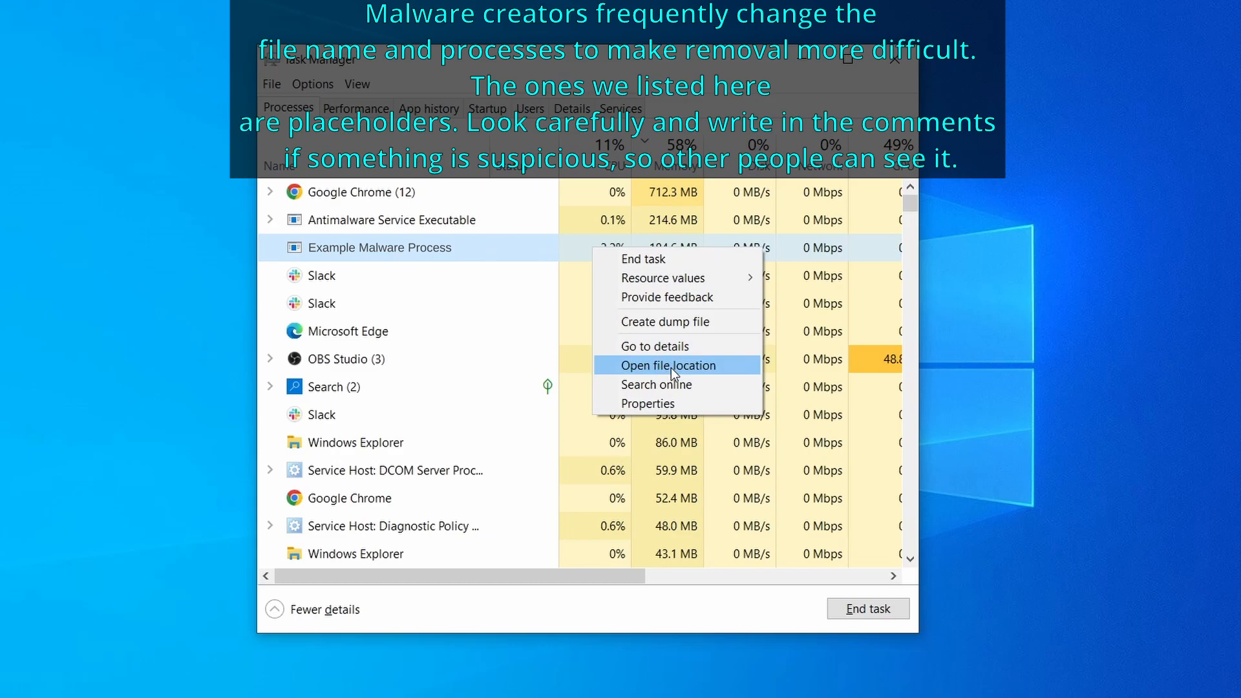
left_click(674, 365)
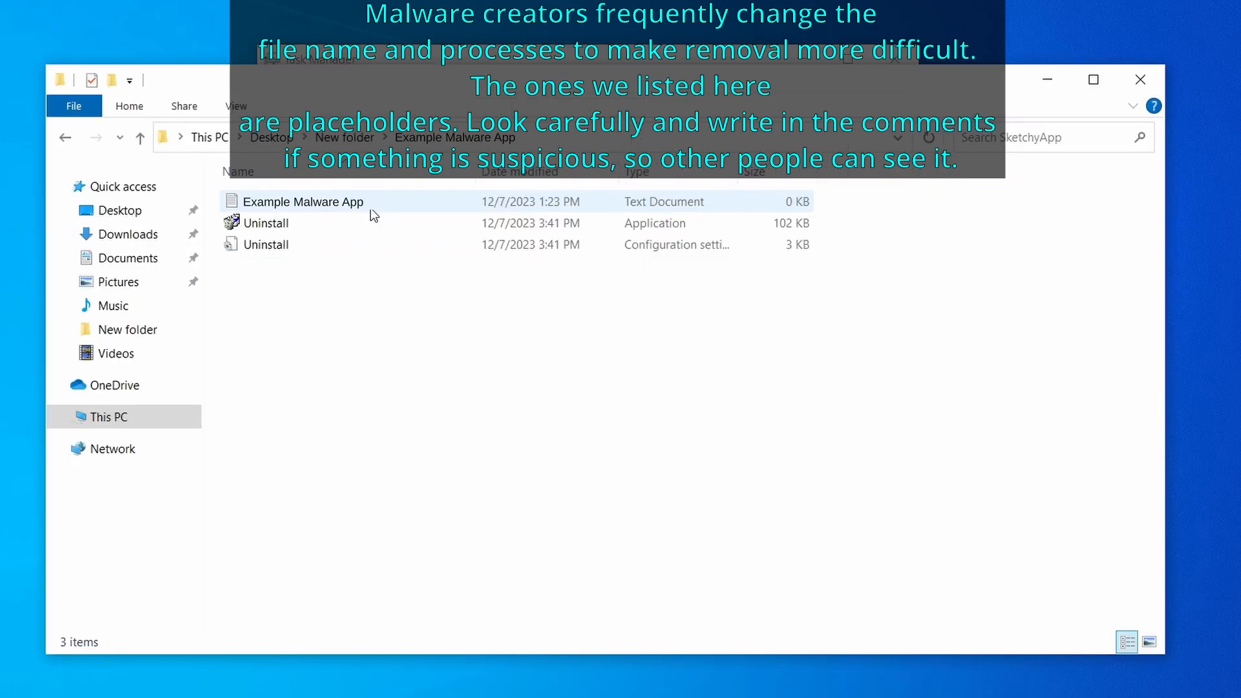
right_click(380, 247)
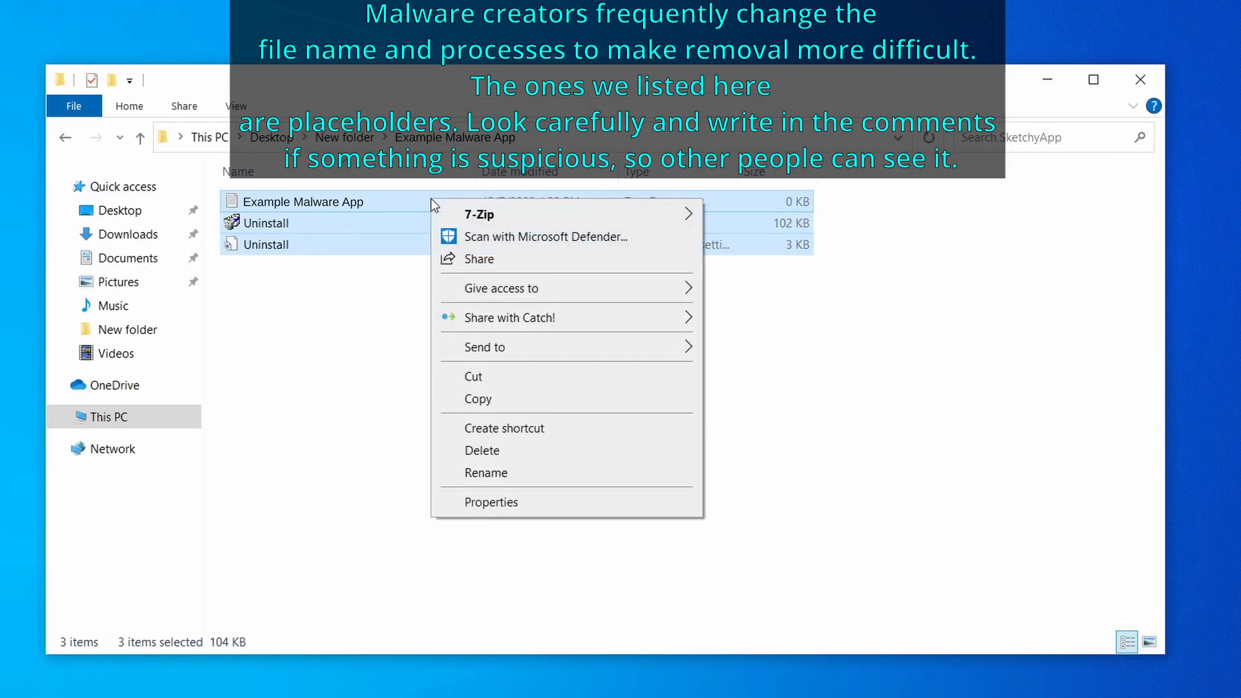
left_click(481, 451)
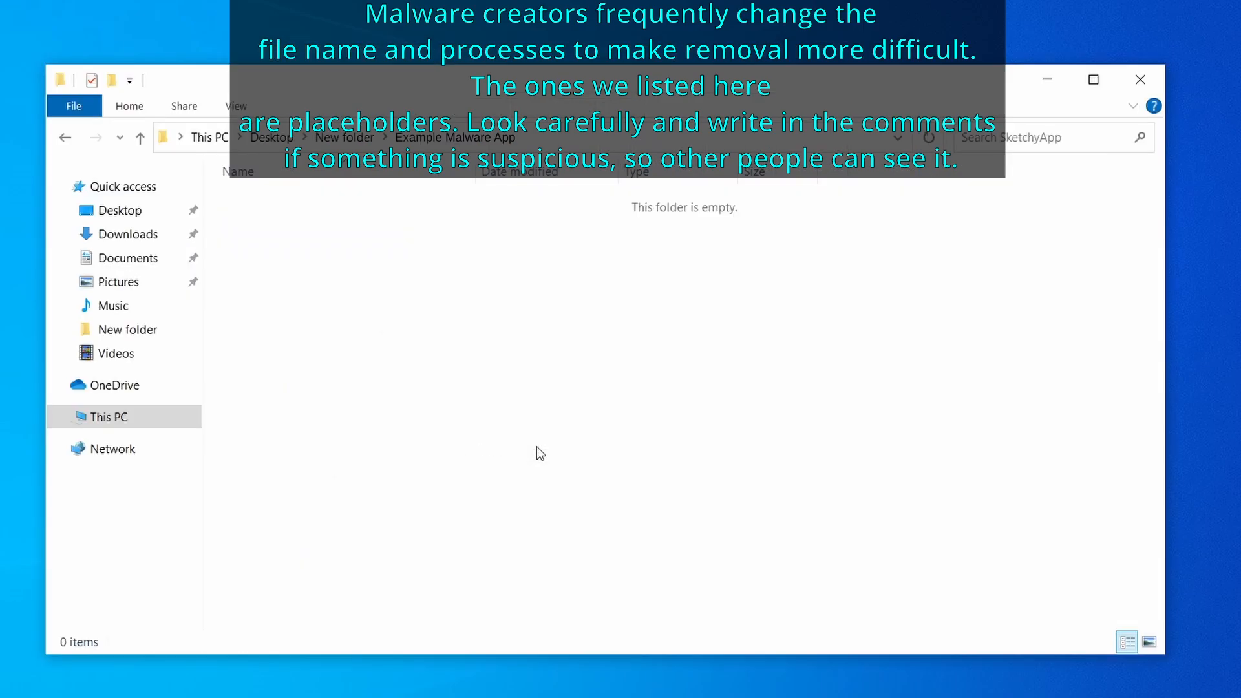
mouse_move(1141, 78)
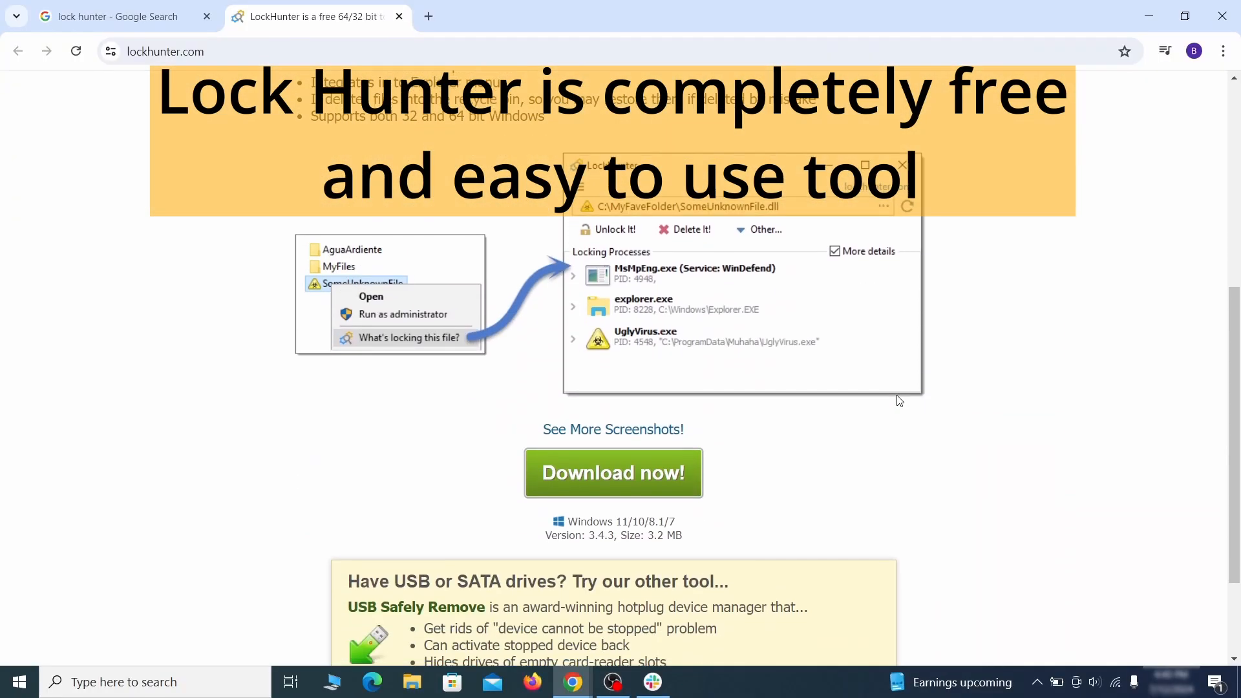
Delete EXAMPLE_MALWARE_FOLDER with LockHunter, confirming closure of the locking notepad.exe.
left_click(613, 473)
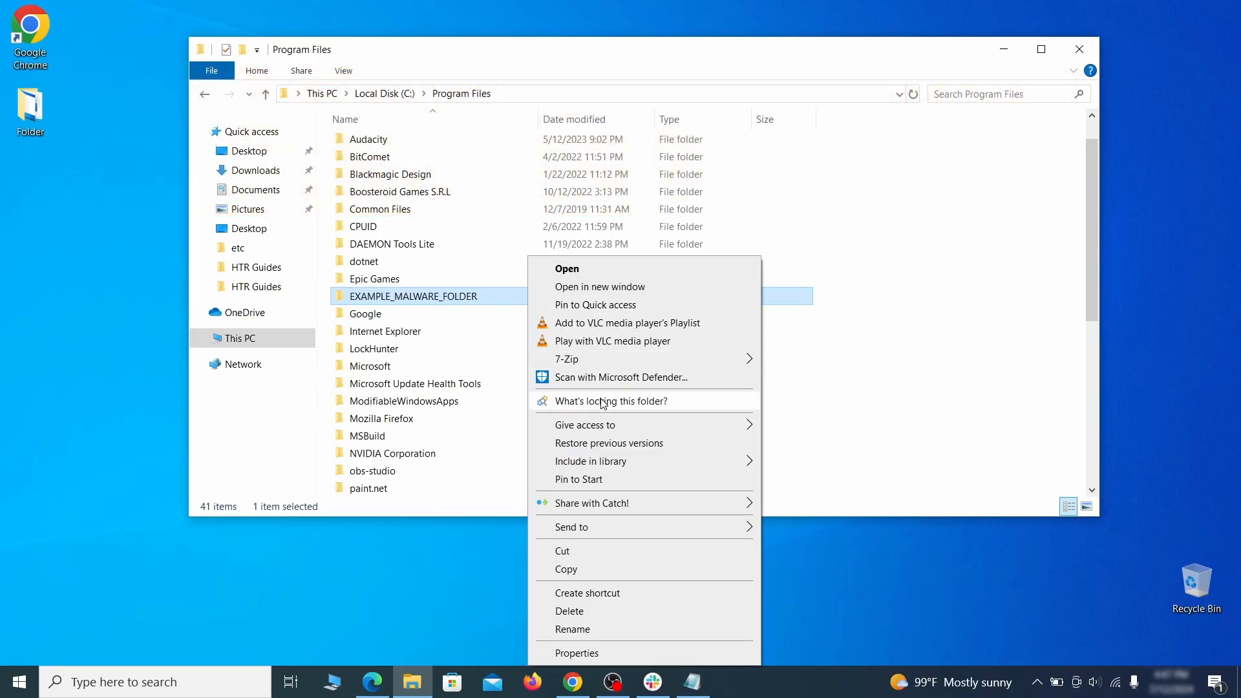
left_click(610, 401)
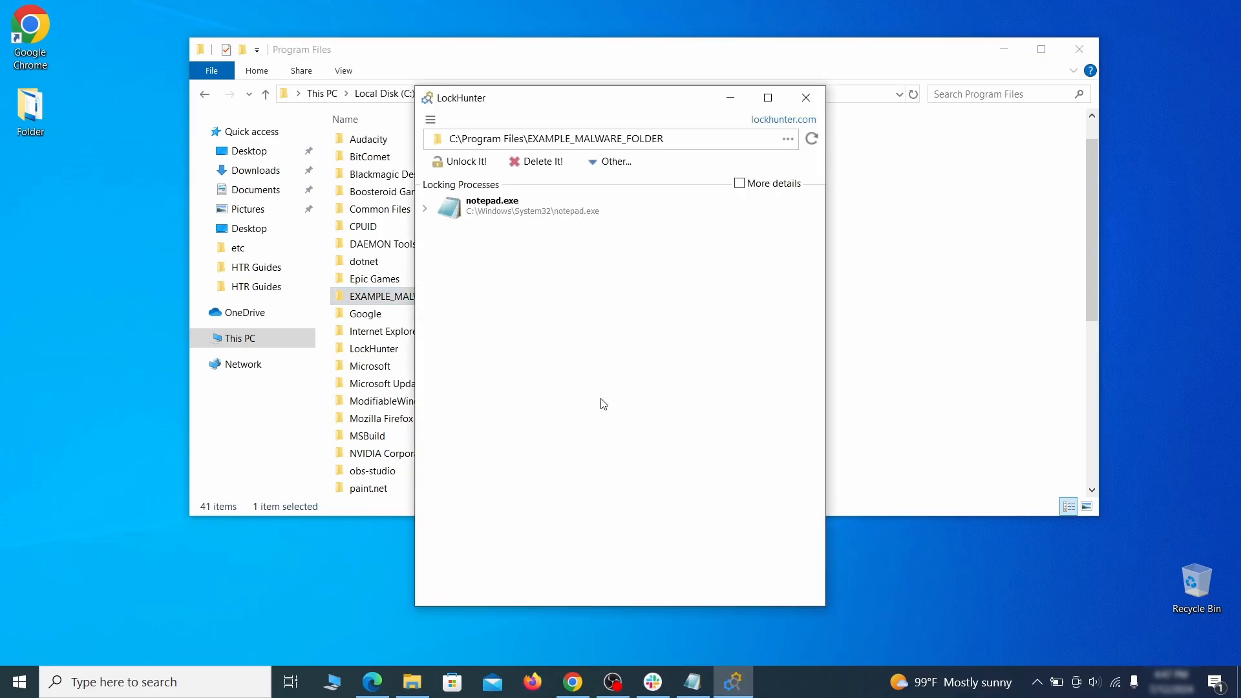
mouse_move(542, 162)
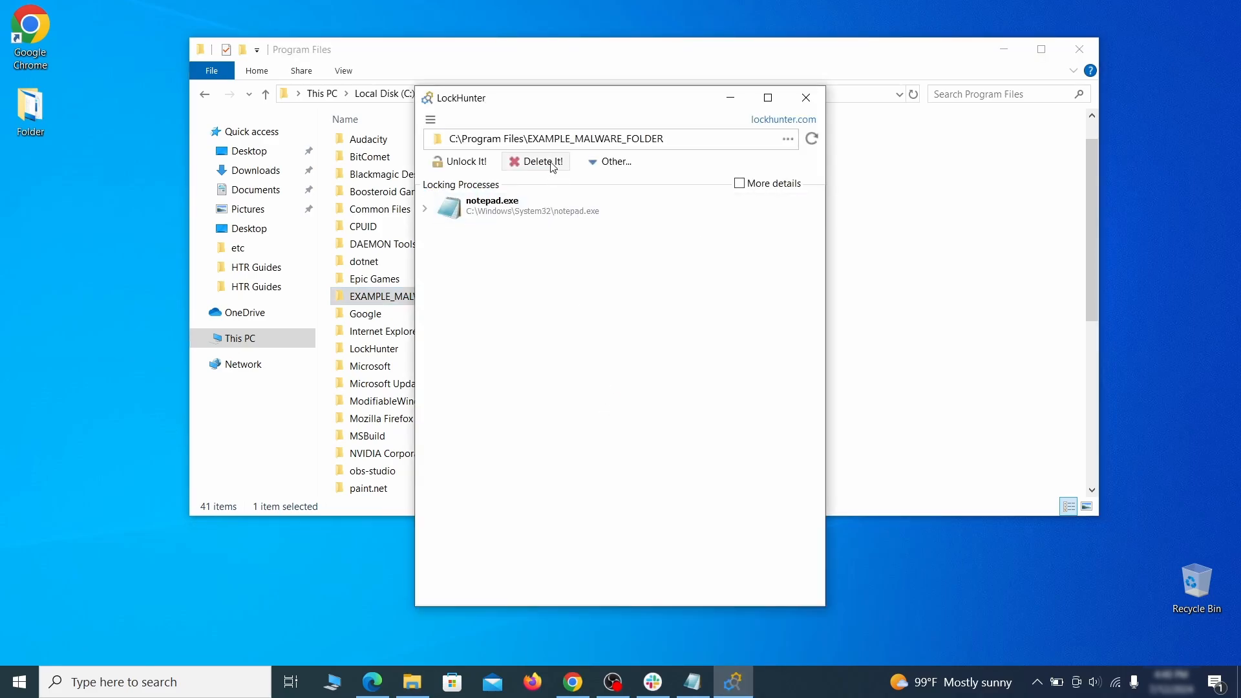
left_click(542, 161)
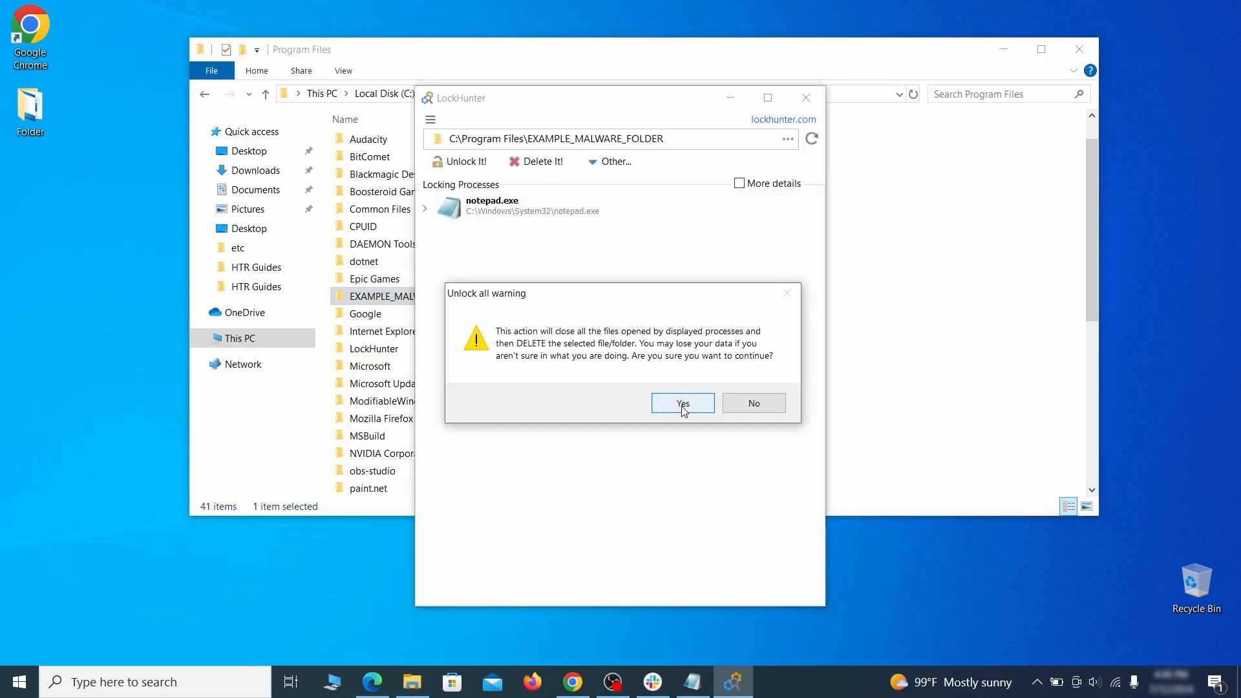
left_click(682, 403)
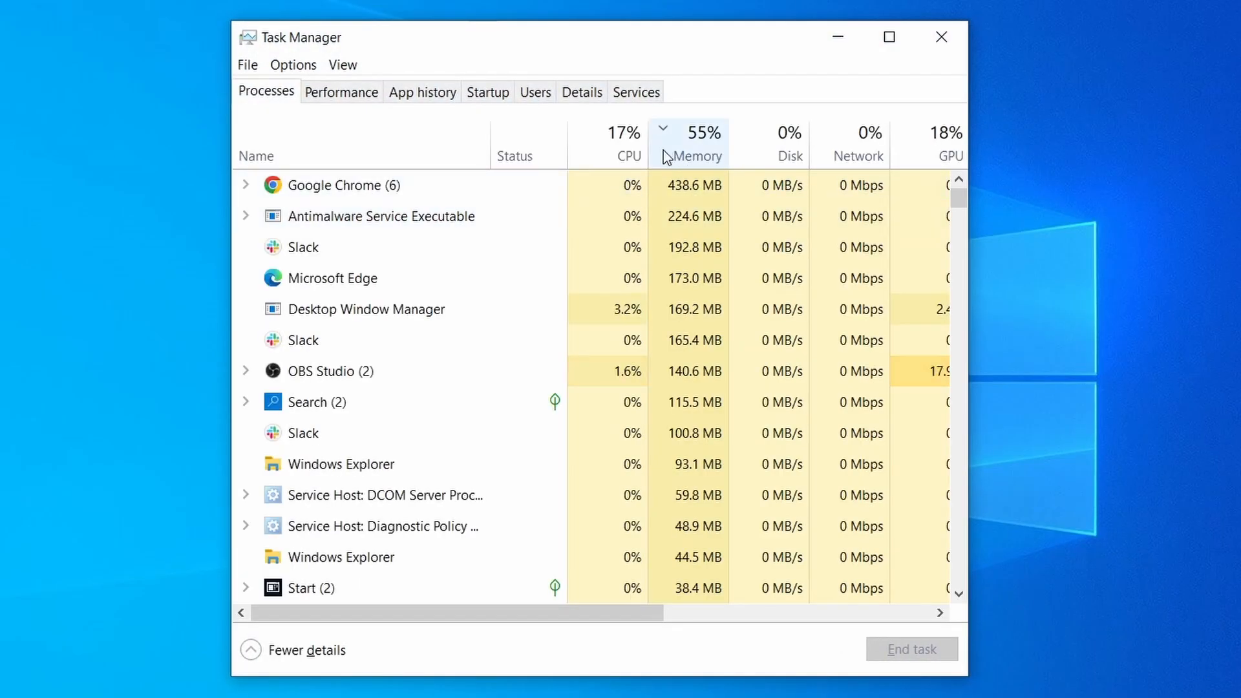
left_click(628, 145)
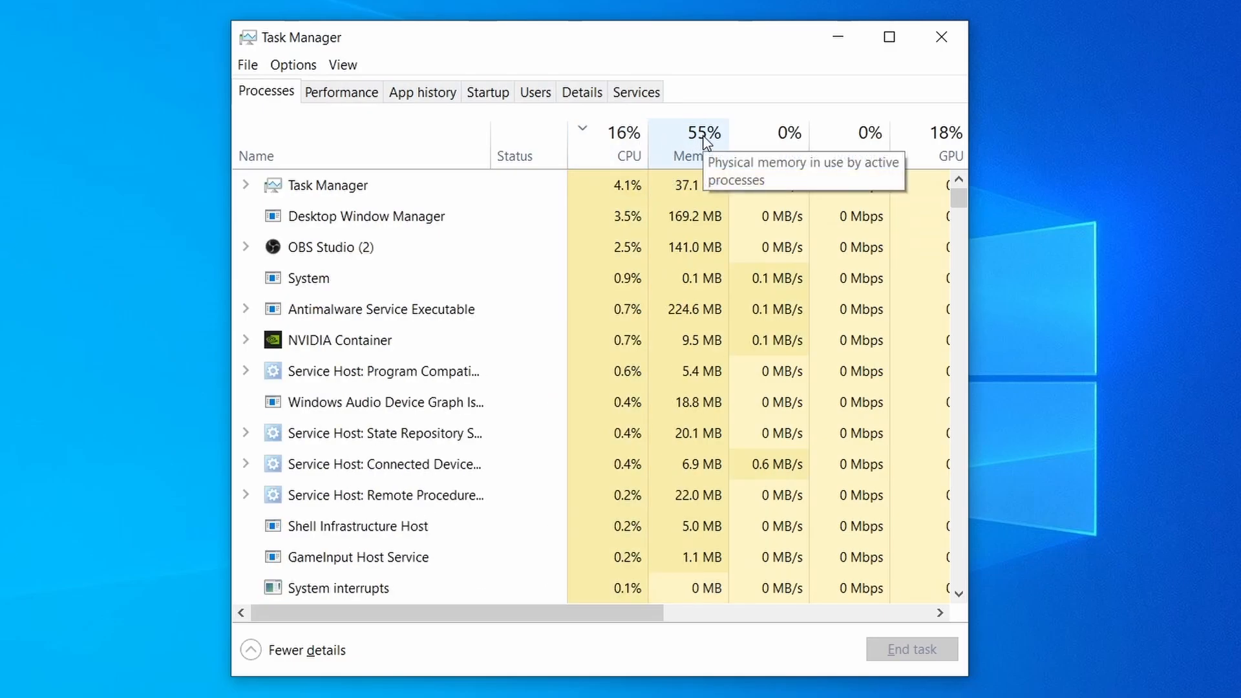
left_click(627, 132)
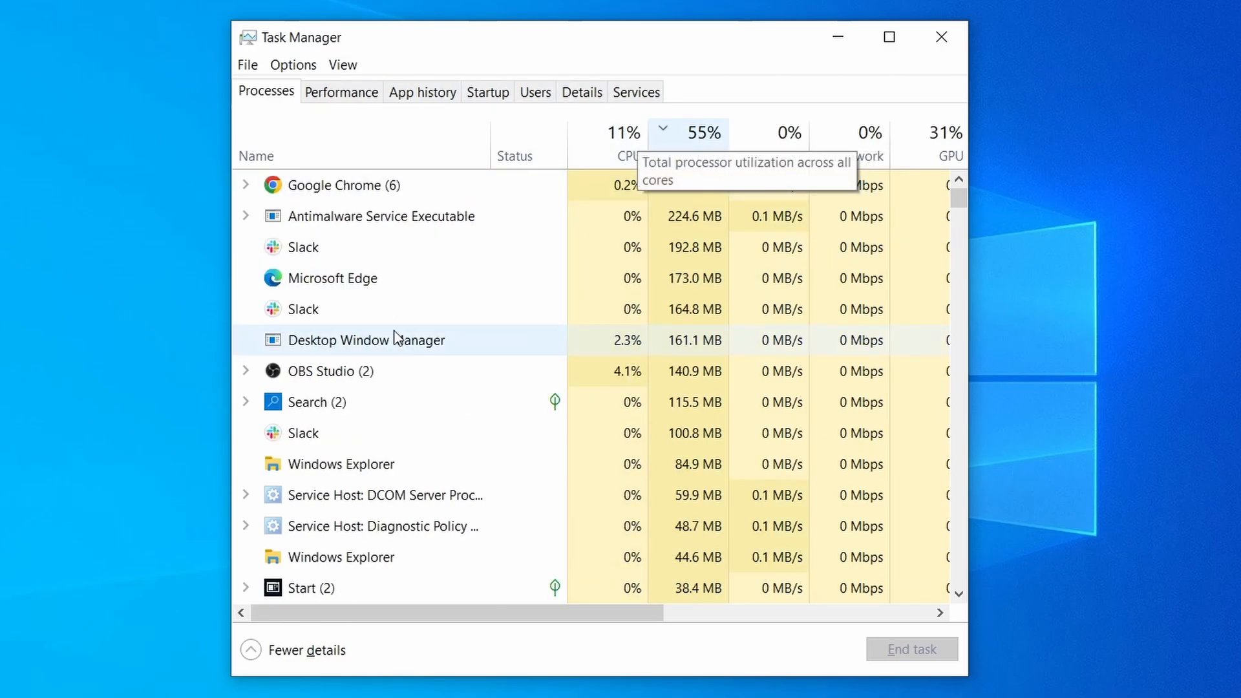
scroll("down", 3)
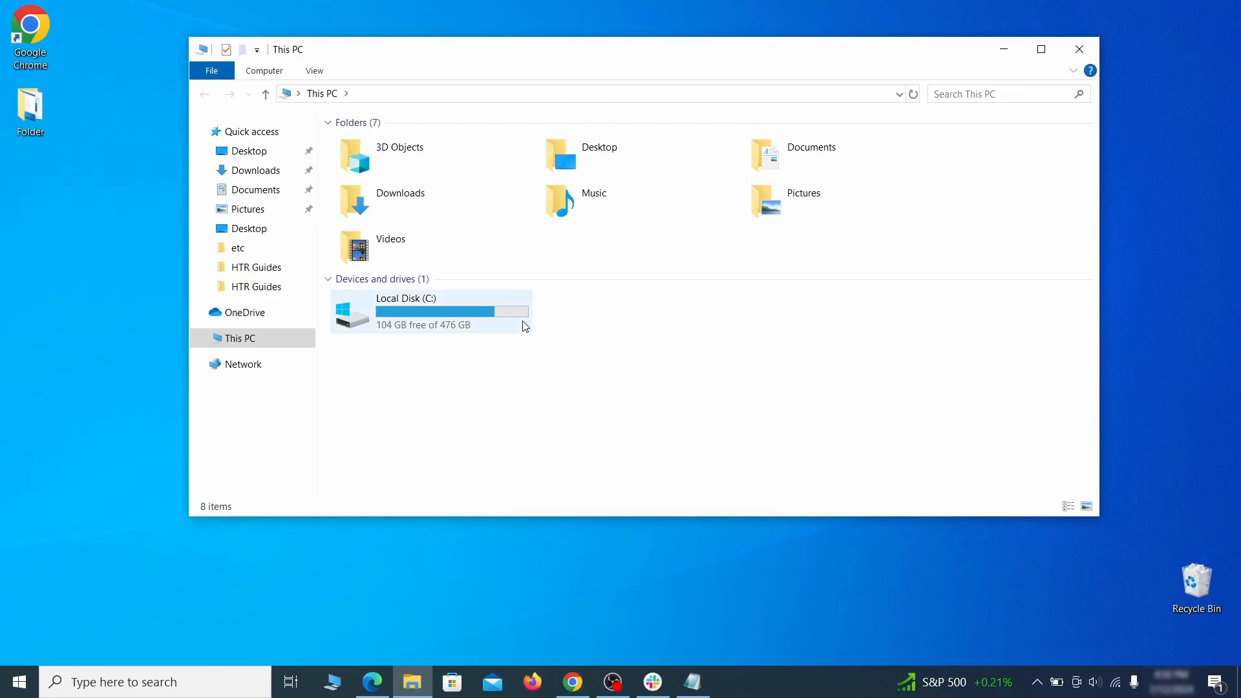
Browse Local Disk (C:) > Users > profile to AppData Roaming and select EXAMPLE_SUSPICIOUS_FOLDER.
double_click(406, 311)
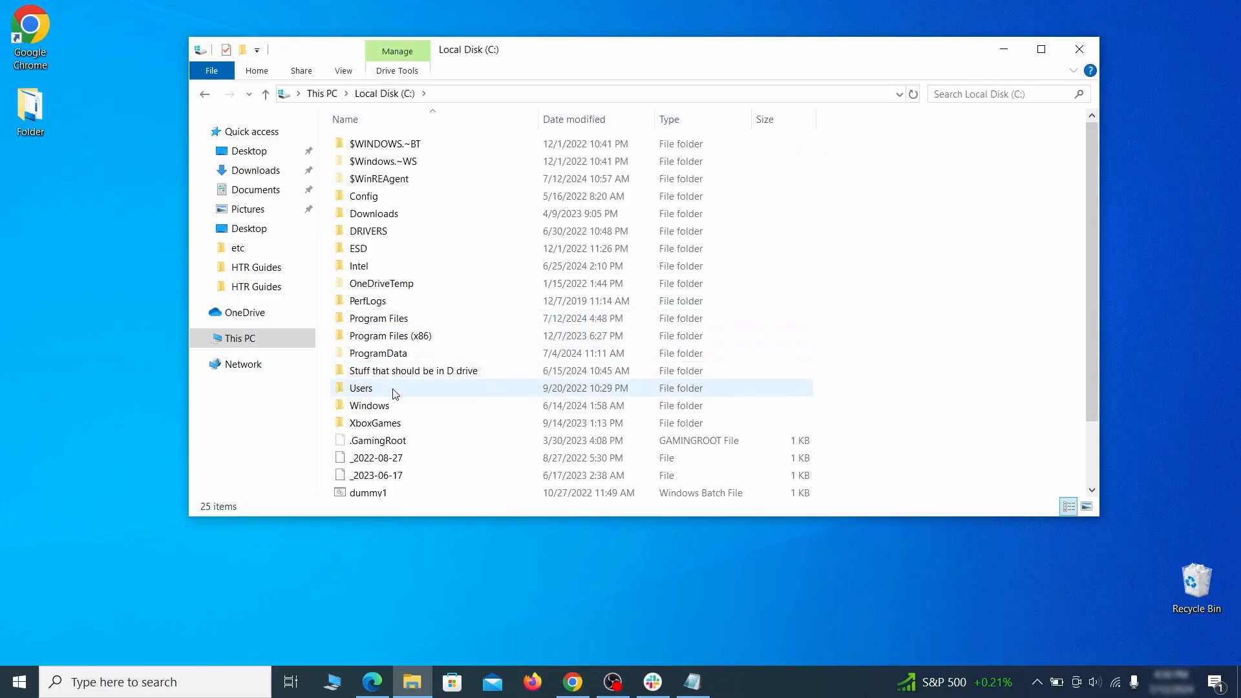
double_click(361, 388)
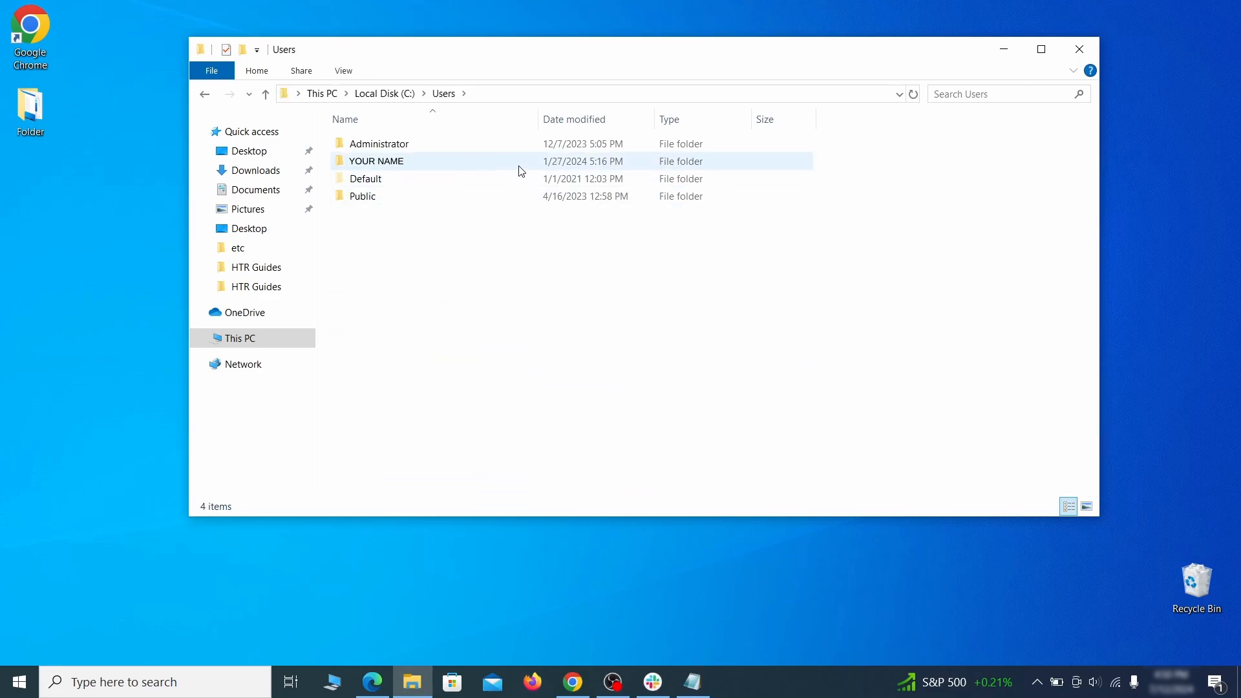
double_click(376, 161)
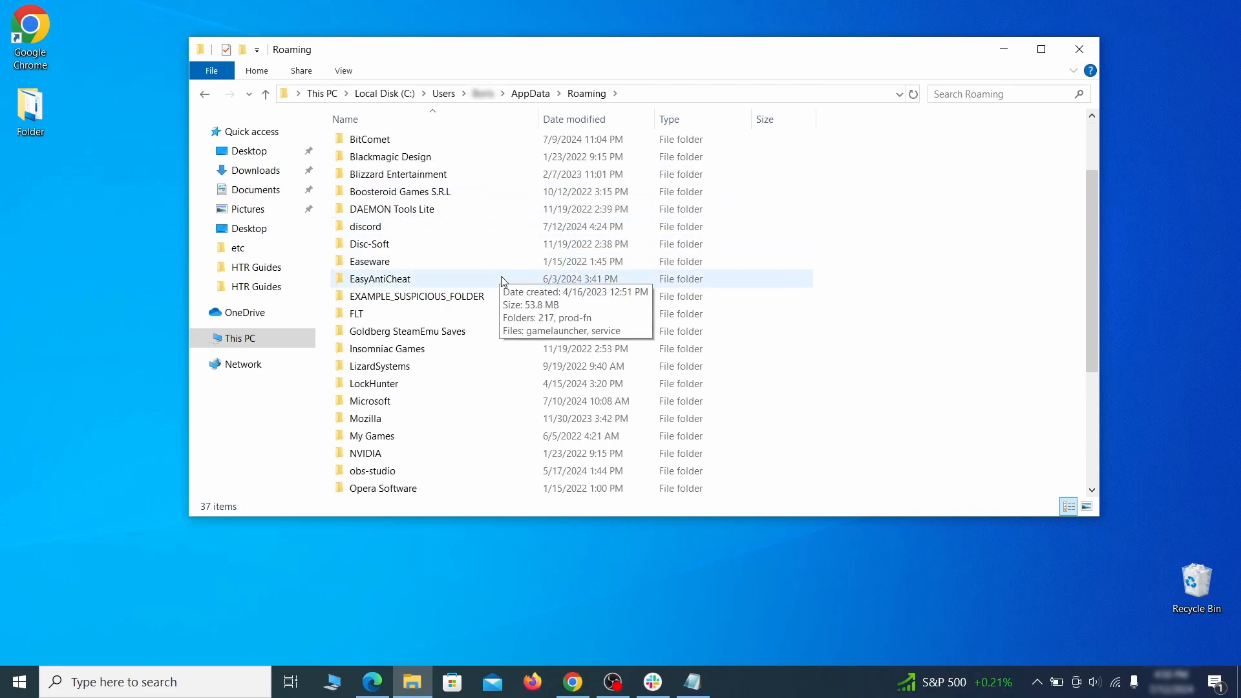
left_click(417, 296)
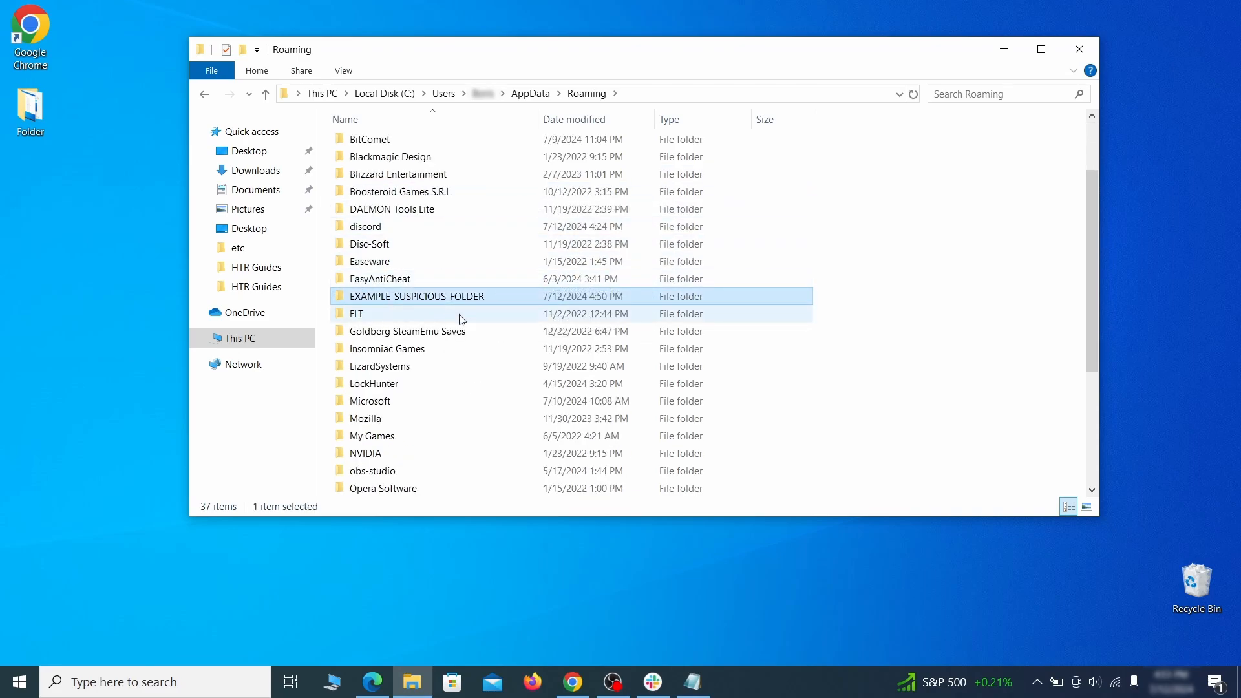
Attempt deleting EXAMPLE_SUSPICIOUS_FOLDER, which fails as in use, then check what locks it.
right_click(417, 296)
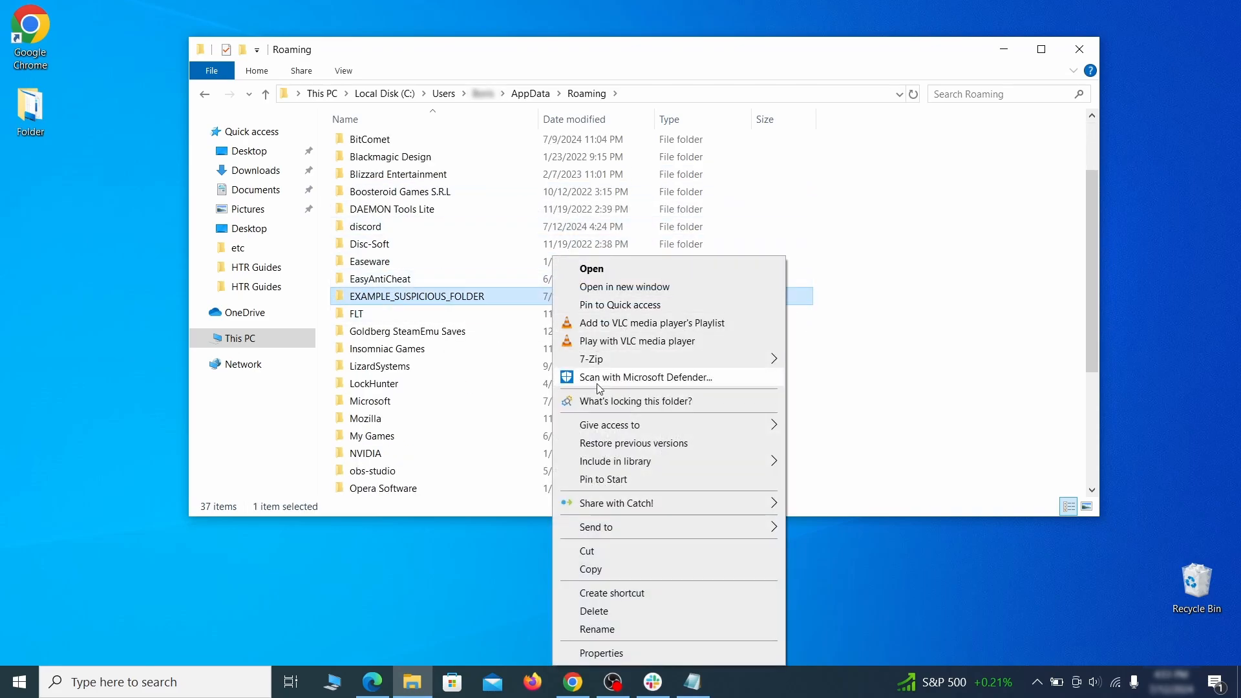
left_click(594, 611)
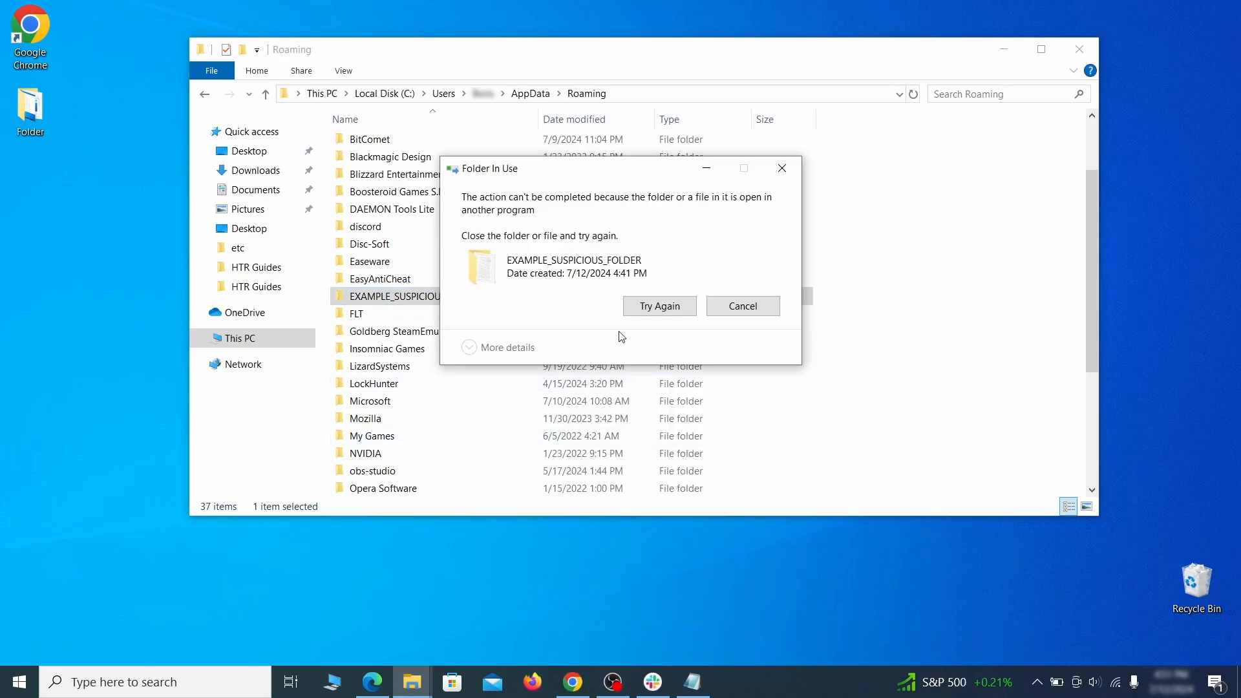
right_click(412, 296)
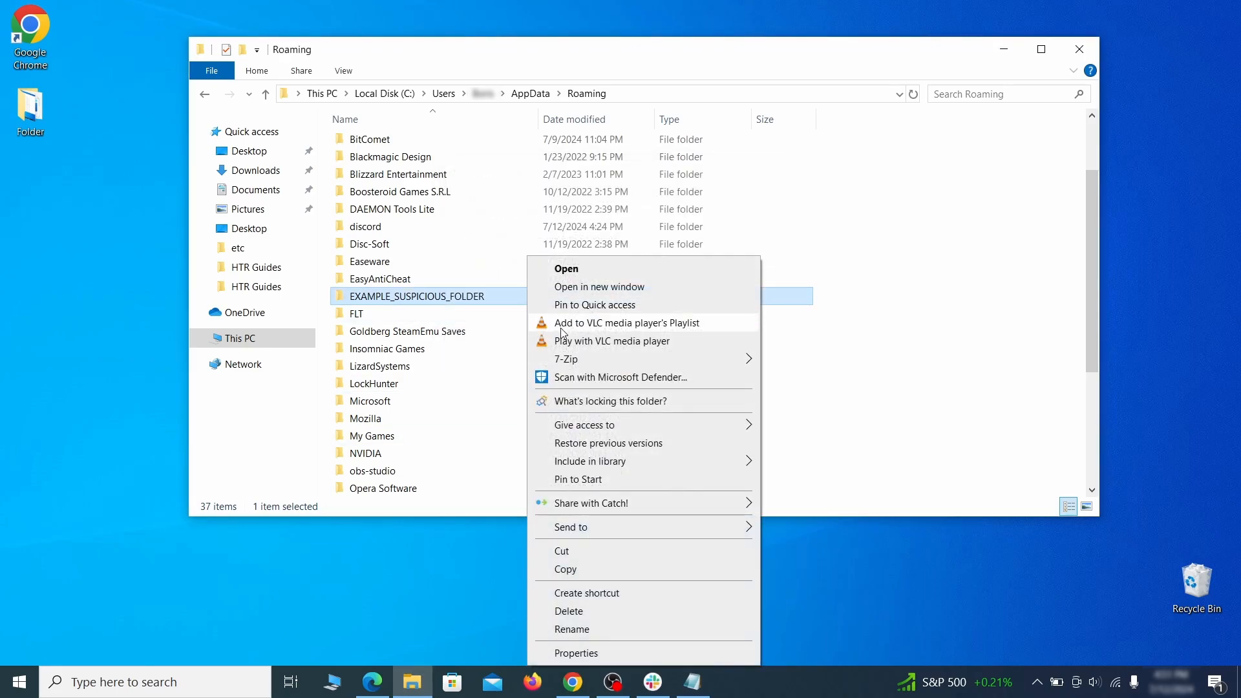
left_click(611, 400)
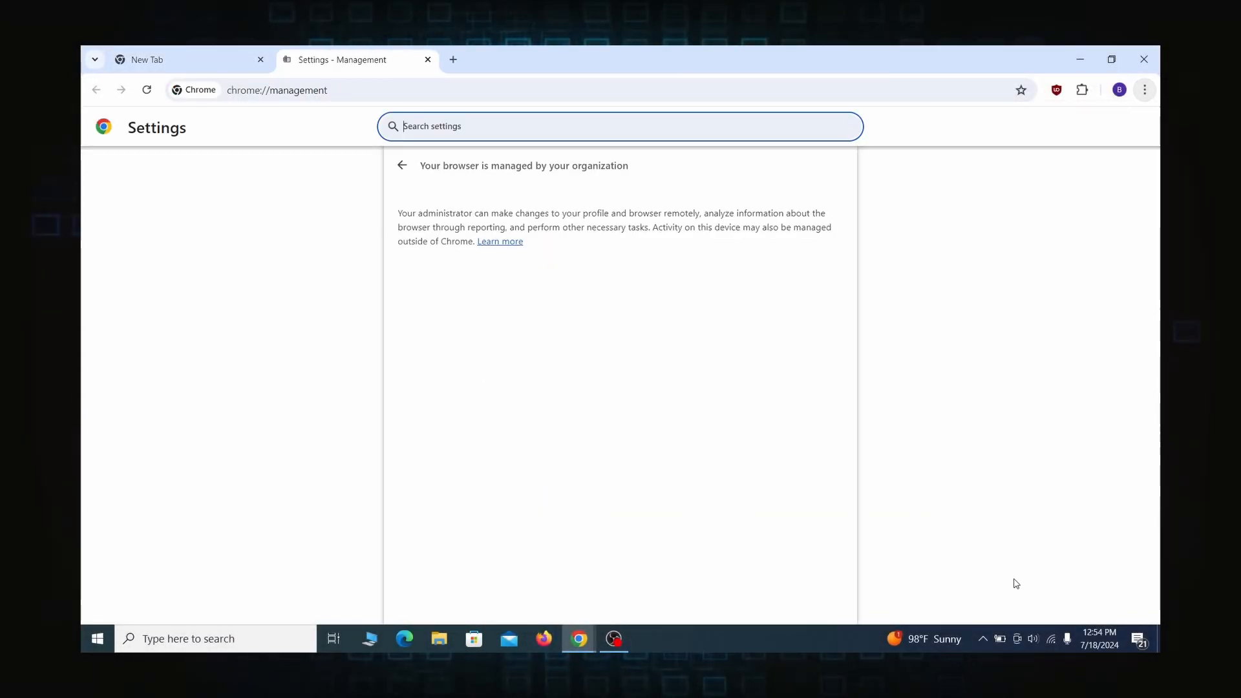
mouse_move(489, 243)
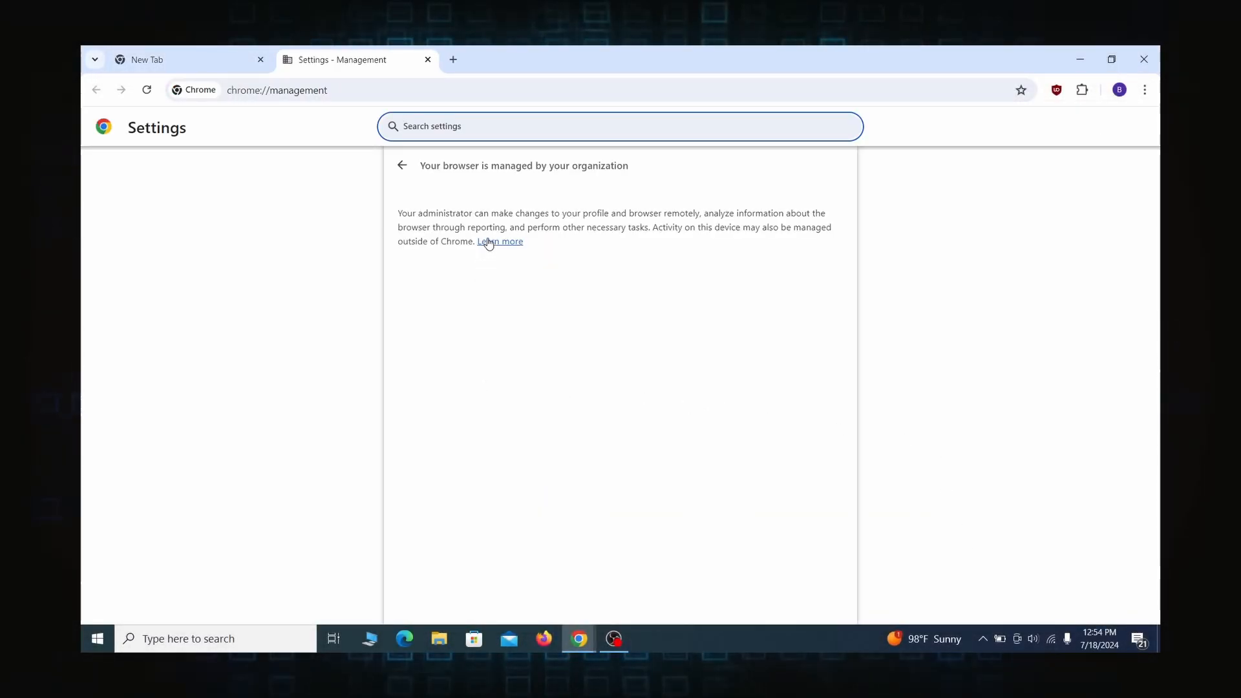
left_click(1144, 59)
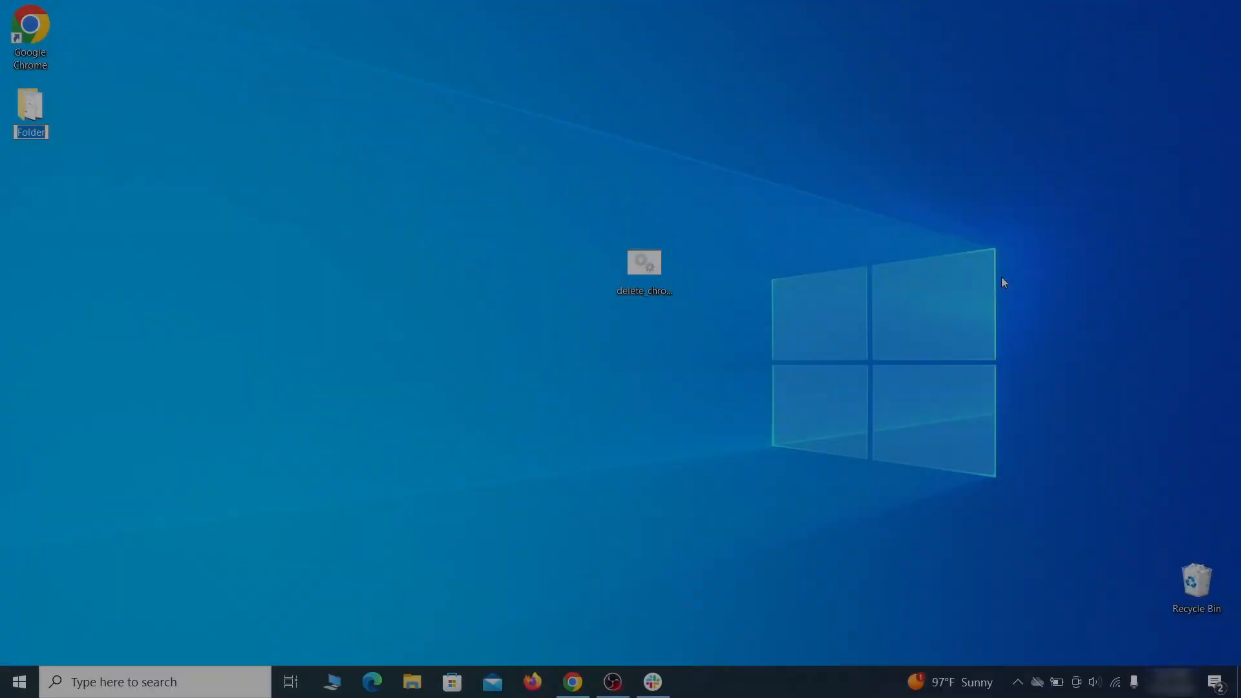
Remove the chrome template from Computer Configuration's Administrative Templates in Group Policy Editor.
type("edit")
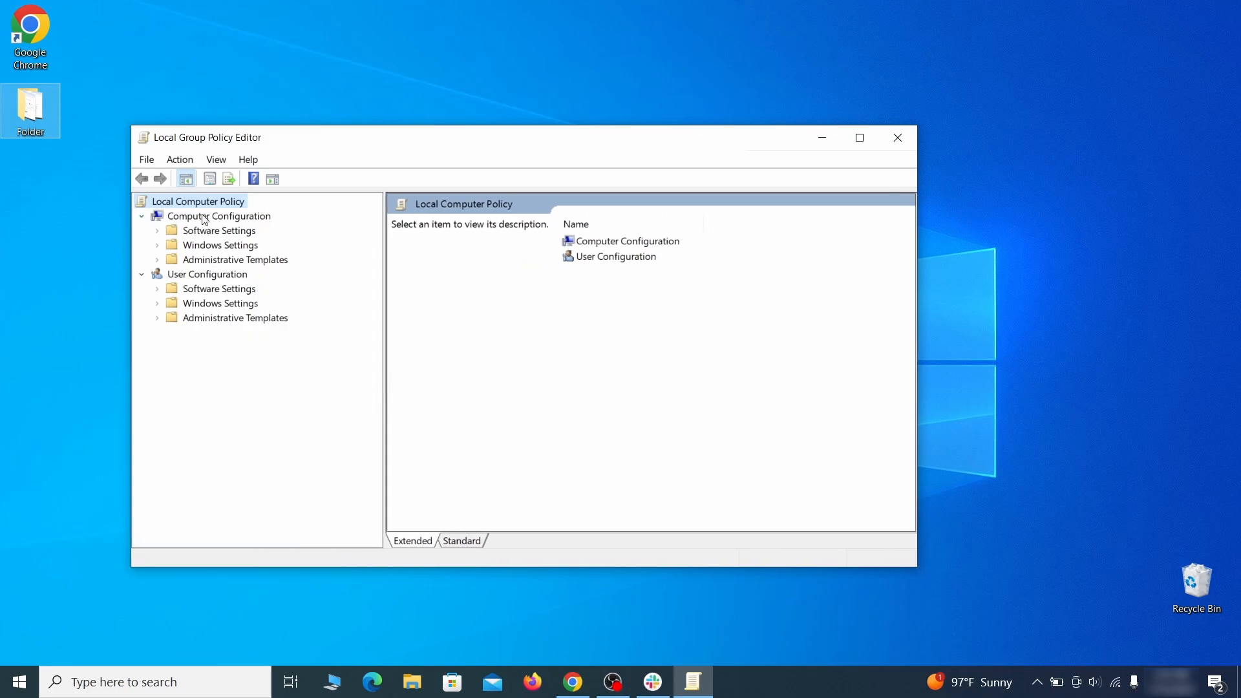
left_click(219, 215)
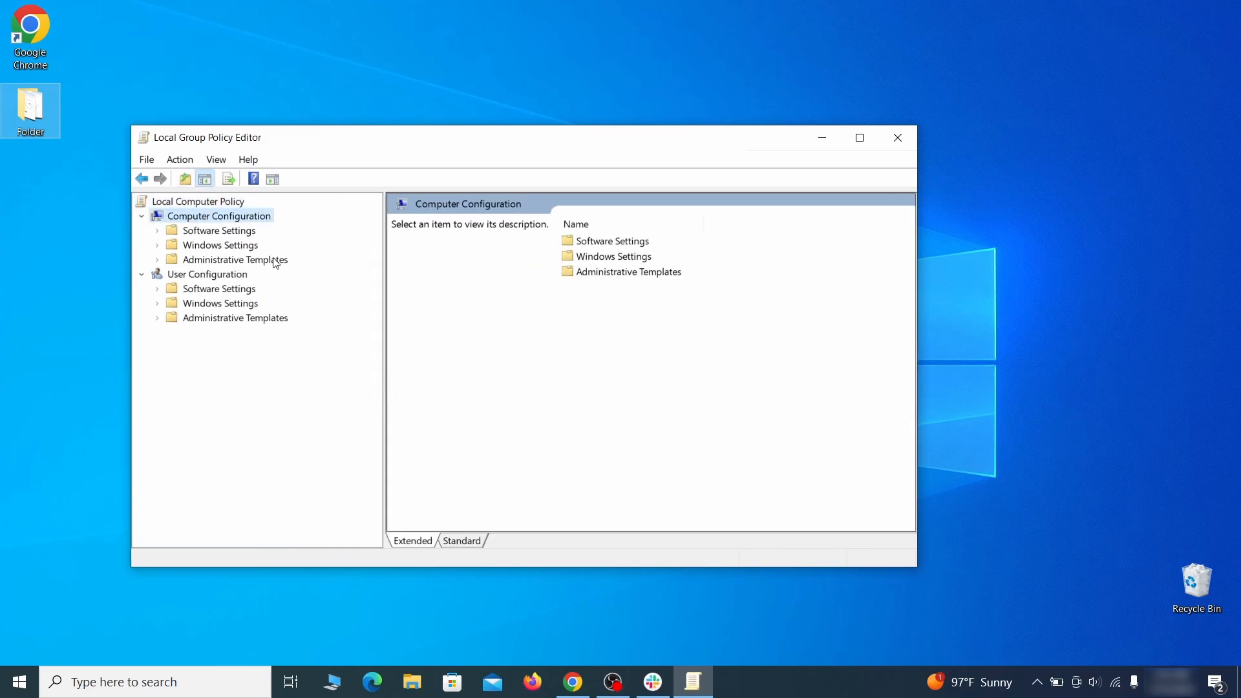
right_click(234, 260)
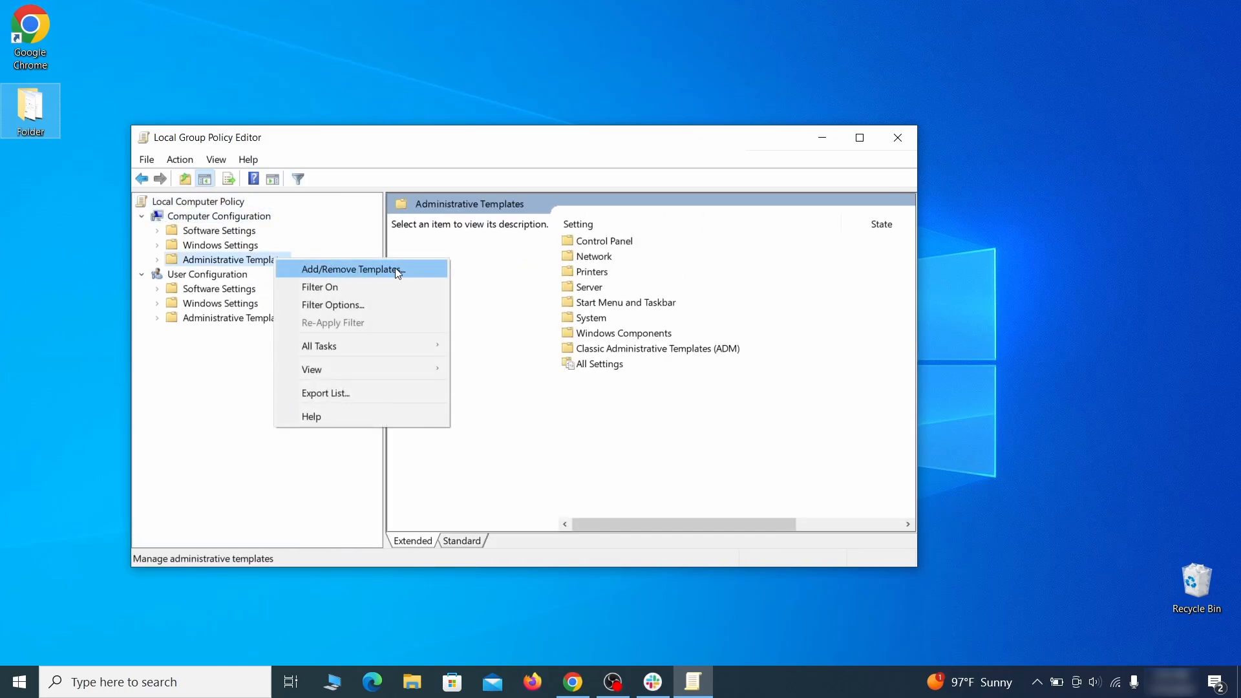
left_click(351, 269)
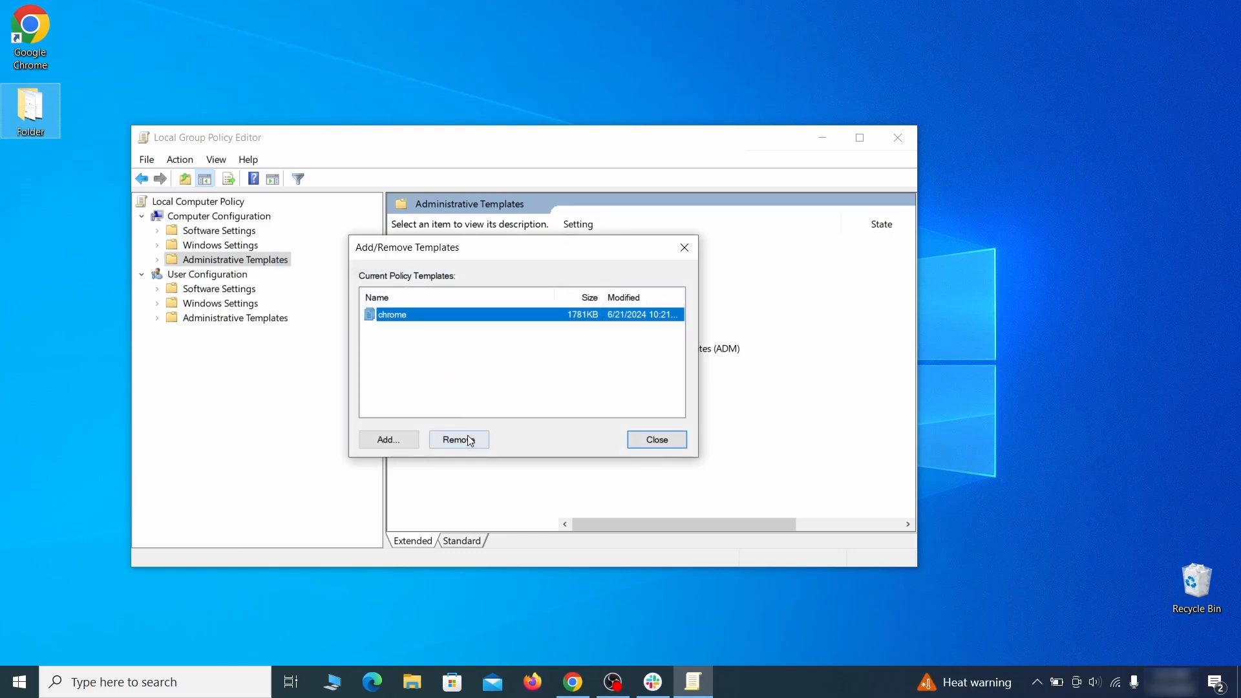
left_click(656, 440)
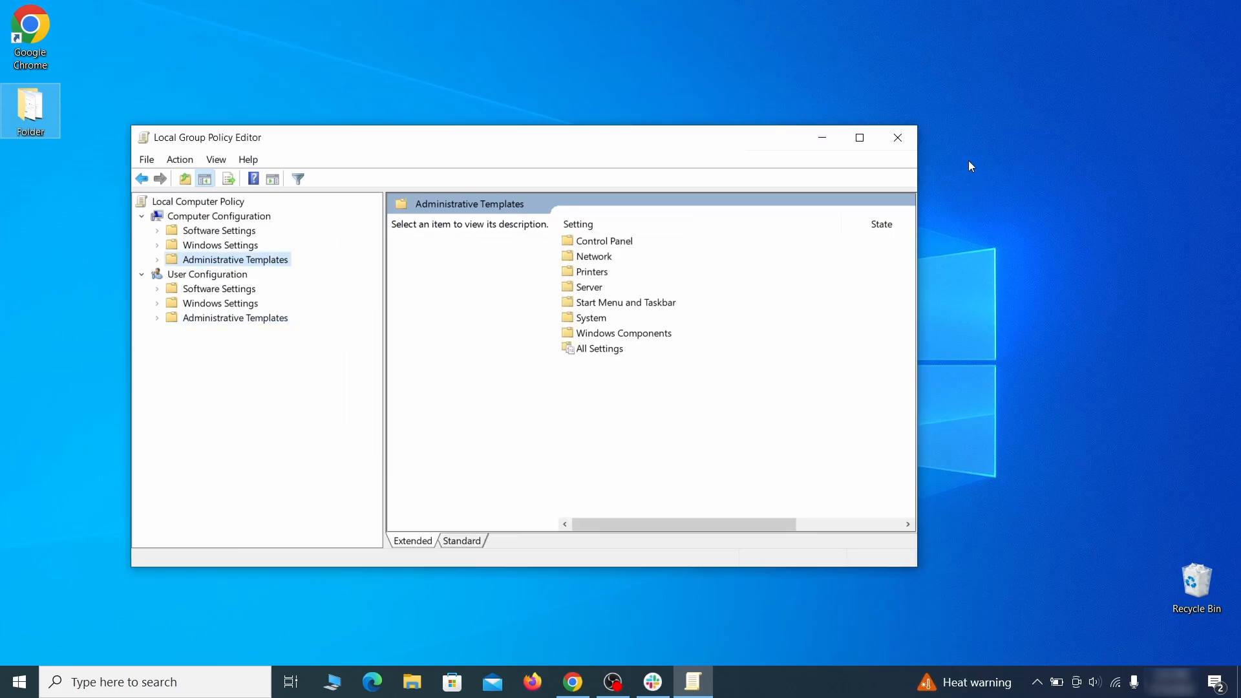
left_click(13, 682)
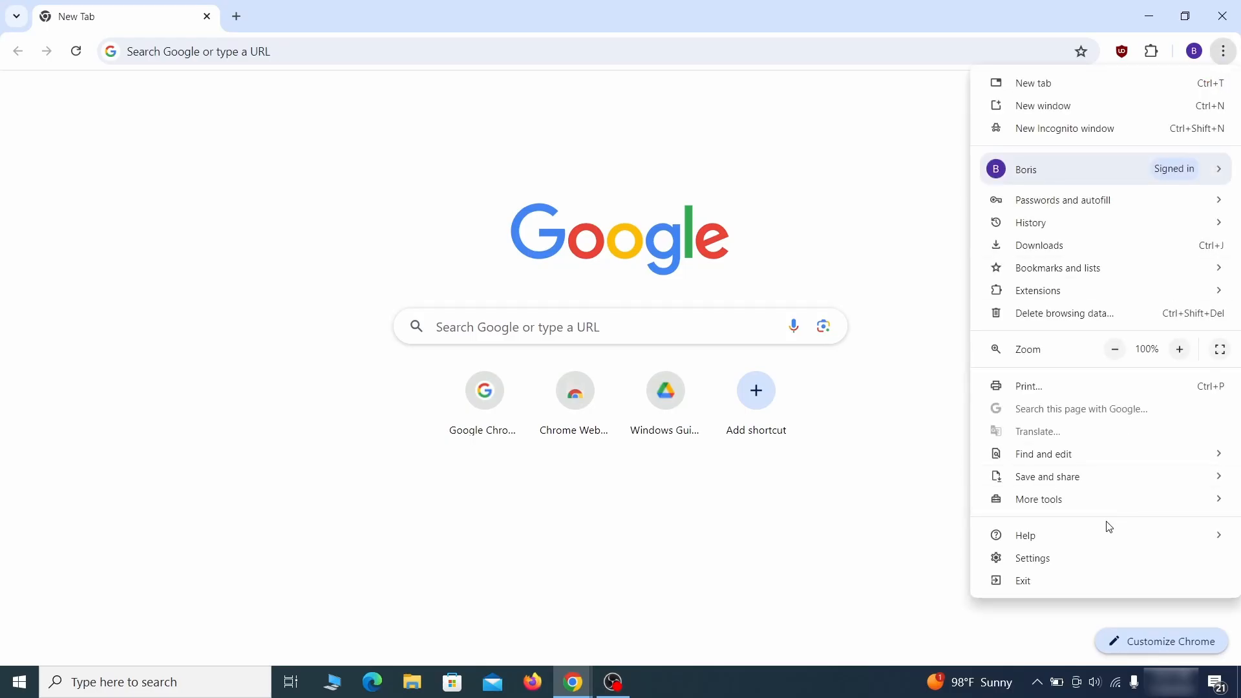
Open Chrome's three-dot menu over the New Tab page.
left_click(1023, 580)
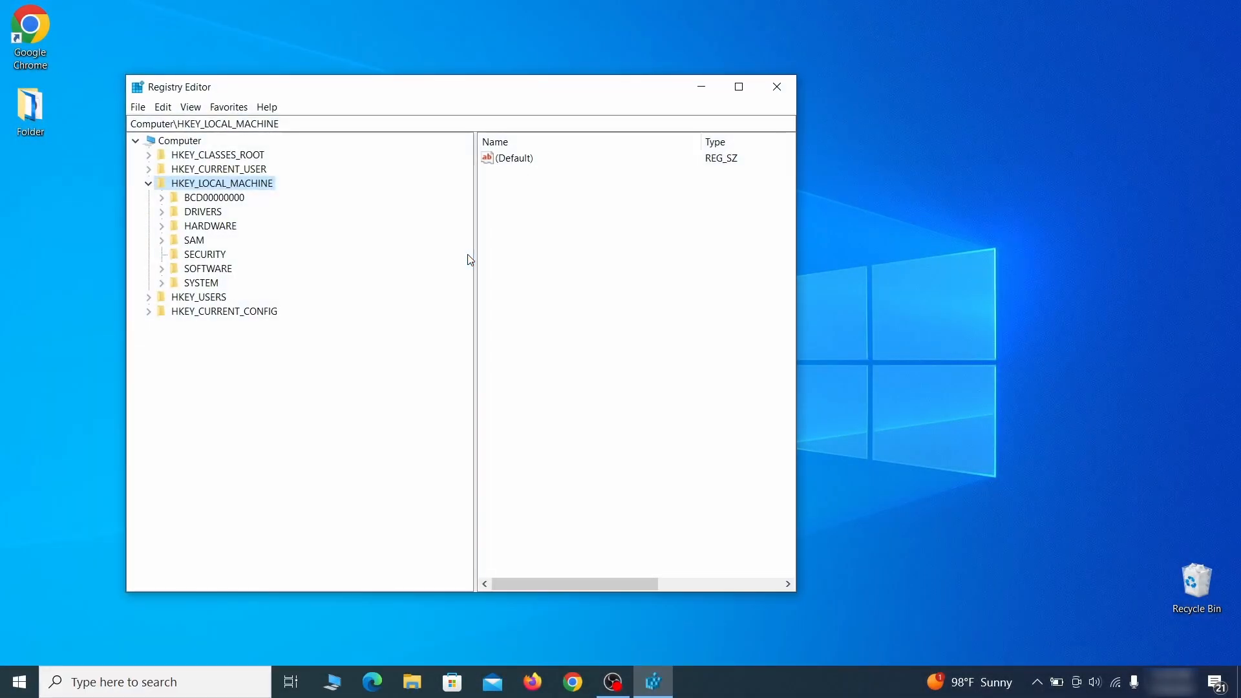
Expand HKEY_LOCAL_MACHINE to BCD00000000 > Objects > Elements and decline deleting key 12000004.
left_click(162, 197)
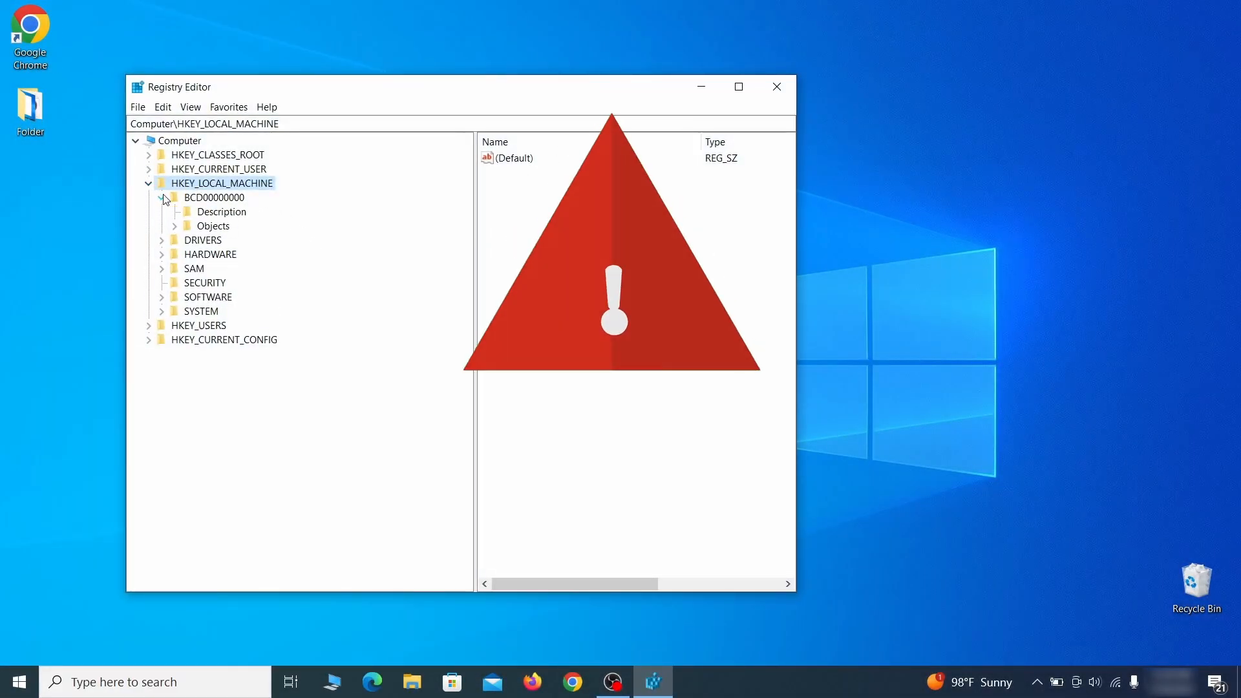
left_click(173, 225)
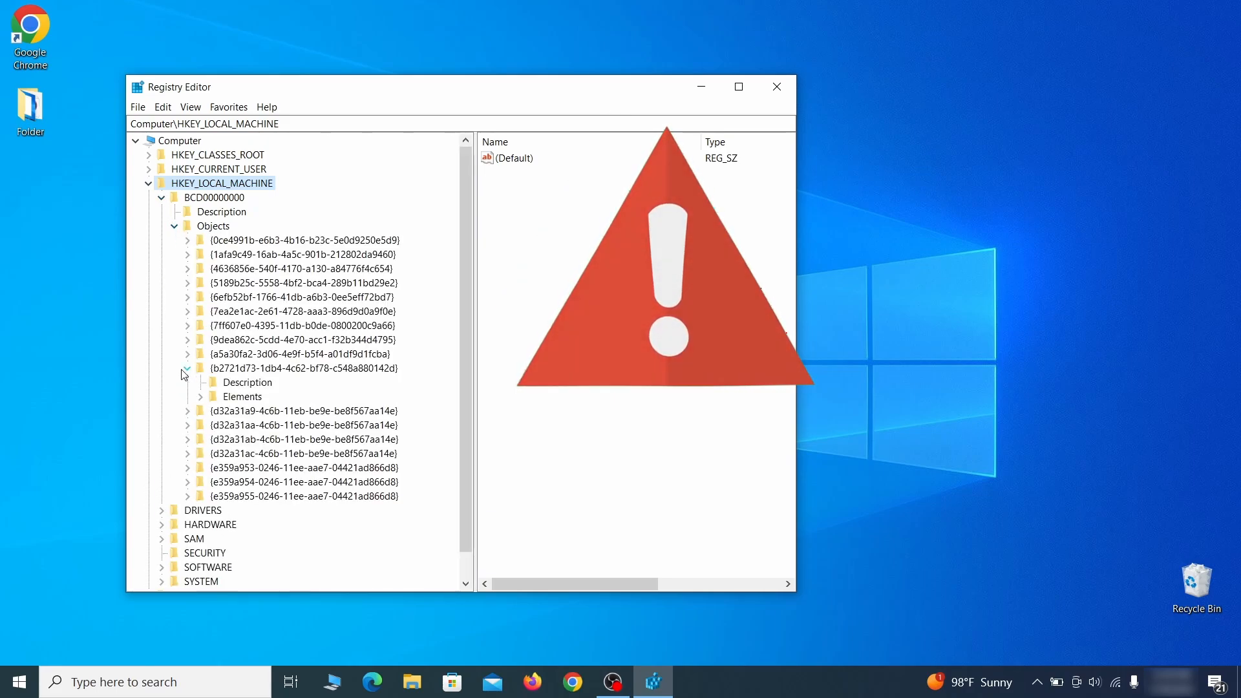
left_click(255, 438)
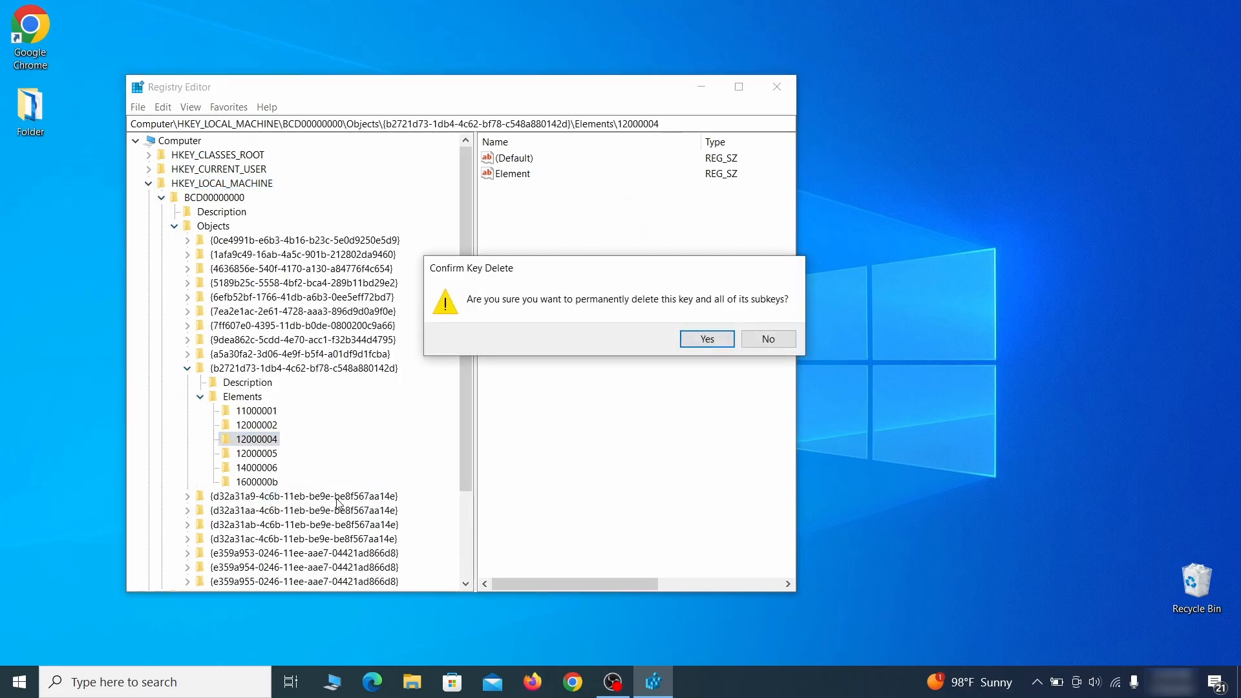
left_click(766, 338)
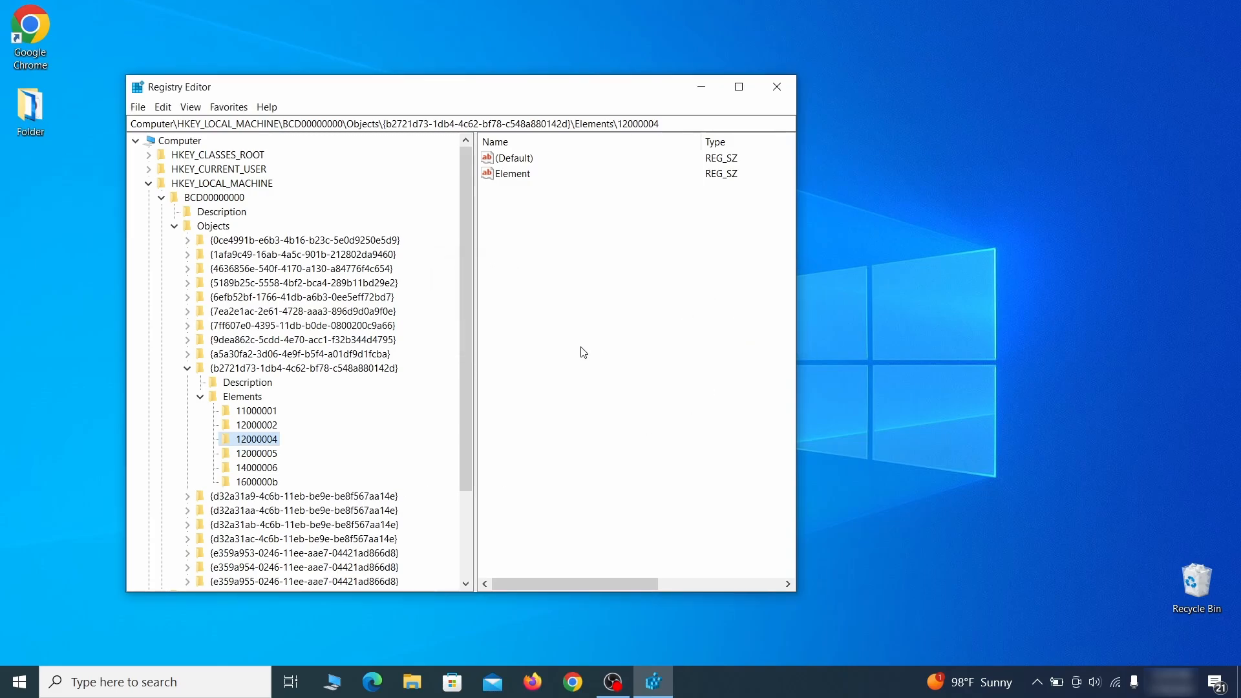
scroll("down", 3)
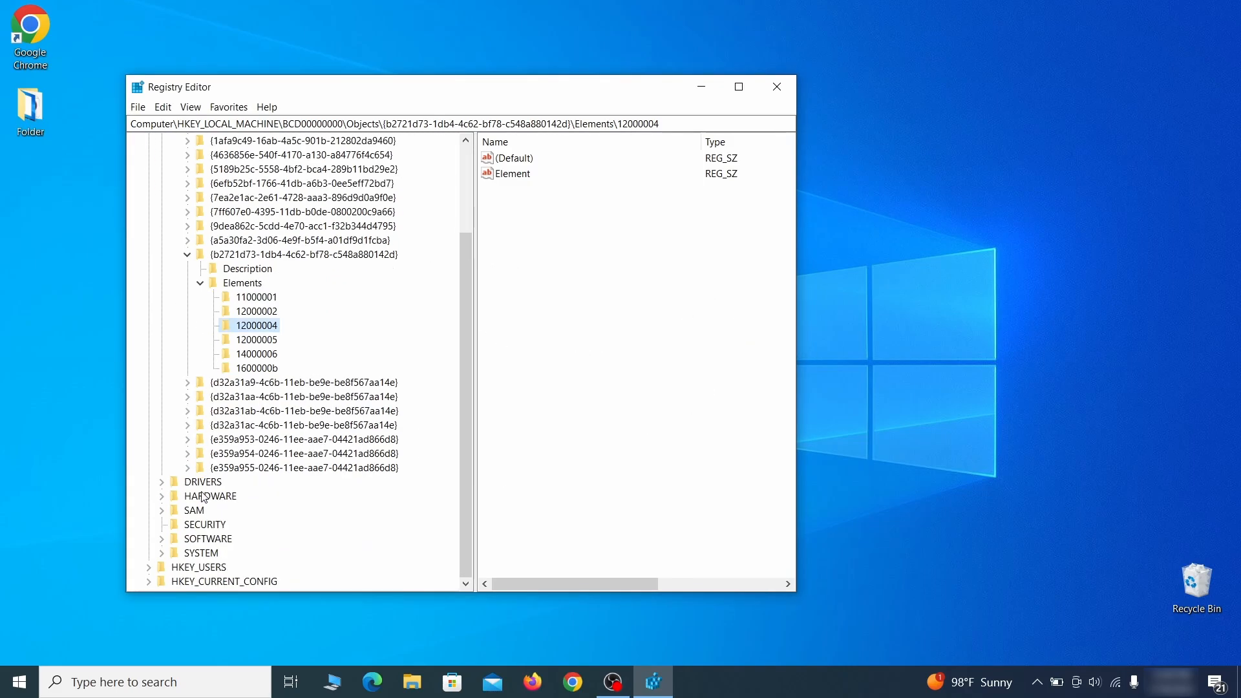
left_click(161, 510)
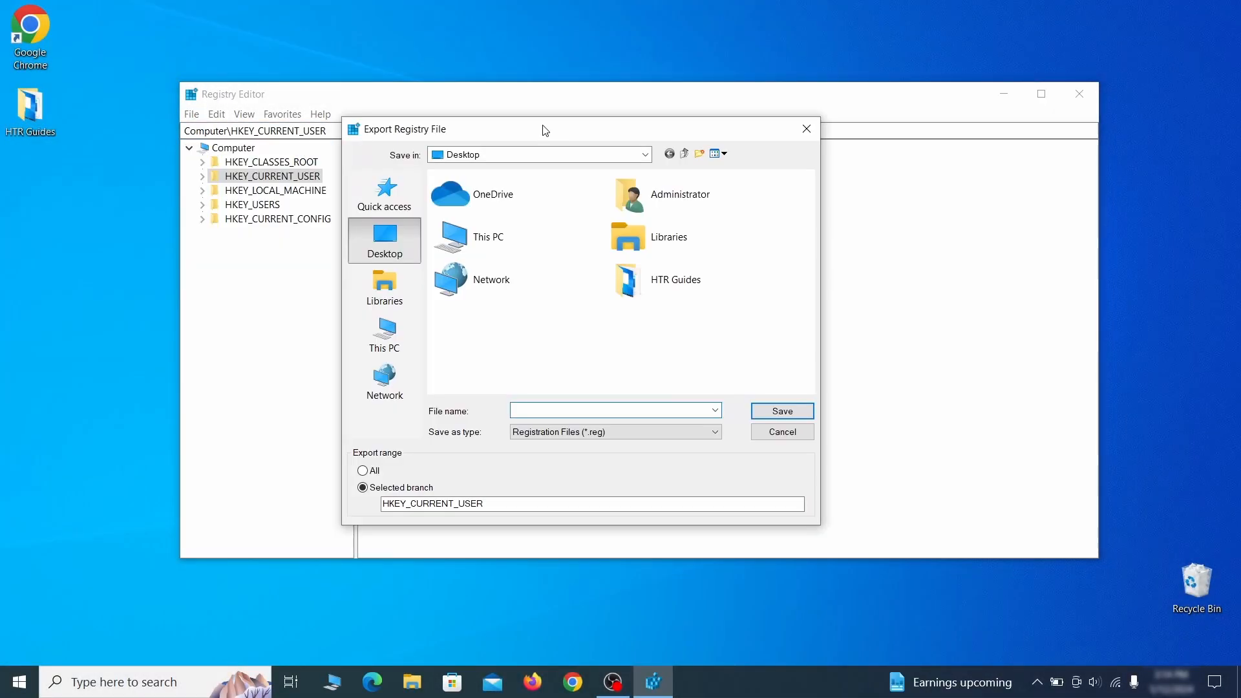
Import Registry Backup 1 from the Desktop through File > Import in Registry Editor.
type("Registry Backup 1")
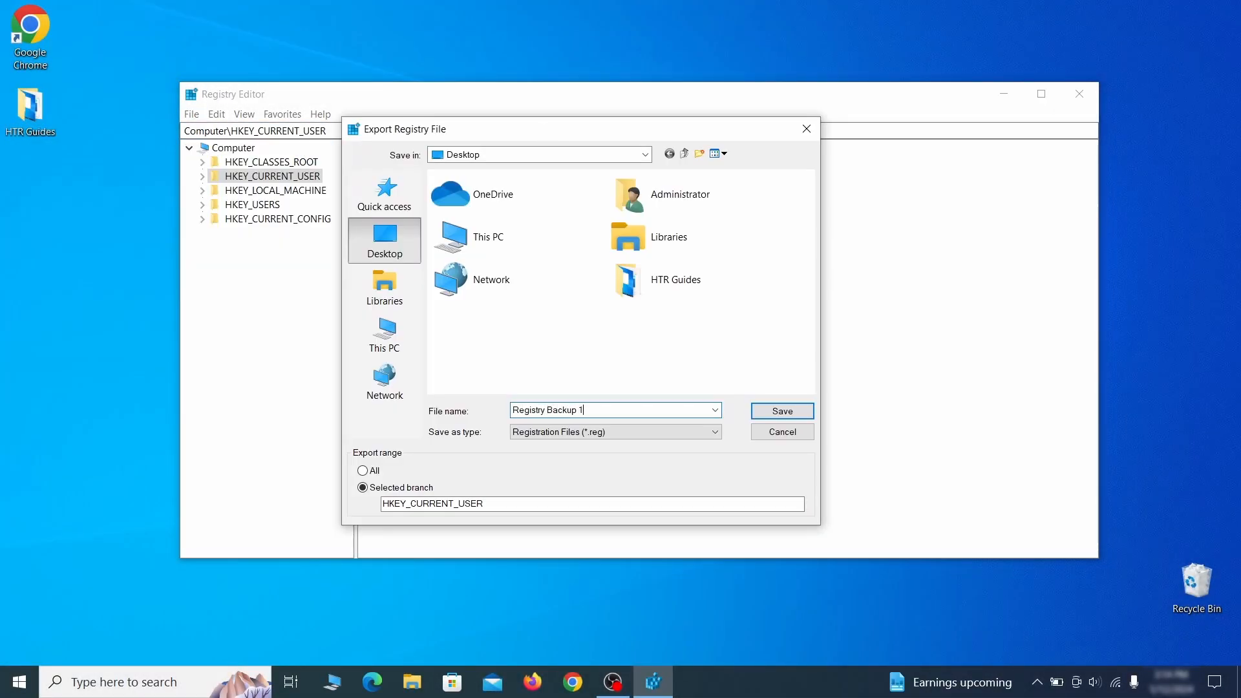
mouse_move(363, 472)
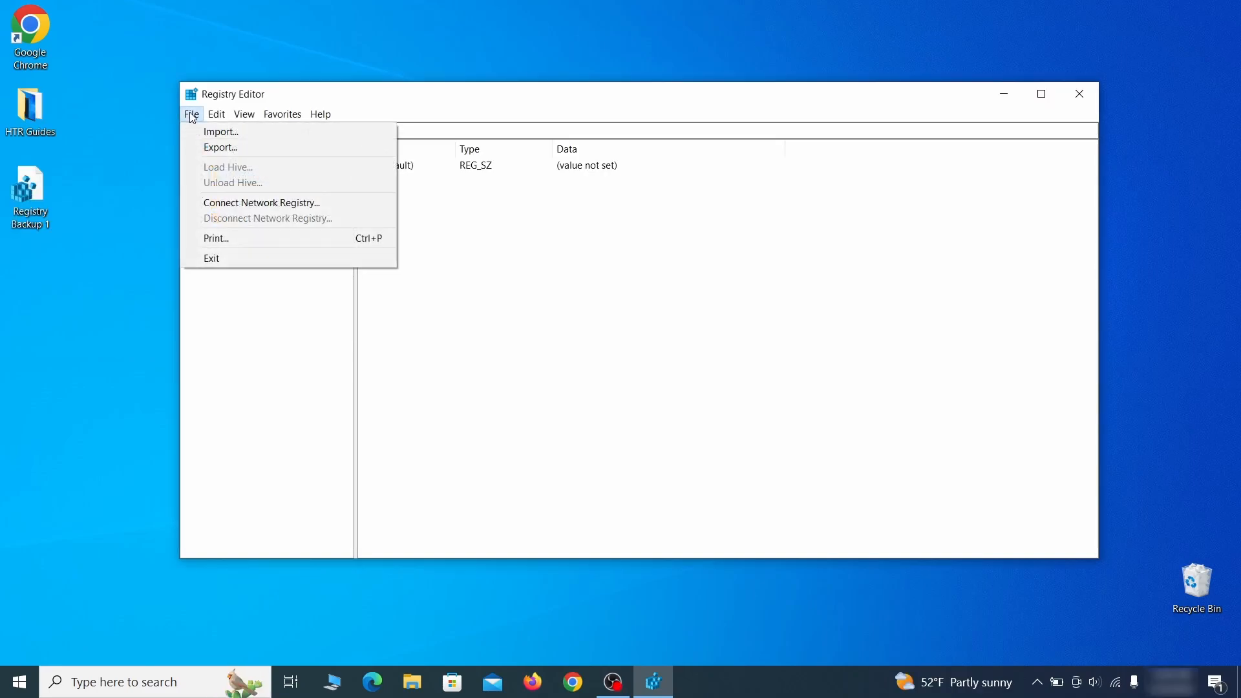
left_click(221, 131)
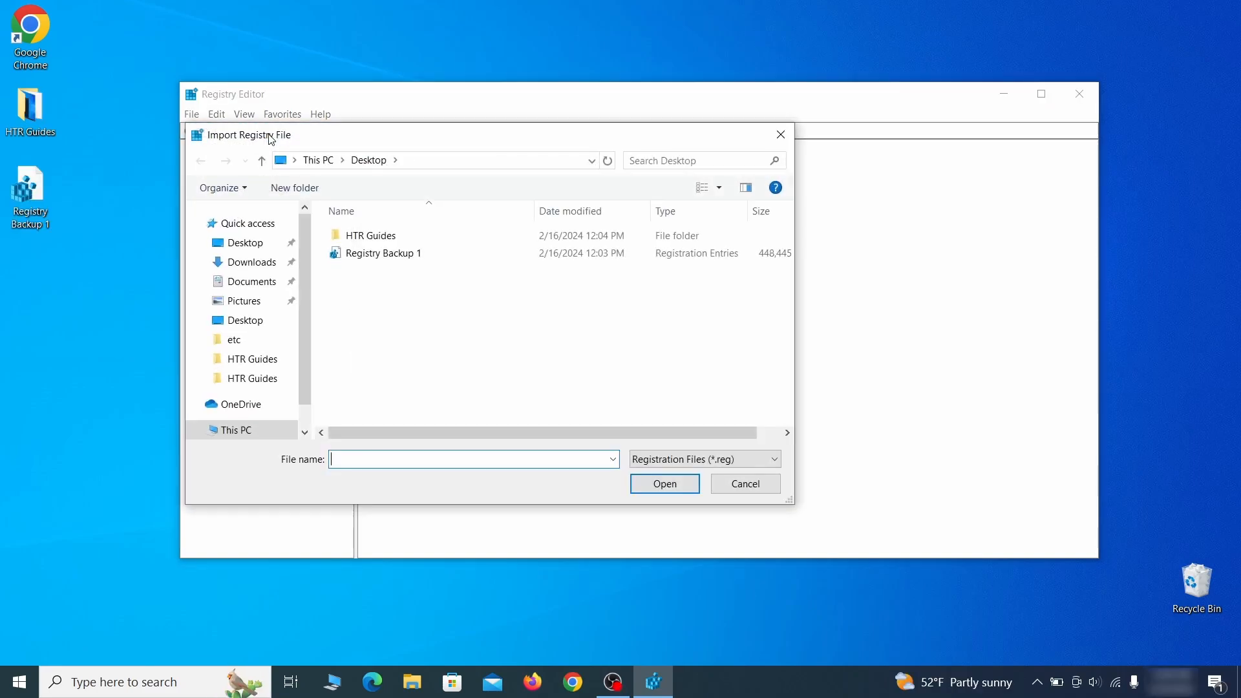
left_click(383, 253)
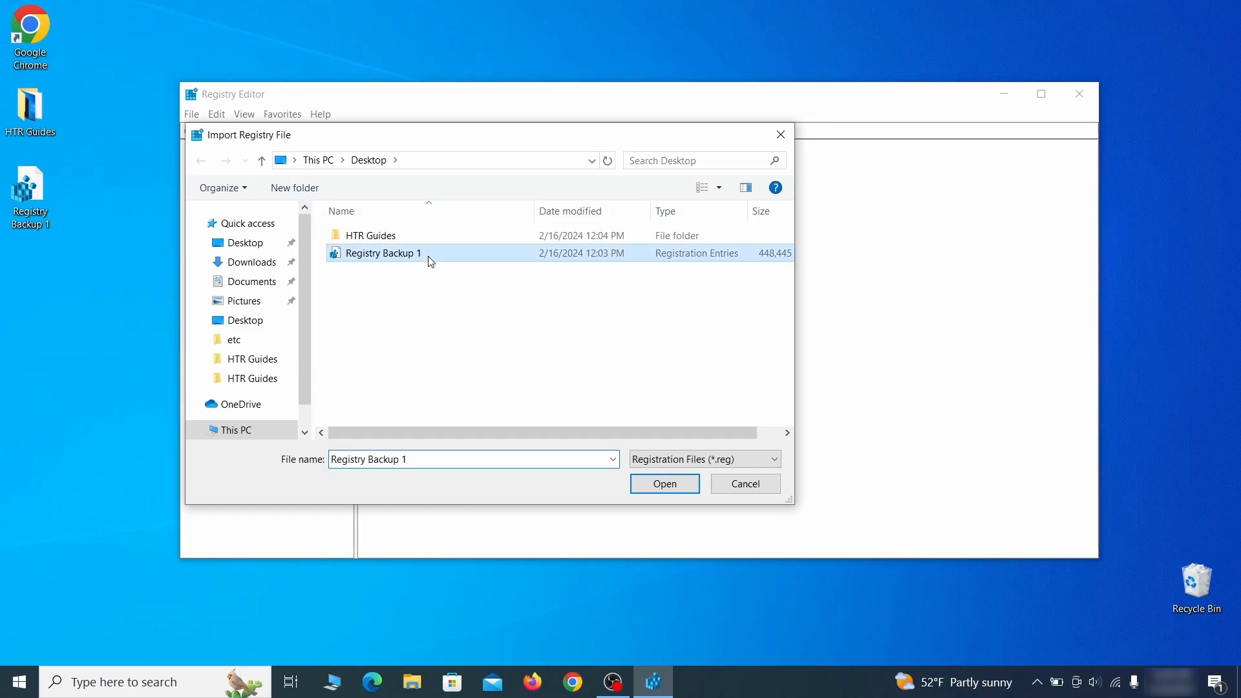
left_click(571, 681)
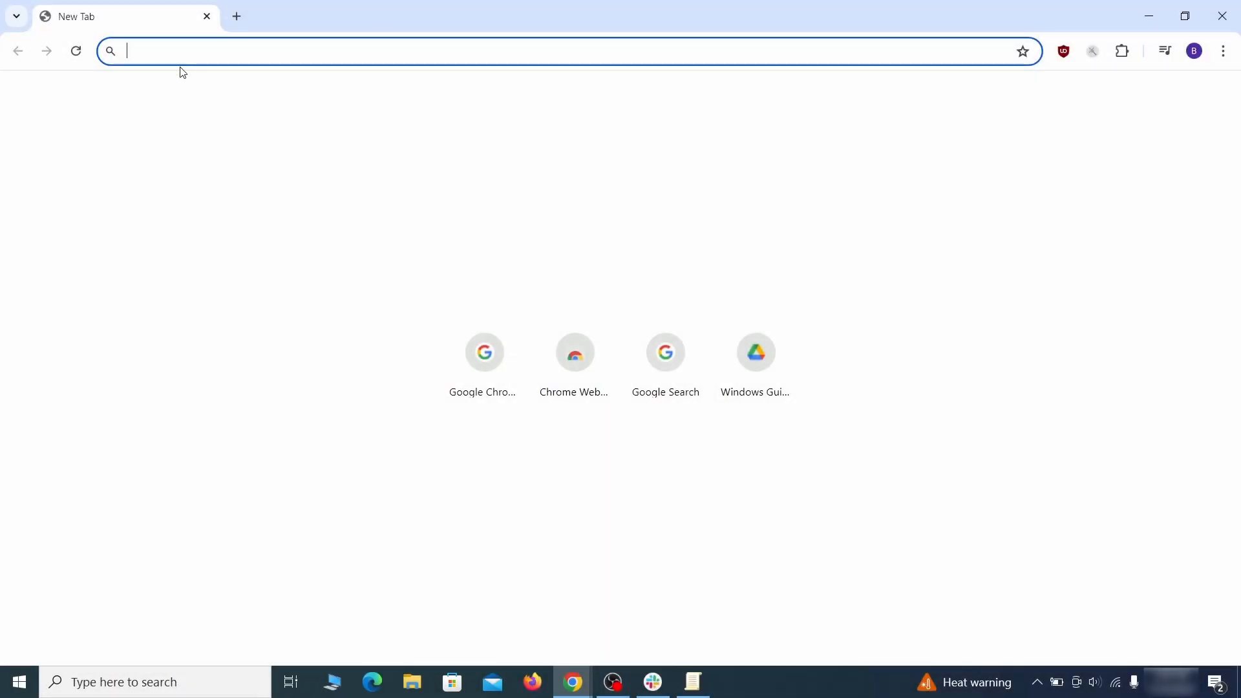
Load chrome://policy and paste the rogue HomepageLocation value into the Notepad document.
type("chrome://policy")
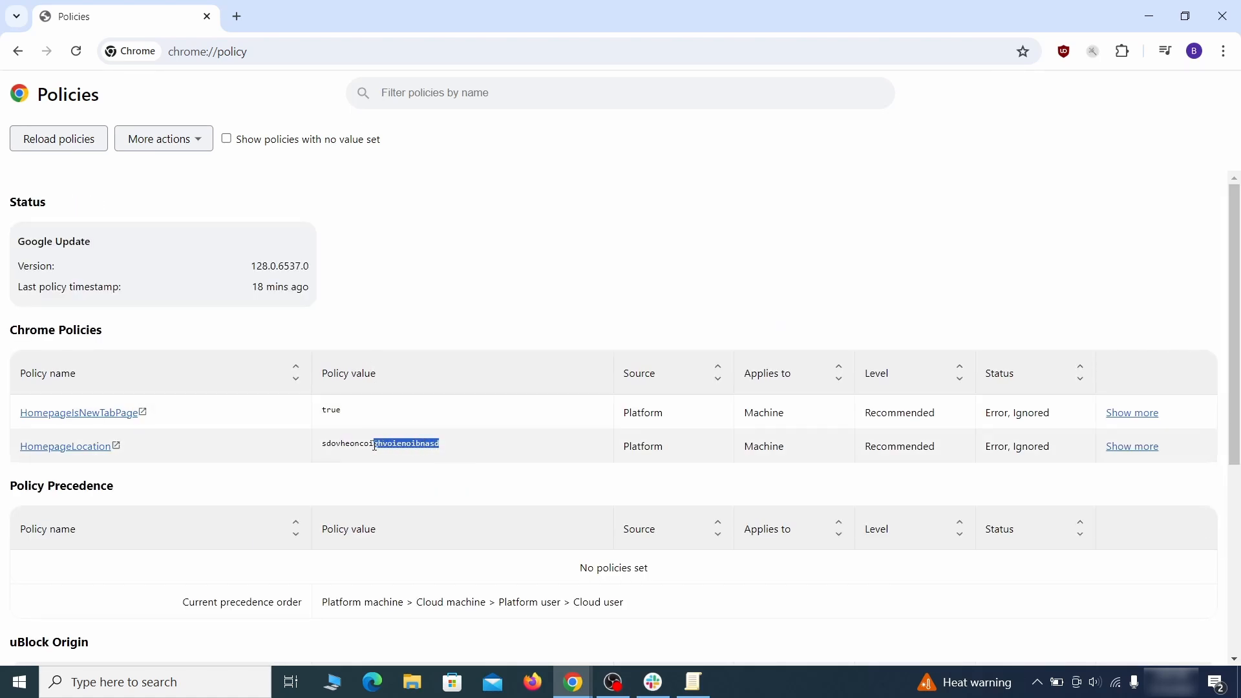
triple_click(381, 444)
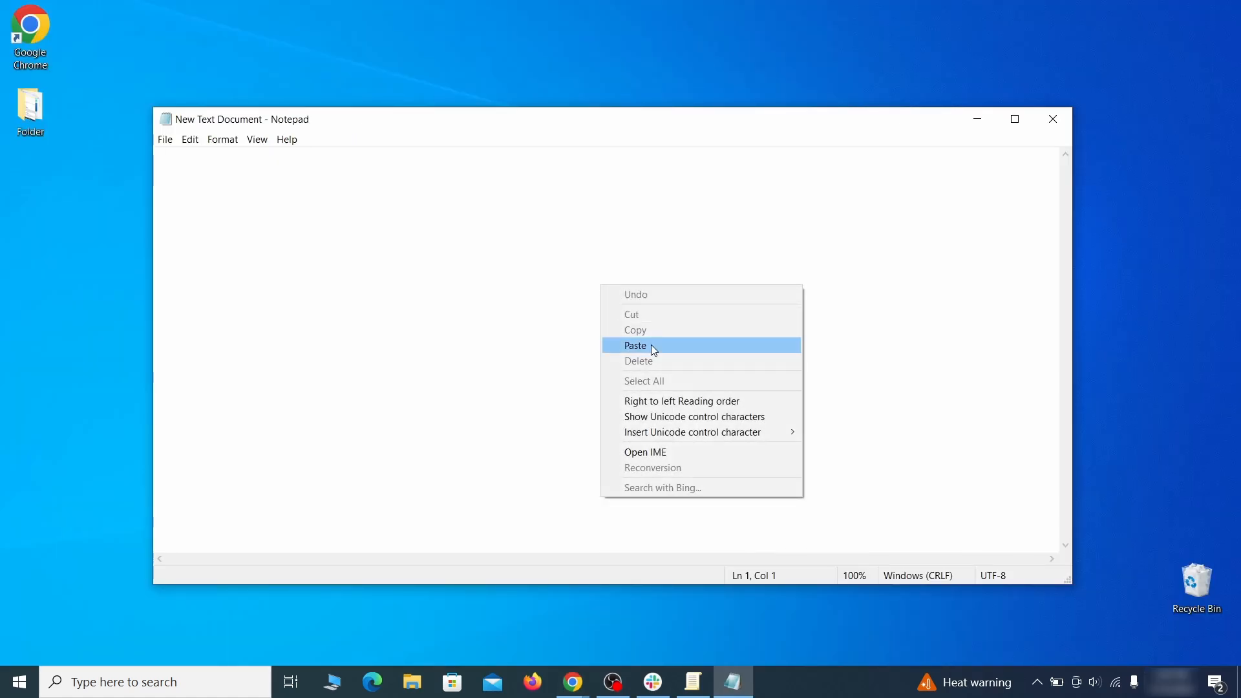
left_click(635, 346)
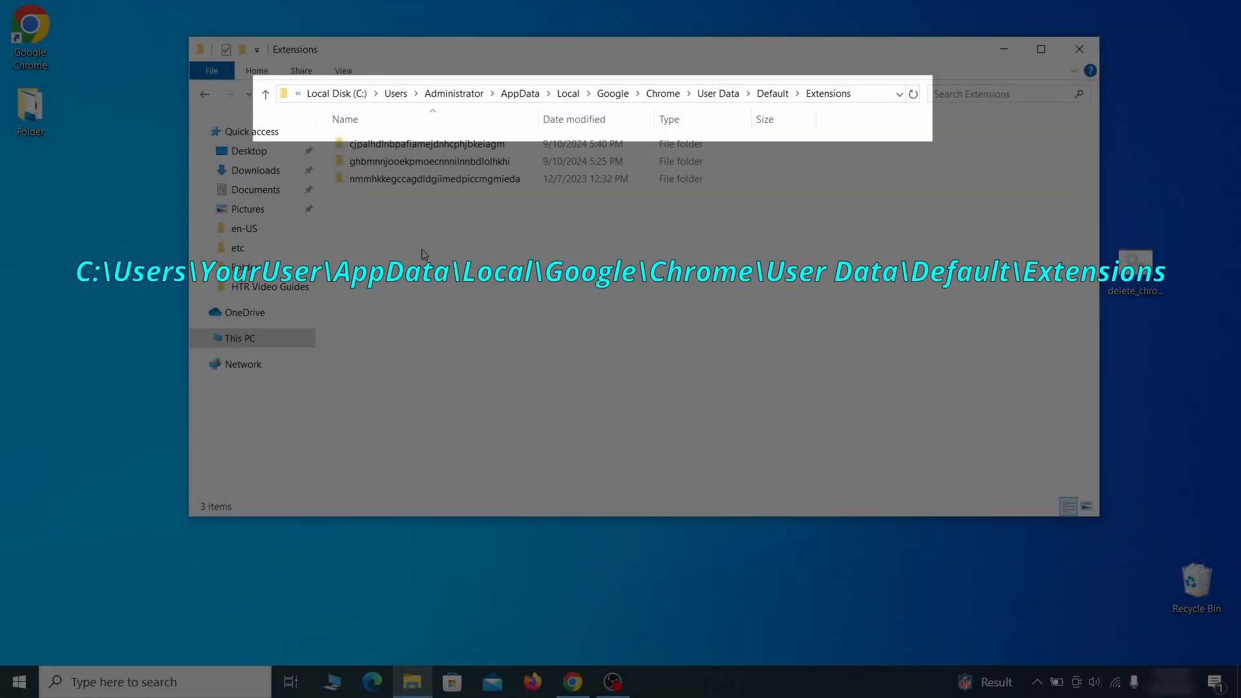
mouse_move(431, 119)
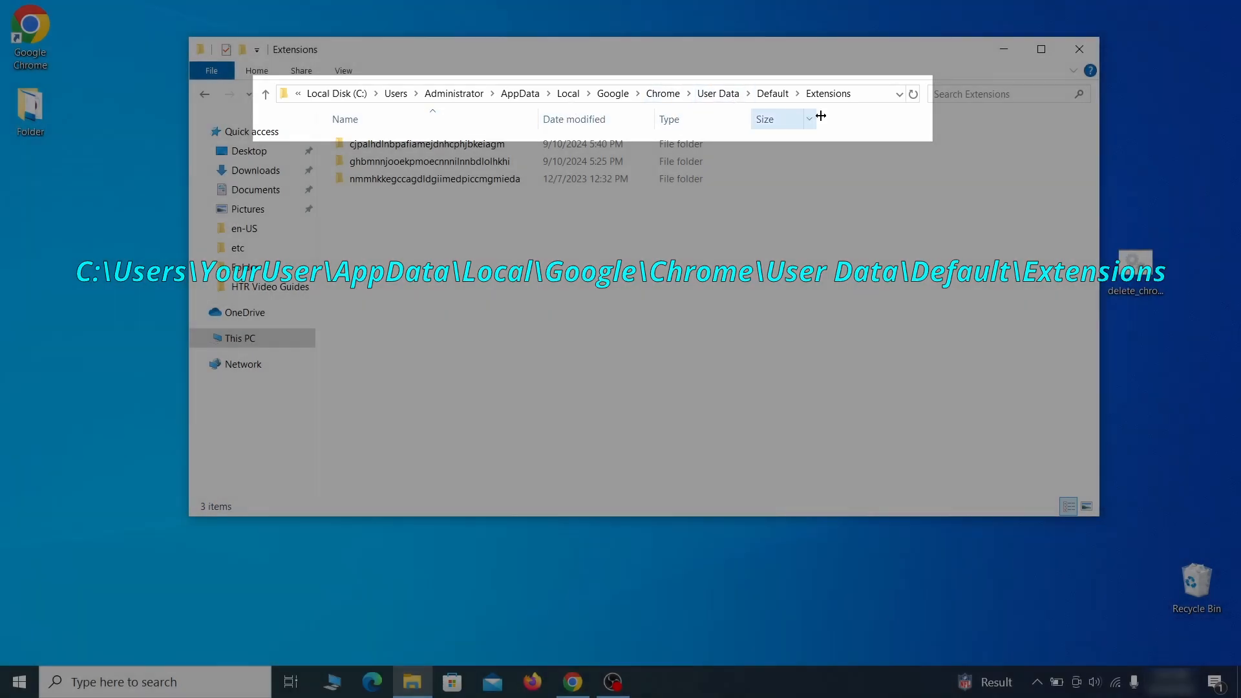
Delete all three extension folders from Chrome's Default\Extensions directory.
key("ctrl+a")
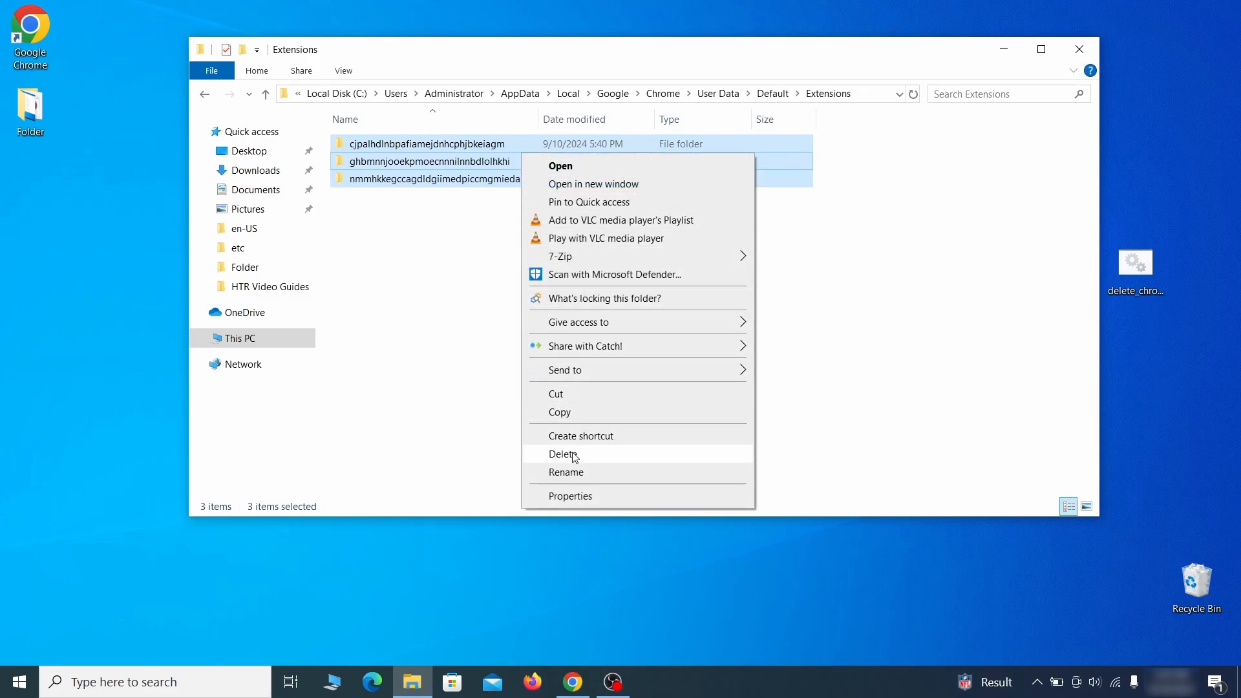
left_click(564, 454)
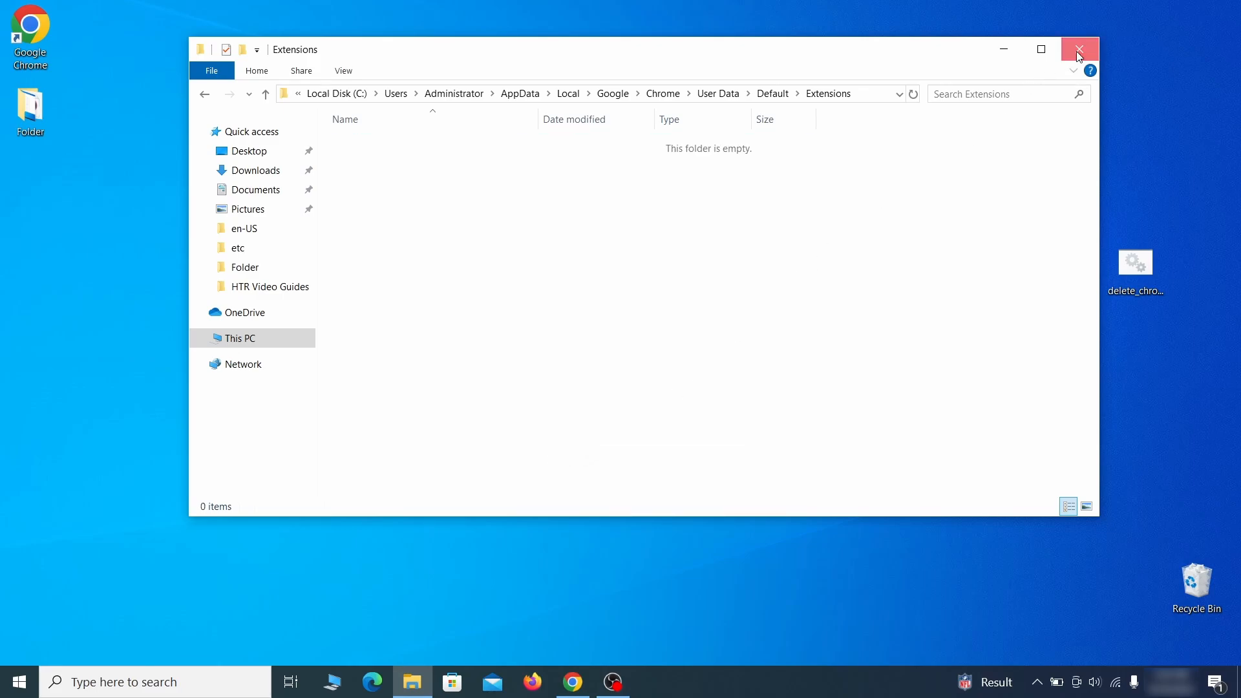
Close the emptied Extensions folder and repair the uBlock Origin extension.
left_click(1078, 49)
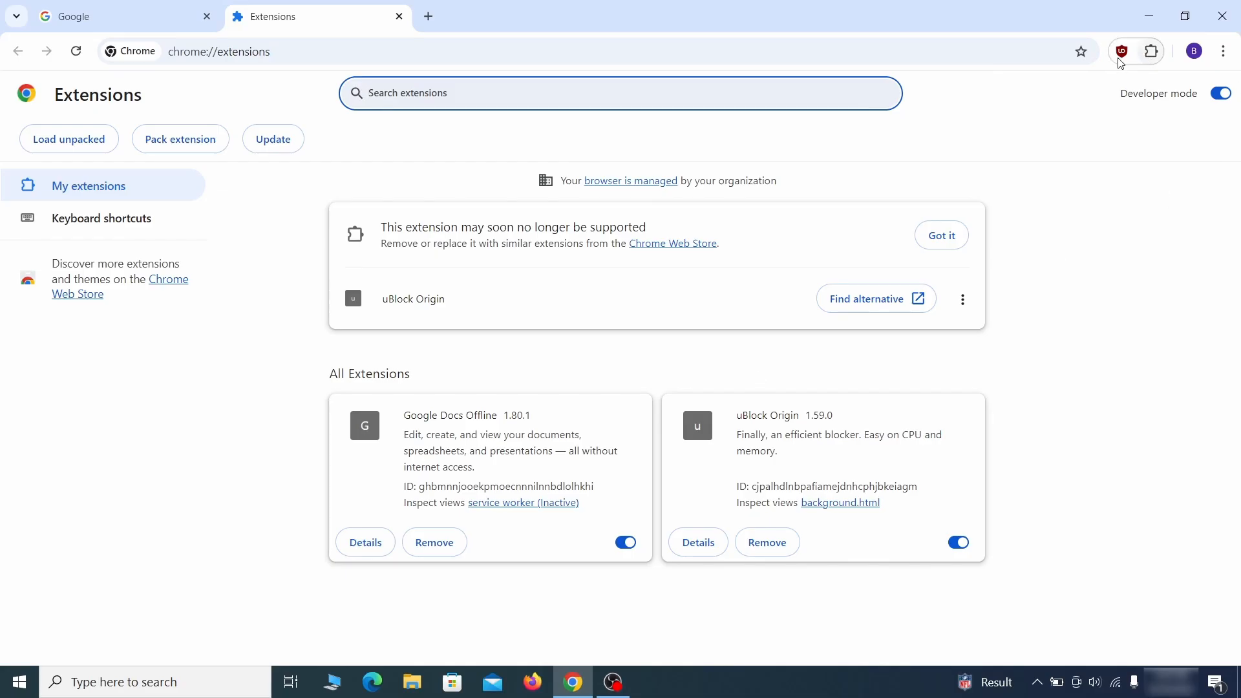
left_click(957, 542)
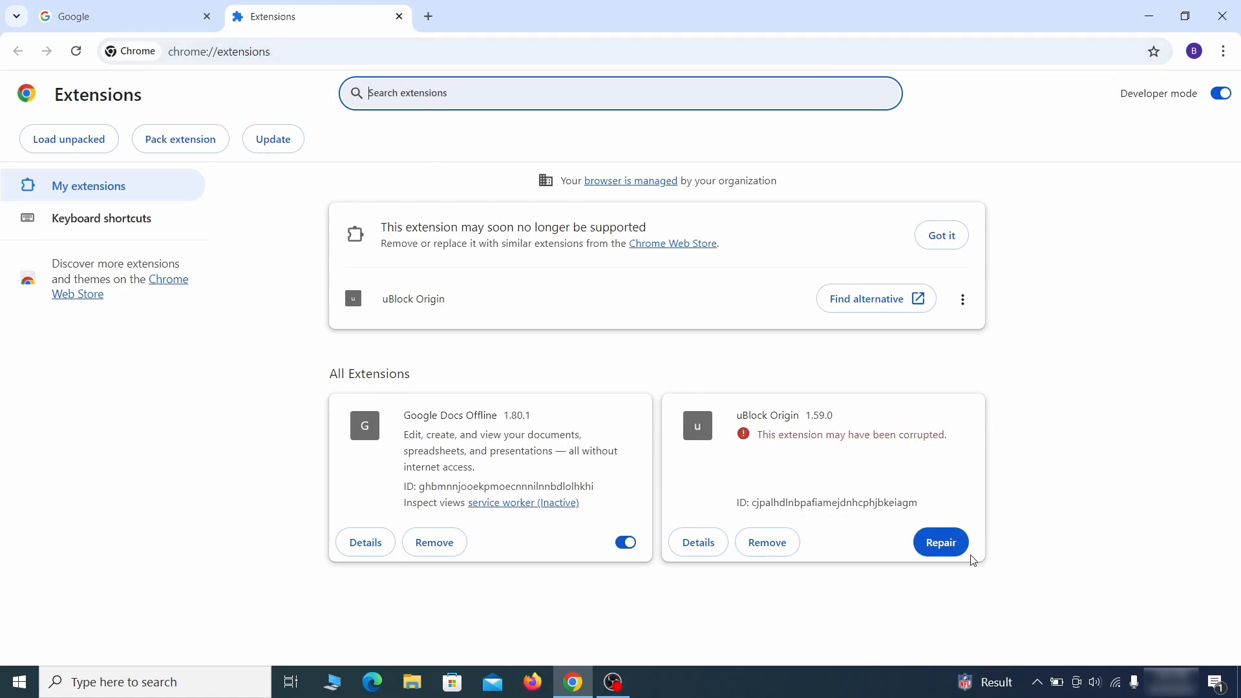
mouse_move(940, 543)
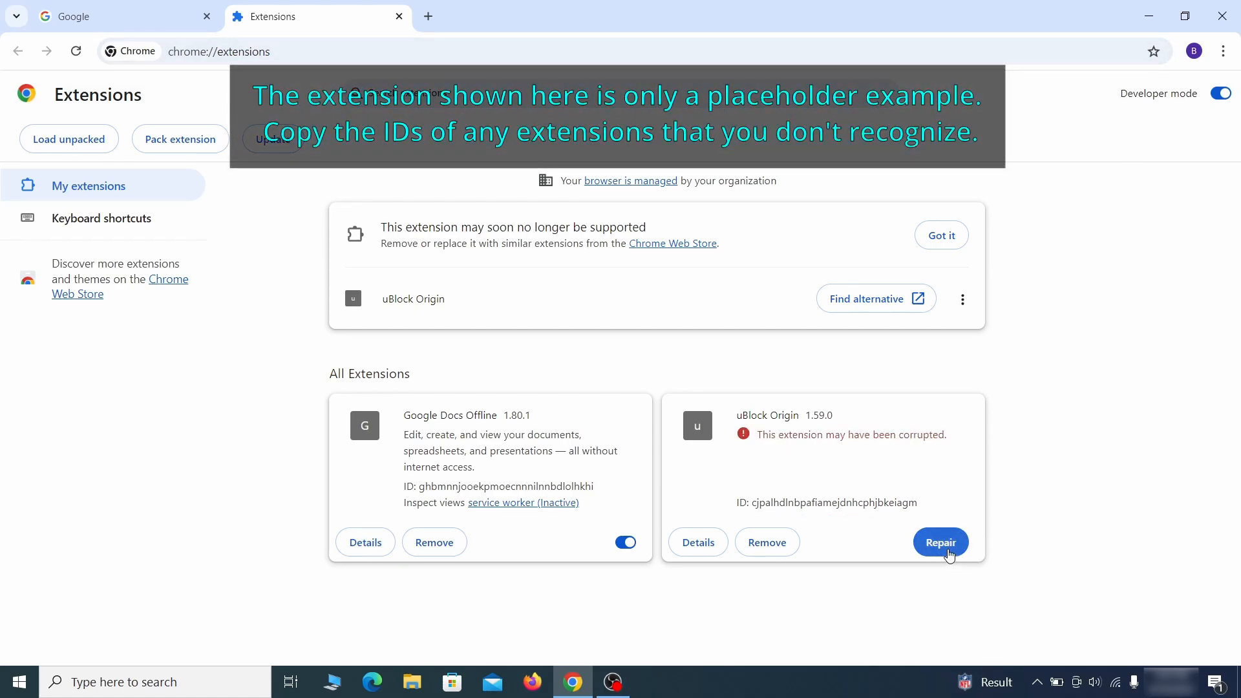
left_click(940, 543)
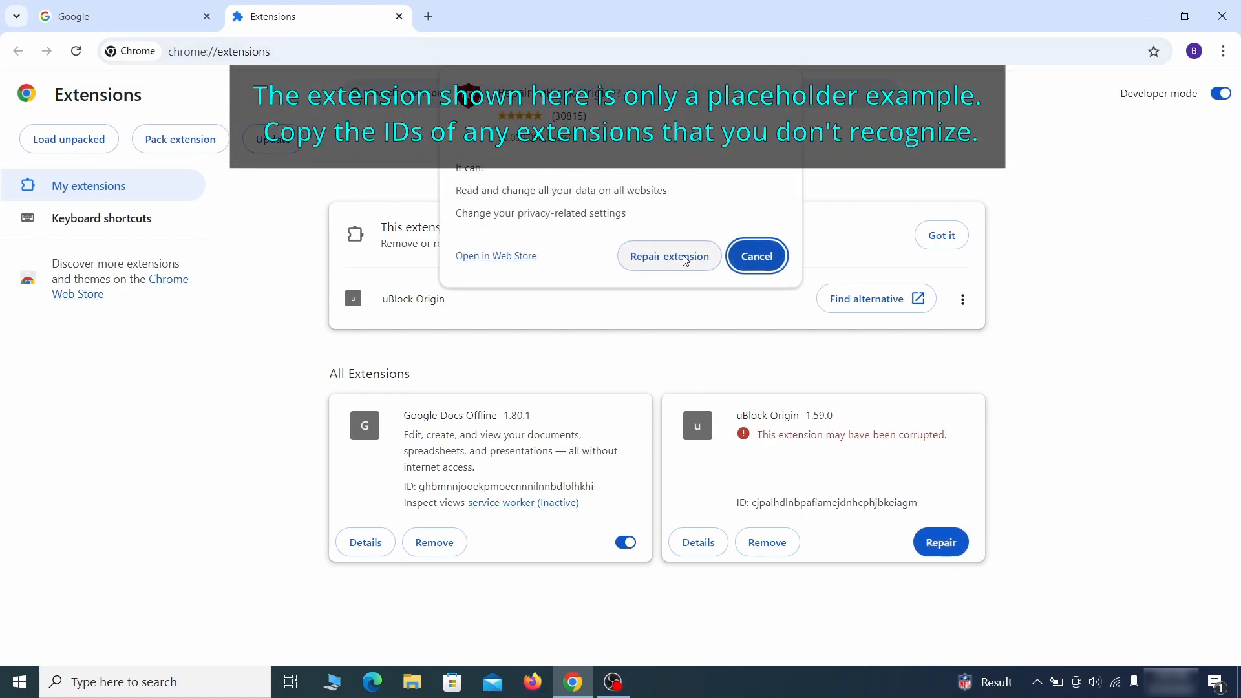
left_click(668, 256)
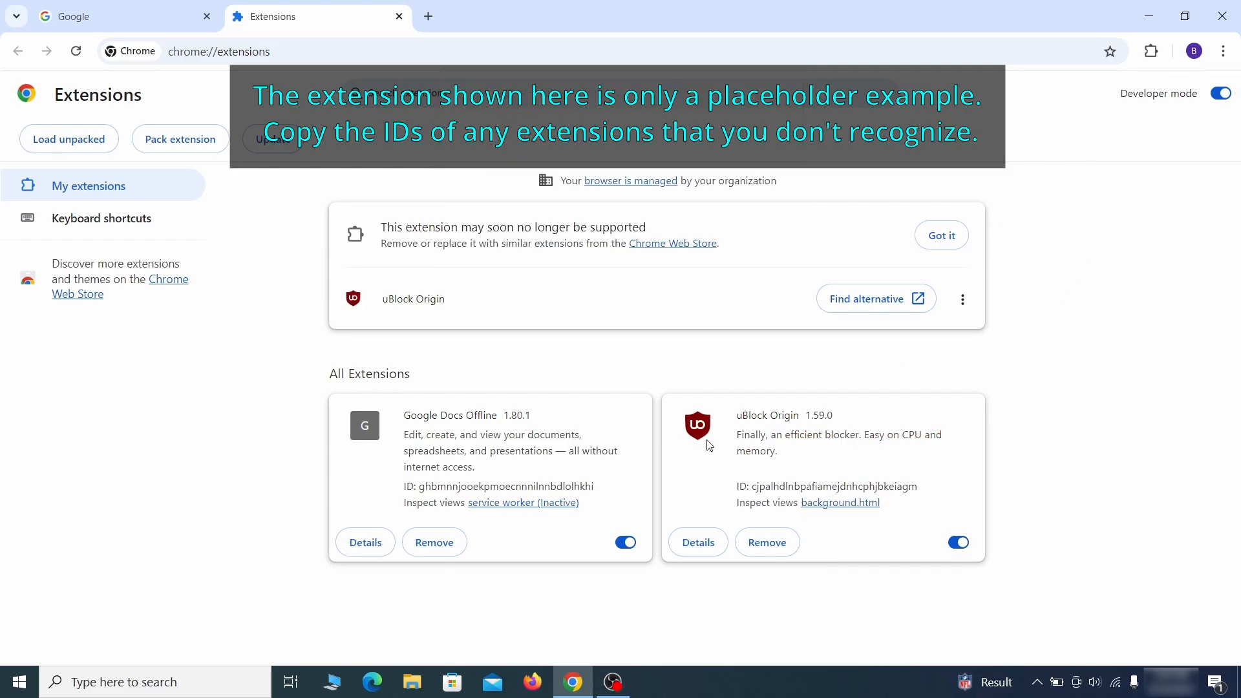
Turn on Developer mode and copy the Wonder Search extension's ID.
left_click(1221, 93)
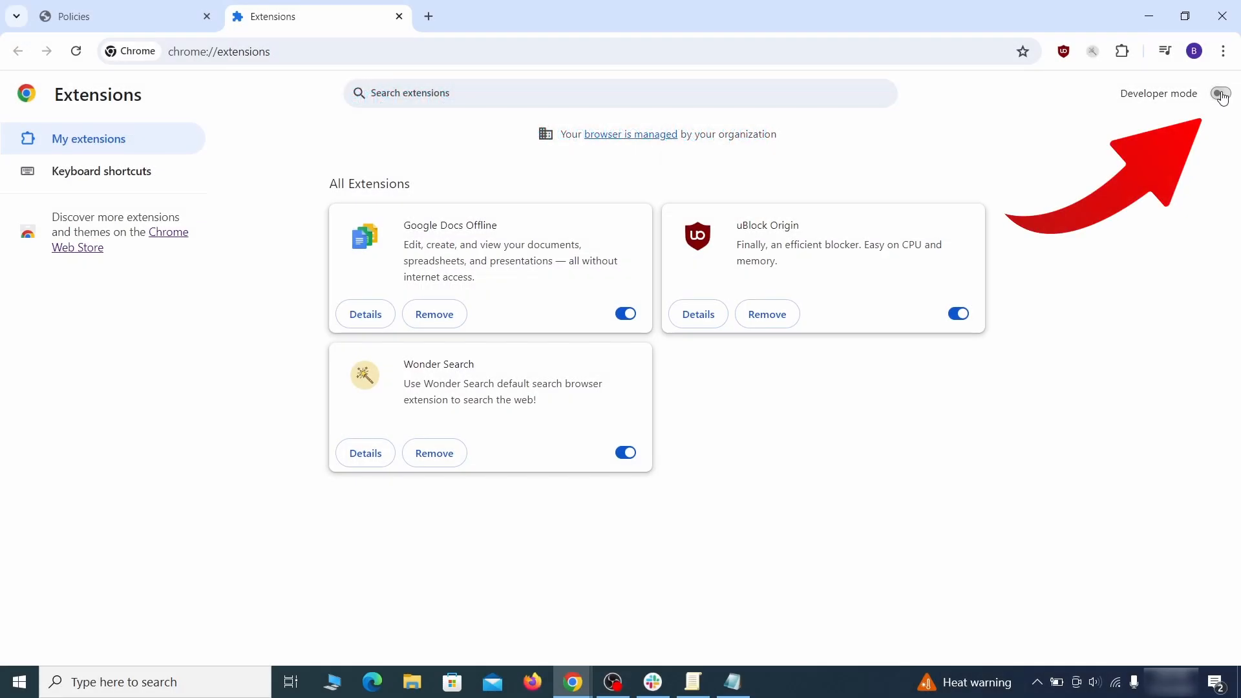
left_click(1222, 94)
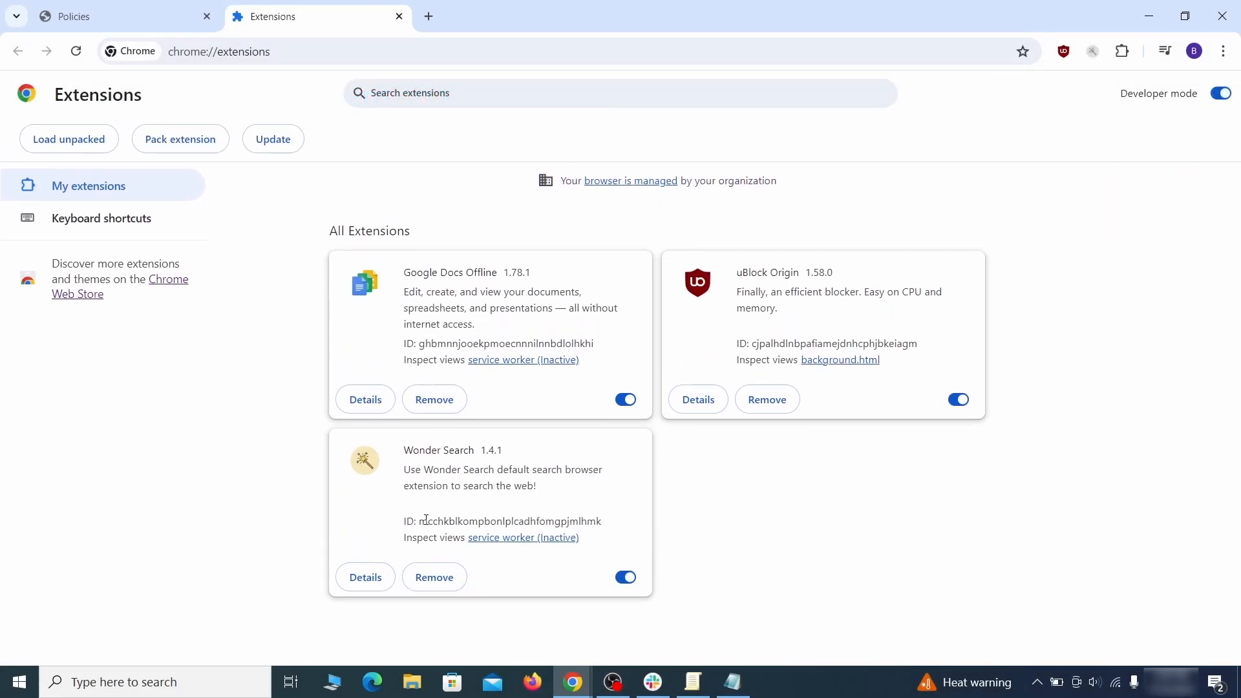
right_click(511, 521)
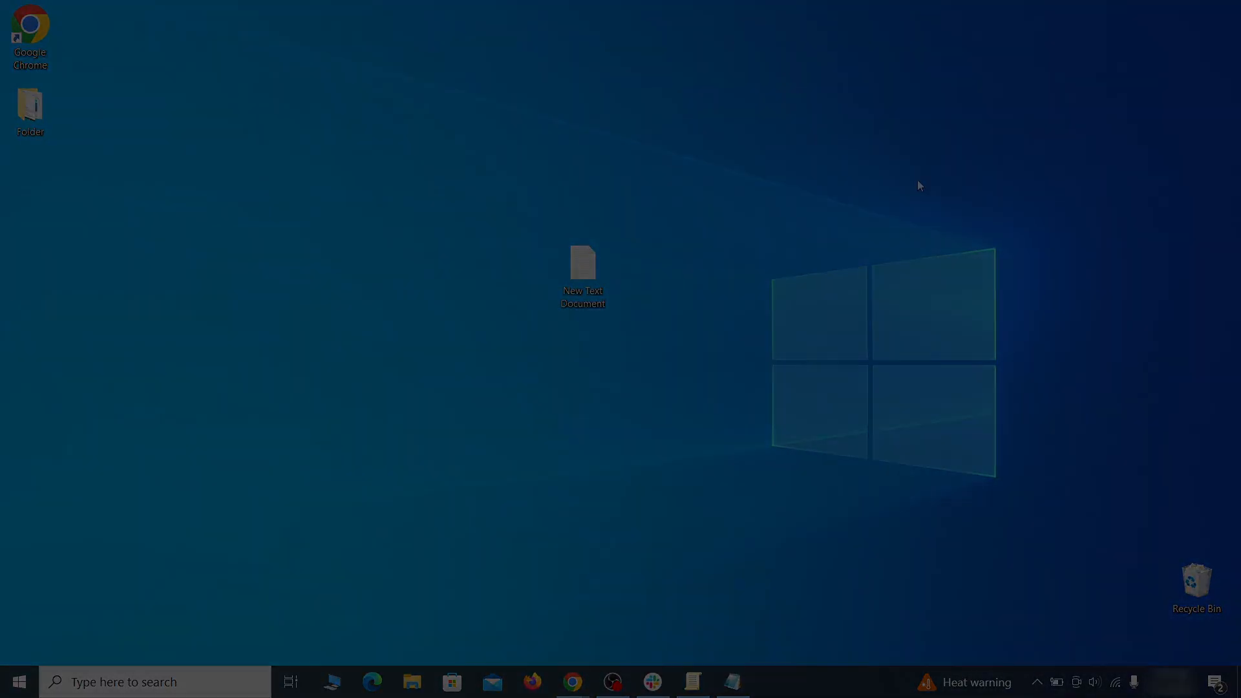
Find the rogue homepage value in the registry and delete the found Recommended policy key.
double_click(582, 267)
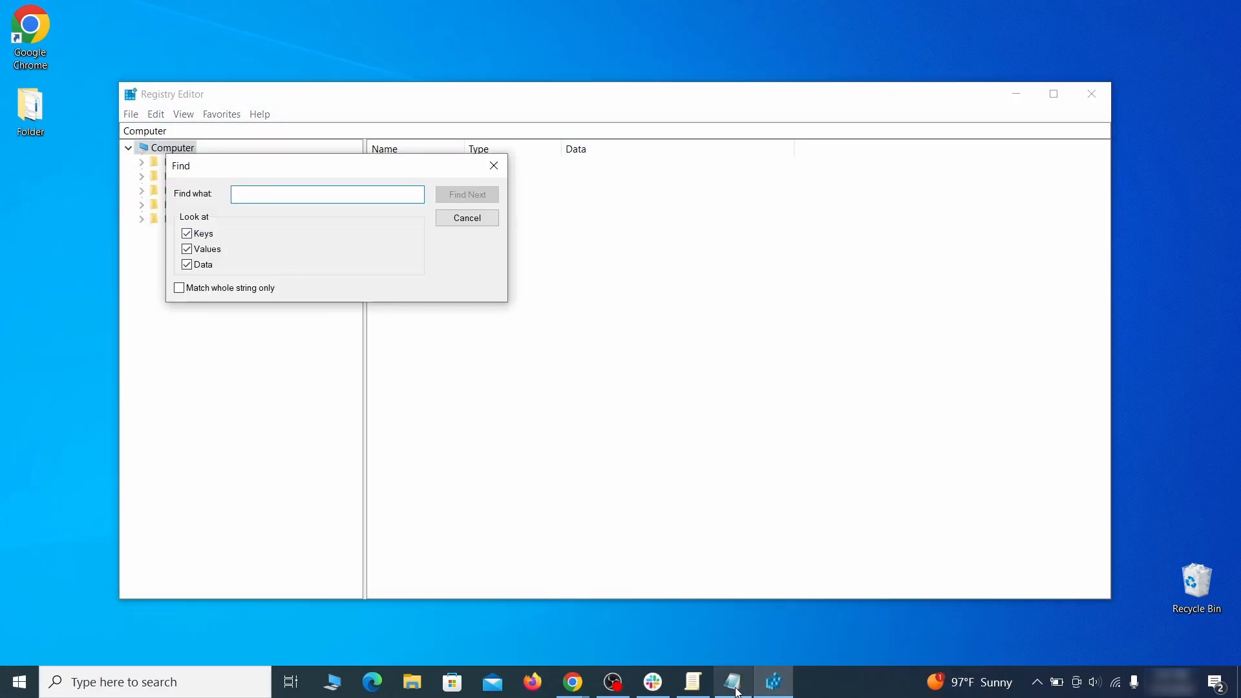
left_click(690, 681)
type("sdovheoncoighvoienoibnasd")
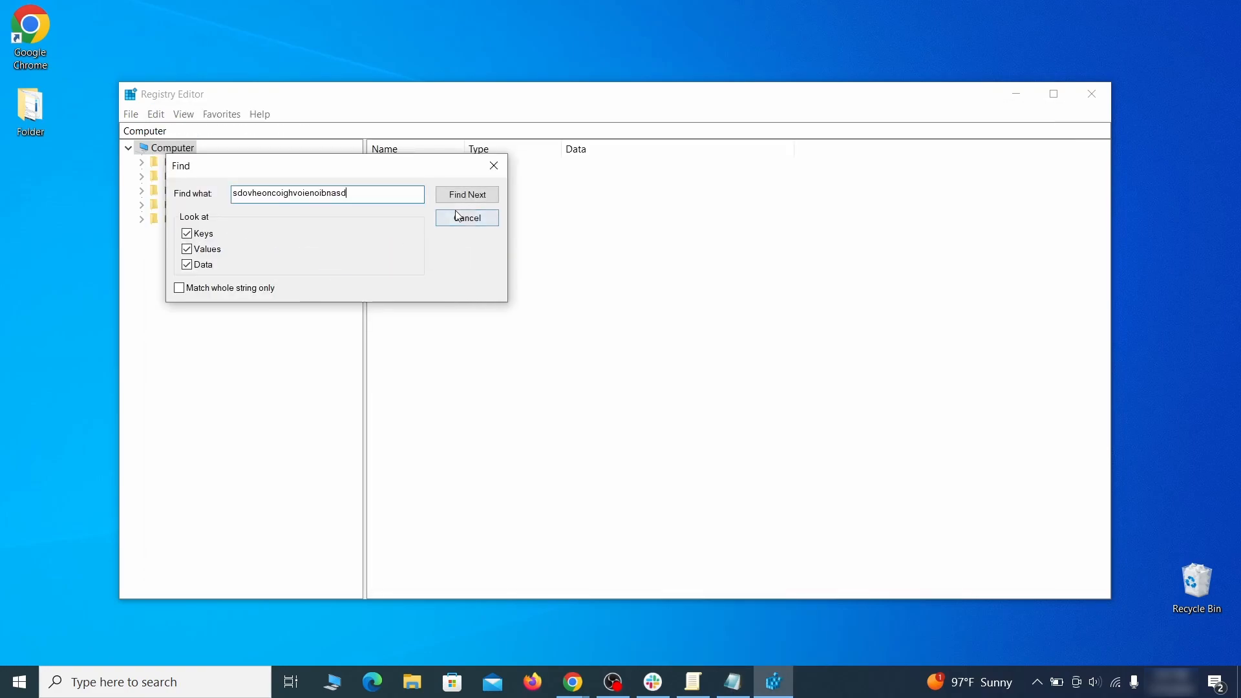
left_click(466, 194)
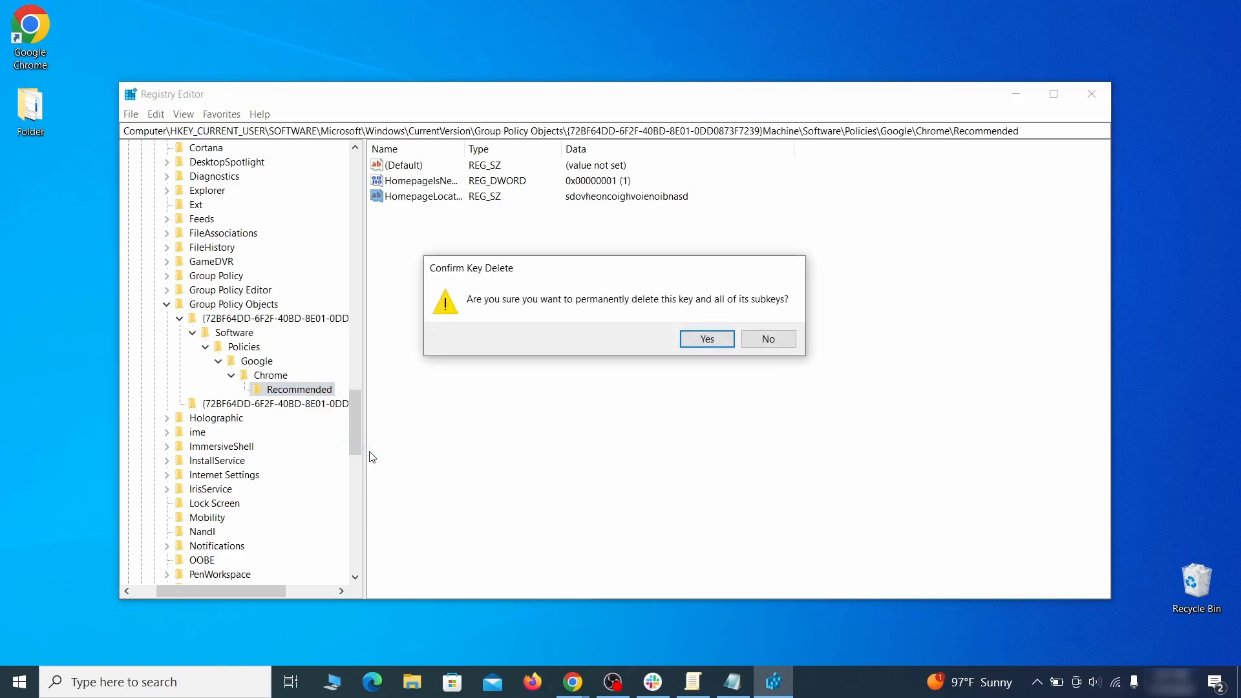
left_click(706, 339)
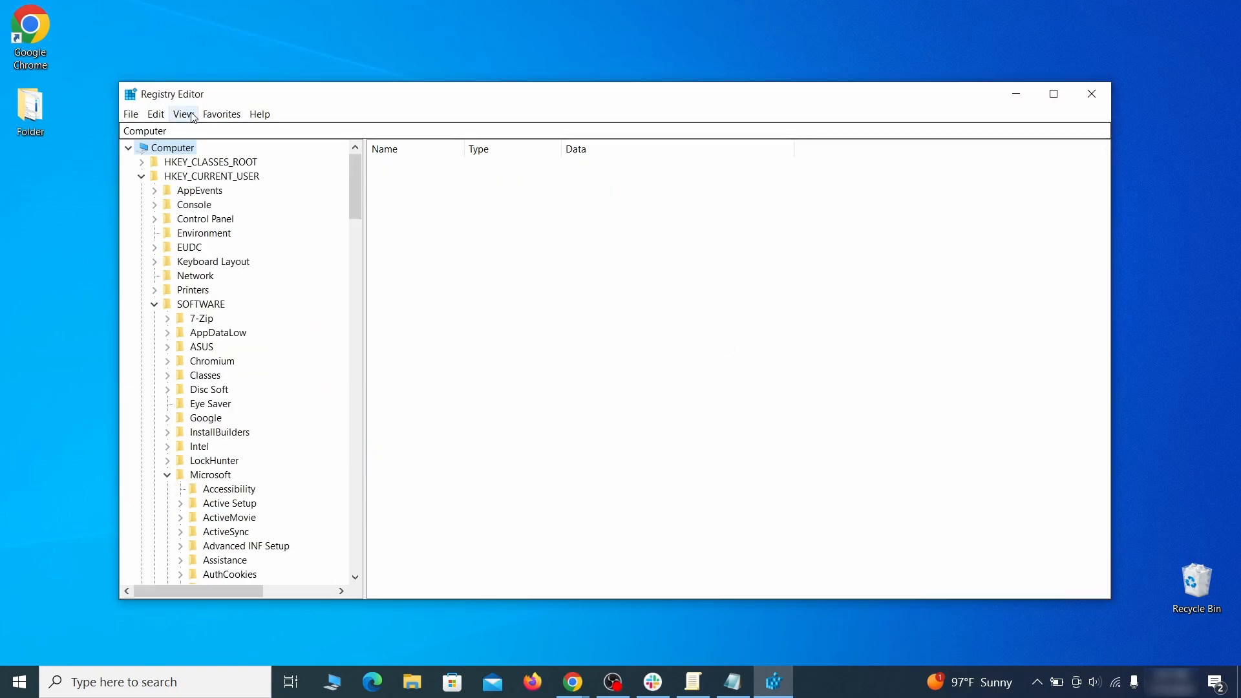
Attempt deleting HKLM\SOFTWARE\Google\Chrome and dismiss the Error Deleting Key message.
right_click(279, 276)
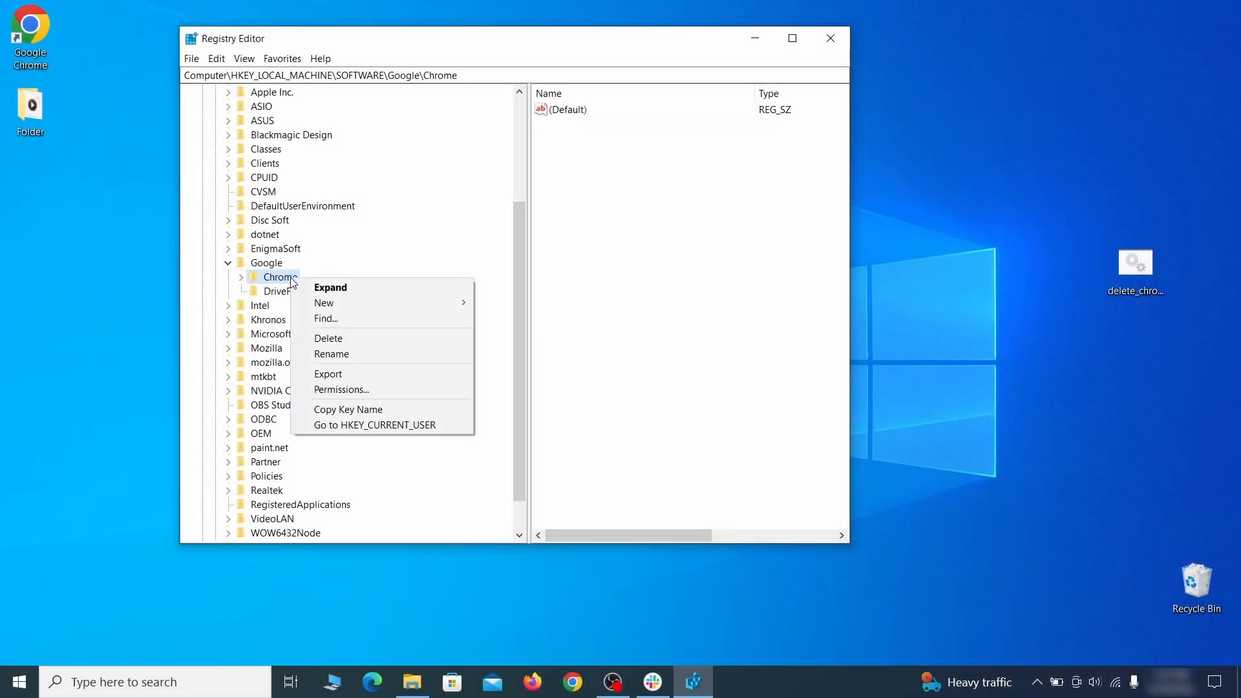
left_click(328, 338)
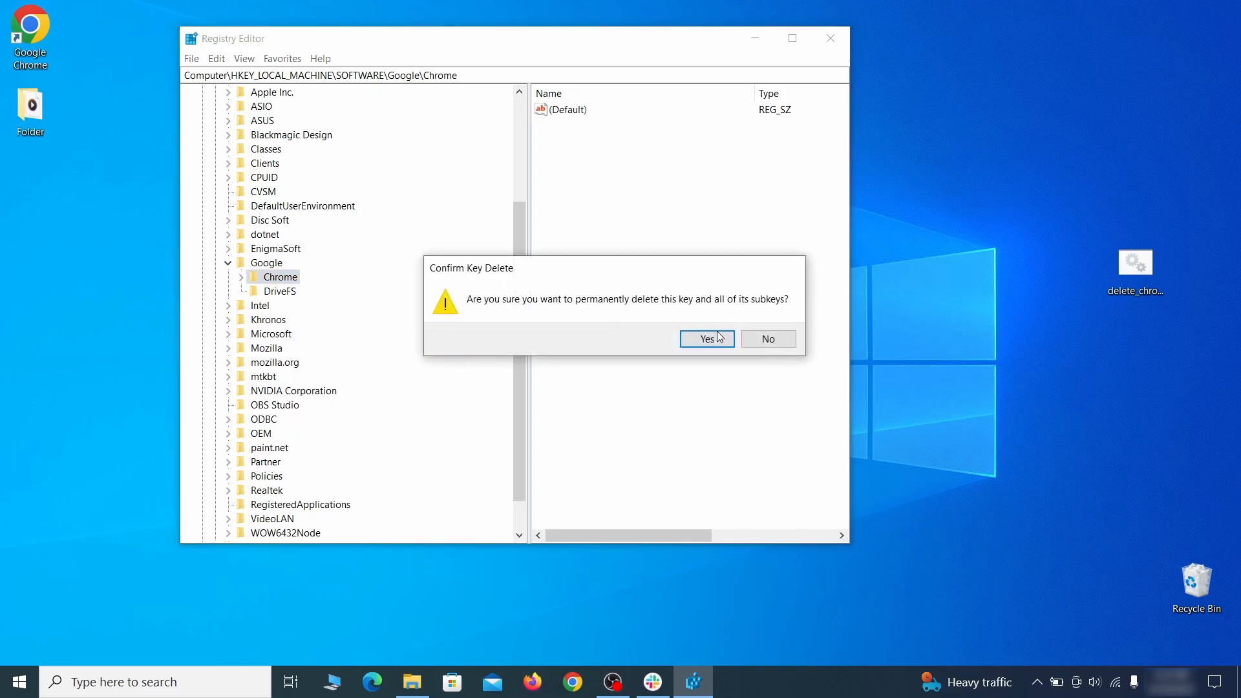
left_click(703, 339)
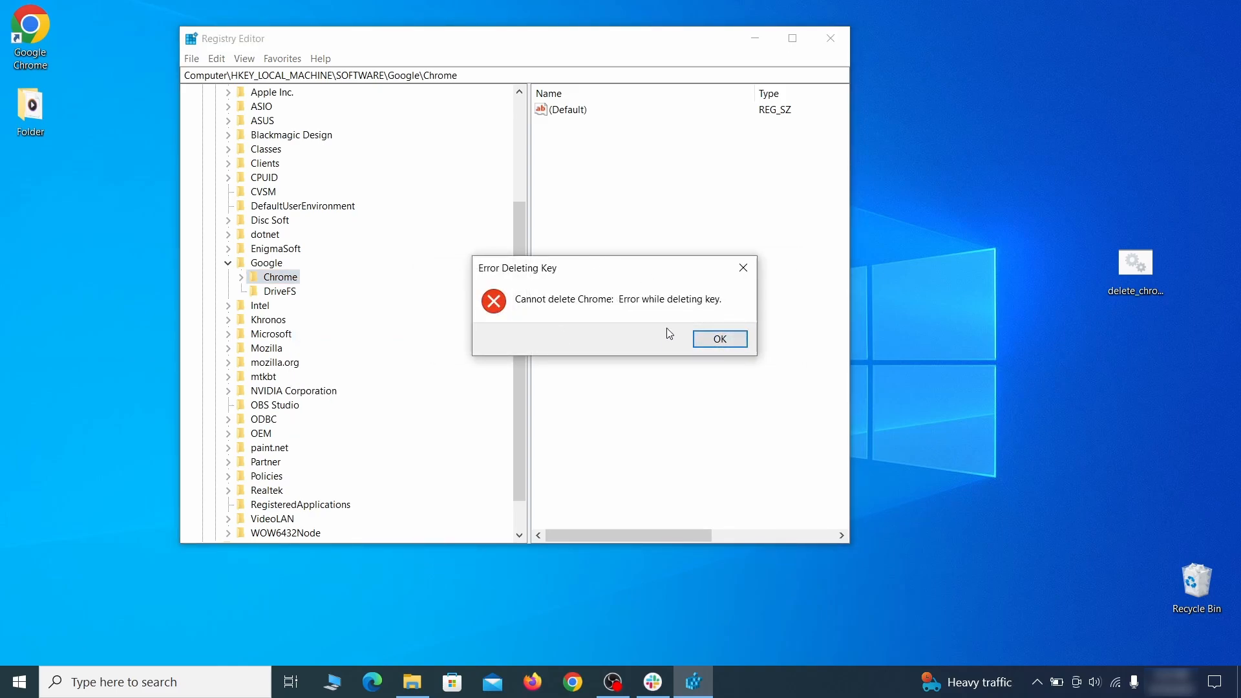
left_click(718, 339)
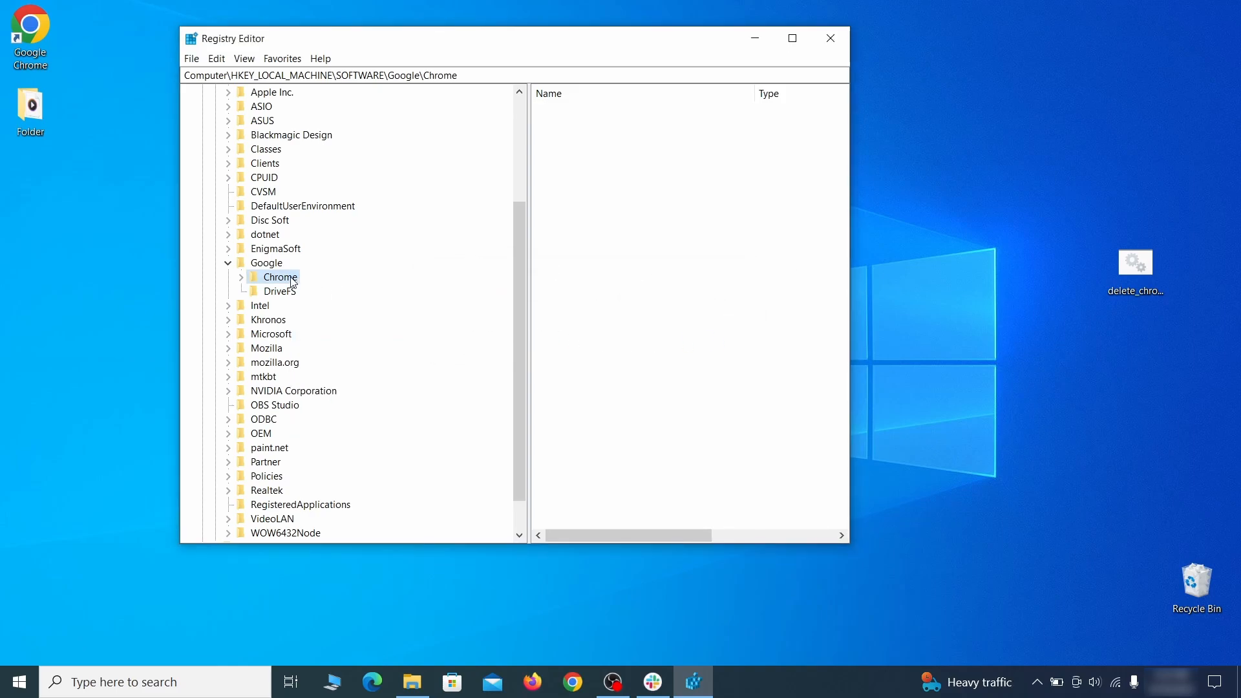
Make Everyone the owner of the Chrome key in Advanced Security Settings.
right_click(279, 278)
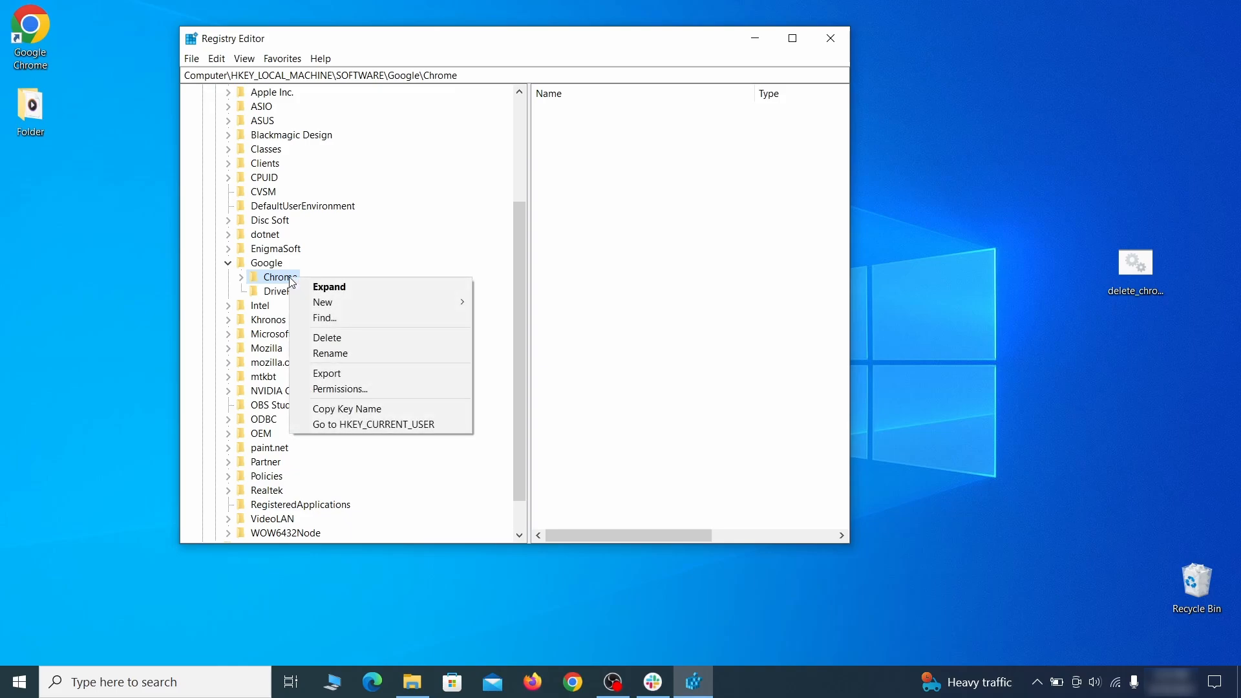
left_click(338, 388)
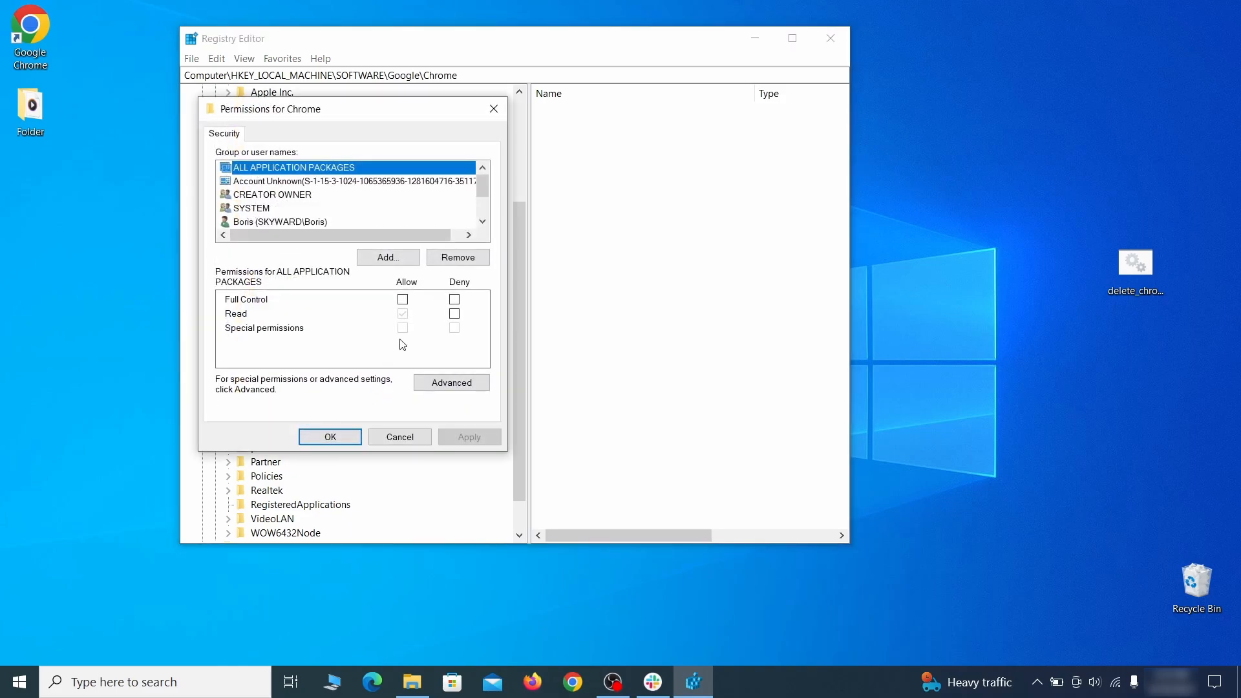
left_click(451, 382)
type("ever")
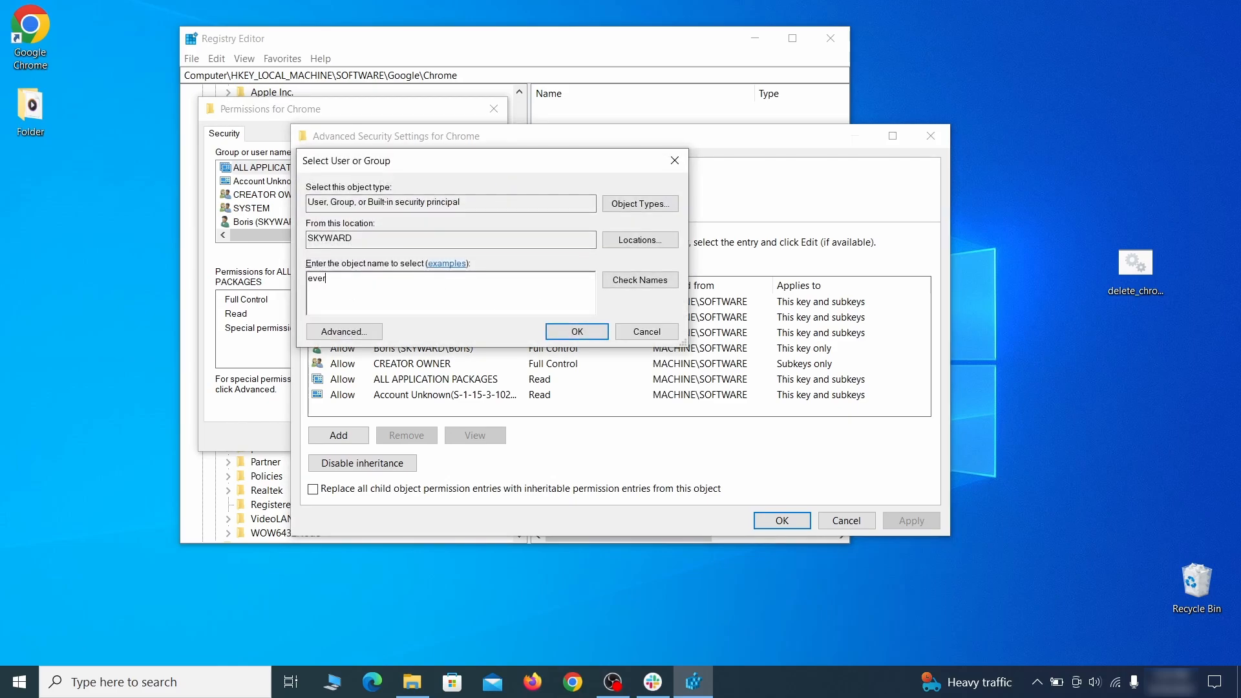
type("yone")
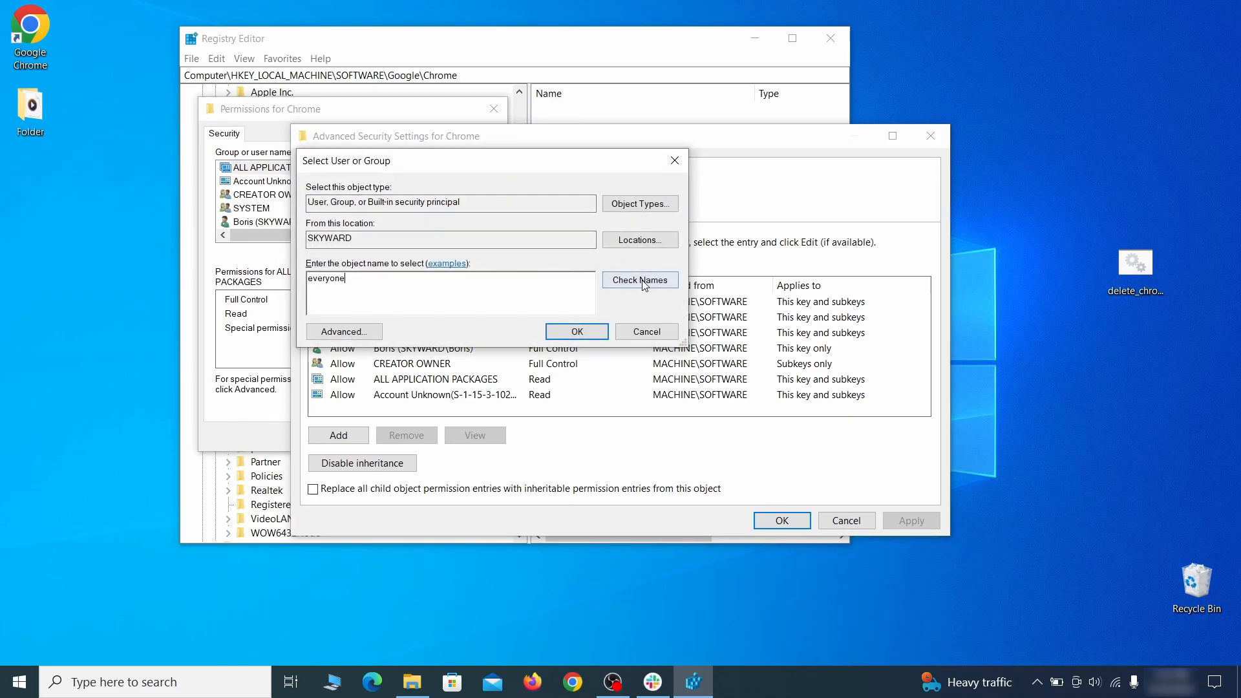
left_click(639, 280)
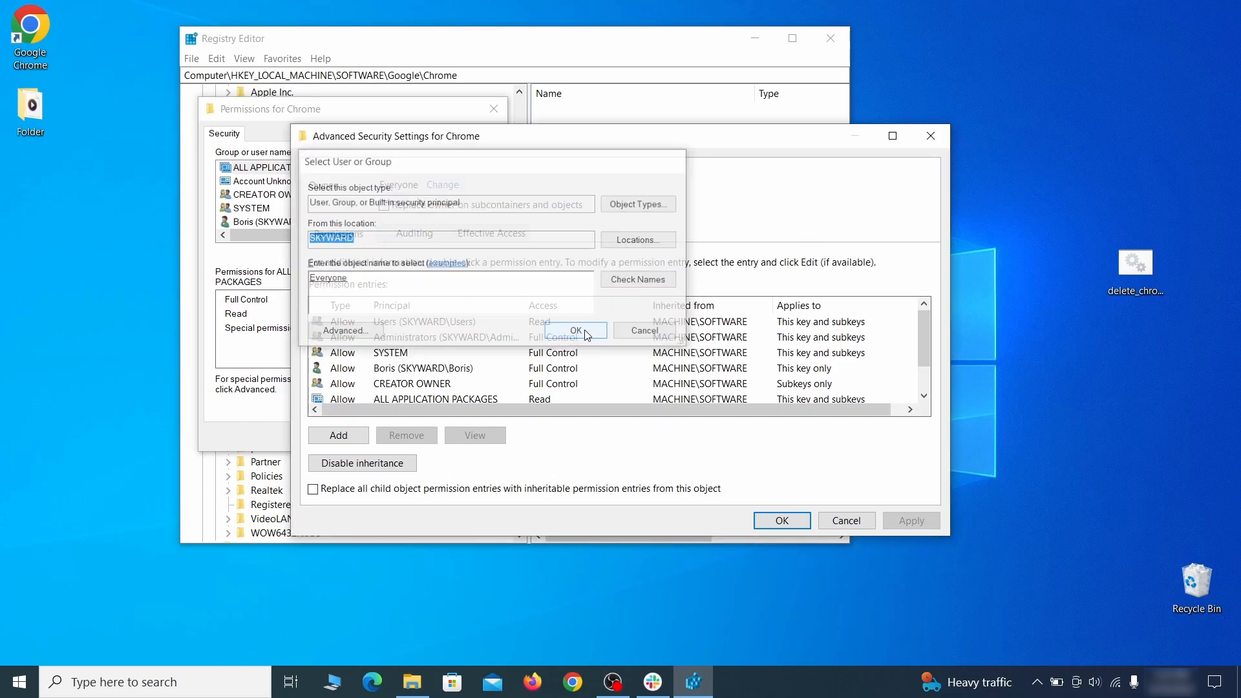
Replace all child permission entries, apply and confirm, then delete the Chrome key.
left_click(575, 330)
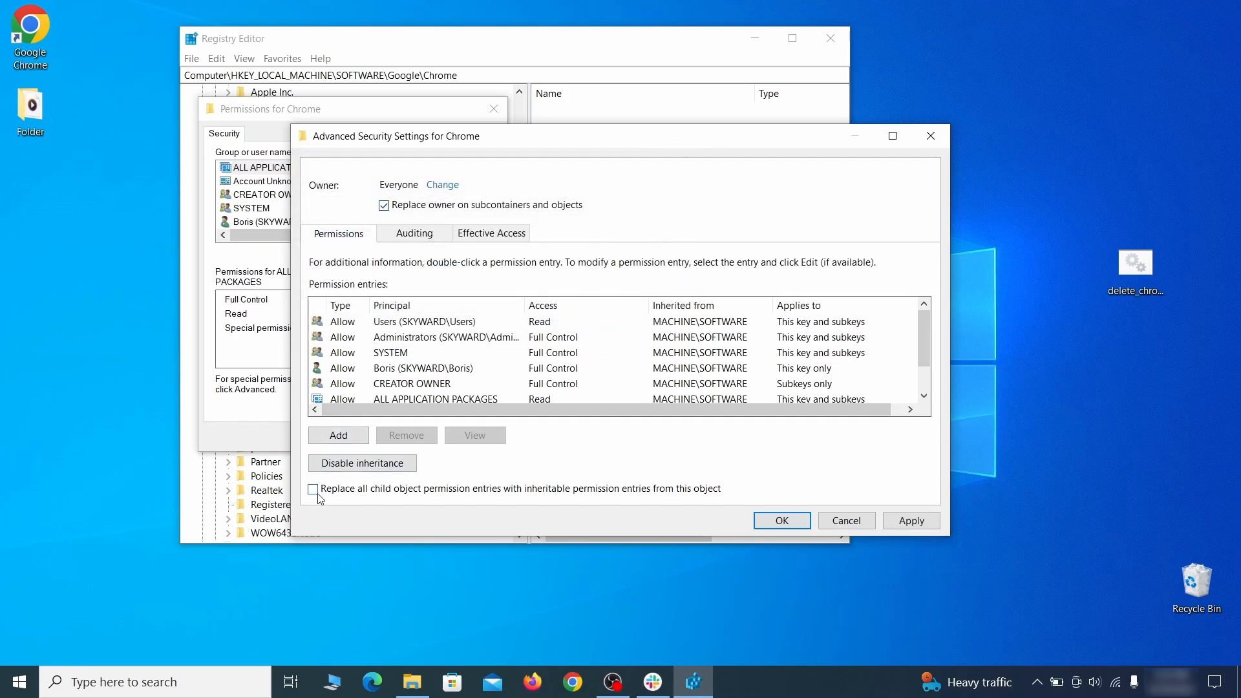
left_click(315, 489)
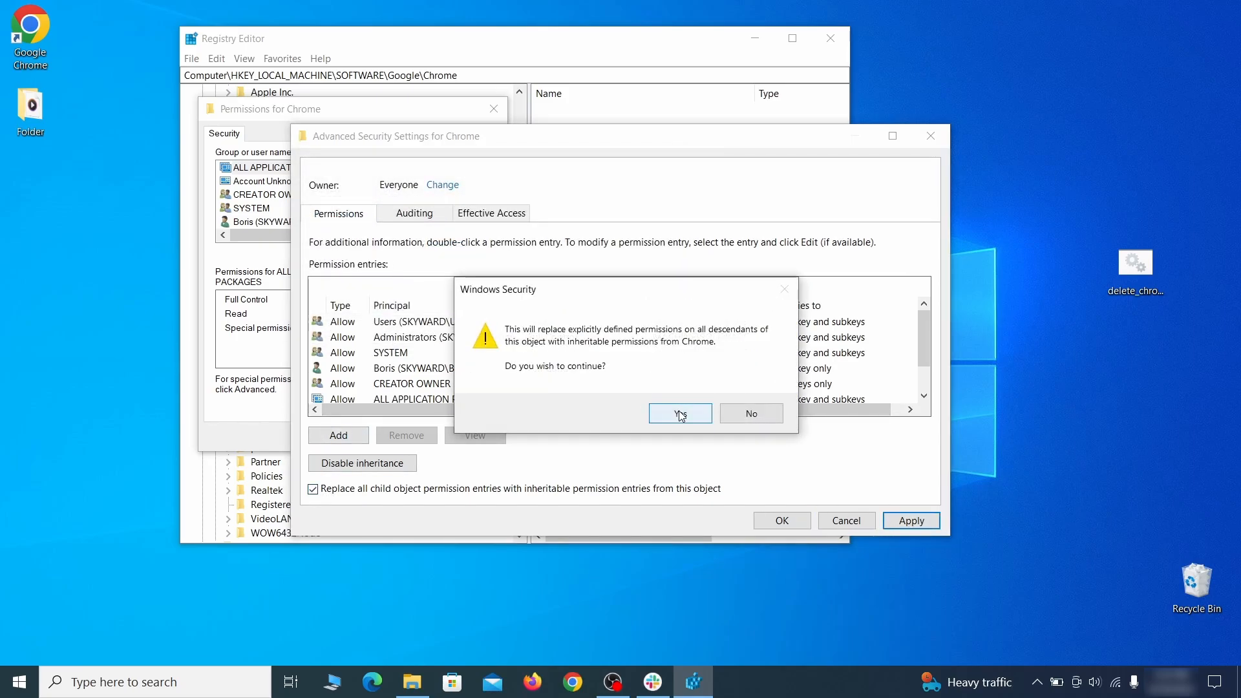
left_click(679, 413)
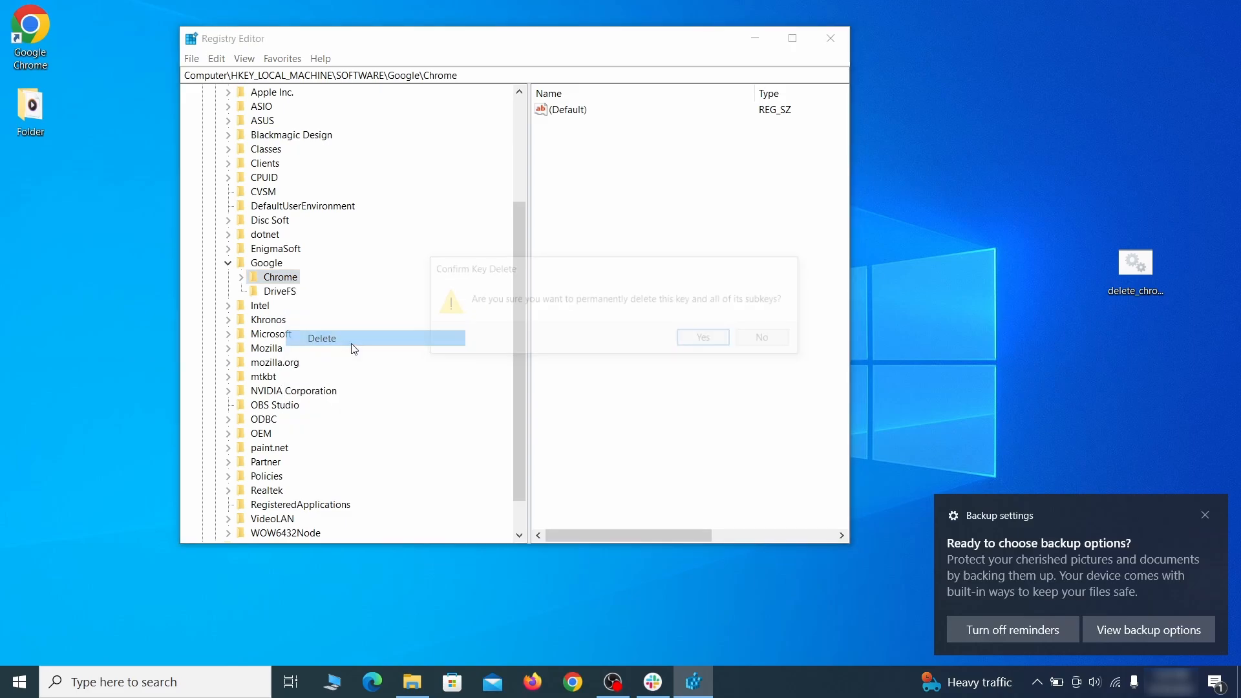
left_click(701, 336)
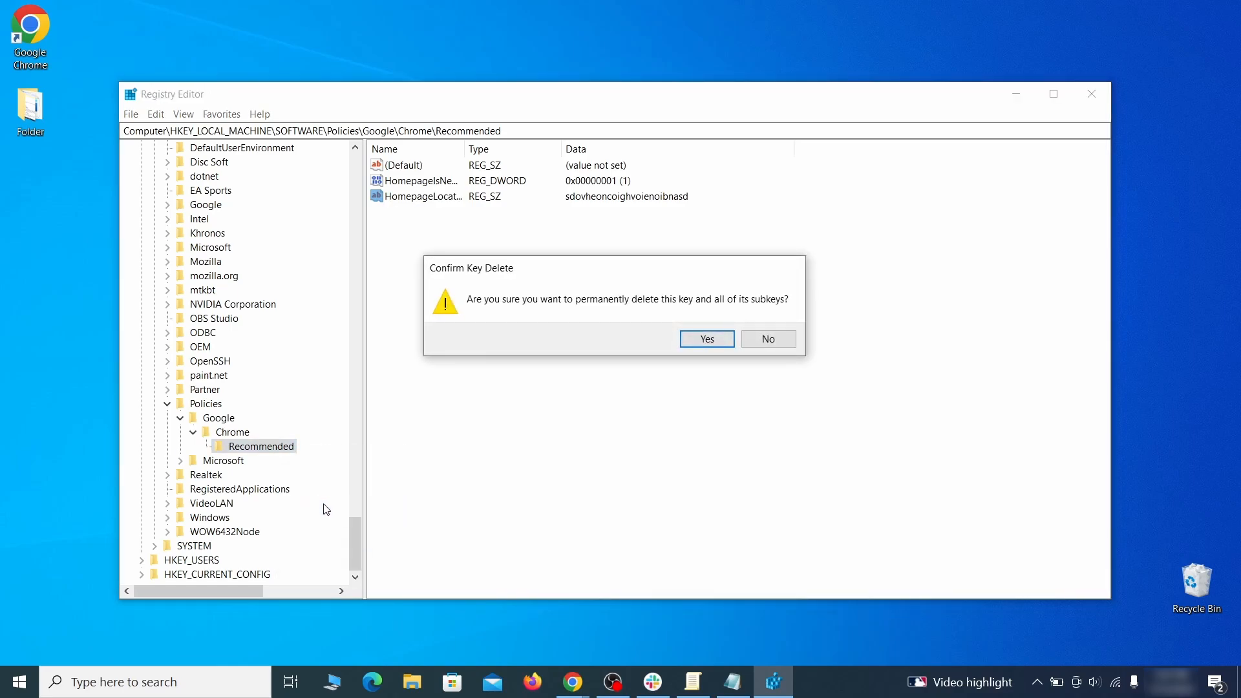
Confirm deletion of the Policies\Google\Chrome\Recommended key.
left_click(704, 339)
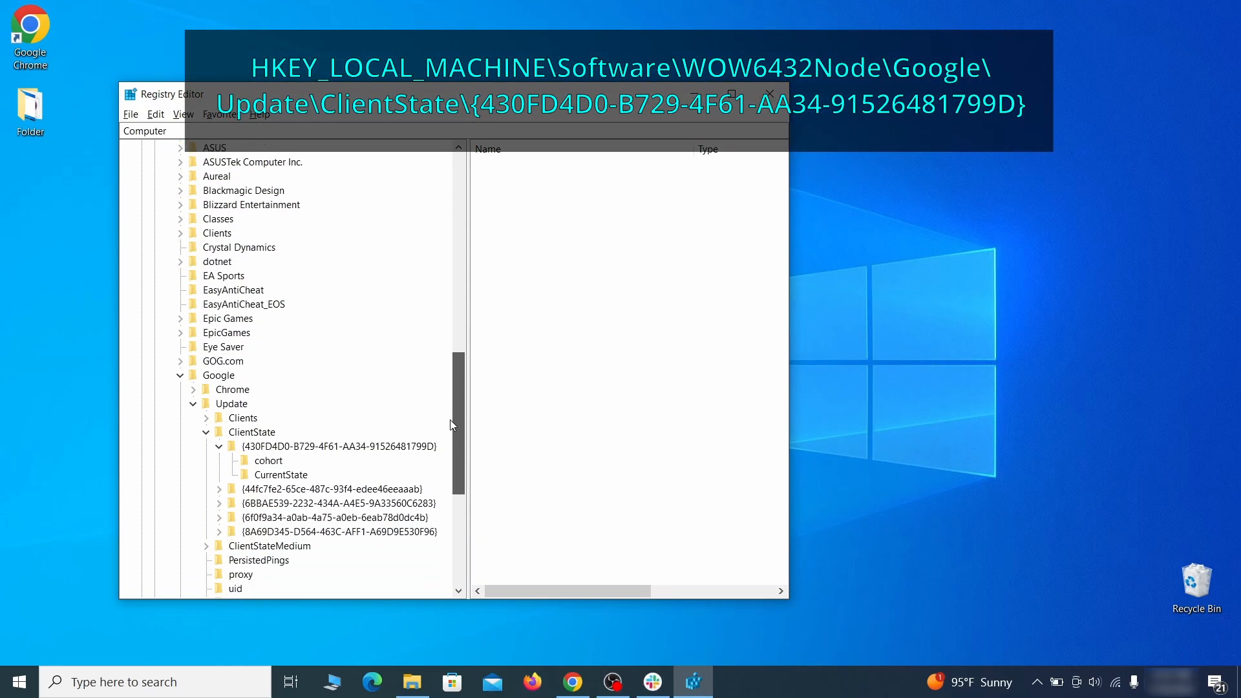
scroll("down", 3)
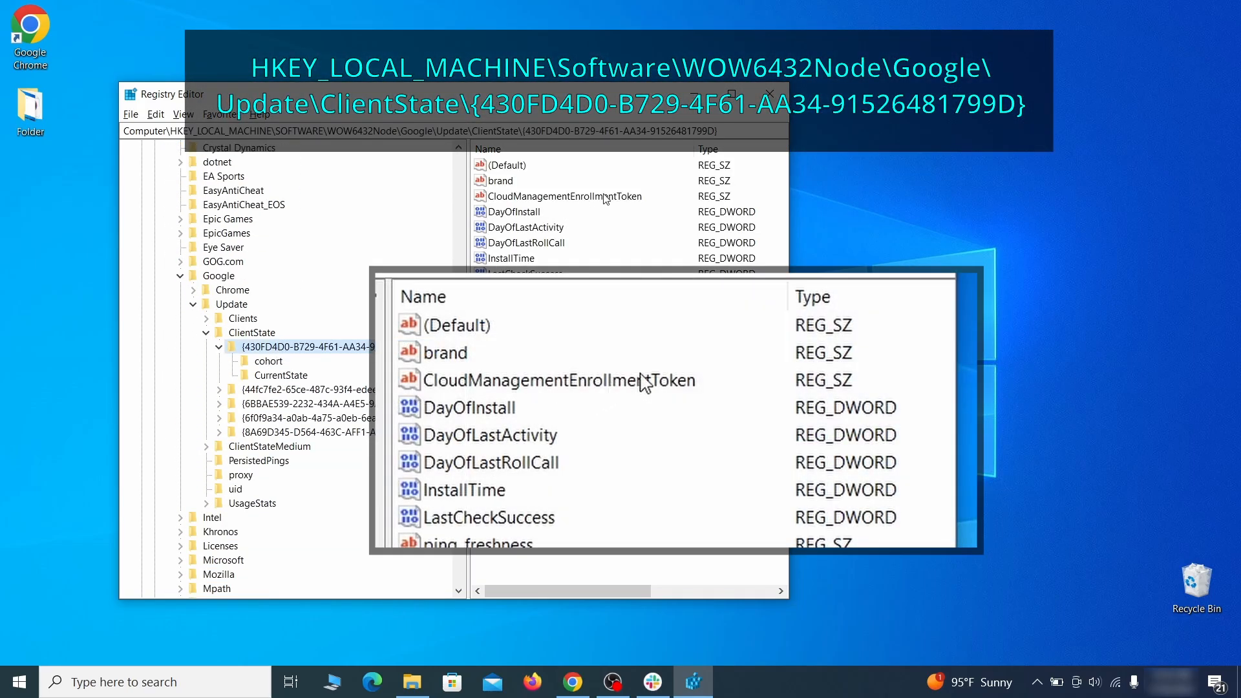
left_click(559, 380)
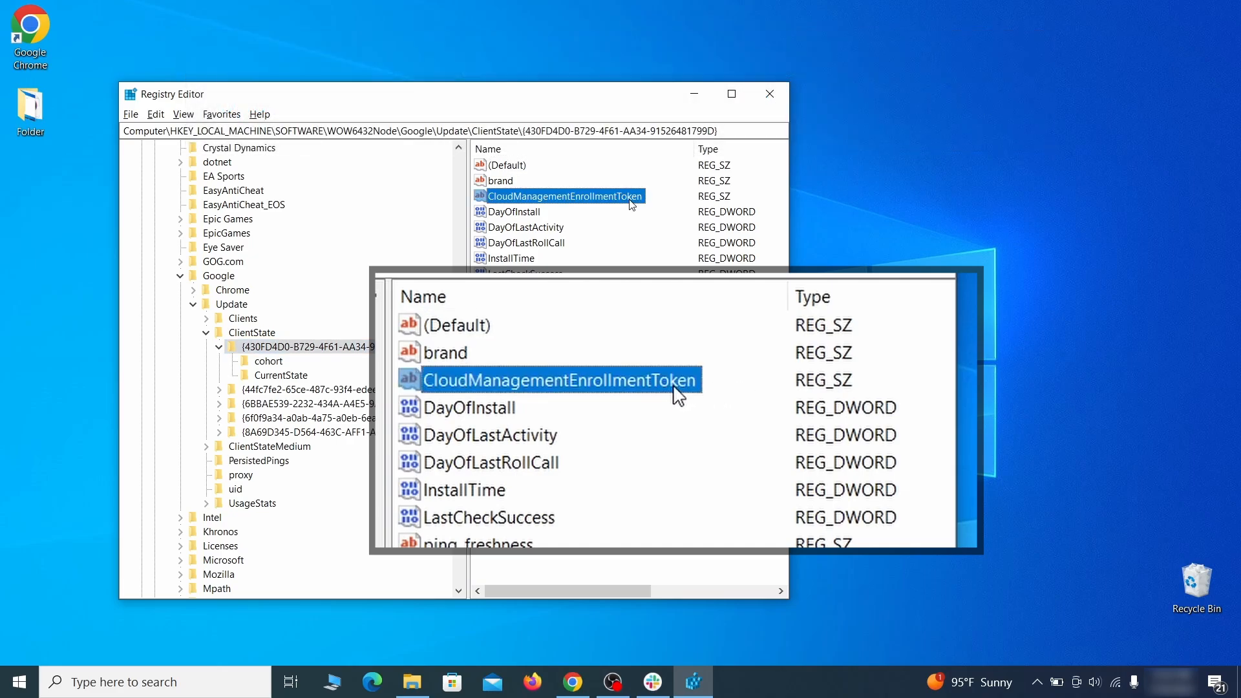
key("Delete")
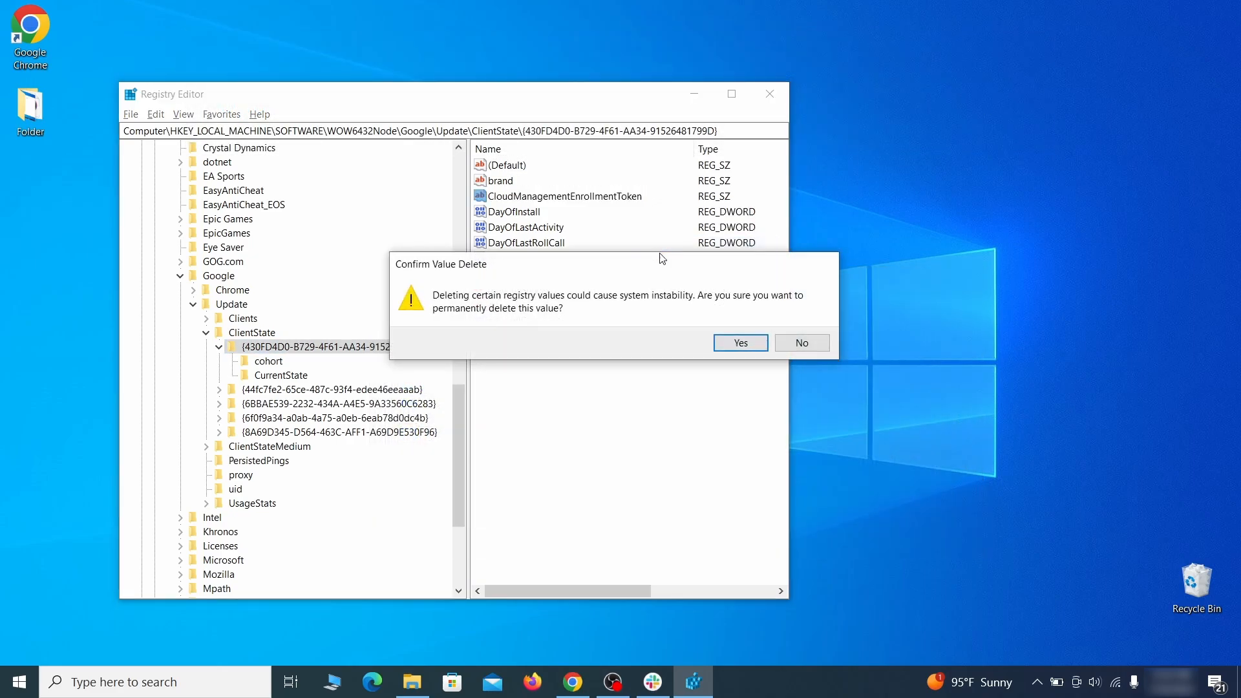
left_click(738, 343)
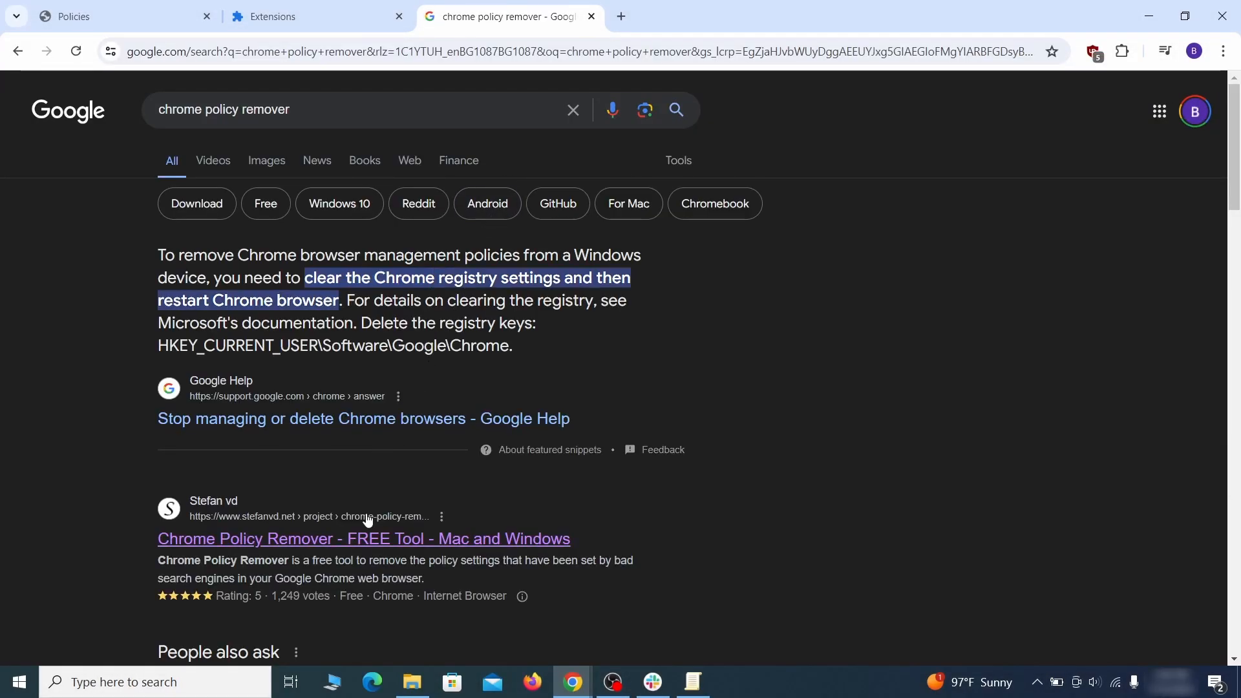
Download delete_chrome_policies.bat for Windows from the Chrome Policy Remover page and show it in its folder.
left_click(364, 539)
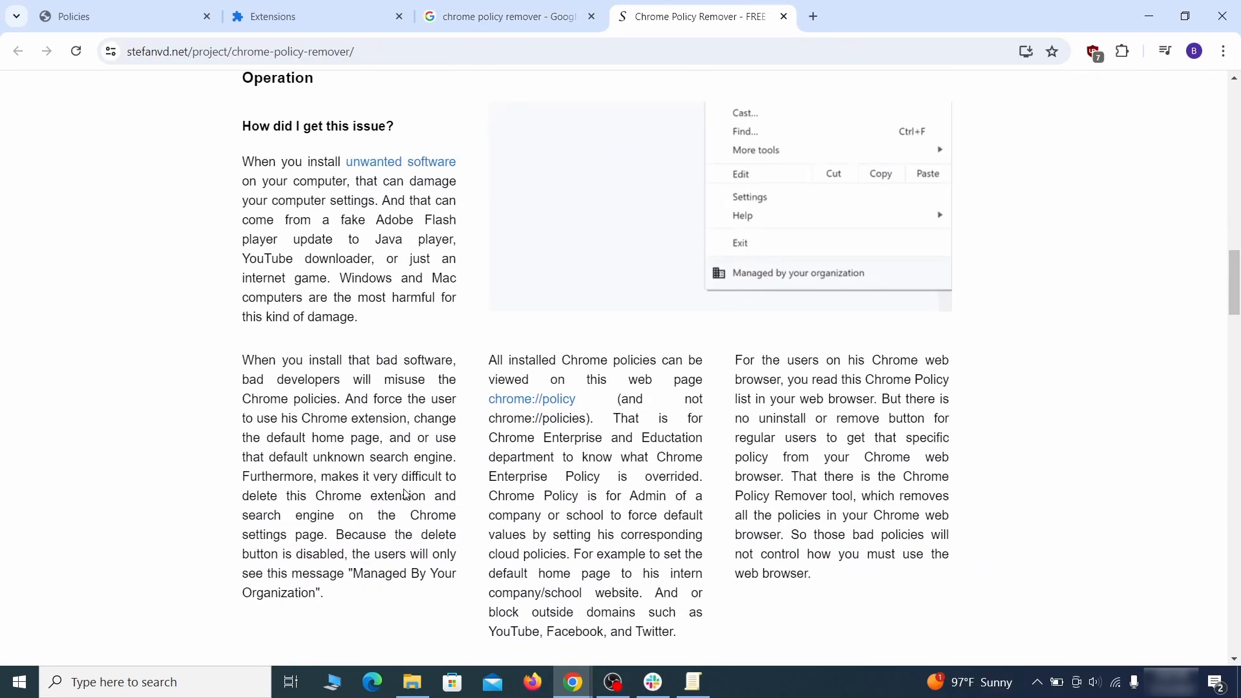
scroll("down", 3)
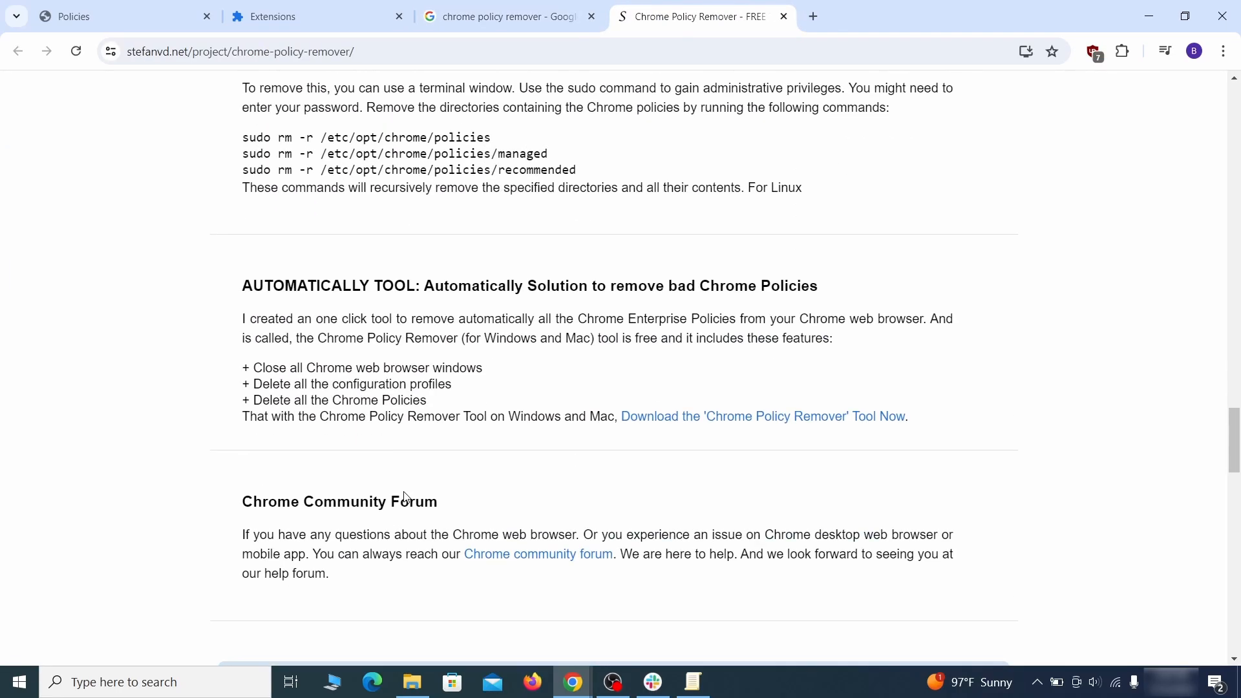
scroll("down", 3)
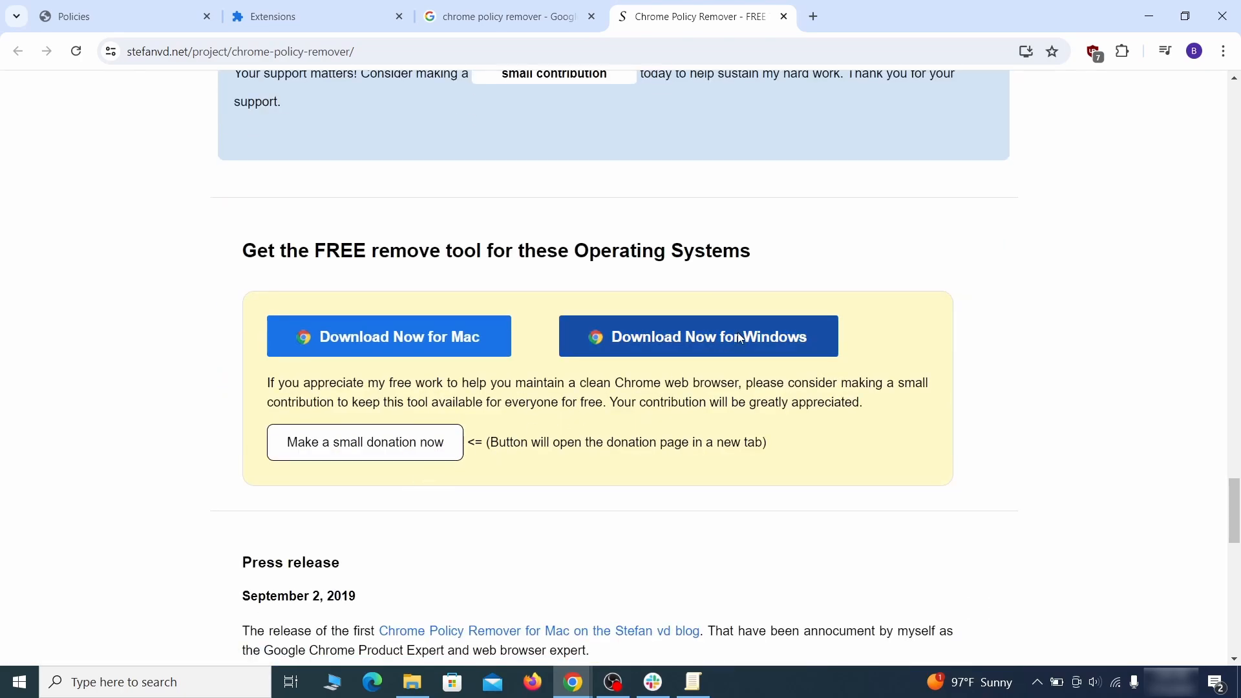
left_click(698, 335)
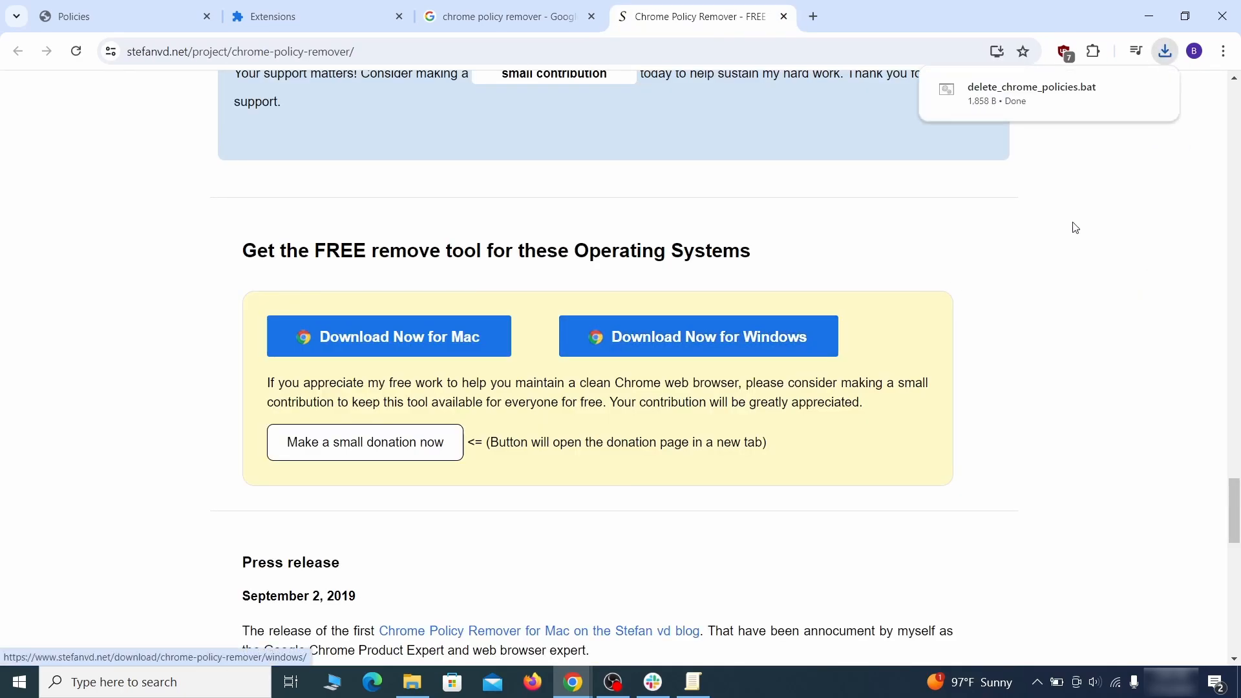
mouse_move(1124, 91)
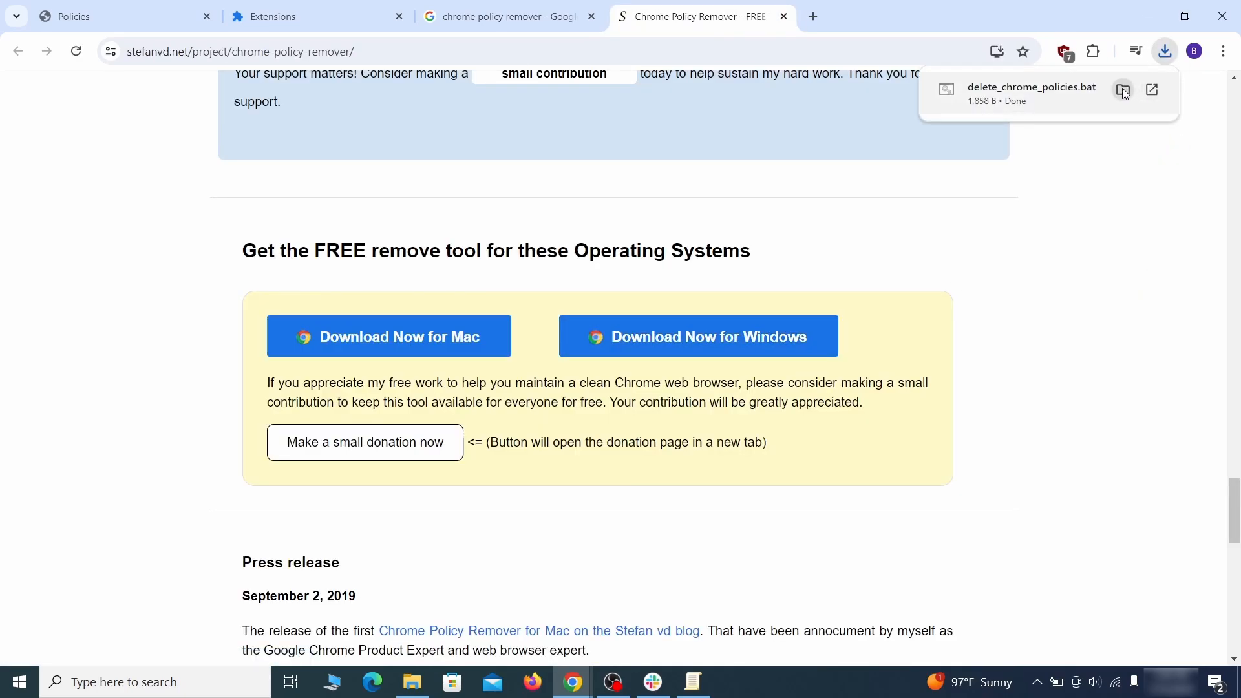
left_click(1153, 90)
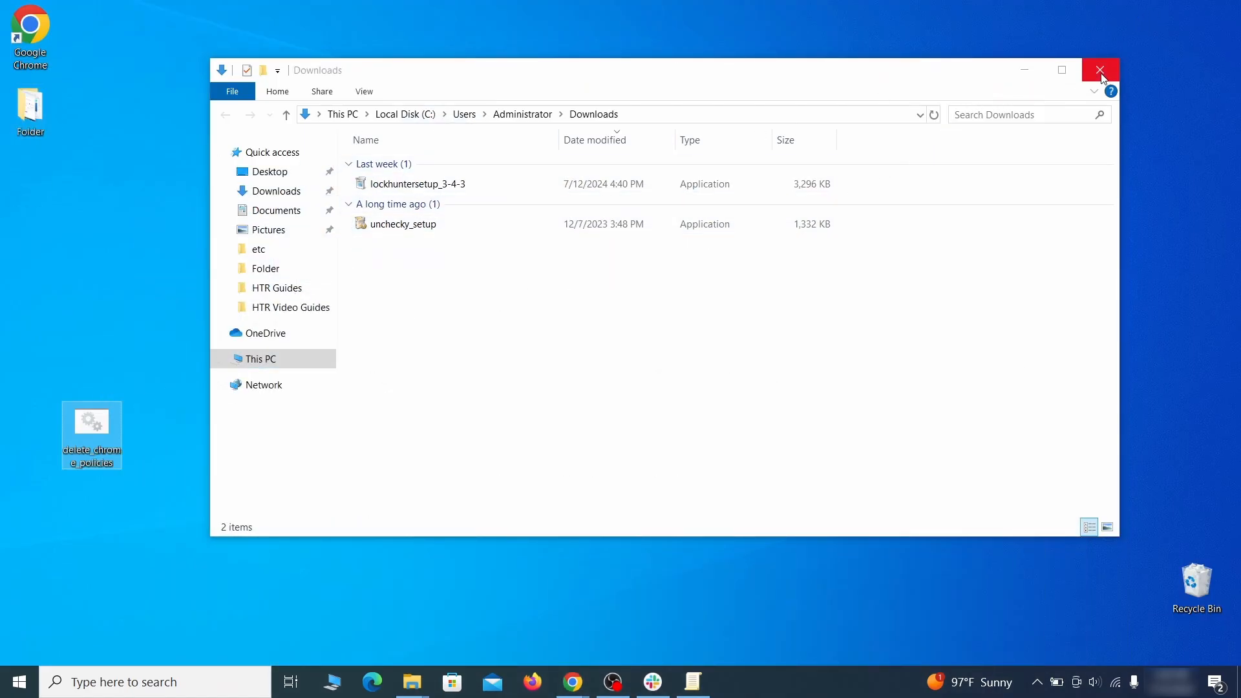
Close the Downloads window and run delete_chrome_policies.bat despite the SmartScreen warning.
left_click(1100, 70)
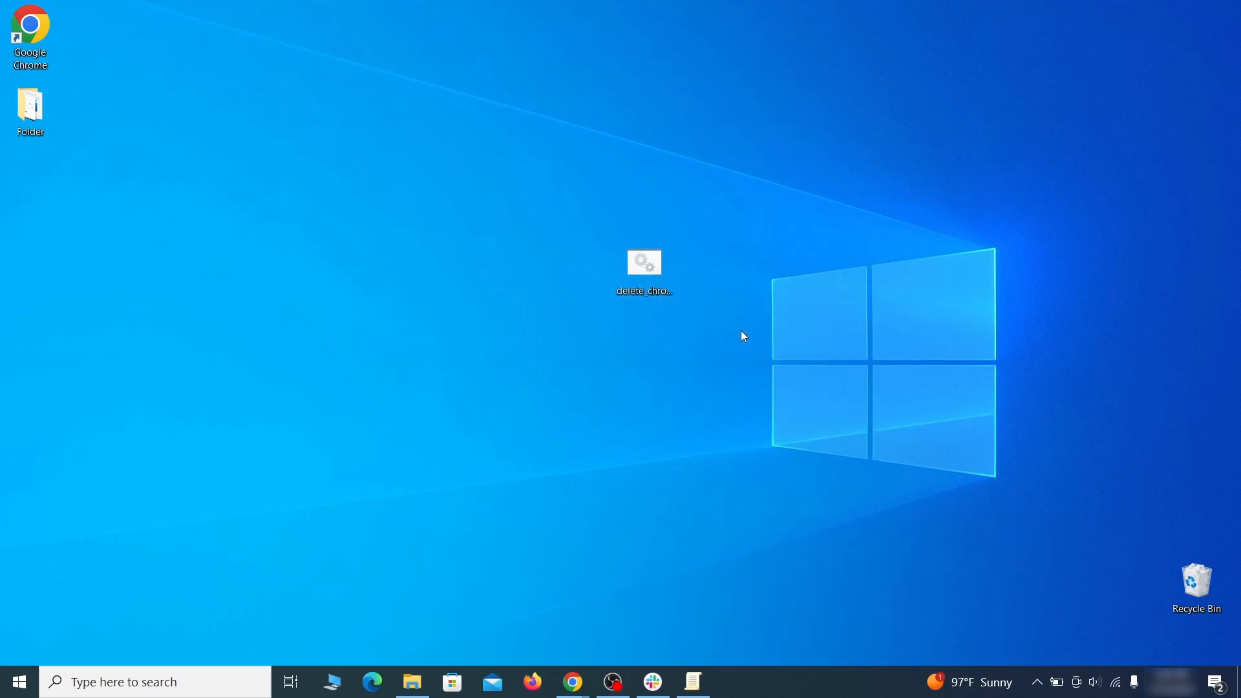
double_click(644, 262)
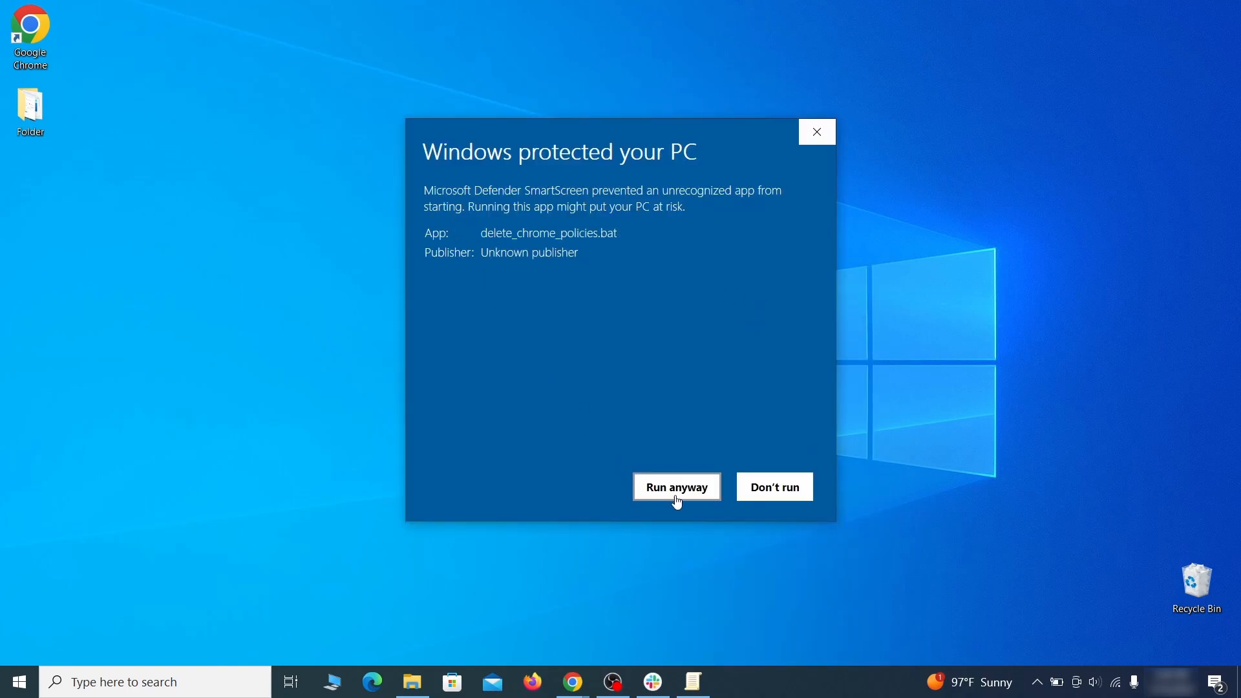
left_click(675, 486)
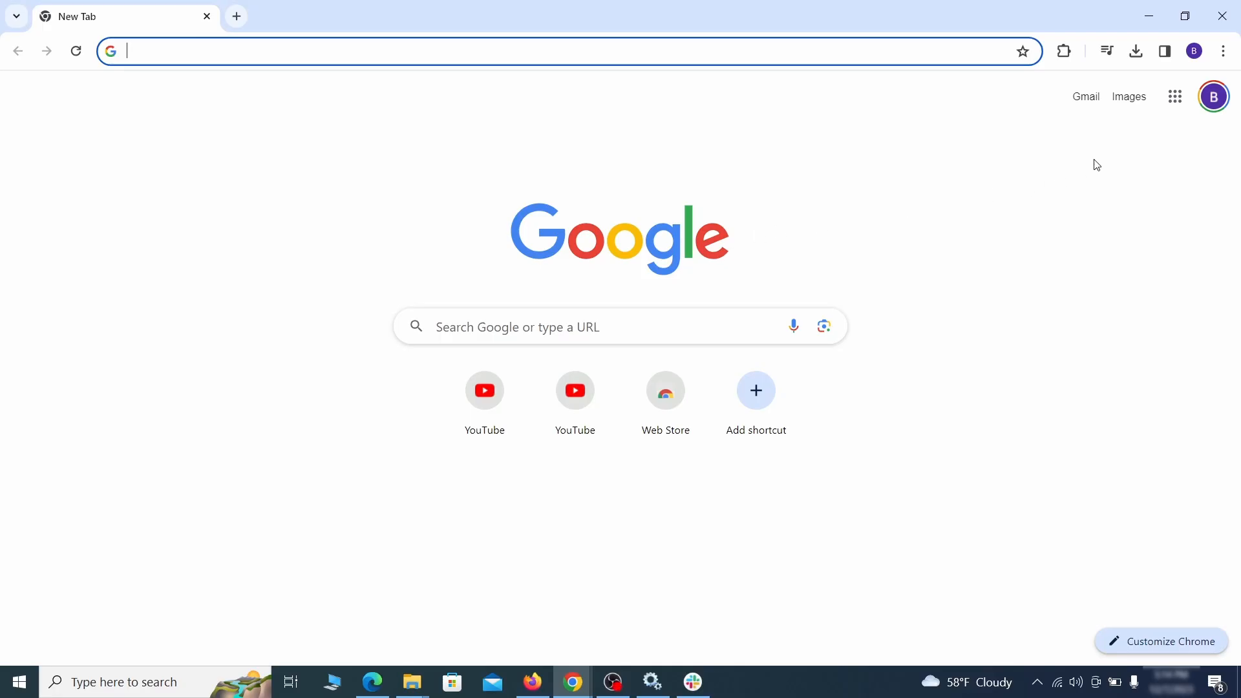
Disable the Add to Zola Button extension on Chrome's Extensions page and confirm its removal.
left_click(1223, 50)
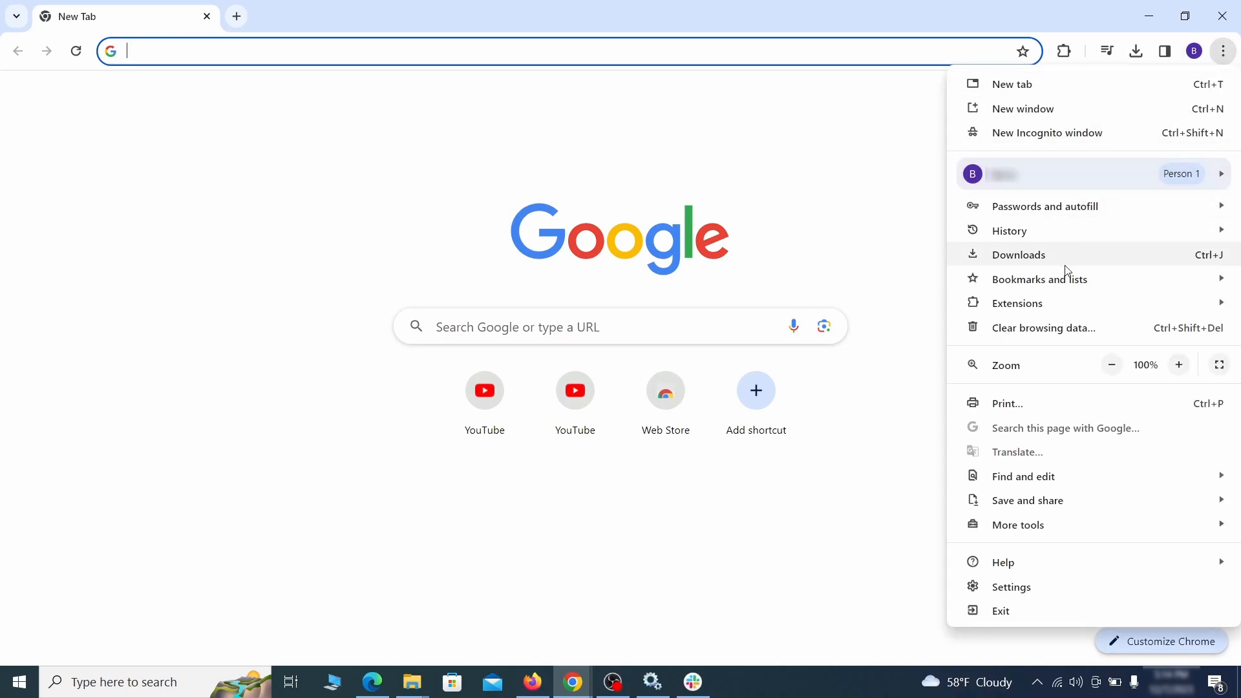
left_click(1017, 303)
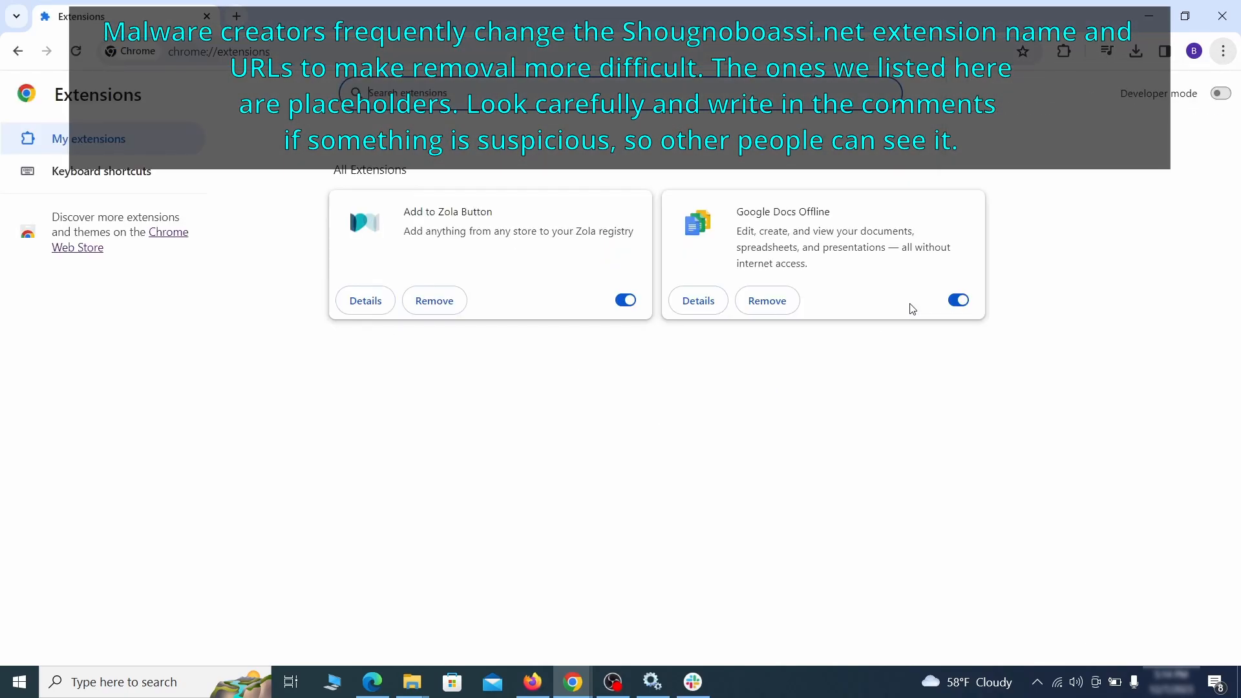
mouse_move(291, 268)
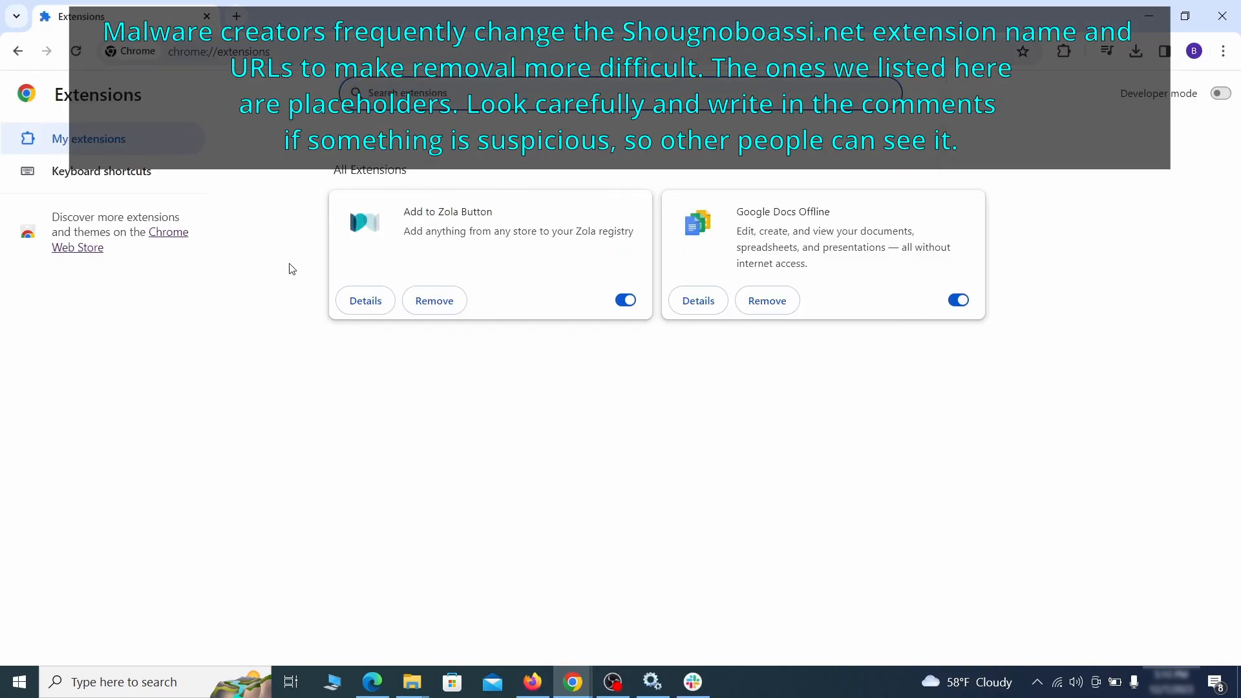
mouse_move(530, 330)
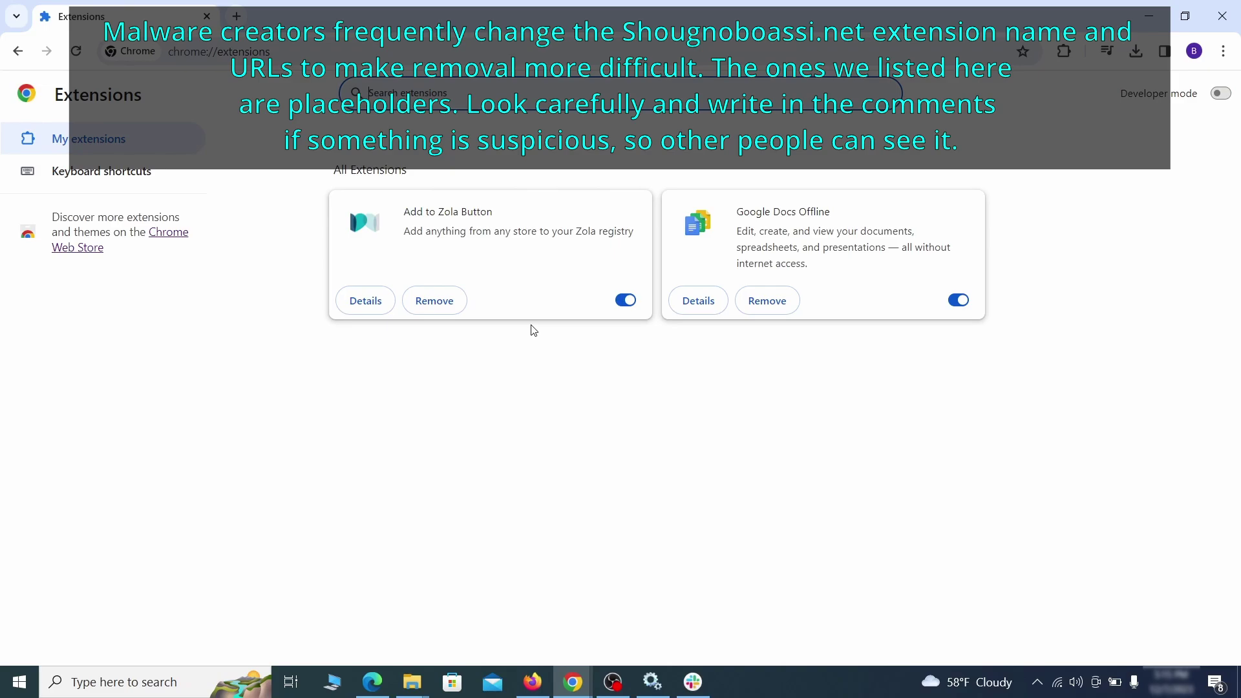
left_click(624, 300)
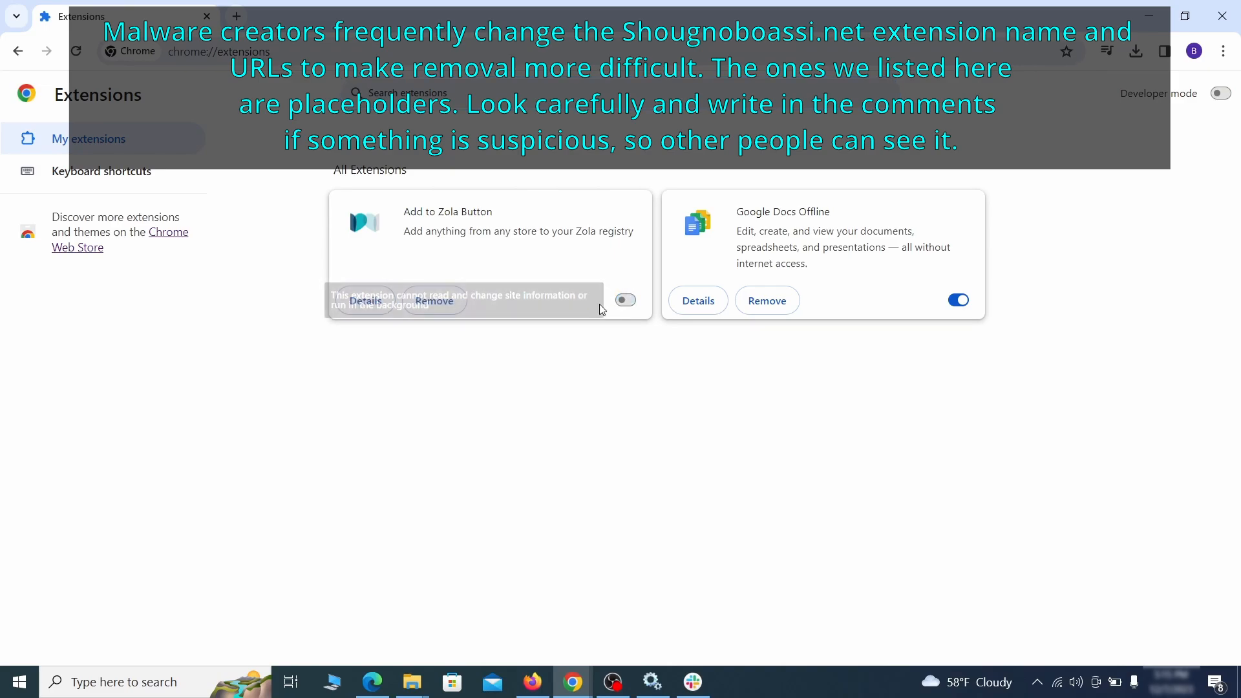
left_click(434, 301)
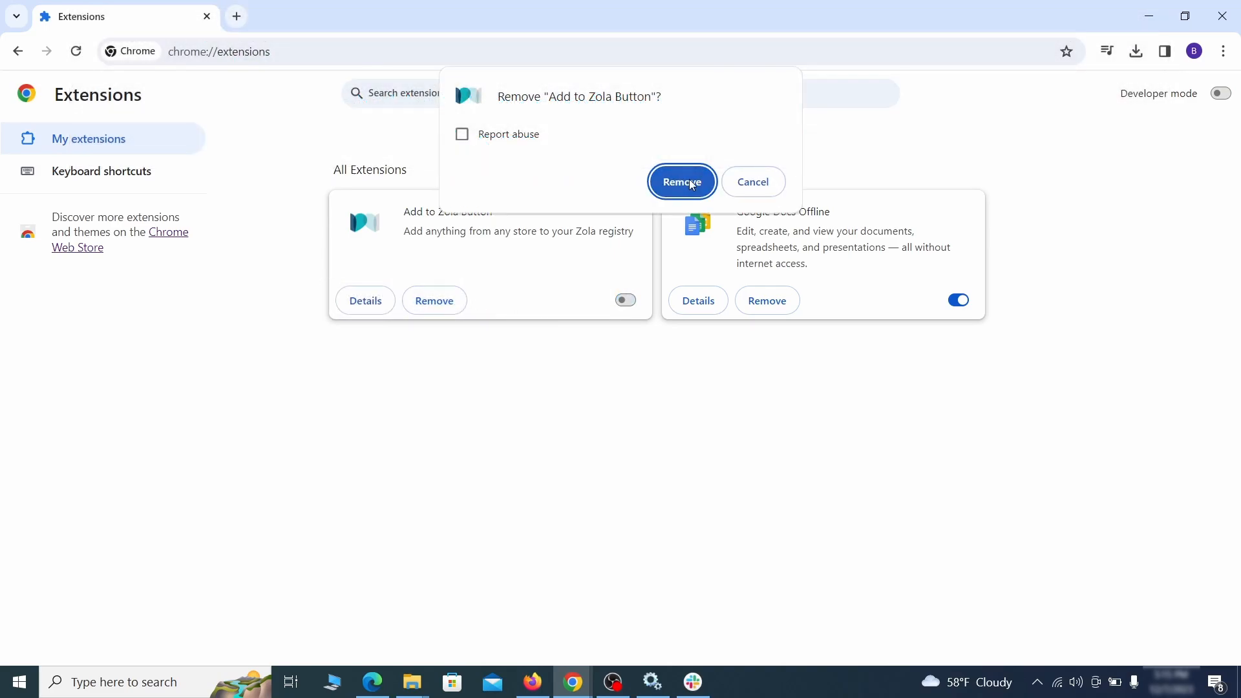
left_click(1223, 50)
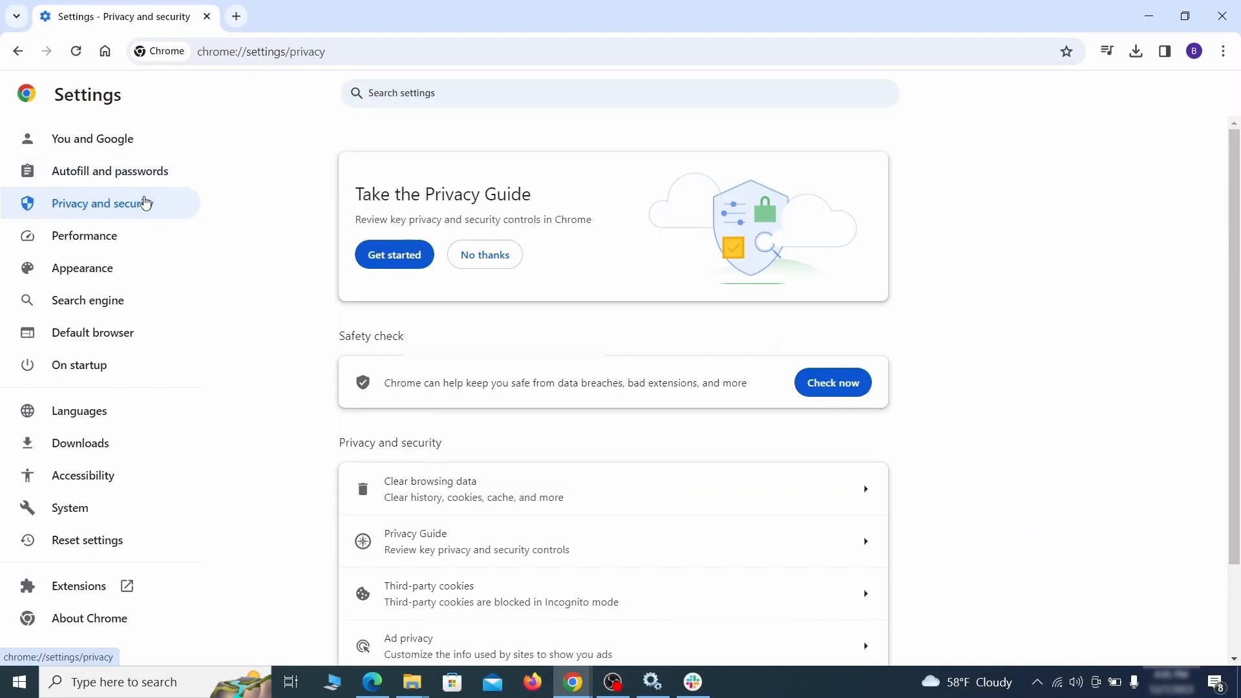
Clear Chrome's browsing data from the Advanced tab, including hosted app data.
scroll("down", 3)
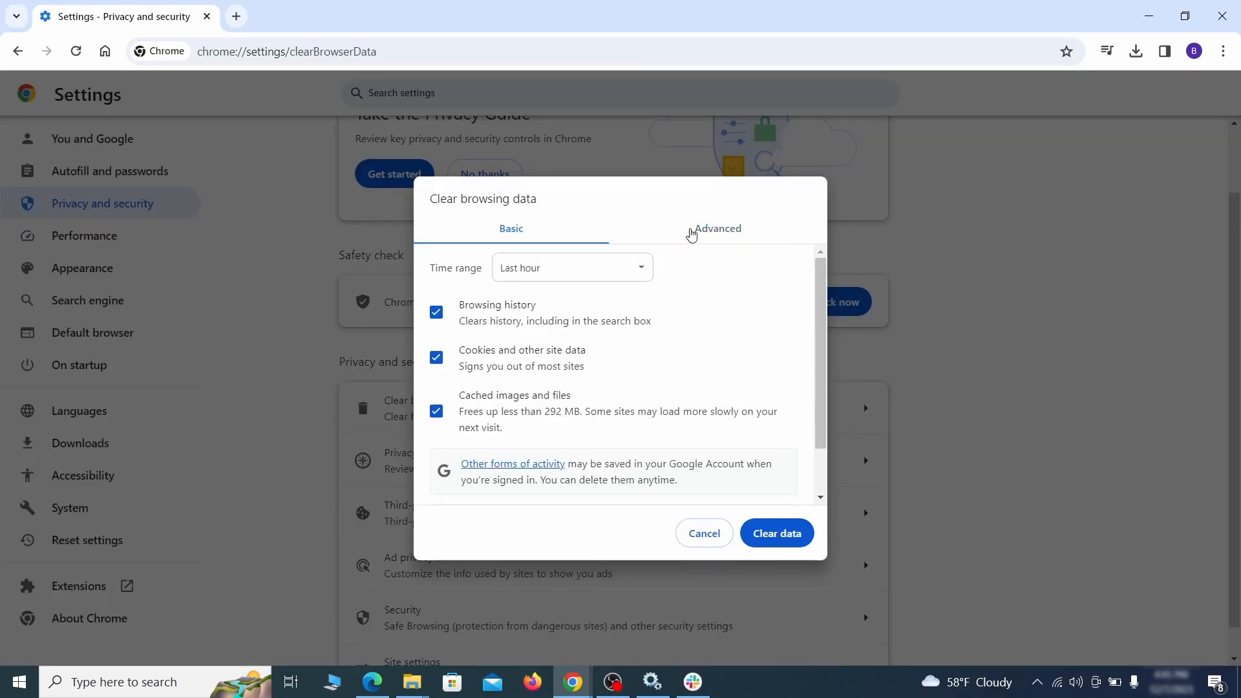
left_click(716, 229)
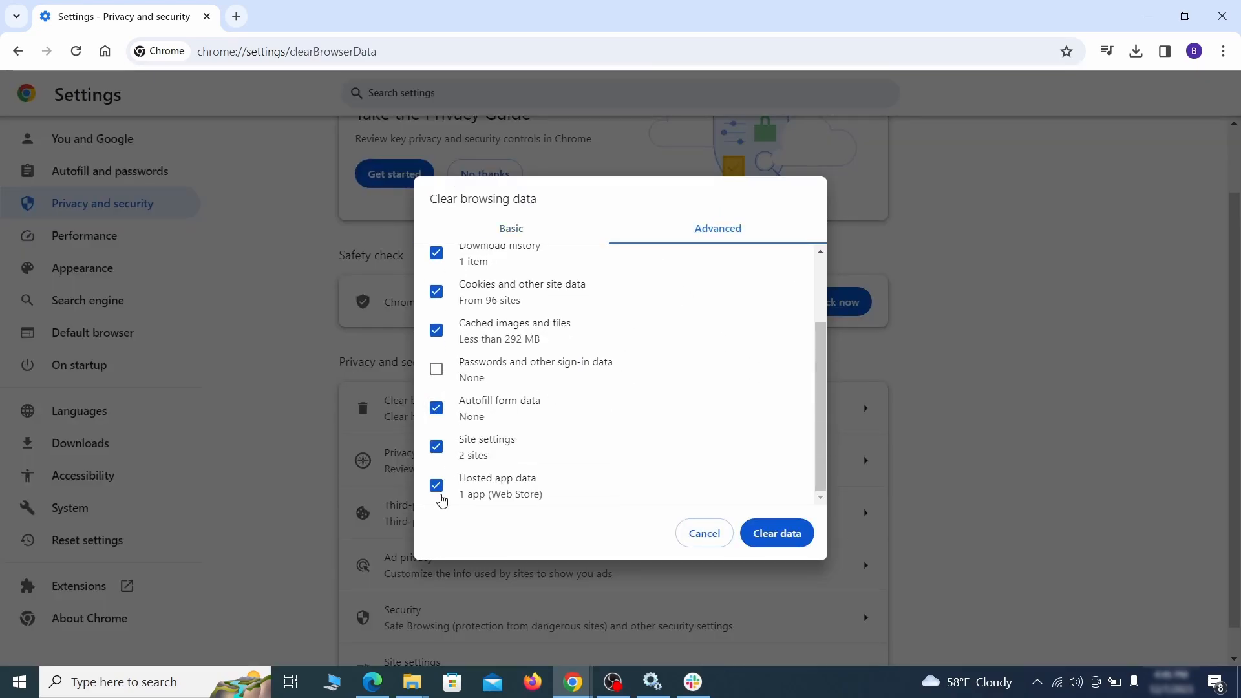
left_click(776, 533)
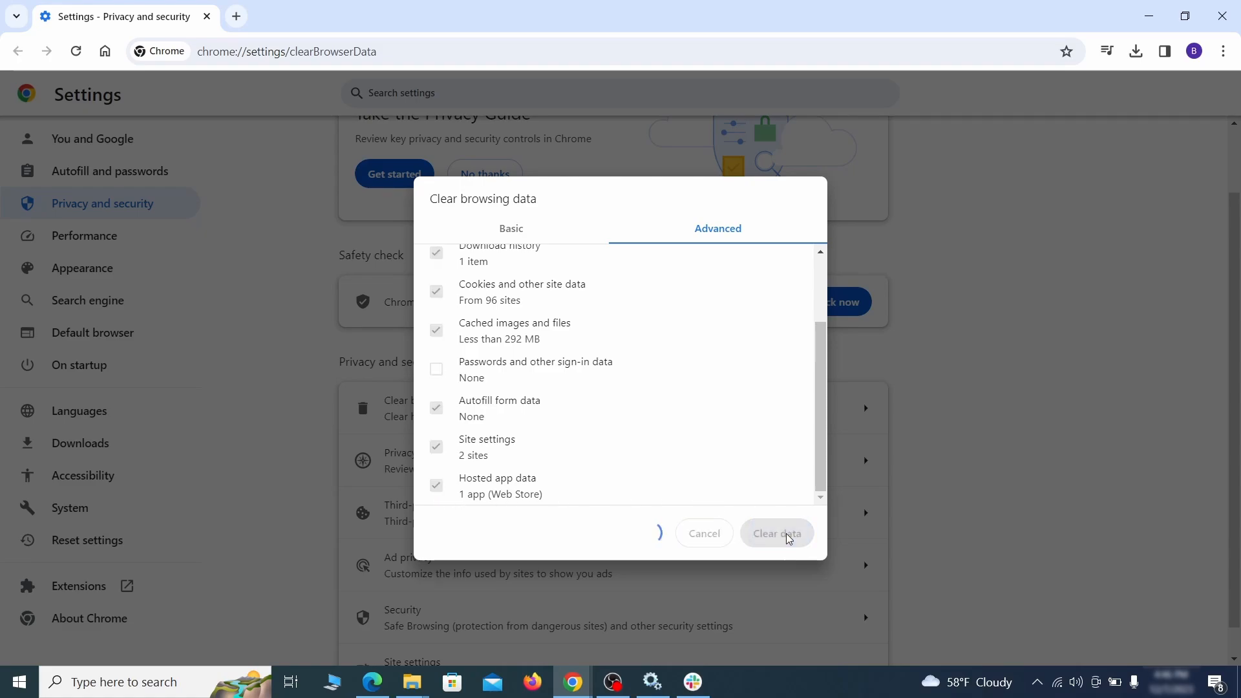
left_click(777, 533)
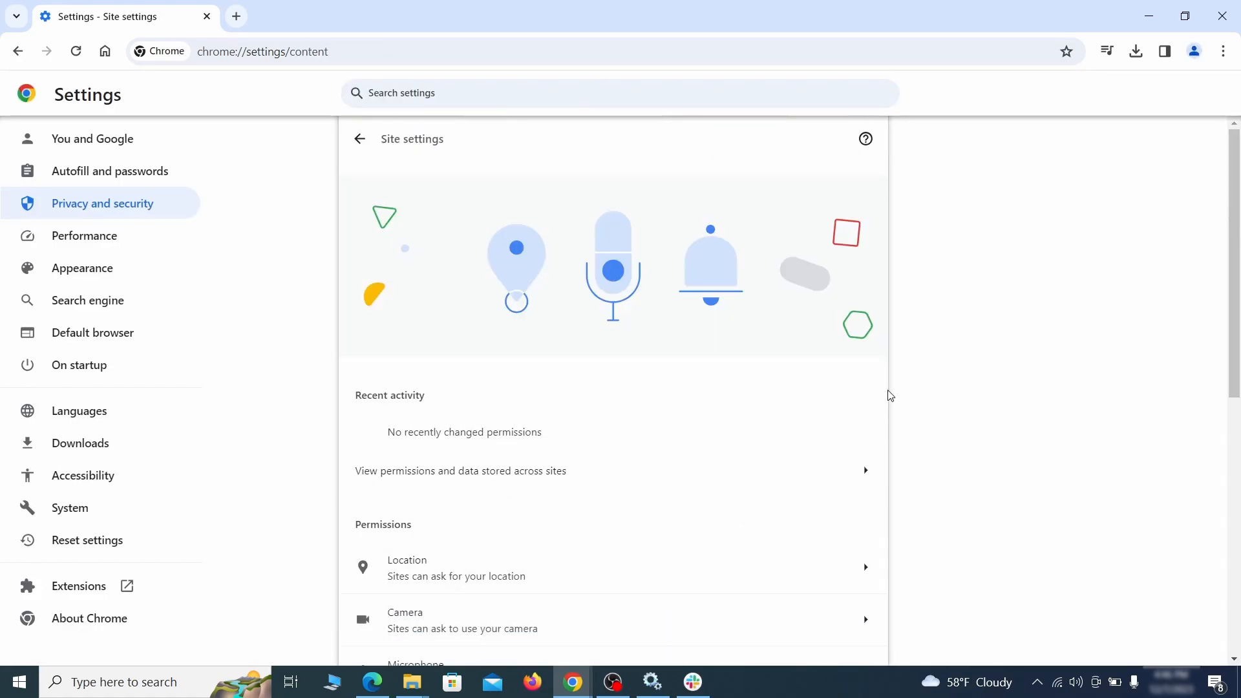
Check ExampleRougeURL.com's notification and third-party cookie permissions, then return to Site settings.
scroll("down", 3)
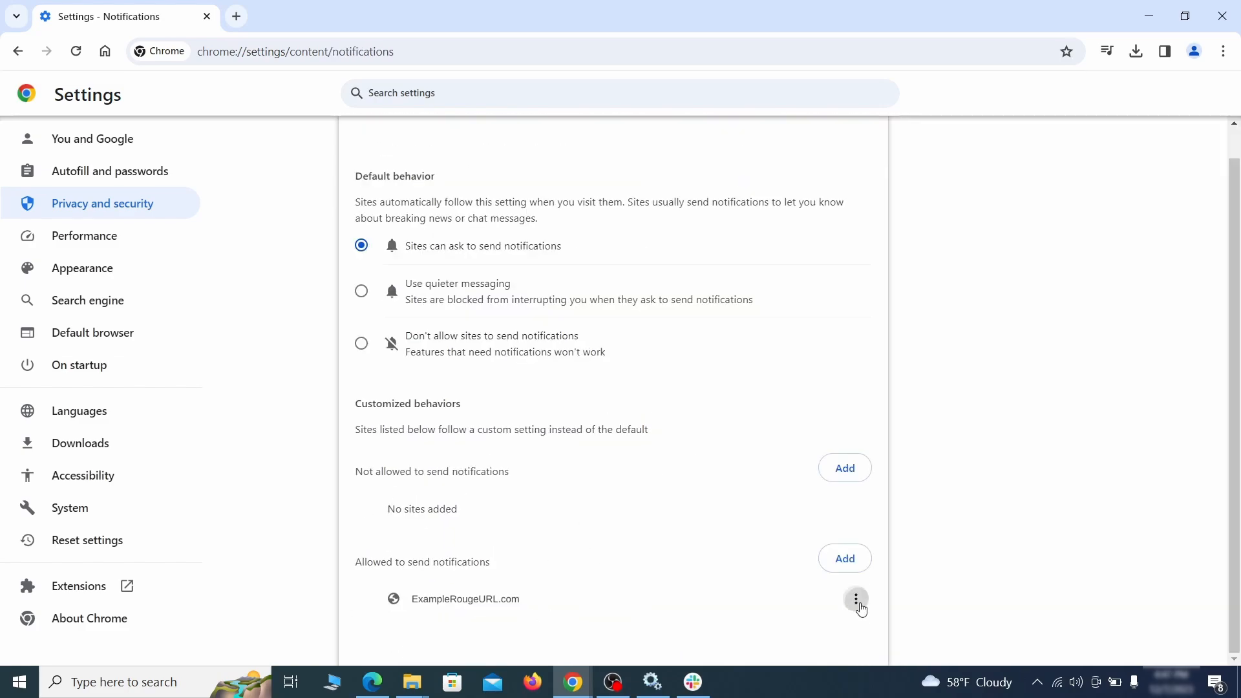
left_click(17, 51)
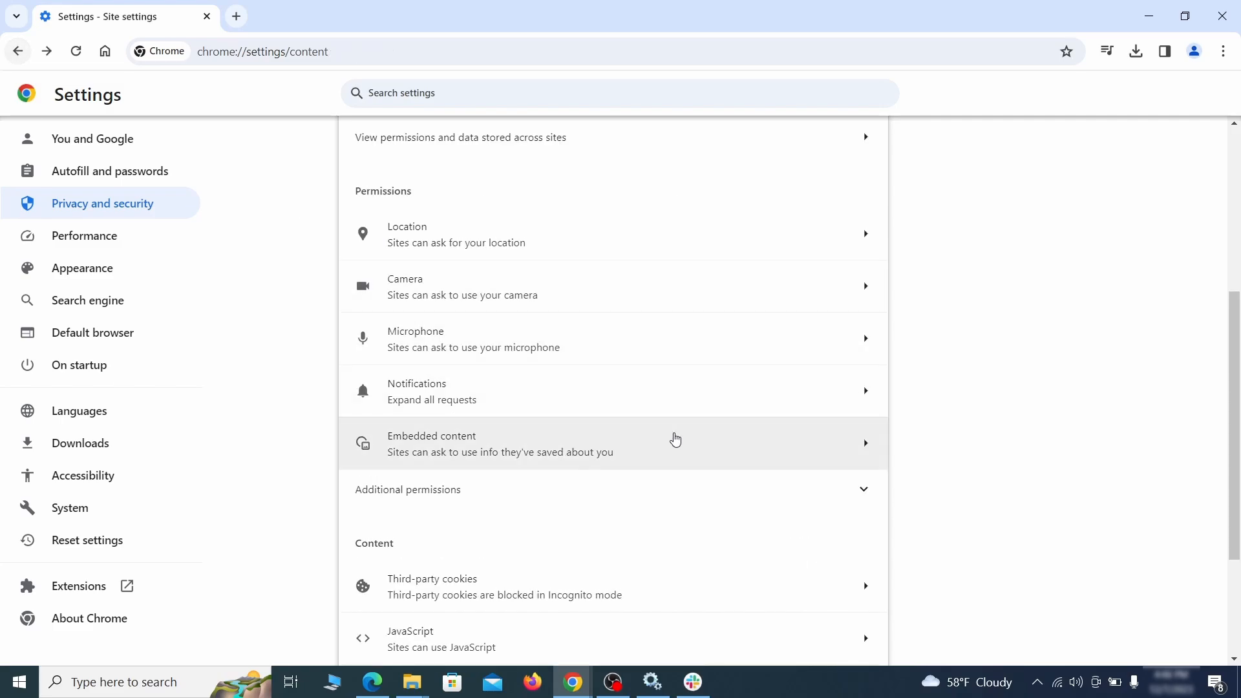
left_click(503, 585)
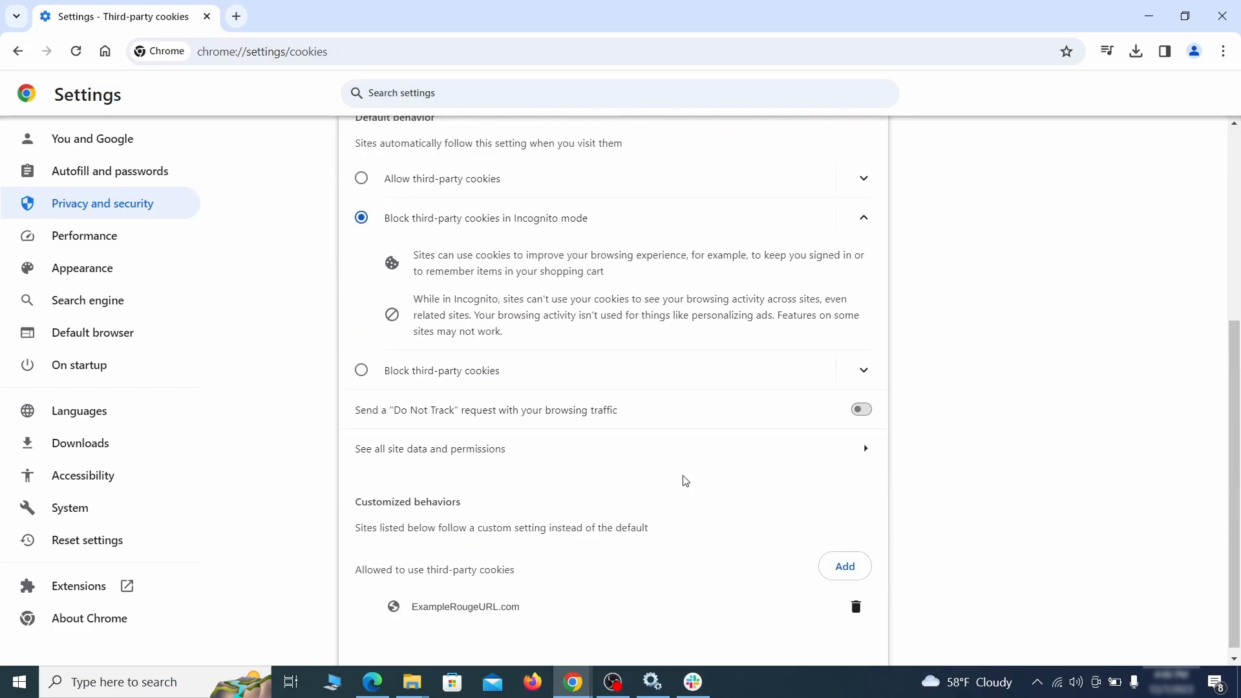
left_click(18, 52)
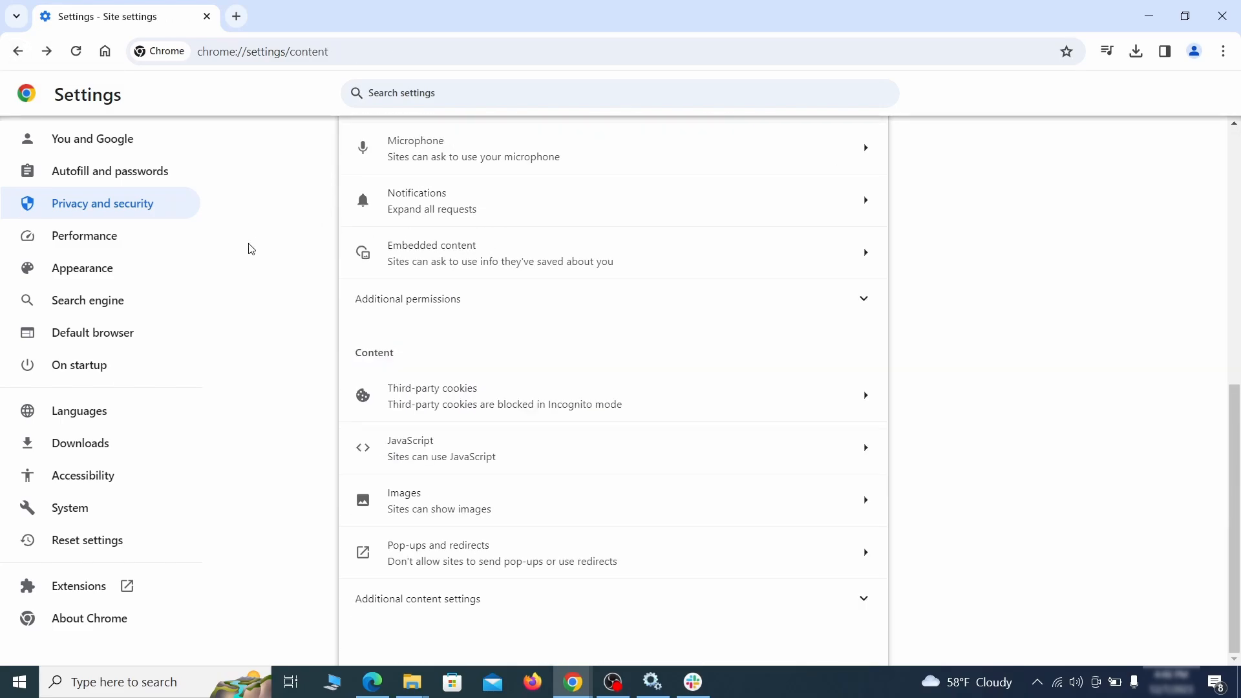
Erase the rogue custom home page address and turn off the Show home button.
left_click(82, 268)
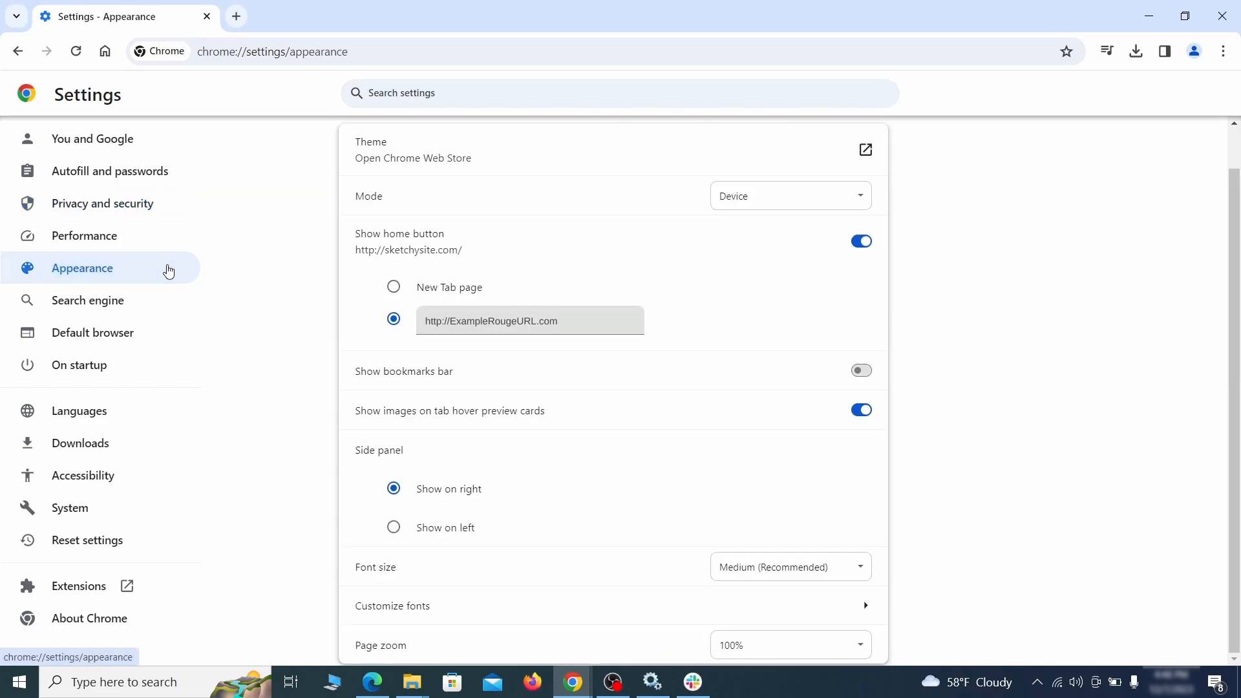
mouse_move(406, 354)
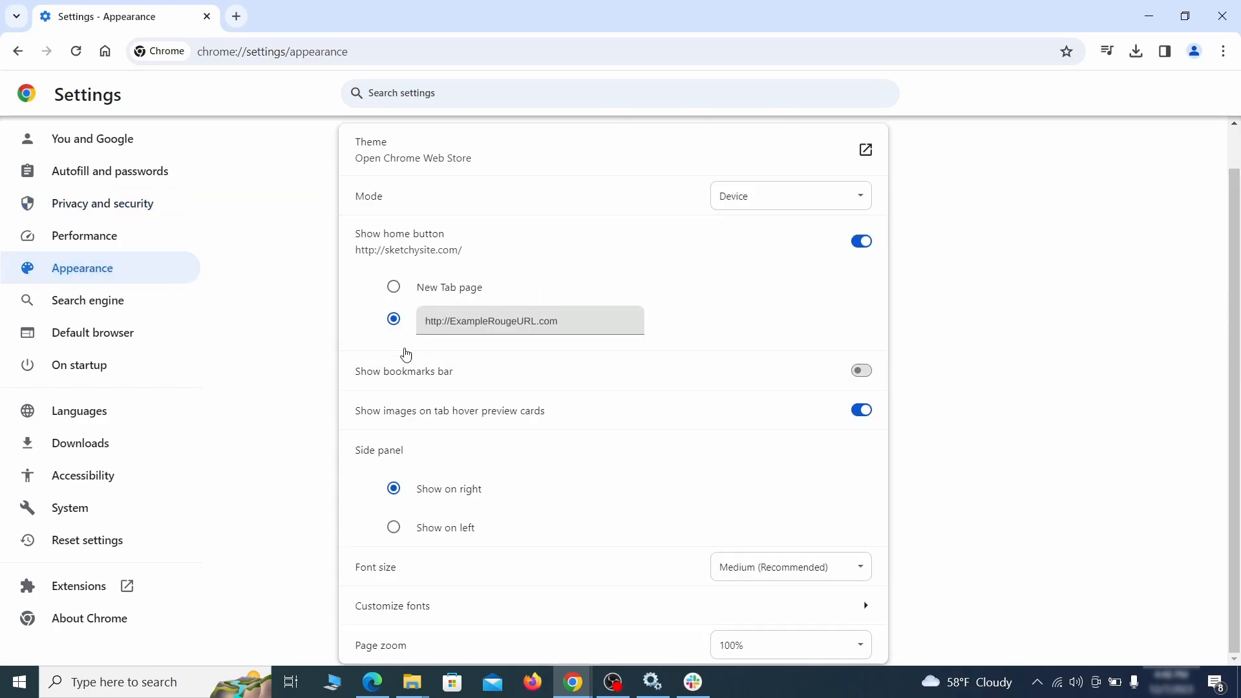
triple_click(490, 321)
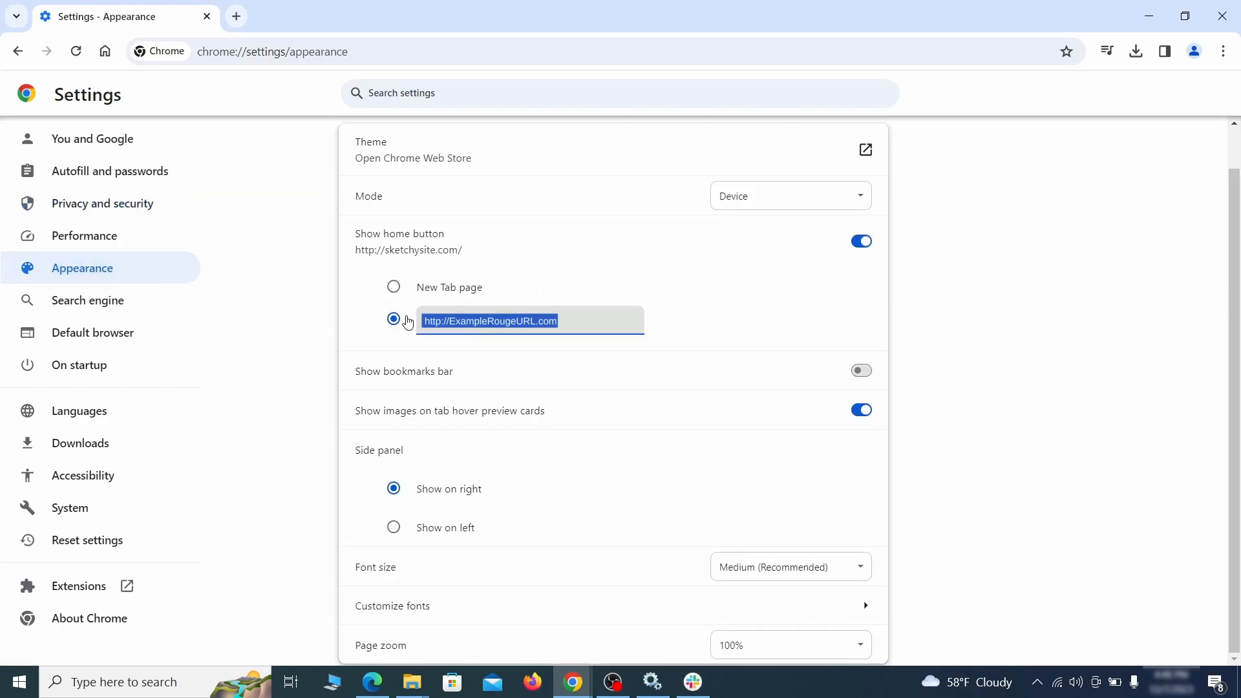
key("Delete")
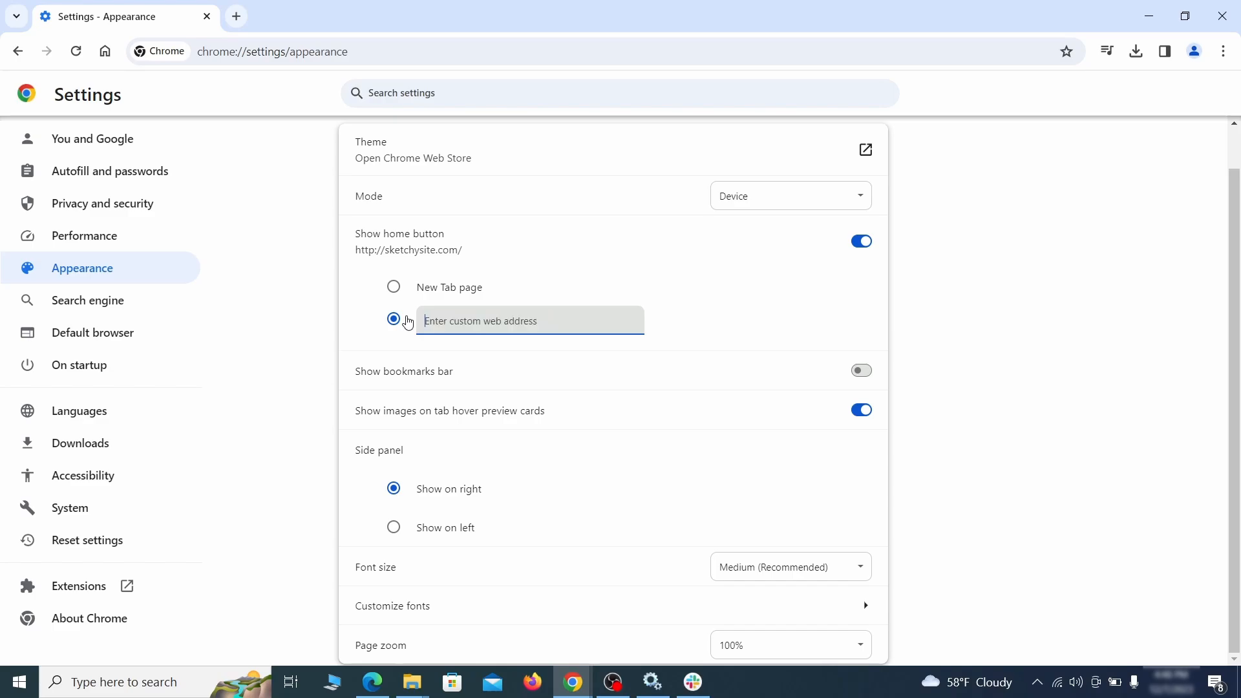
left_click(861, 241)
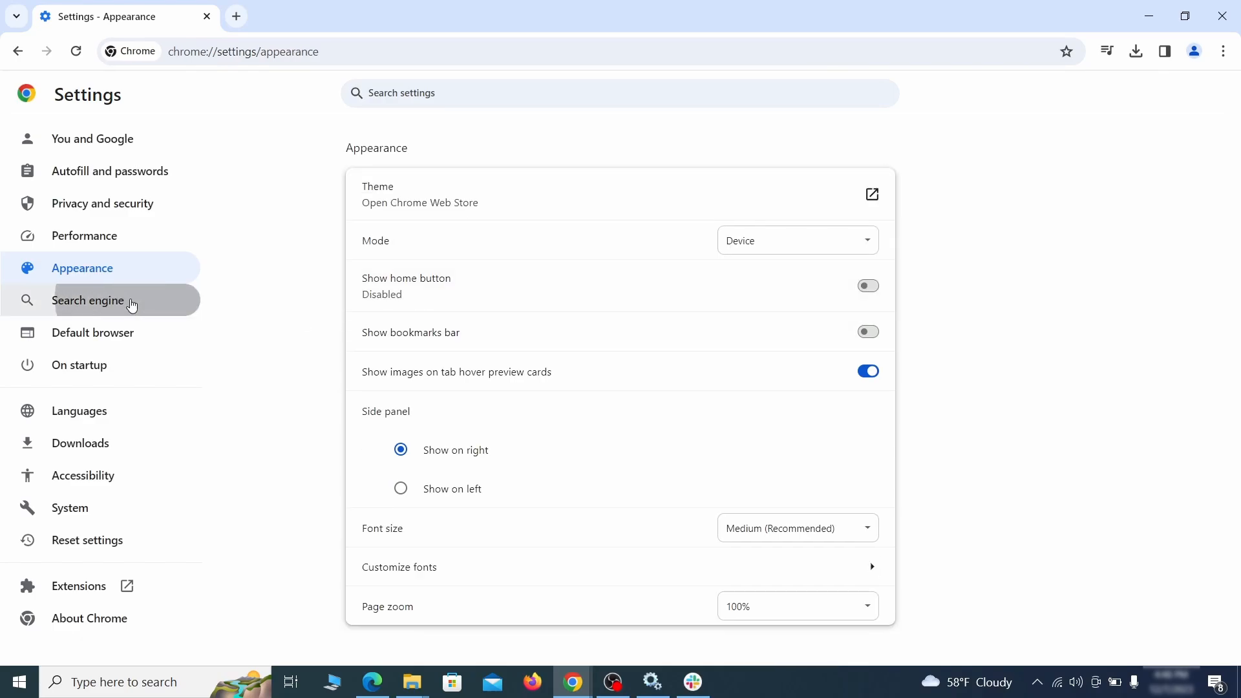
Pick a replacement default search engine and delete the ExampleRougeURL.com site search shortcut.
left_click(87, 300)
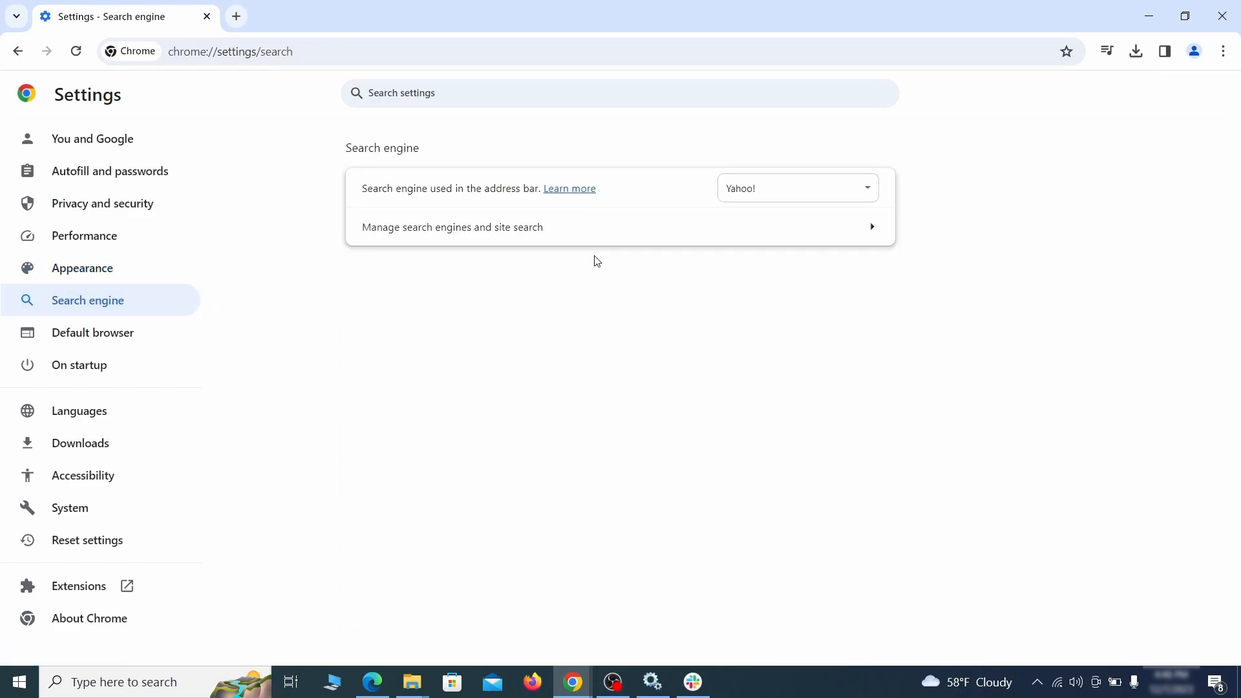
left_click(796, 188)
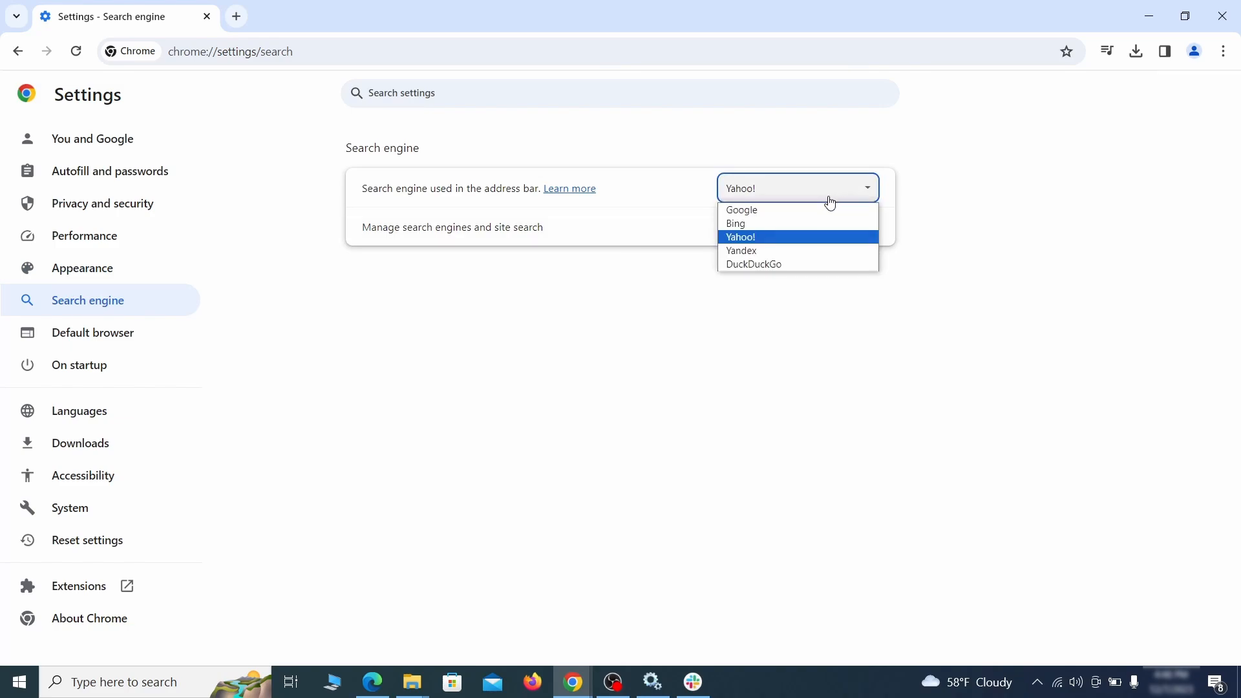
left_click(452, 227)
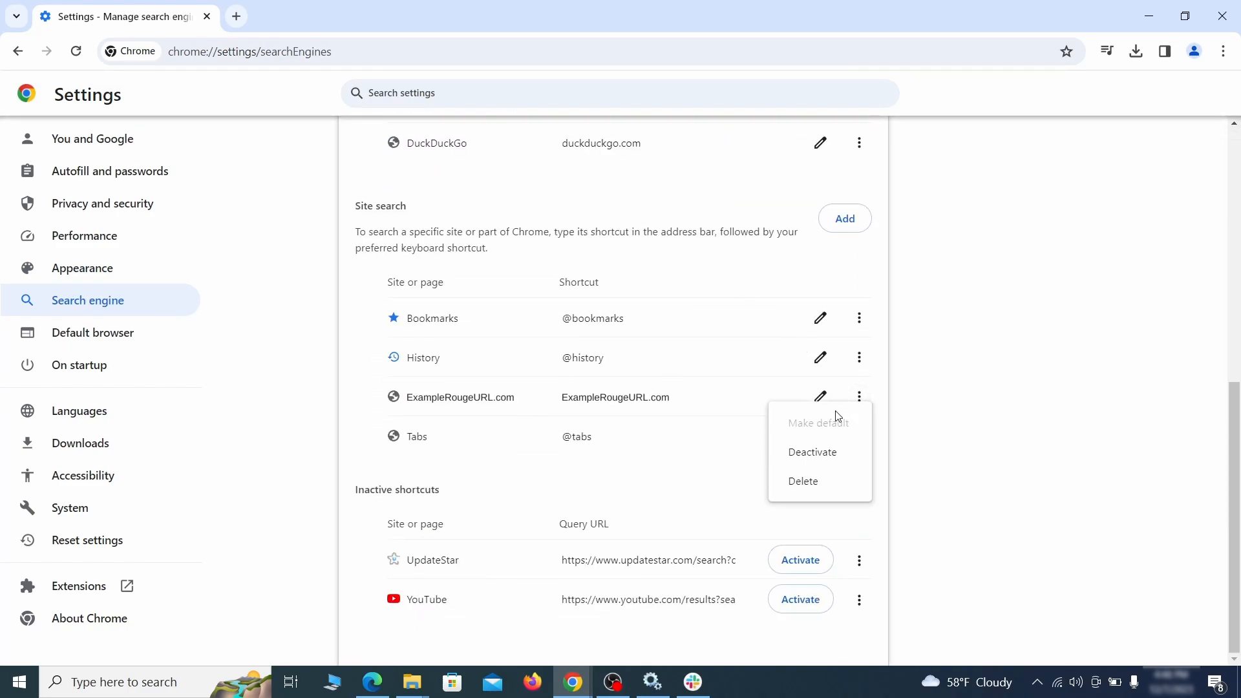
left_click(802, 480)
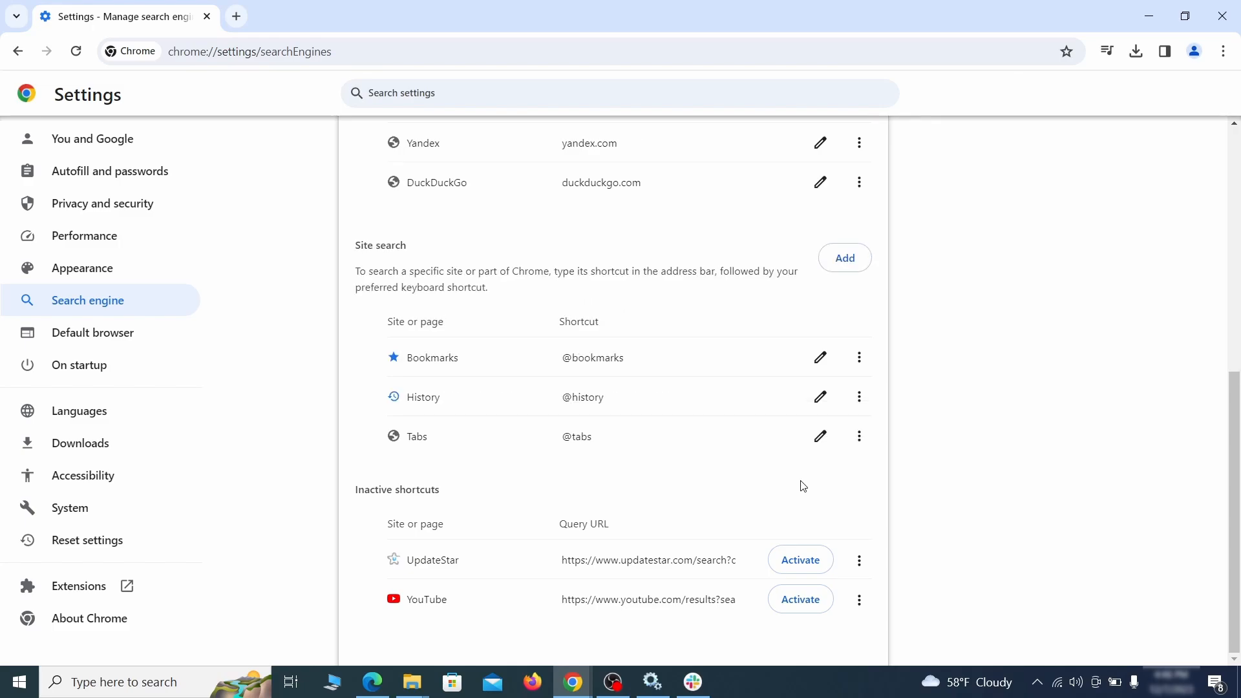
mouse_move(99, 365)
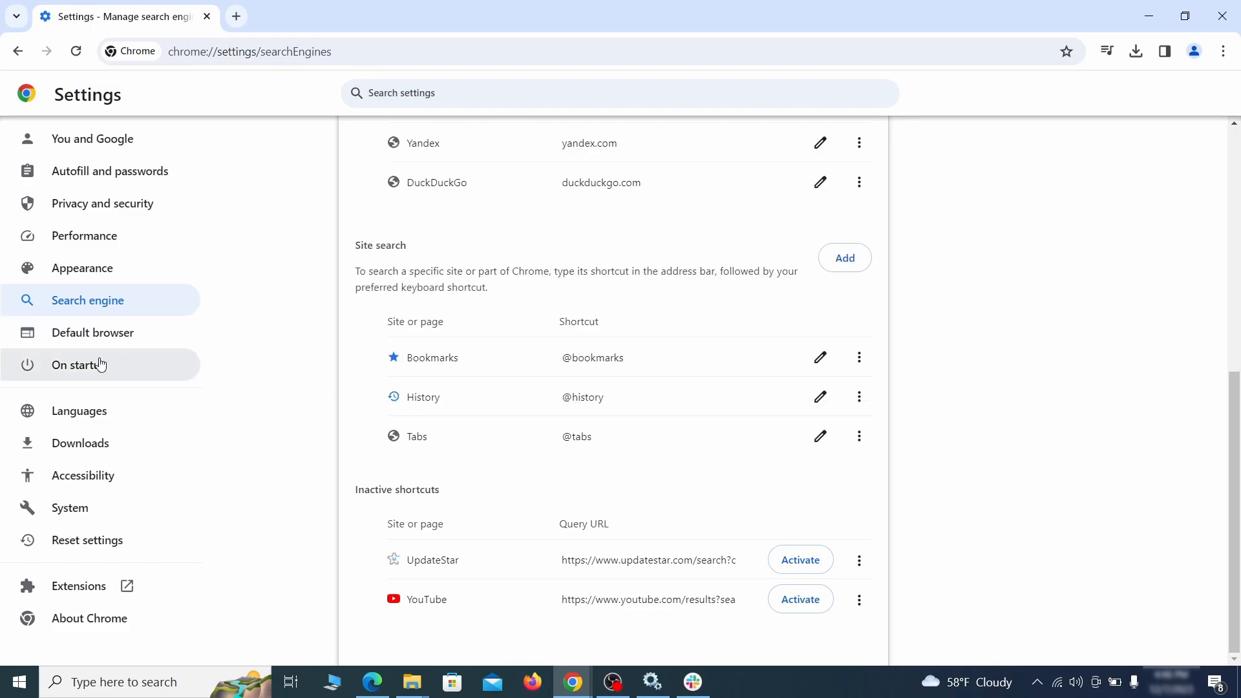
Remove ExampleRougeURL.com from startup pages and set startup to Continue where you left off.
left_click(78, 364)
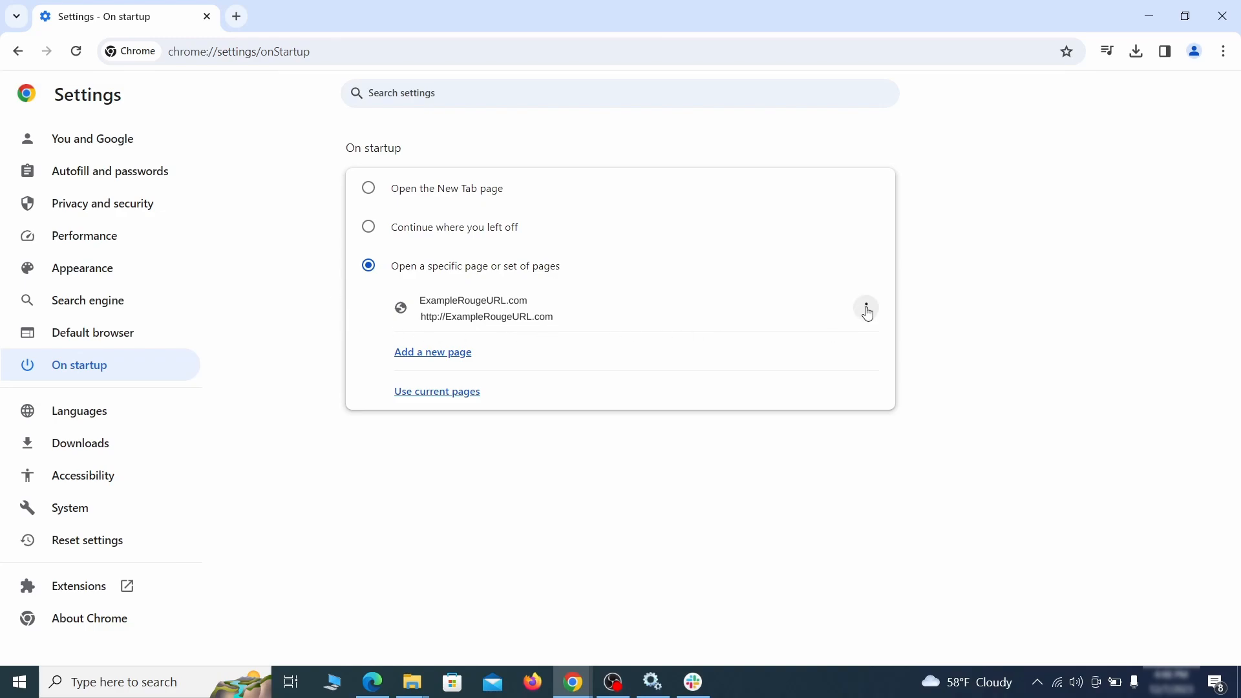
left_click(865, 308)
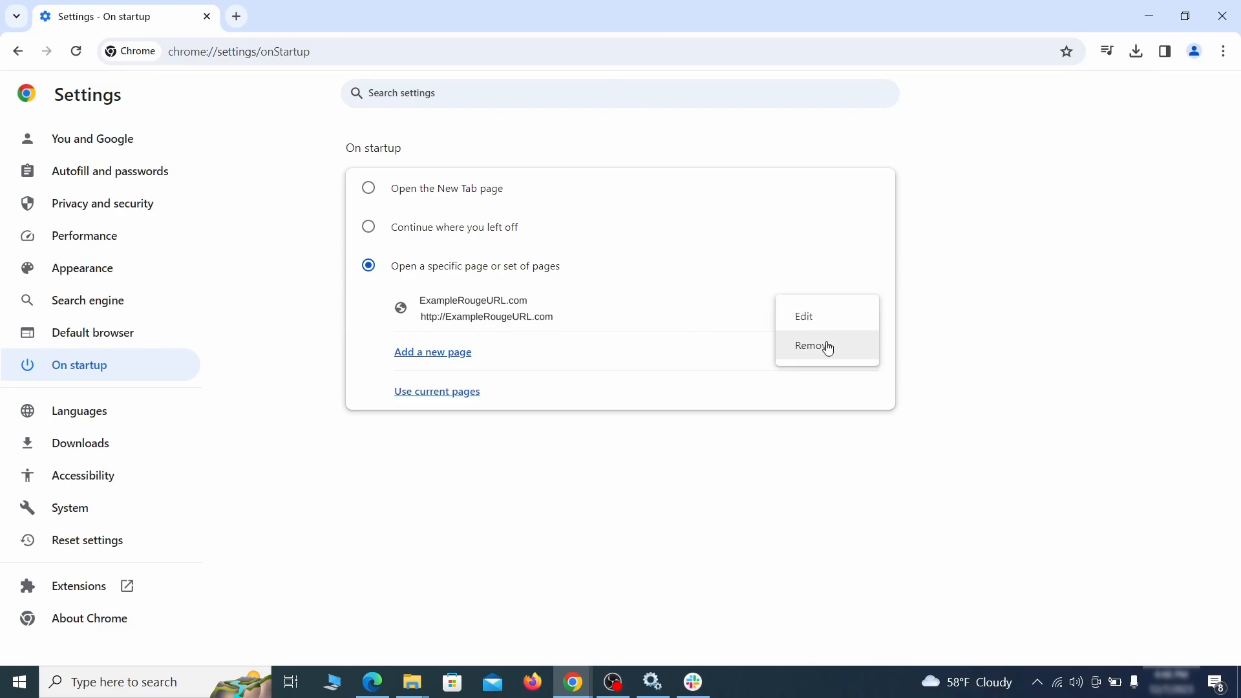
left_click(811, 345)
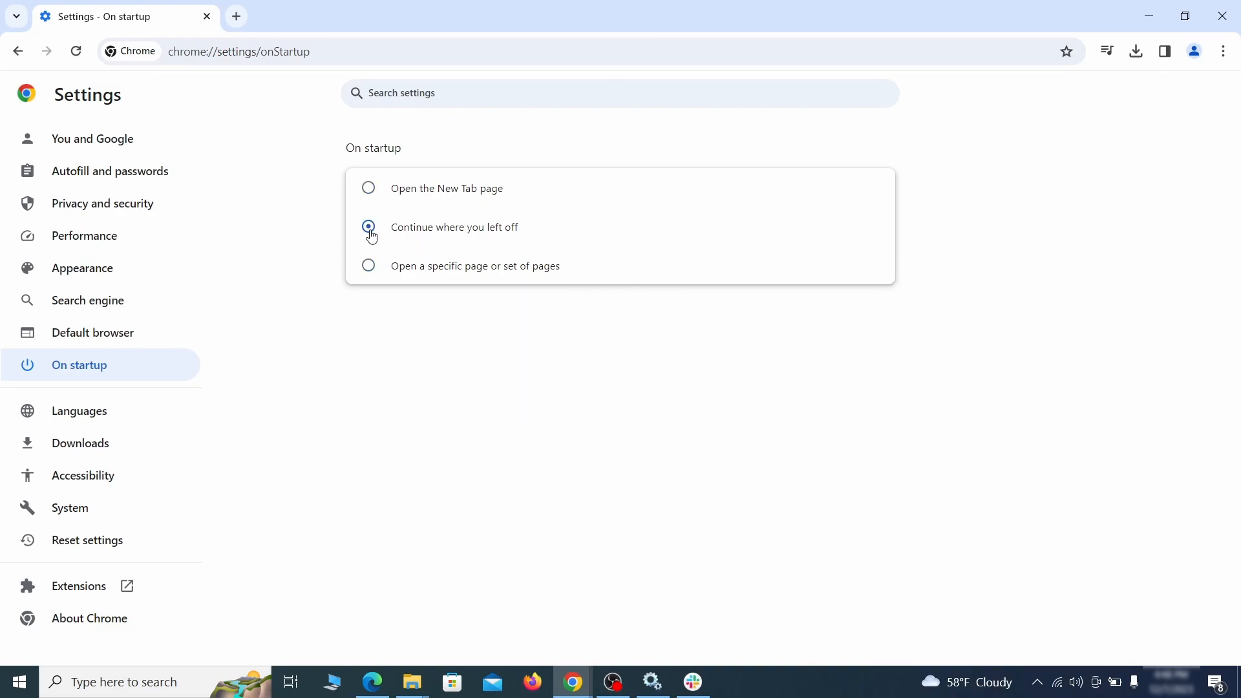
left_click(532, 682)
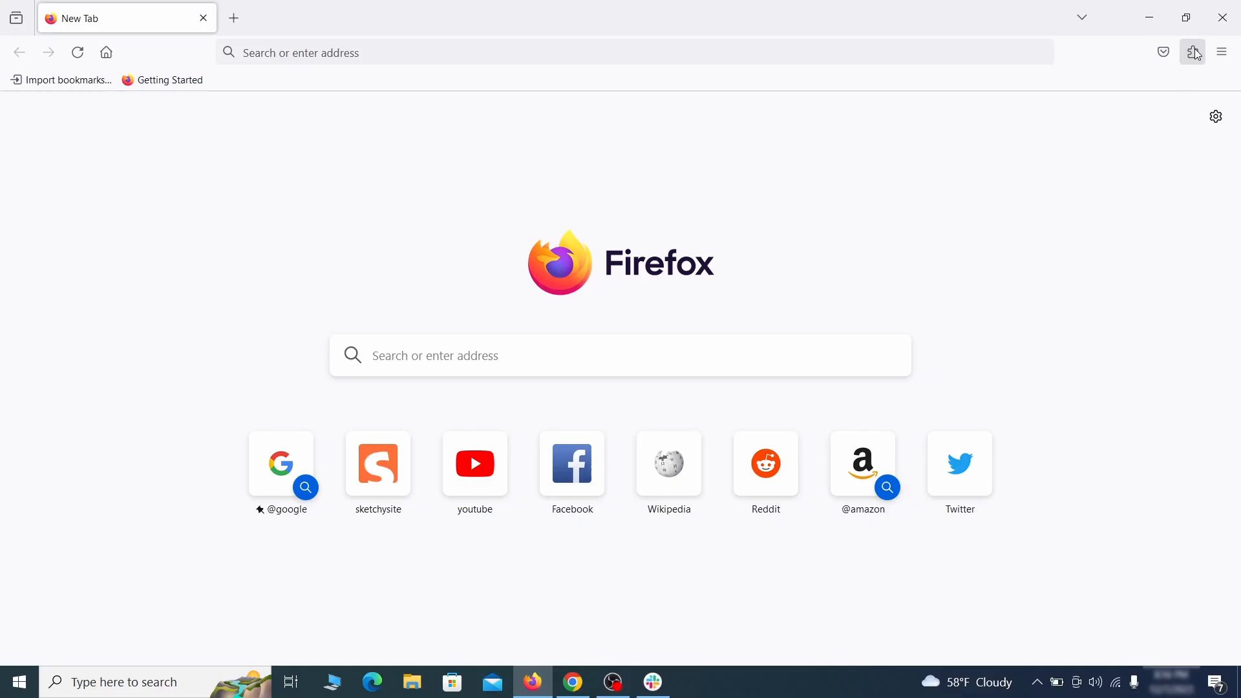
mouse_move(1047, 218)
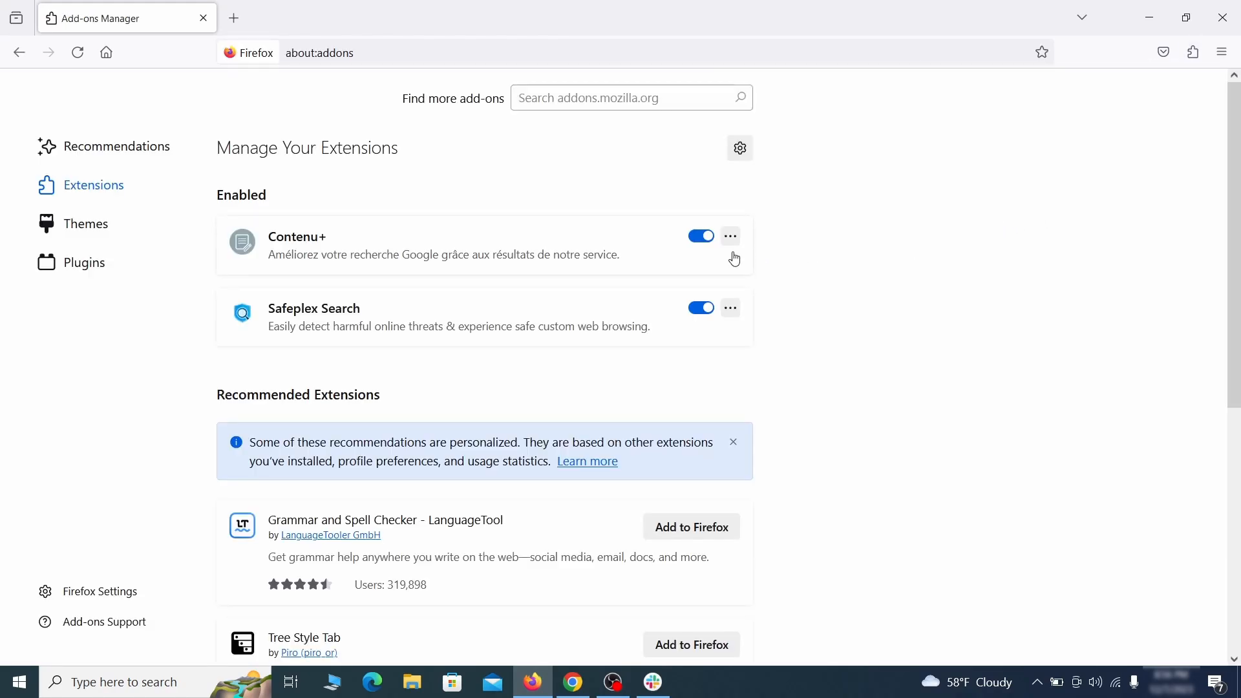
Toggle off Contenu+ in about:addons and uninstall it.
left_click(730, 235)
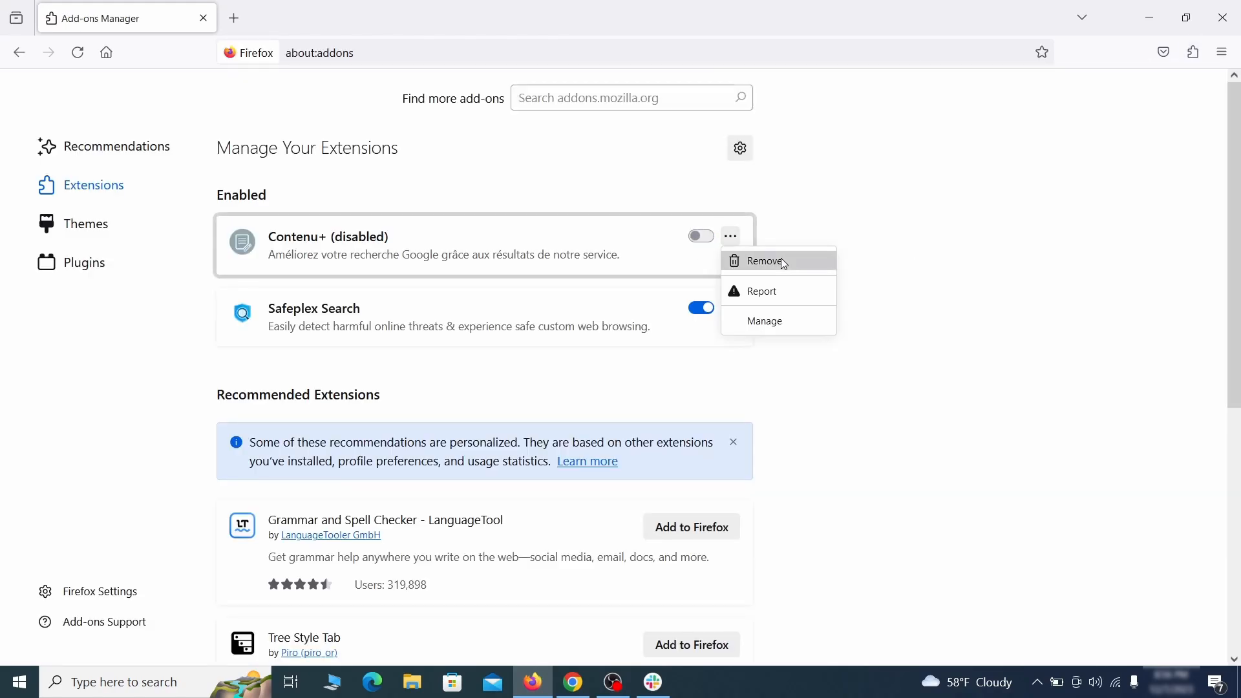
left_click(764, 261)
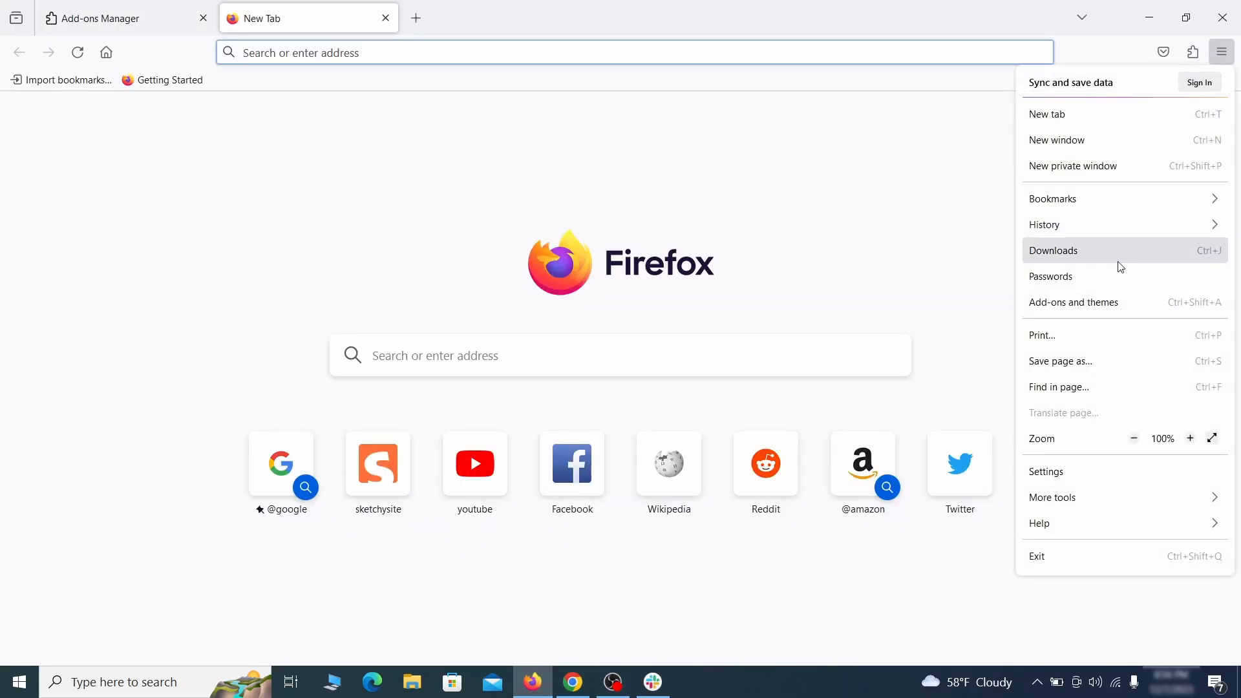
Clear Firefox's custom homepage and remove 'web search by Yahoo' from search shortcuts.
left_click(1047, 472)
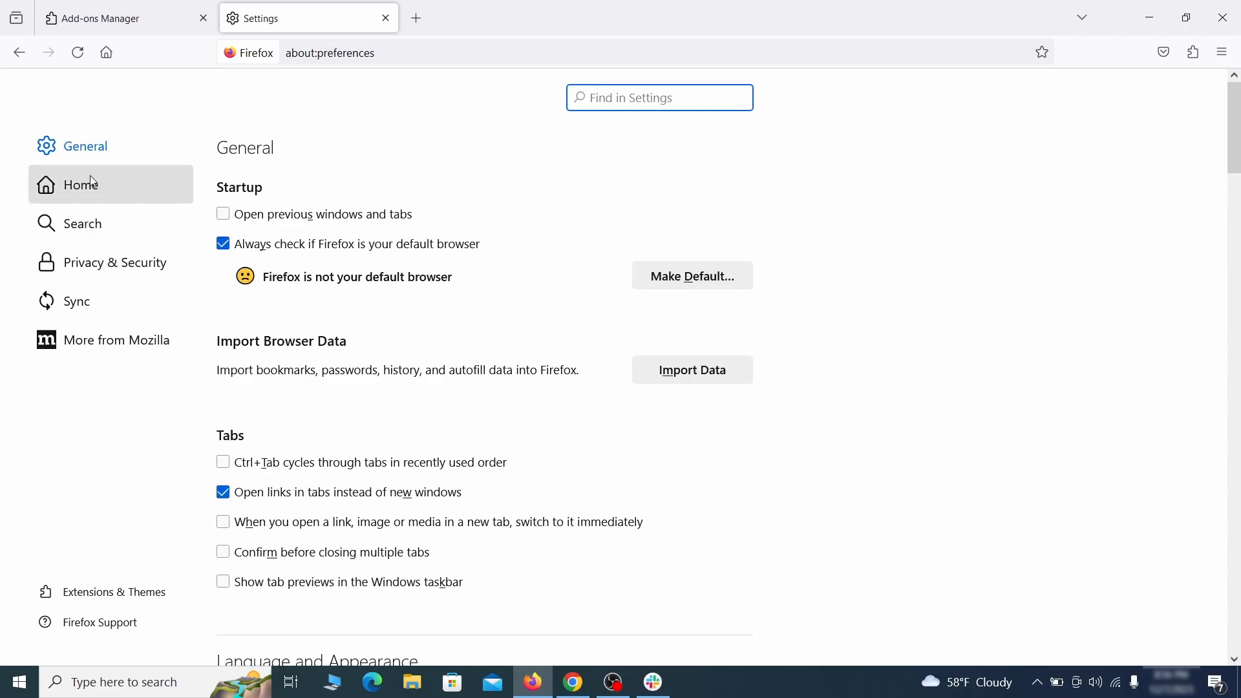
left_click(80, 185)
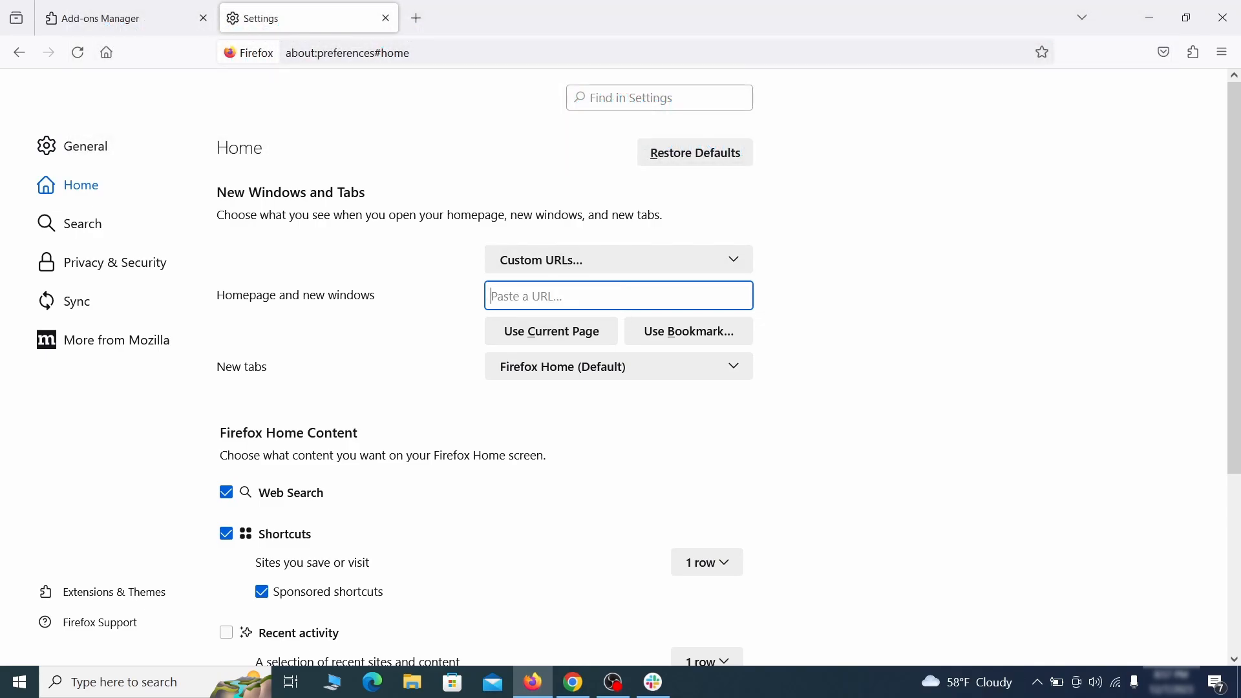
left_click(81, 223)
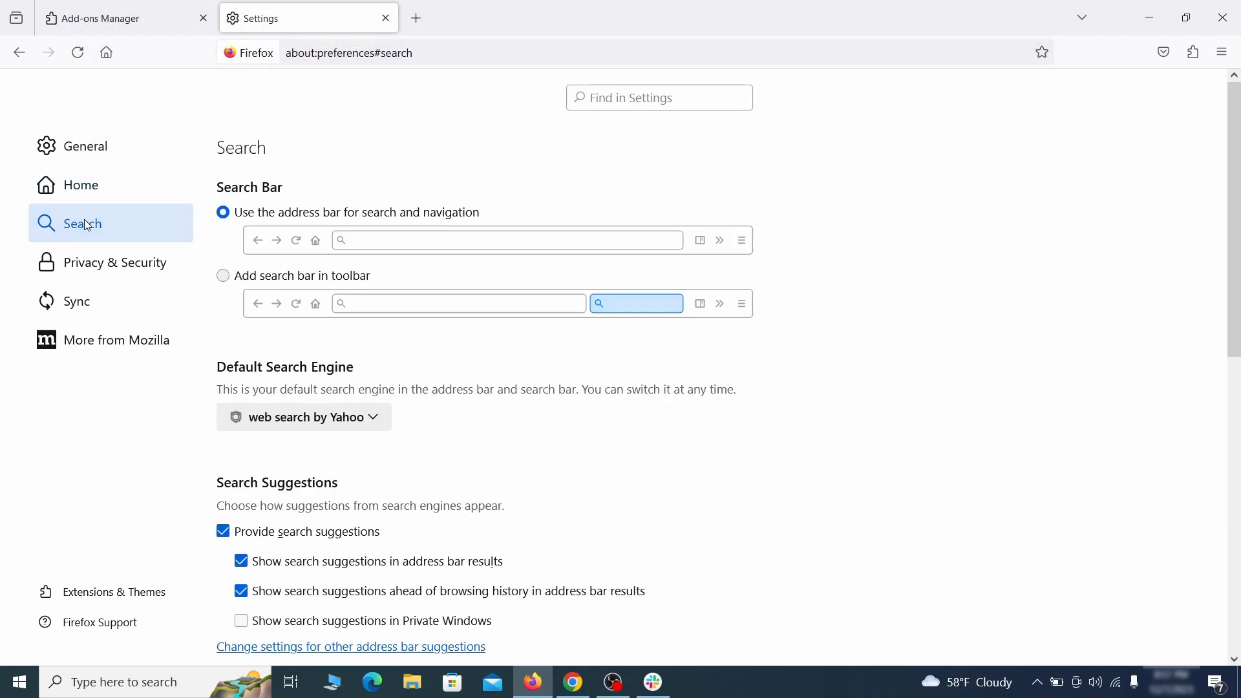
scroll("down", 3)
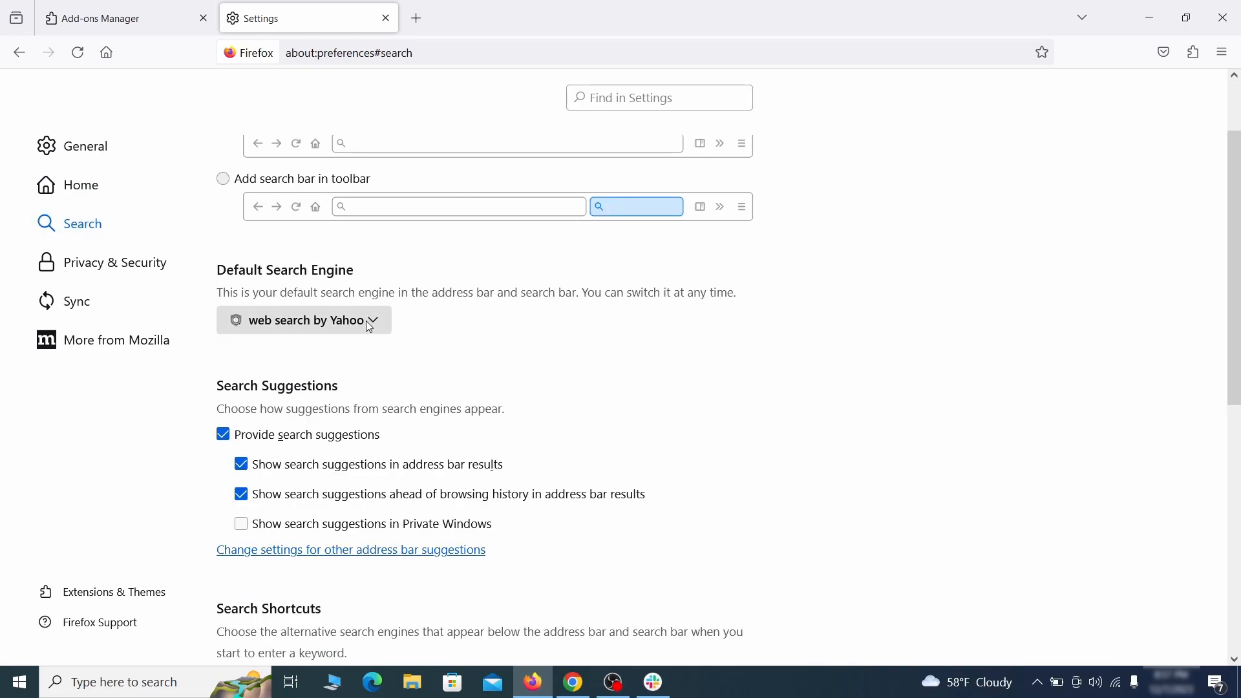
mouse_move(299, 311)
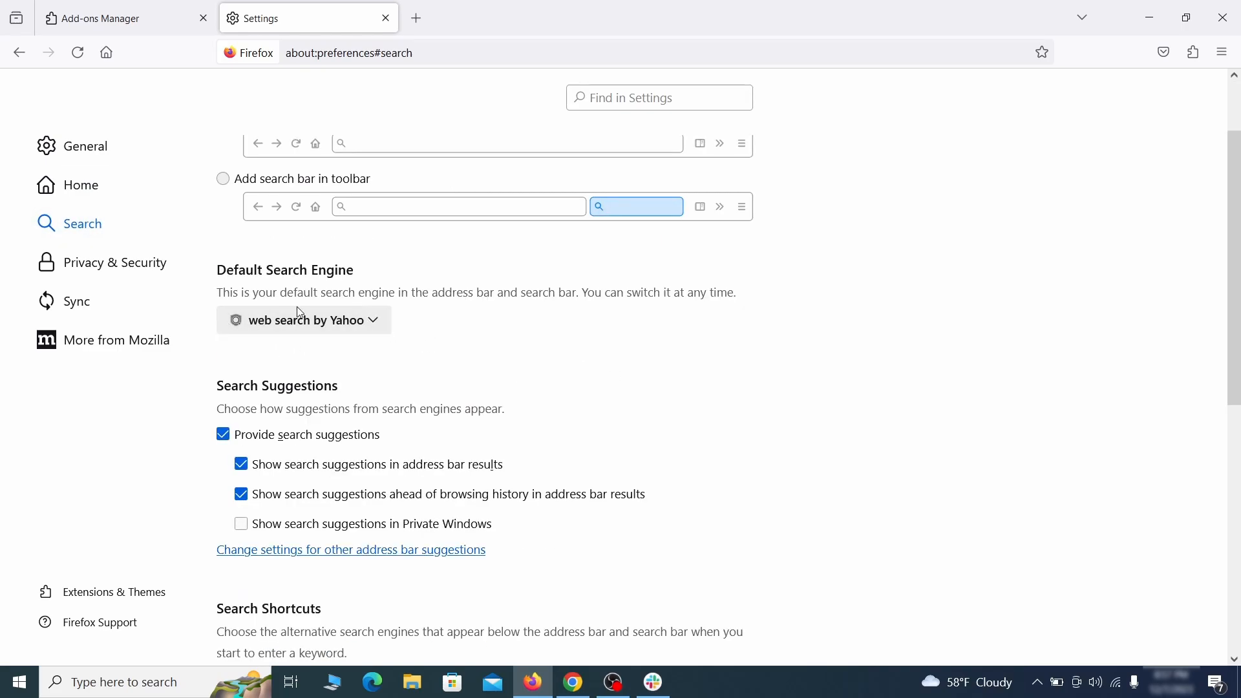
left_click(303, 320)
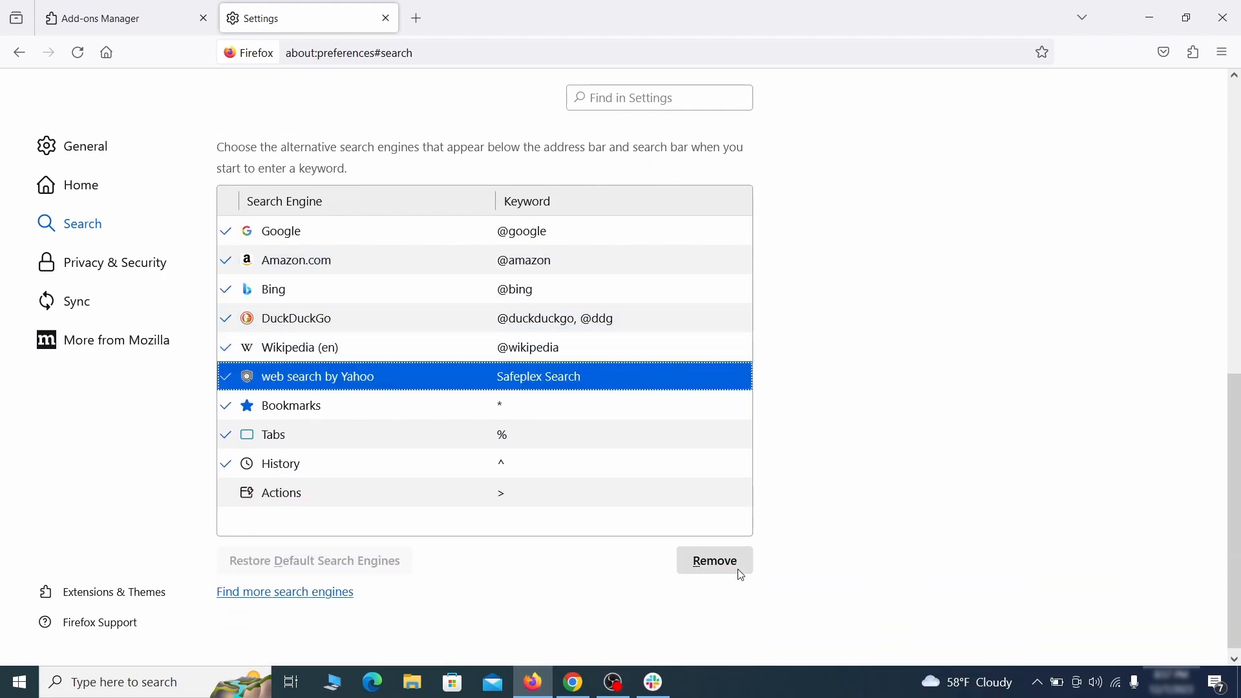
left_click(713, 560)
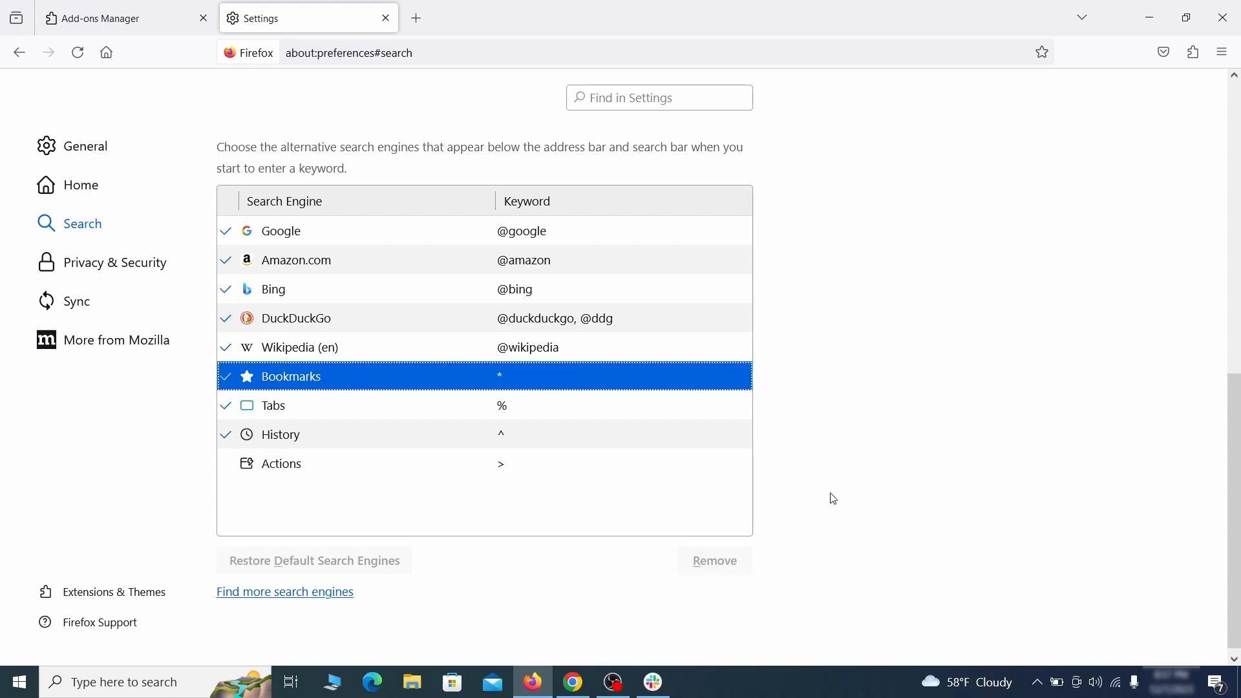
scroll("up", 3)
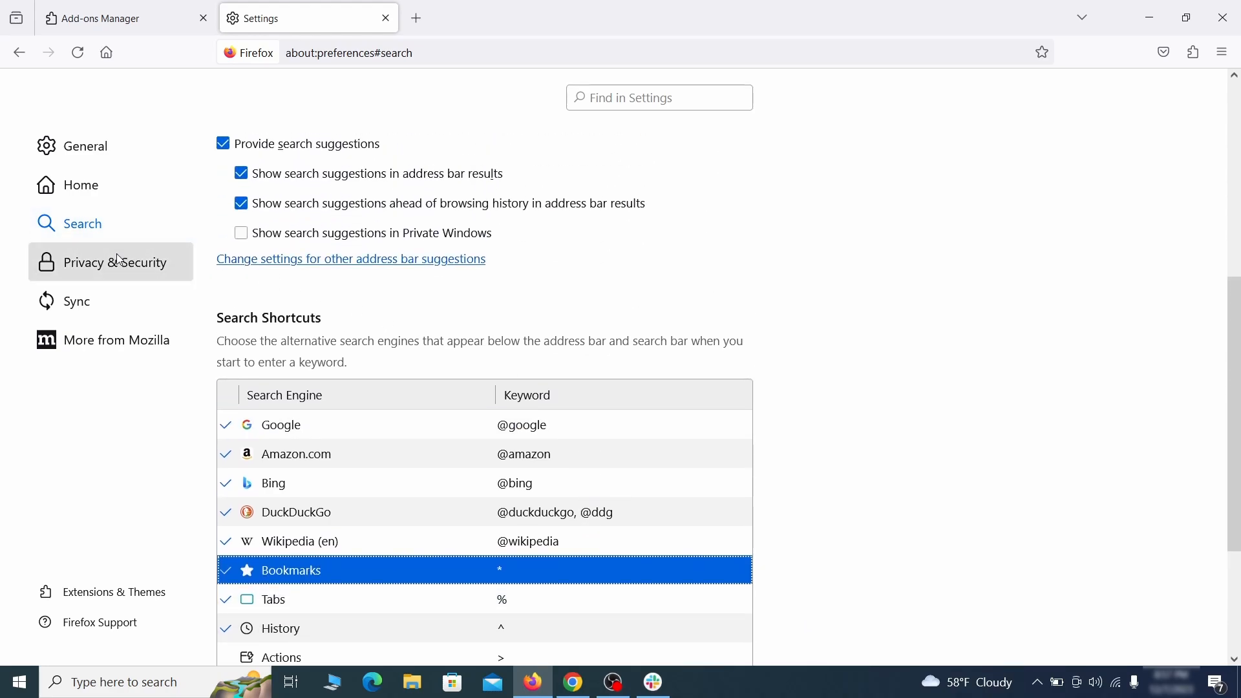
Clear all Firefox cookies, site data and cached content.
left_click(114, 262)
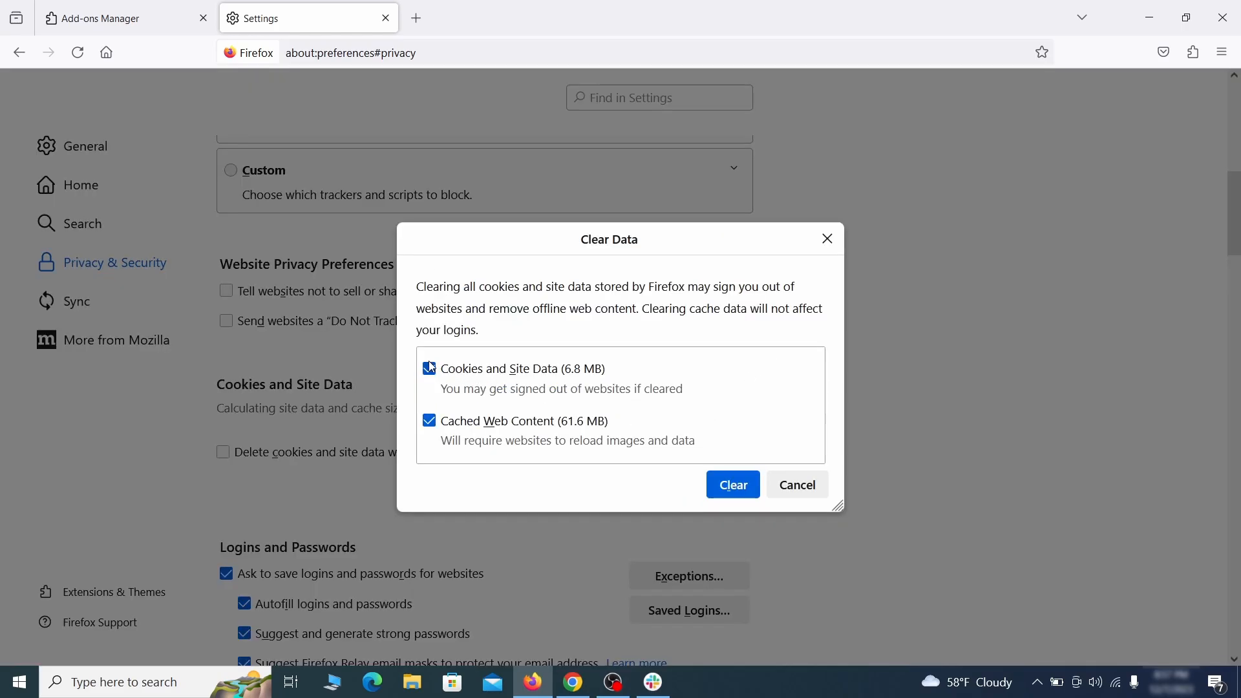
left_click(731, 484)
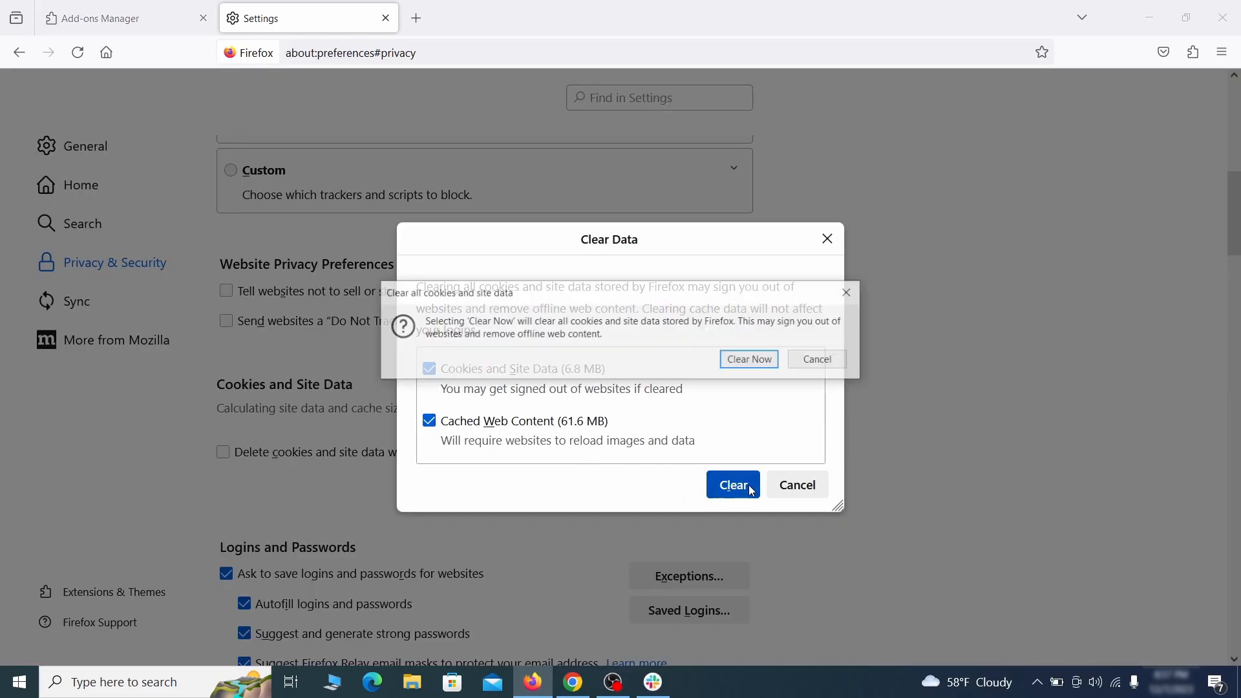
left_click(732, 484)
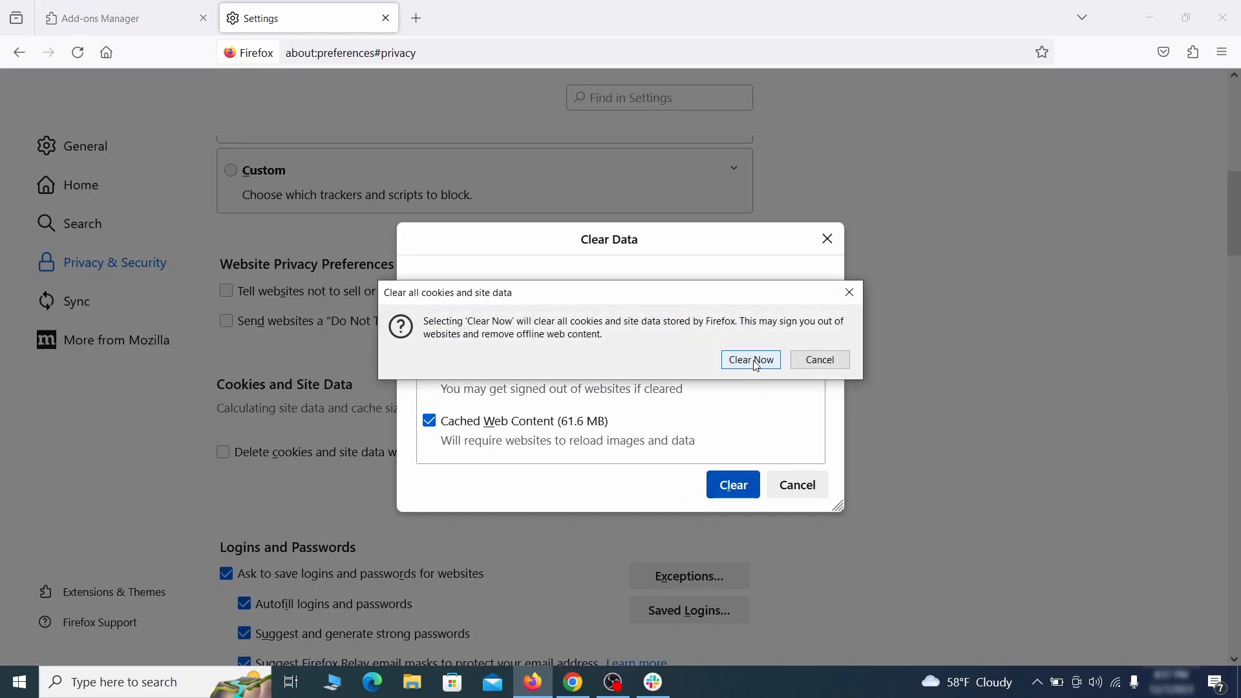
left_click(750, 360)
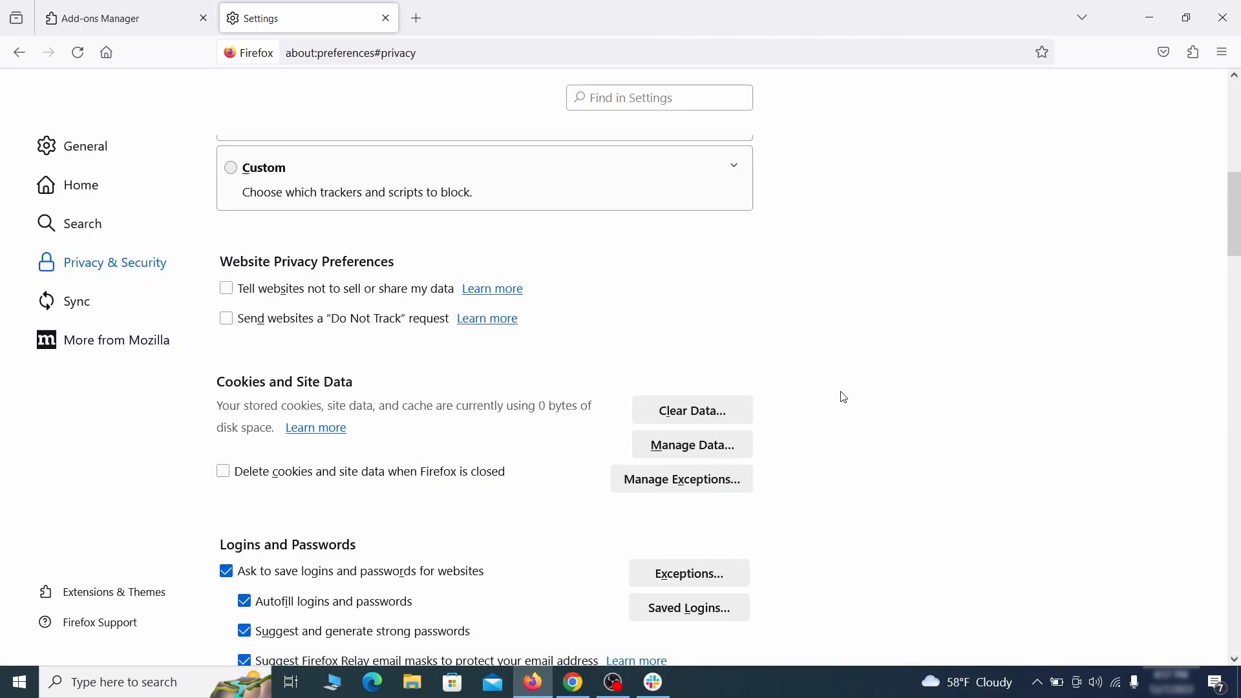
Review the empty website list in Notifications Settings and close it.
scroll("down", 3)
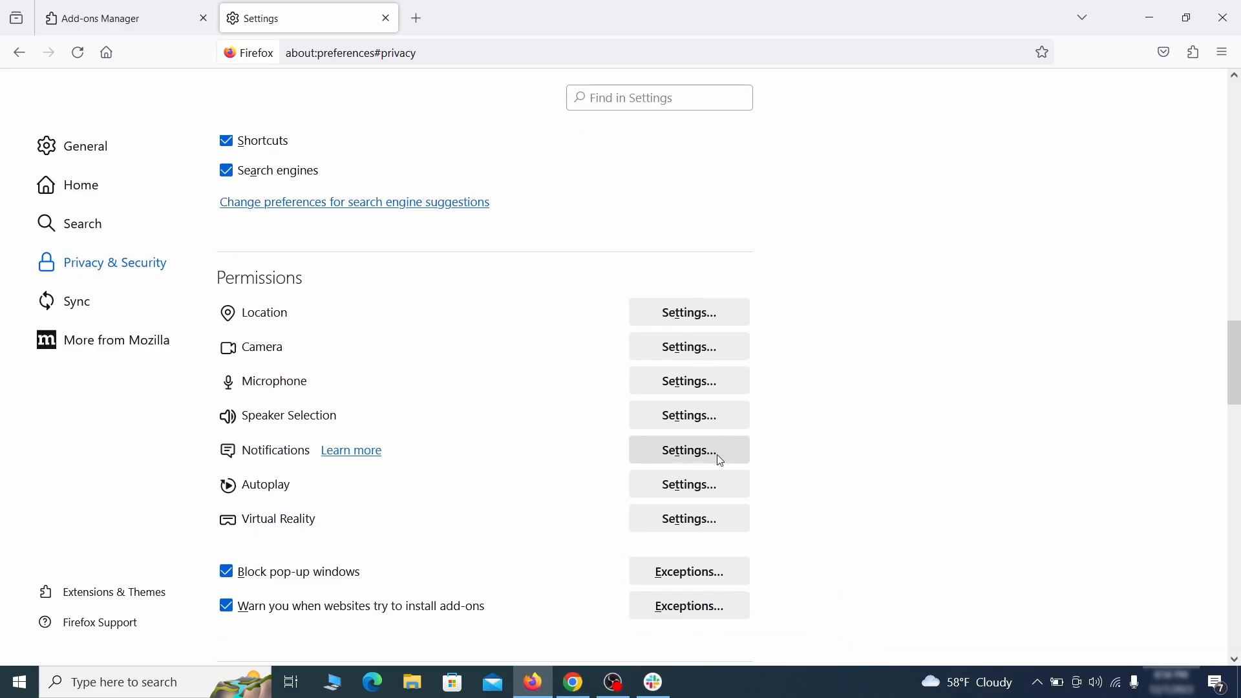
left_click(688, 450)
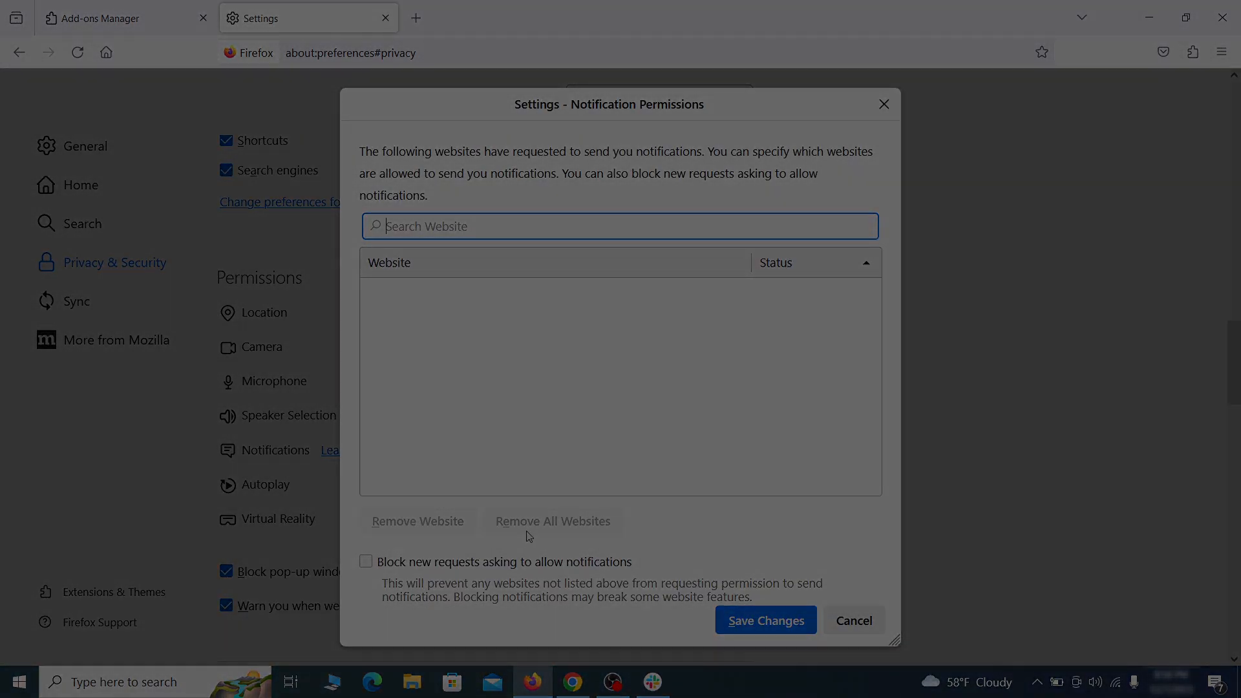
left_click(373, 682)
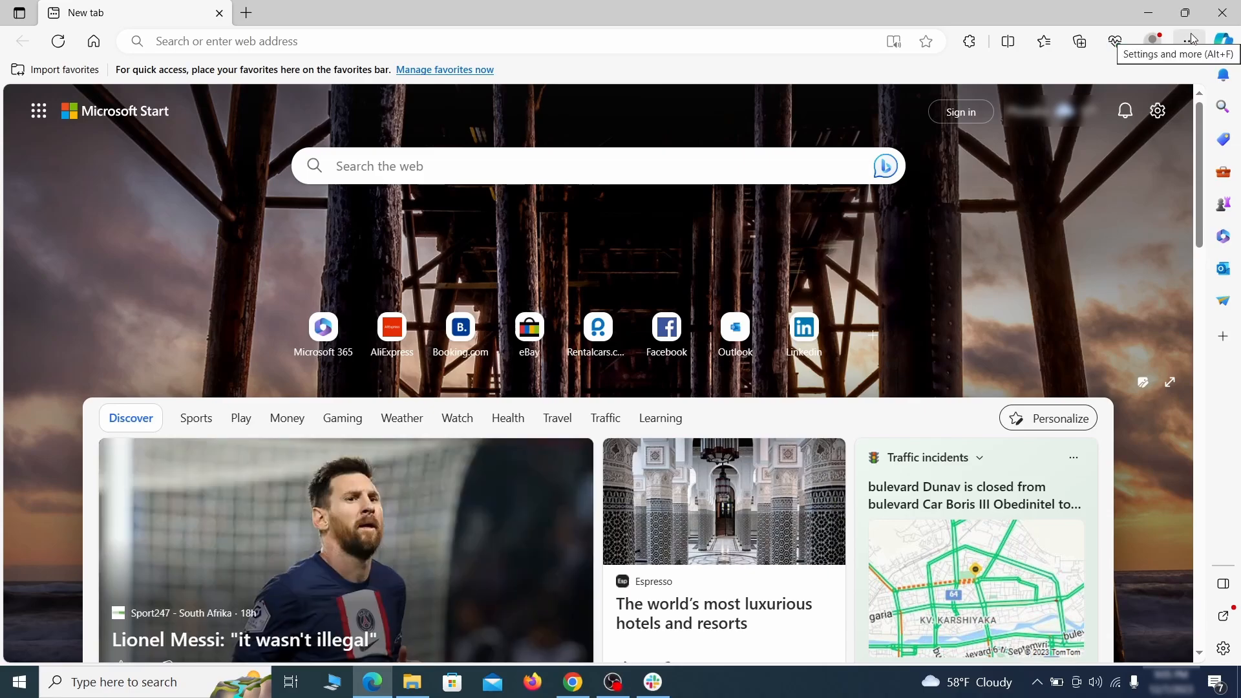
Turn off Quidco Cashback Reminder in Edge's Manage extensions page and click Remove.
left_click(969, 41)
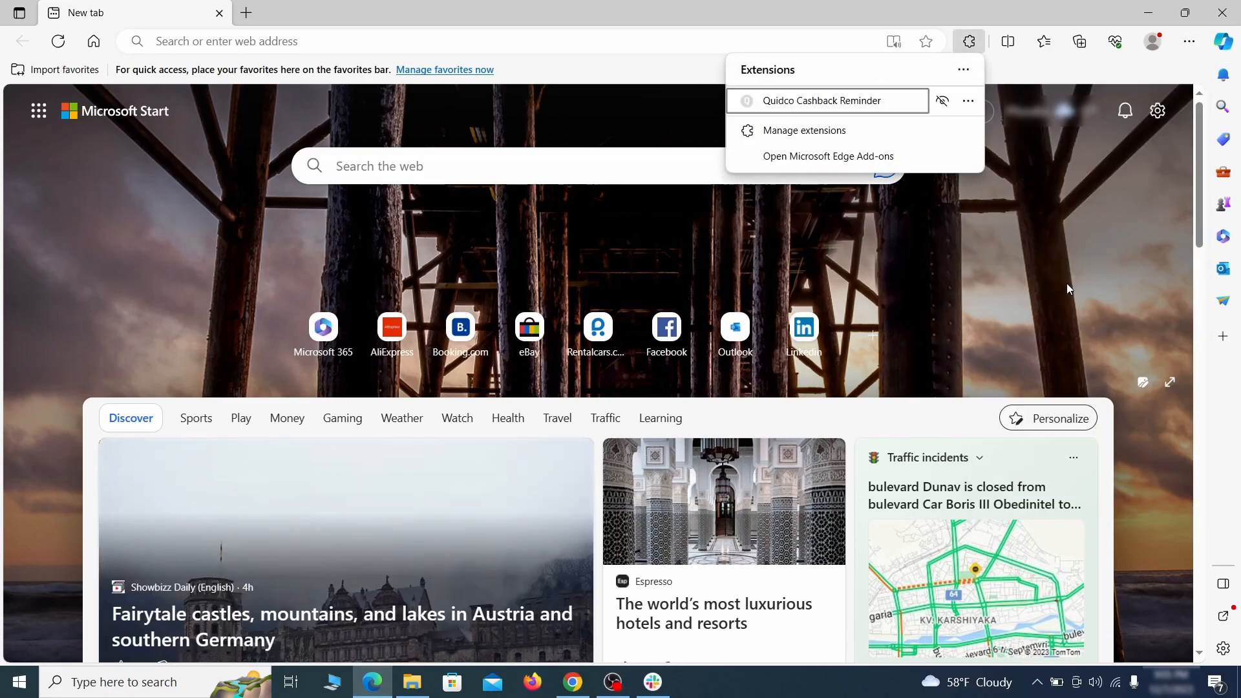
mouse_move(804, 130)
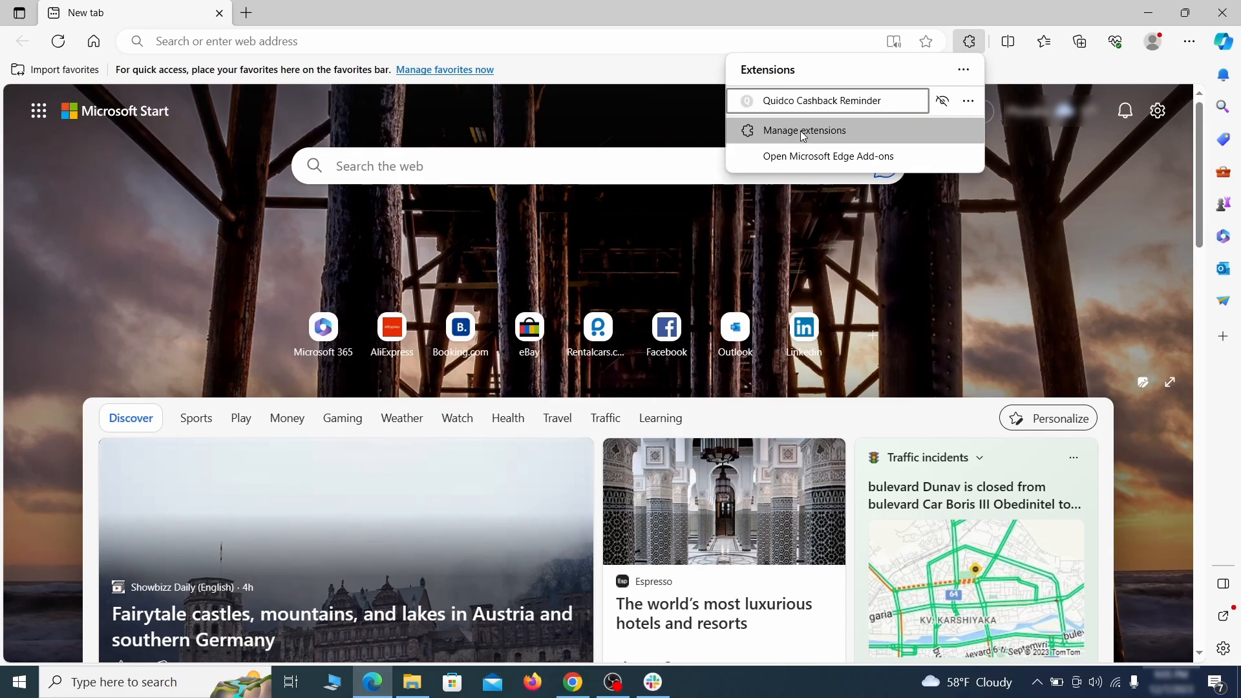
left_click(803, 130)
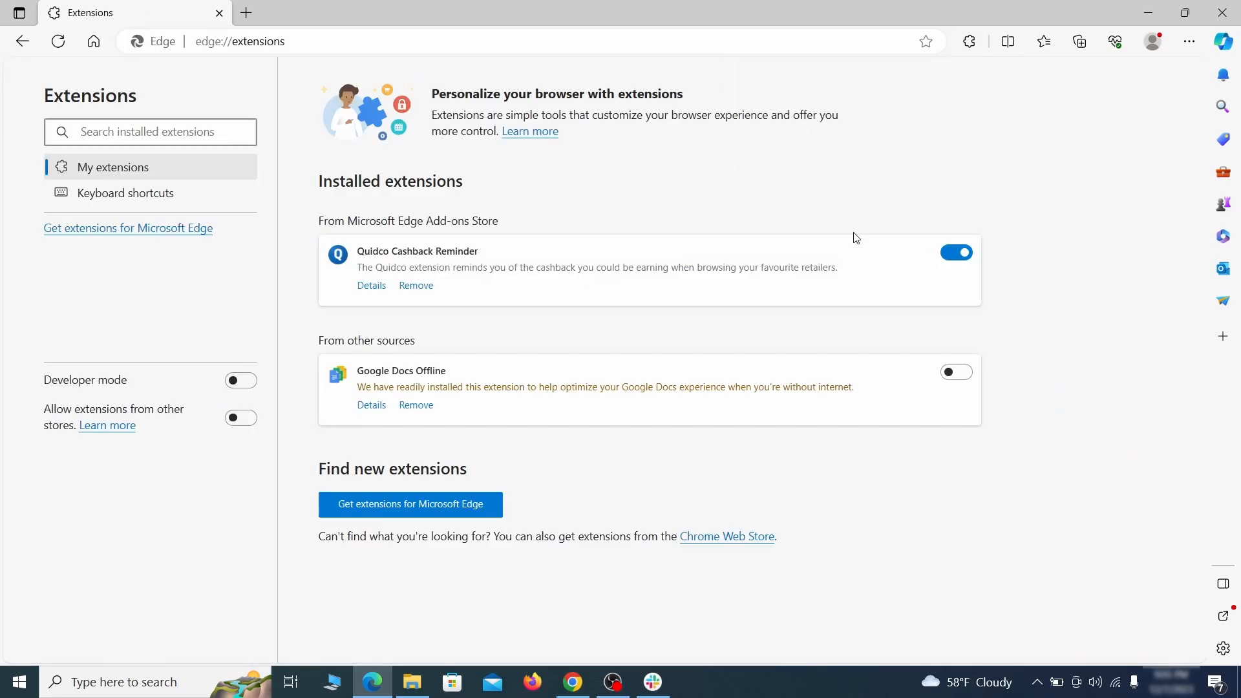
left_click(955, 252)
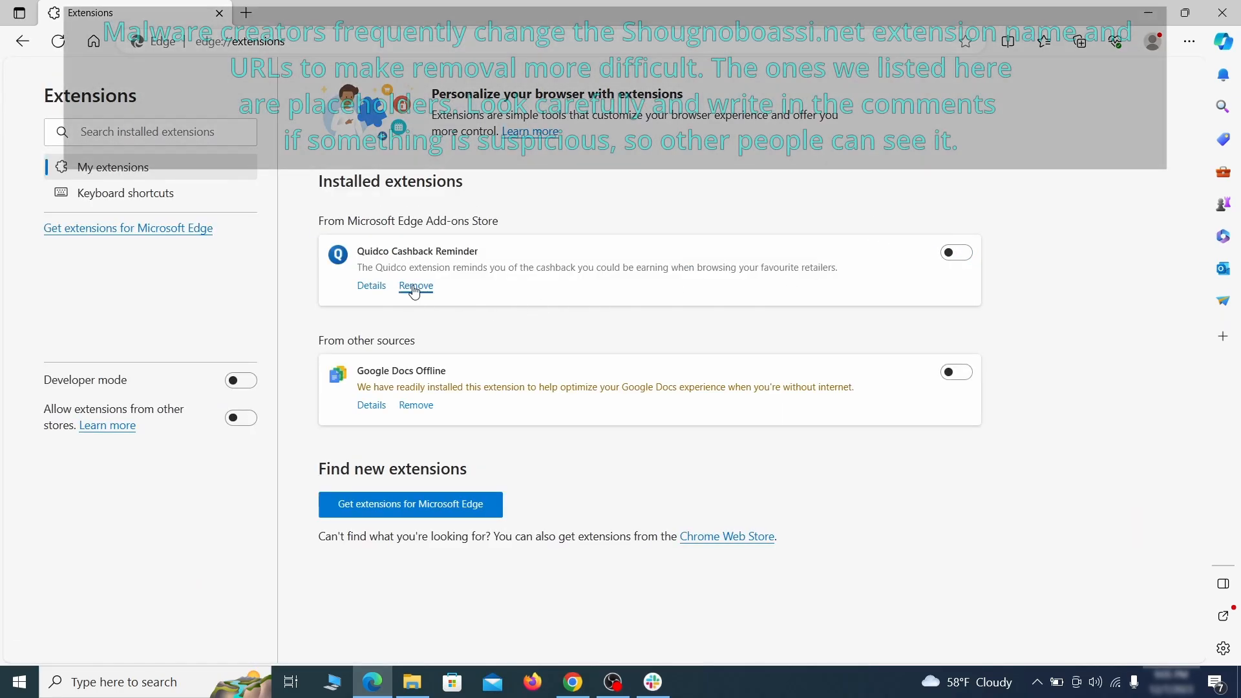
left_click(415, 286)
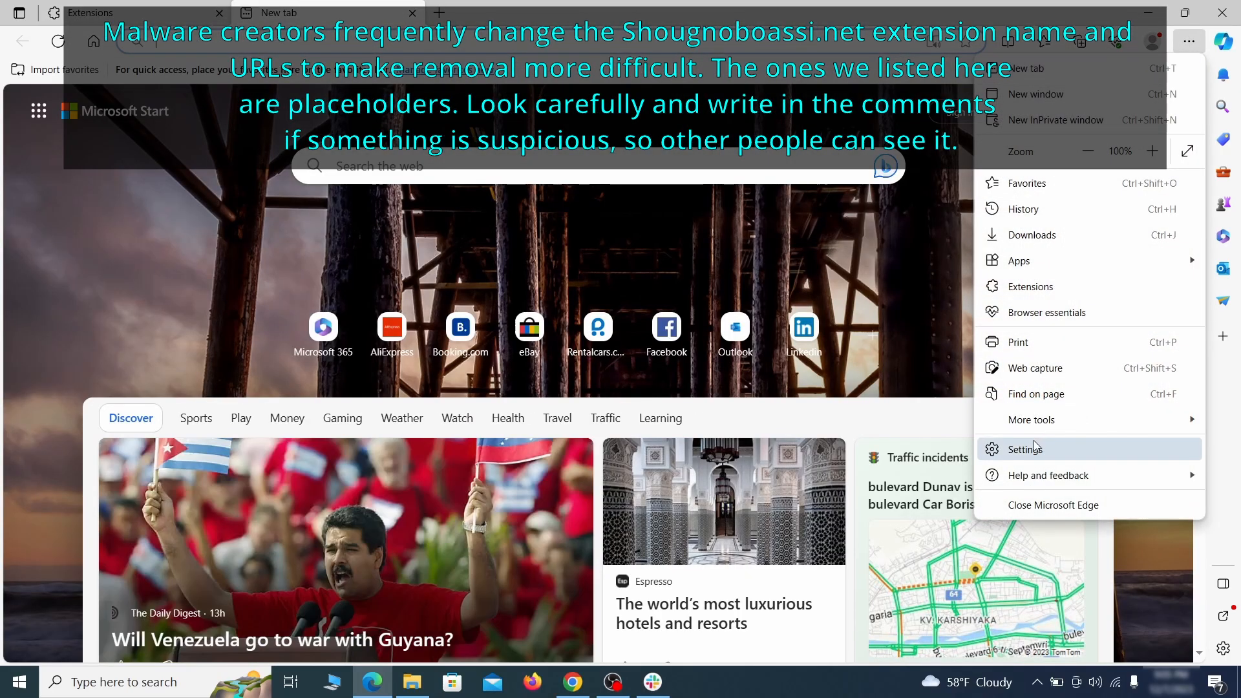
Clear Edge browsing data from Privacy, search, and services, including Media Foundation data.
left_click(1028, 448)
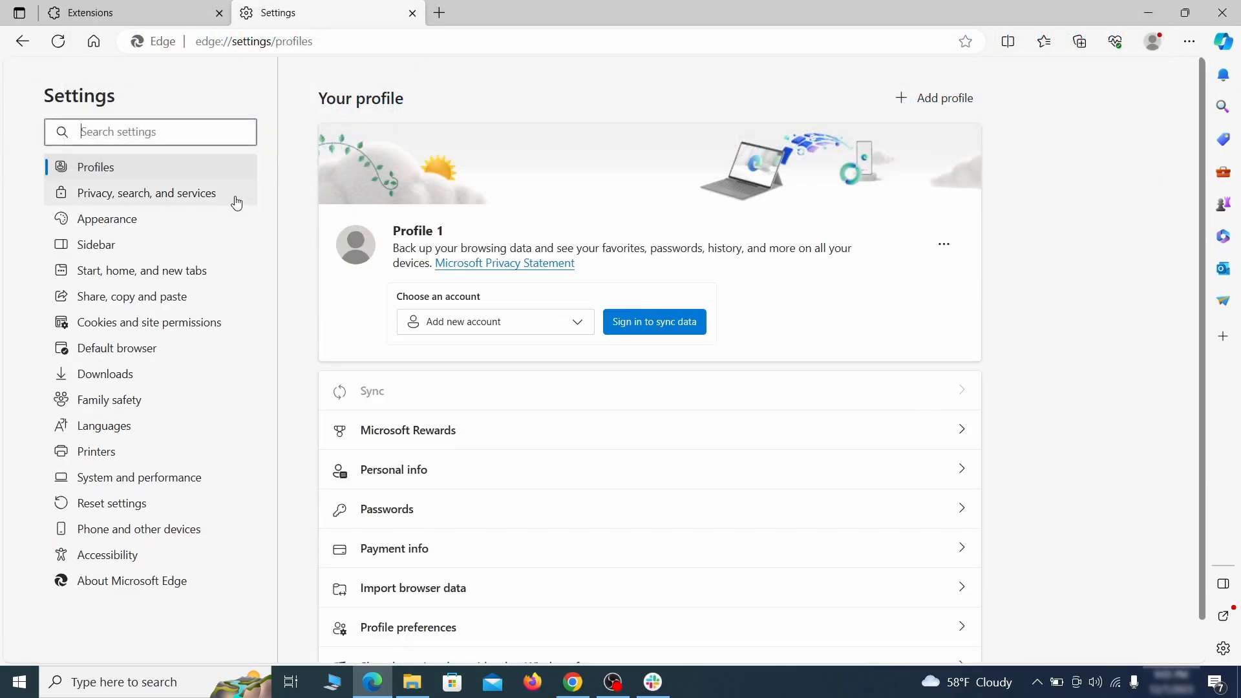
left_click(147, 193)
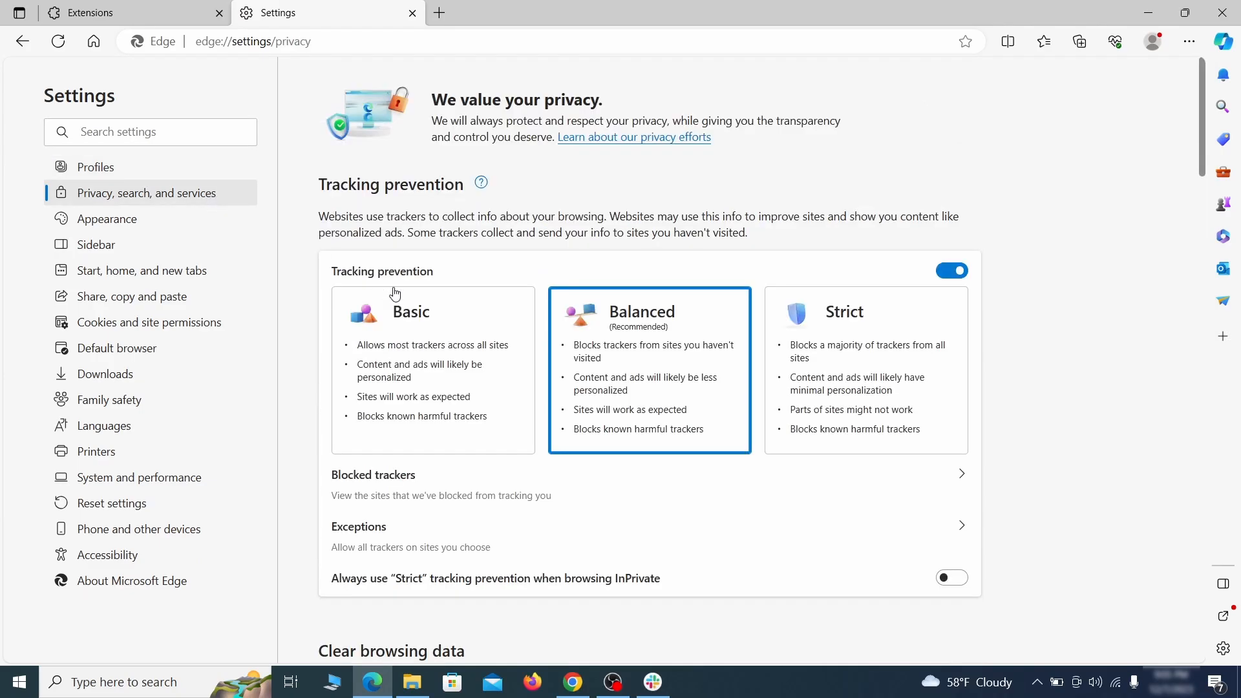
scroll("down", 3)
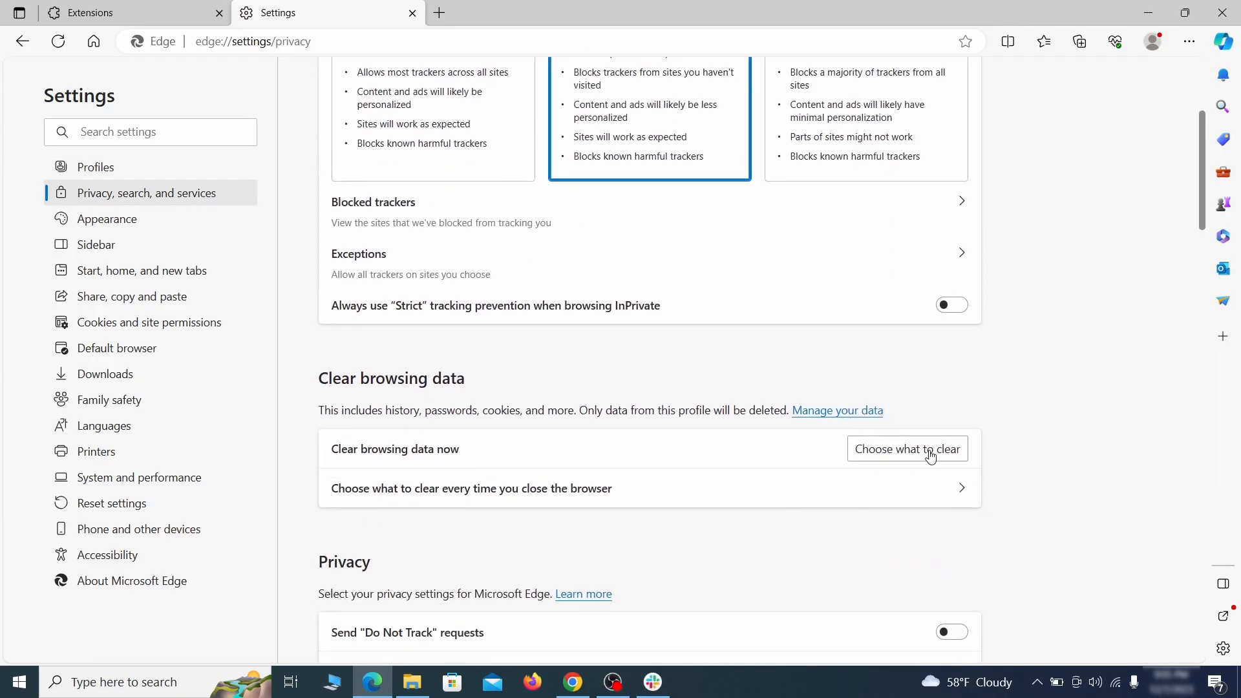
left_click(907, 449)
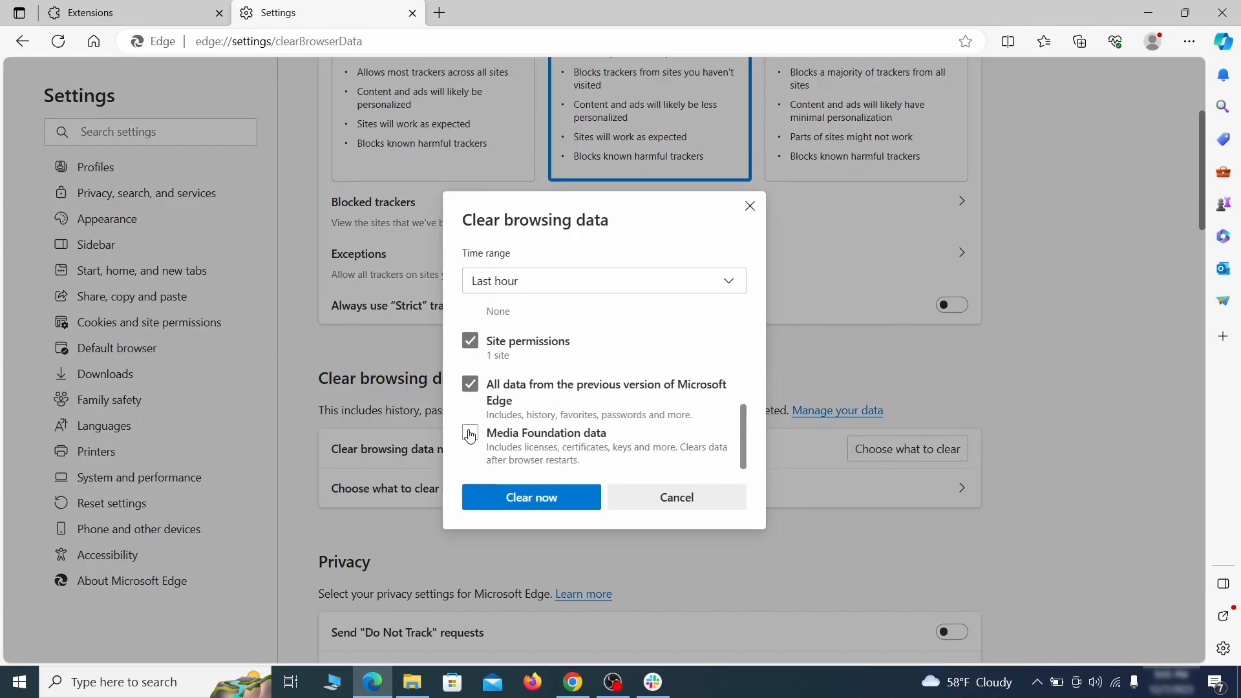
left_click(471, 433)
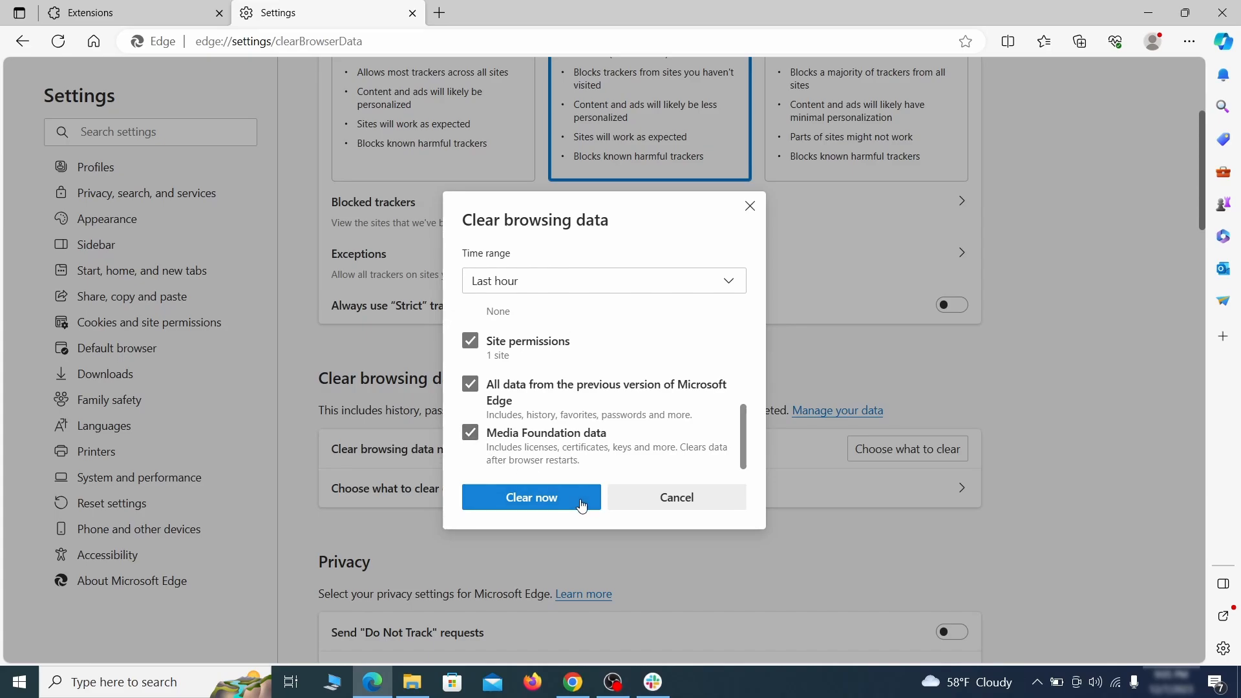
left_click(532, 497)
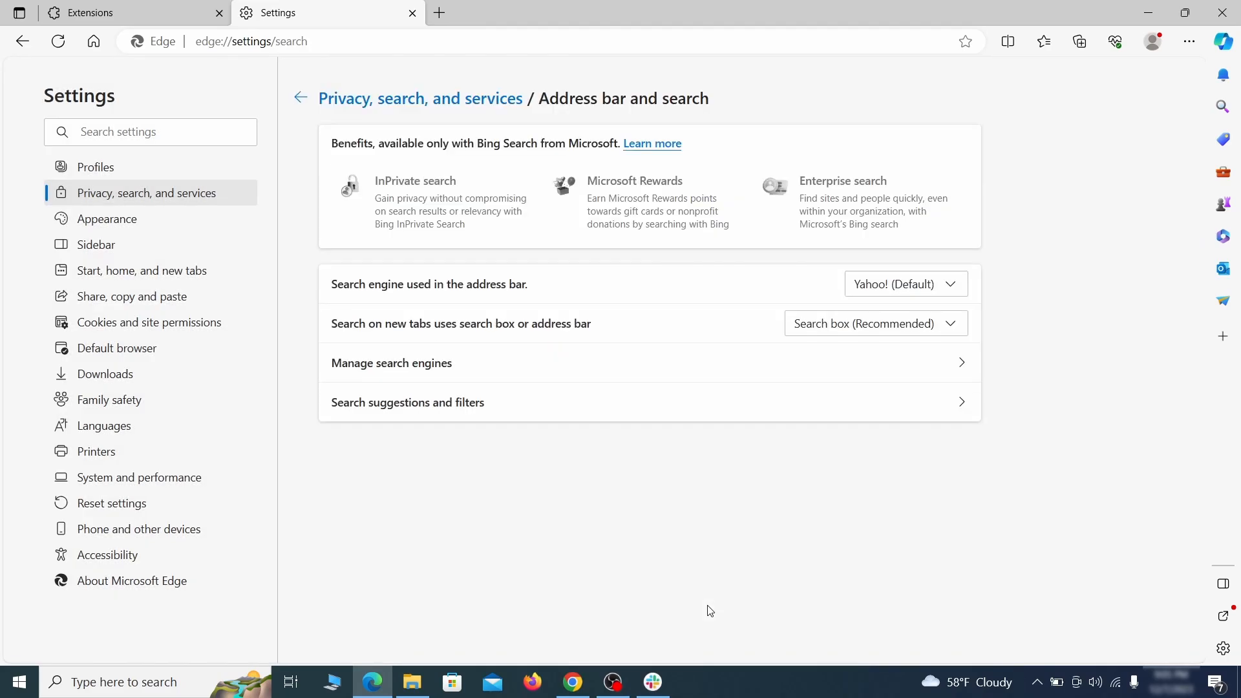
mouse_move(956, 284)
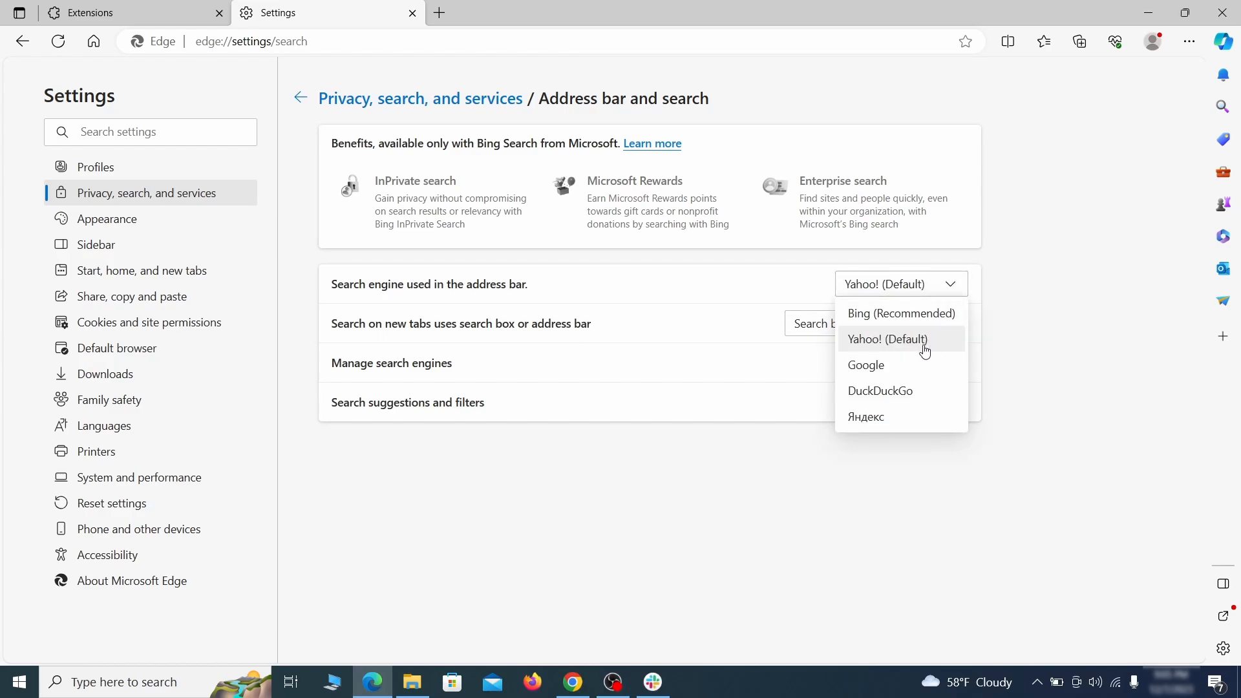
Set Google as Edge's address bar search engine and remove ExampleRougeURL.com from Manage search engines.
left_click(866, 364)
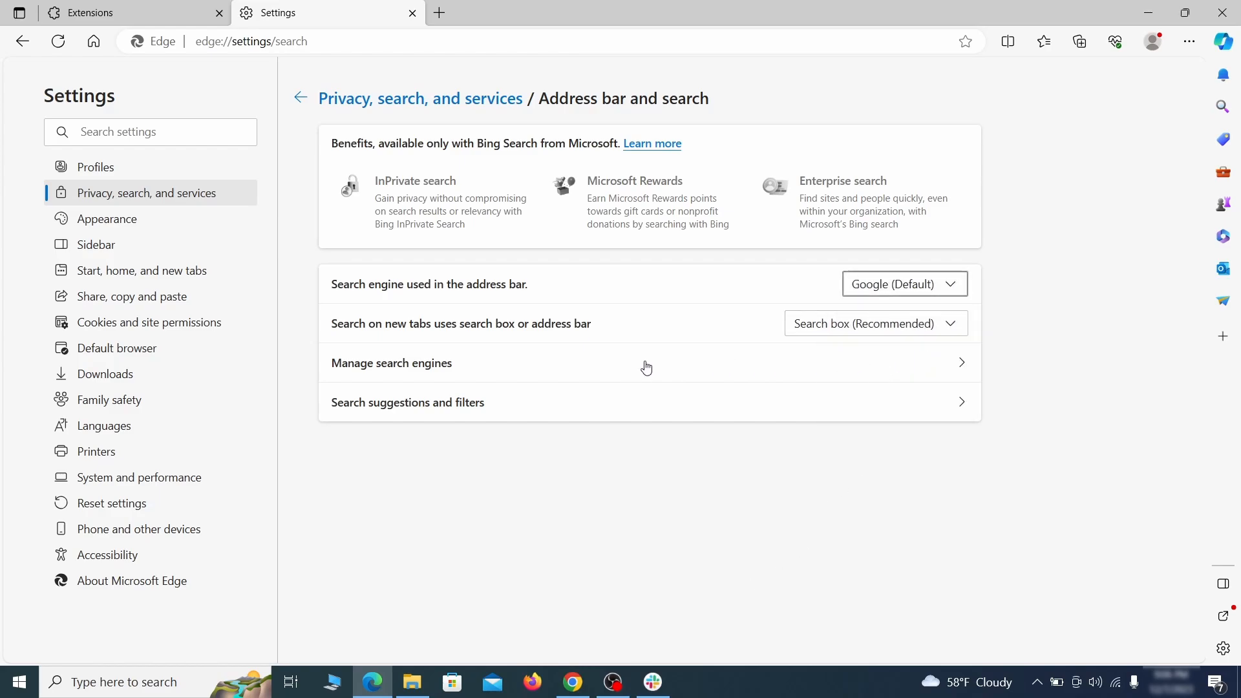
left_click(392, 362)
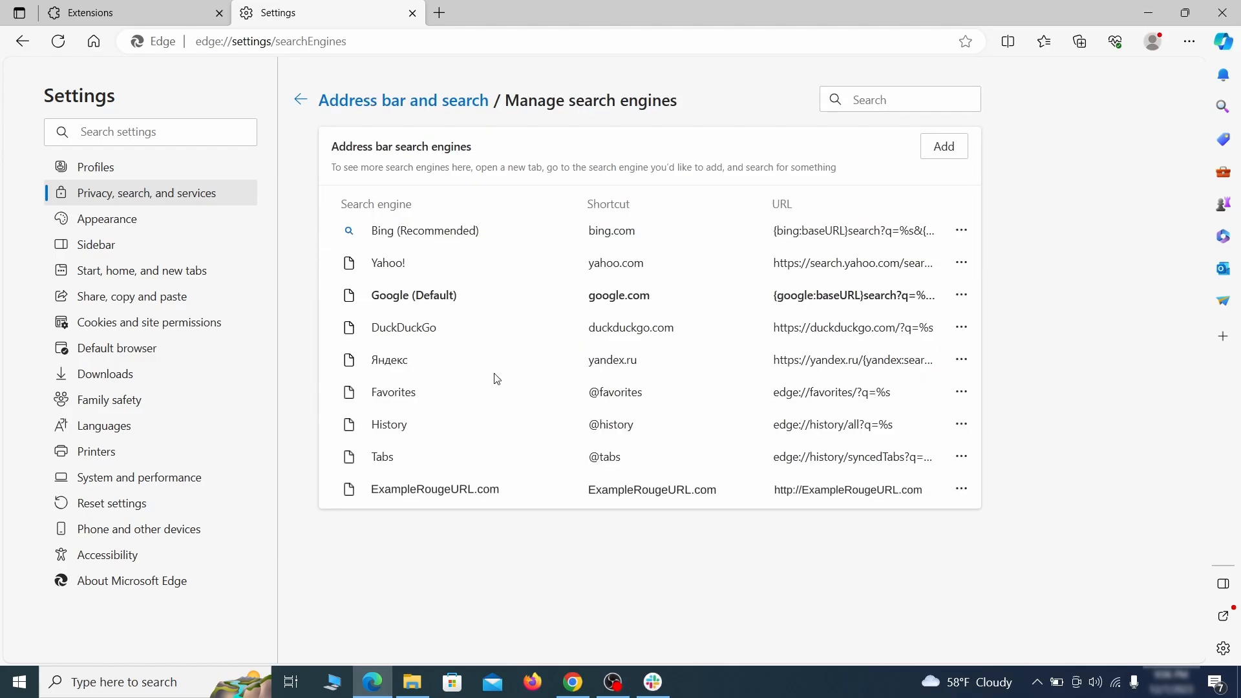
mouse_move(377, 479)
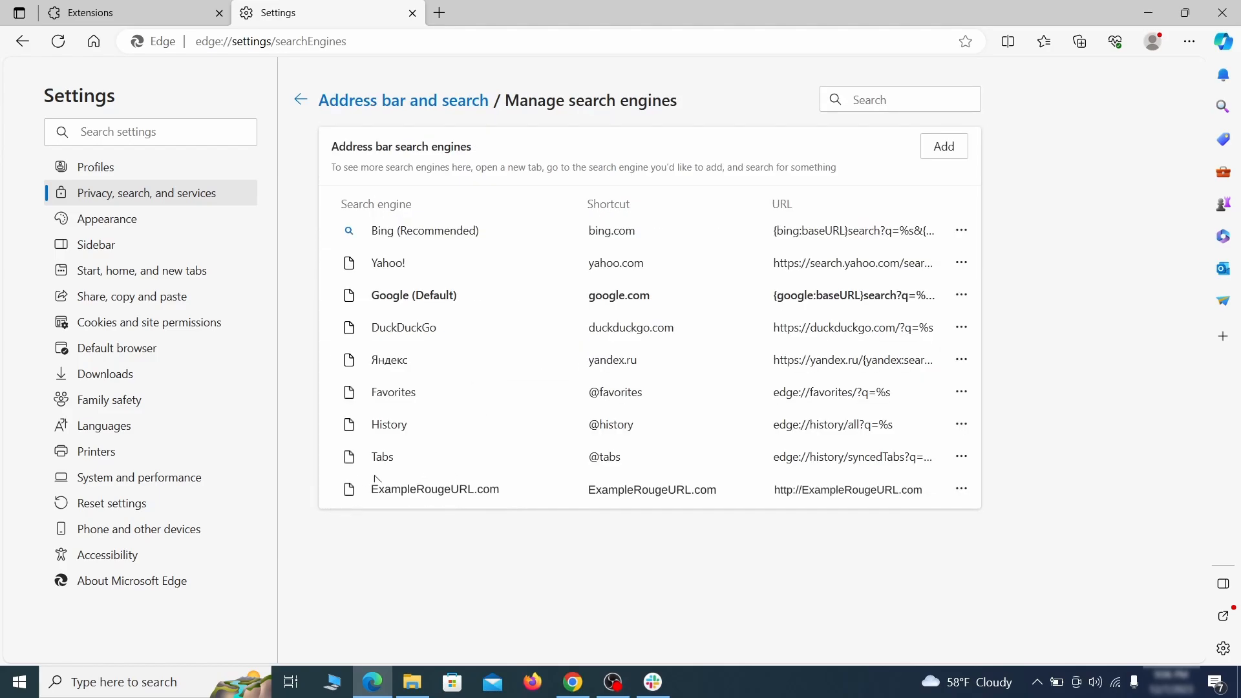
left_click(963, 490)
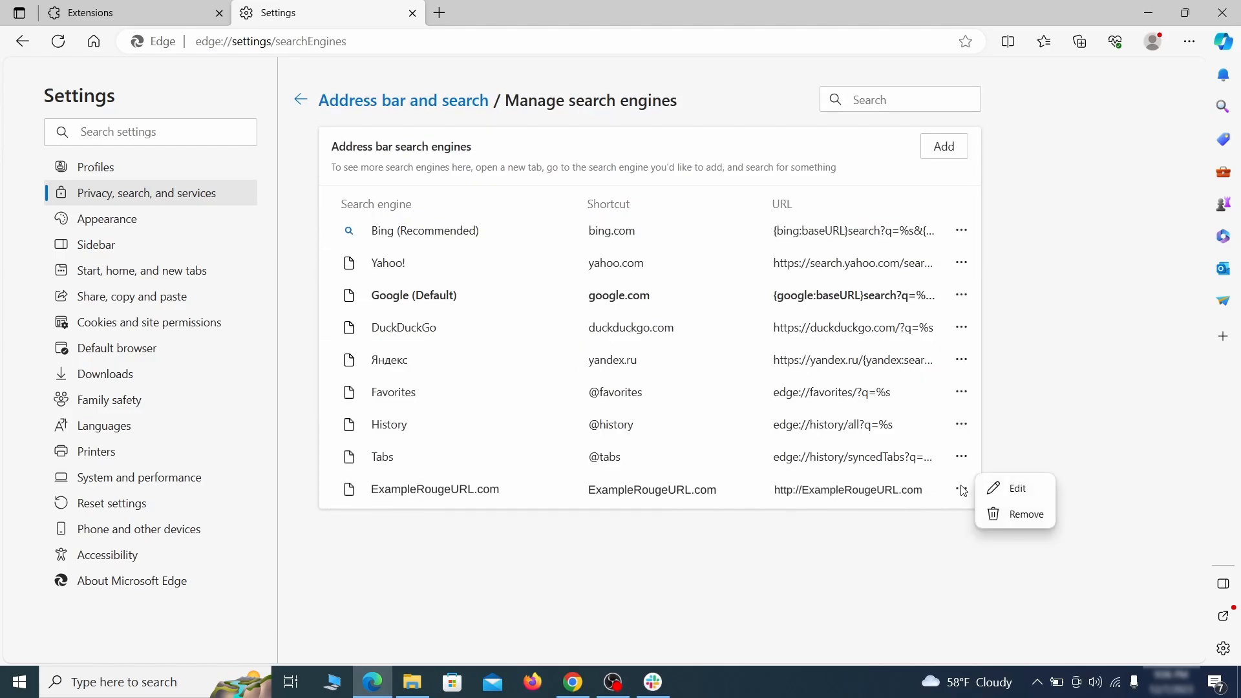
left_click(1026, 514)
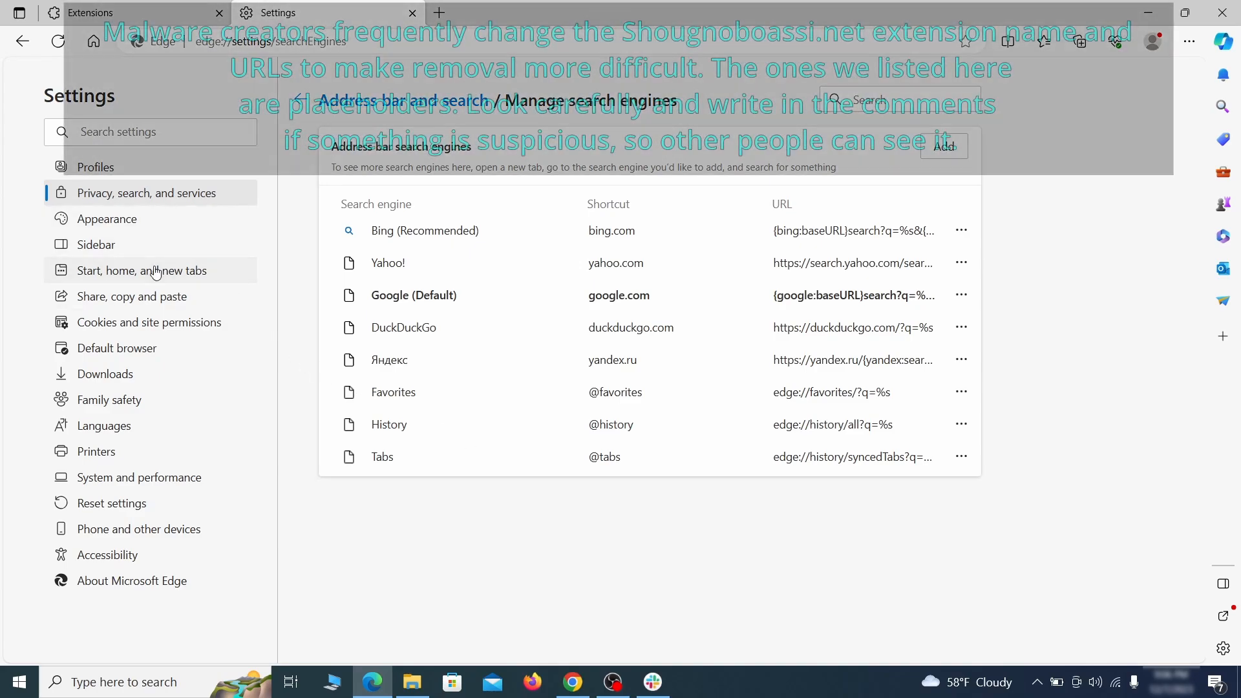
Delete ExampleRougeURL.com from Edge's startup pages.
left_click(142, 270)
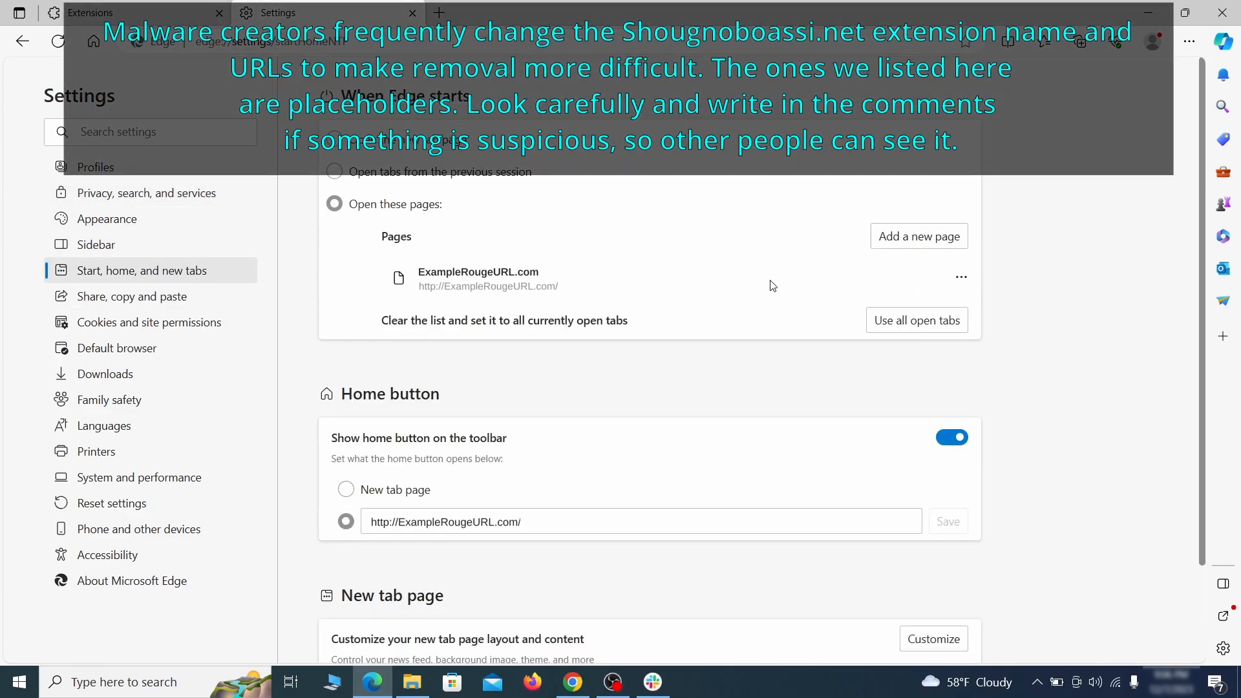
left_click(962, 277)
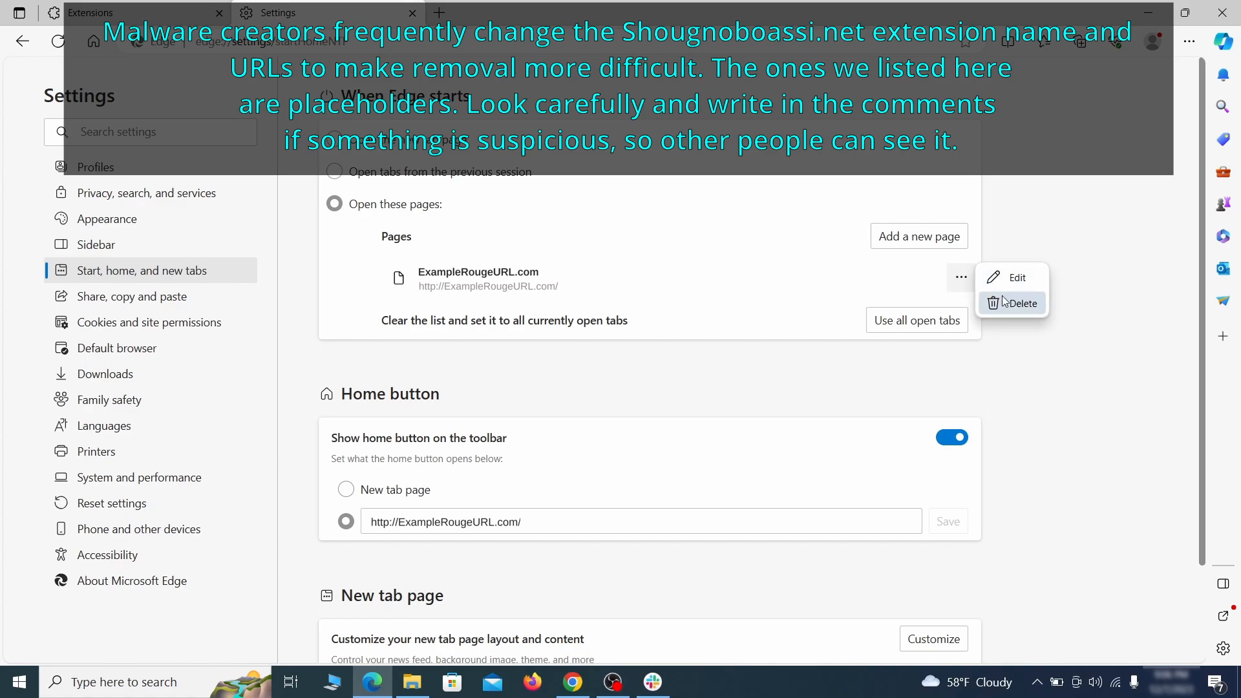
left_click(1022, 303)
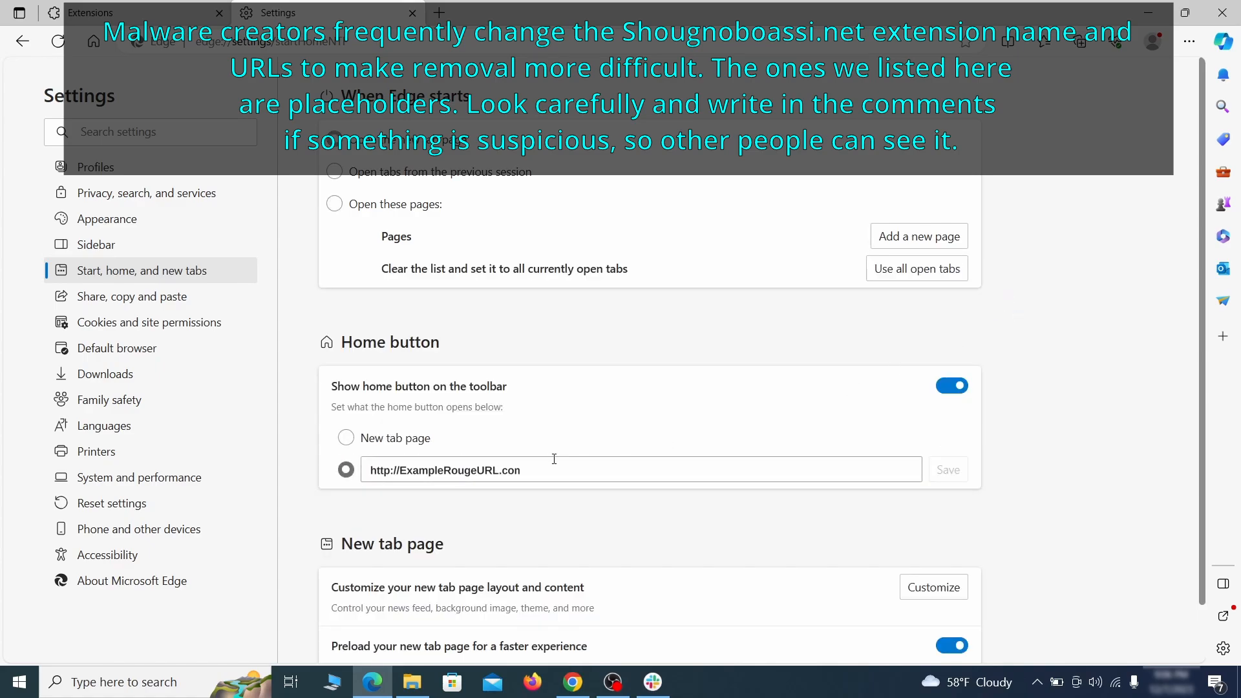
Make the home button open the new tab page, then review cookies and site permissions.
triple_click(445, 470)
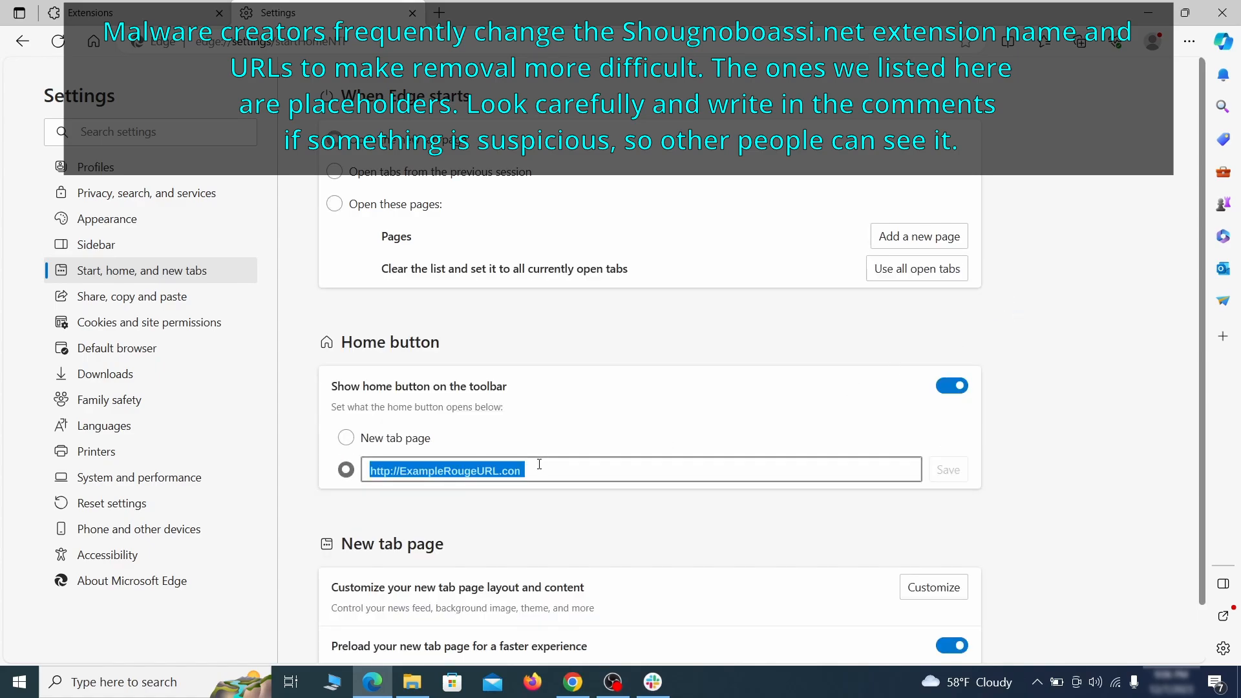
left_click(346, 438)
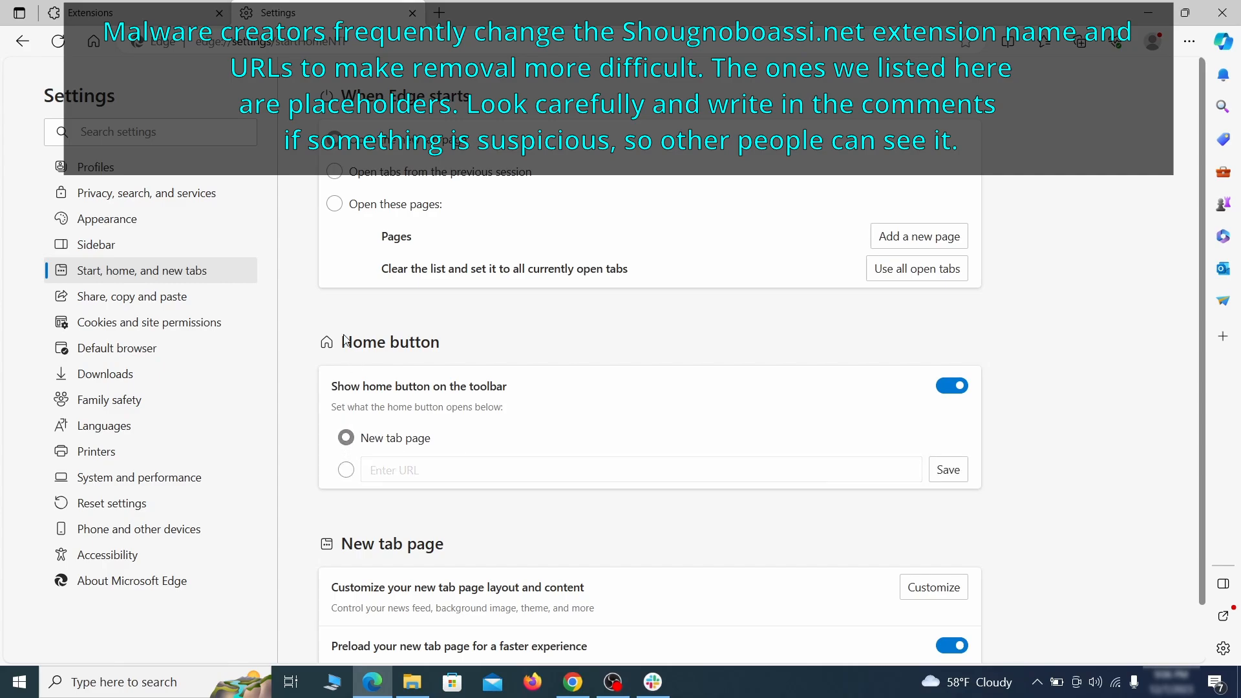
left_click(149, 322)
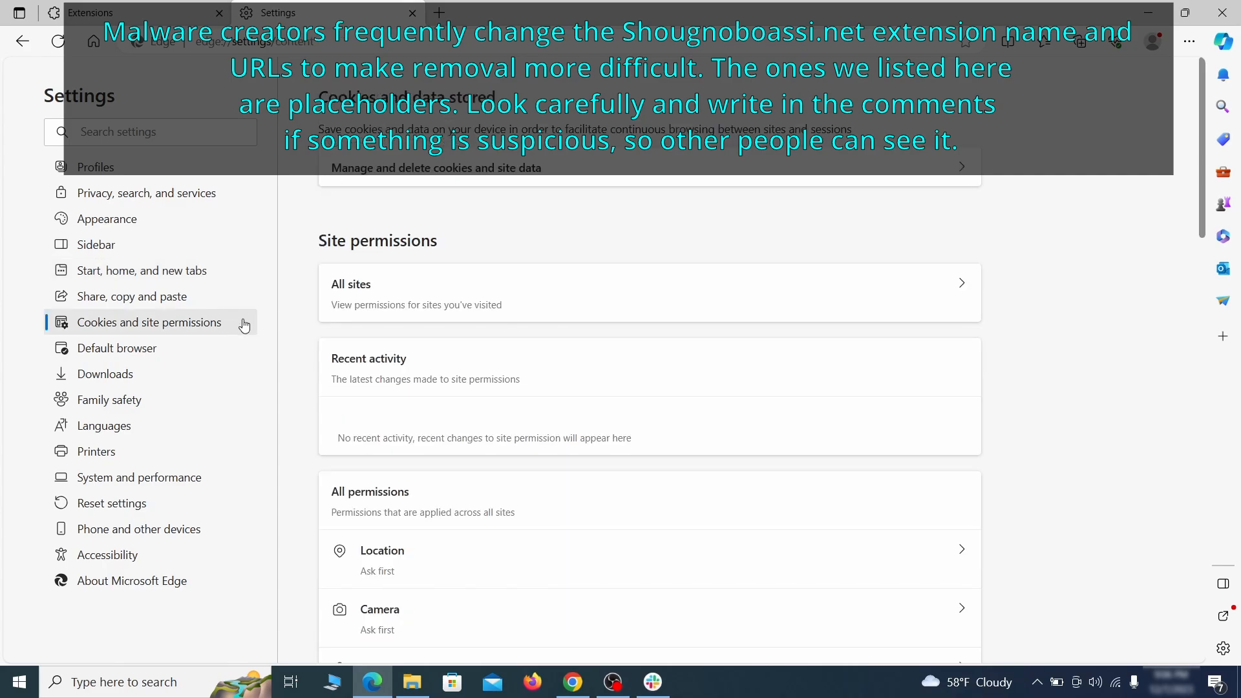
scroll("down", 3)
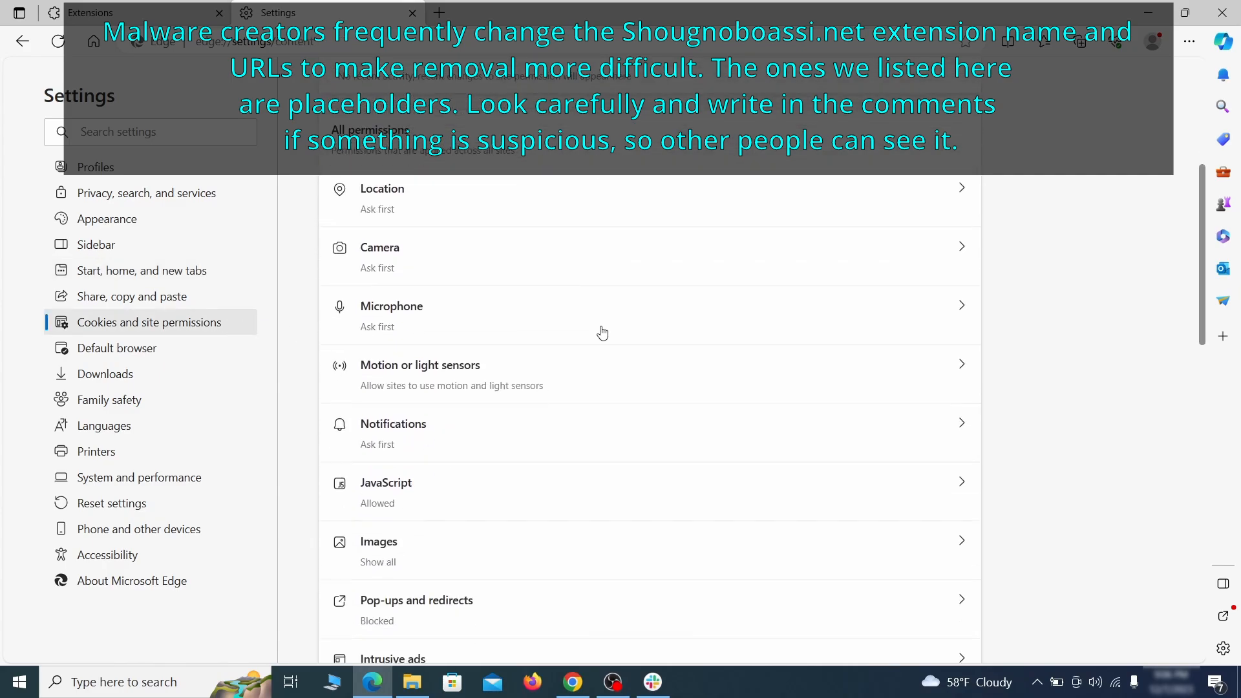